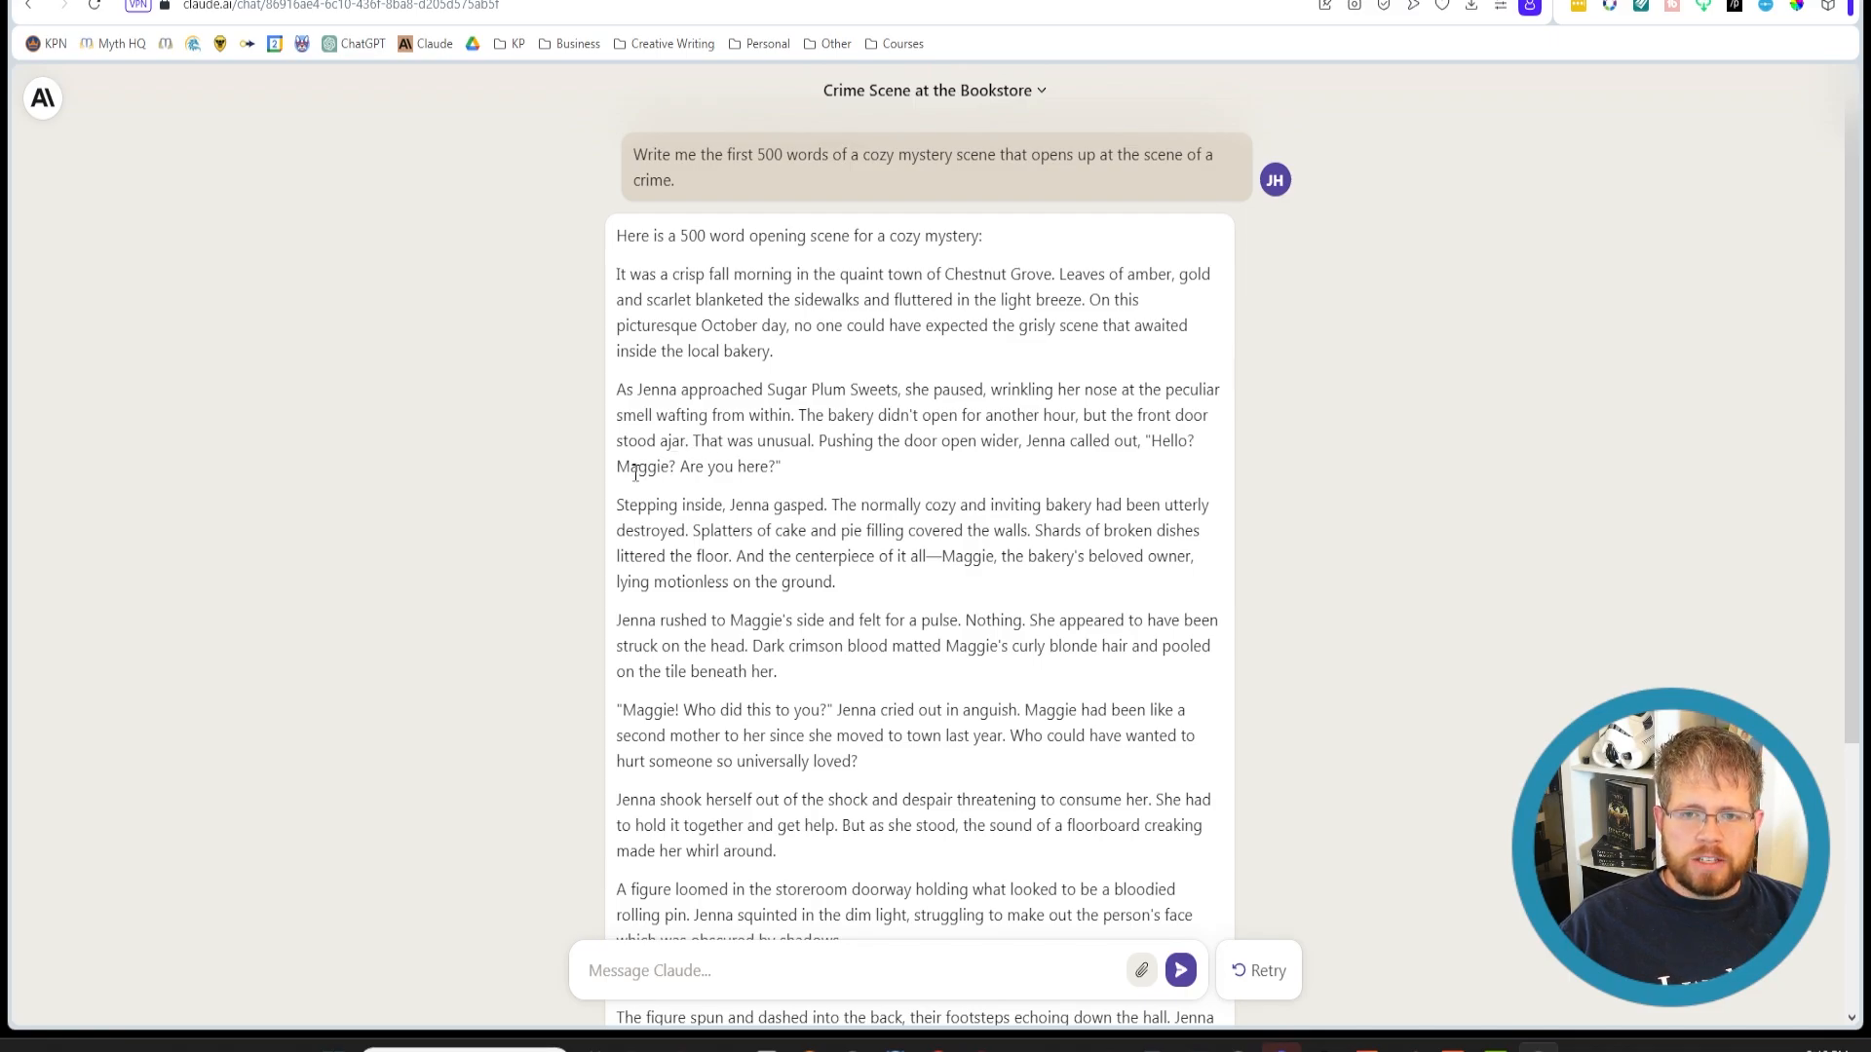
{"action": "mouse_move", "coordinate": [587, 497]}
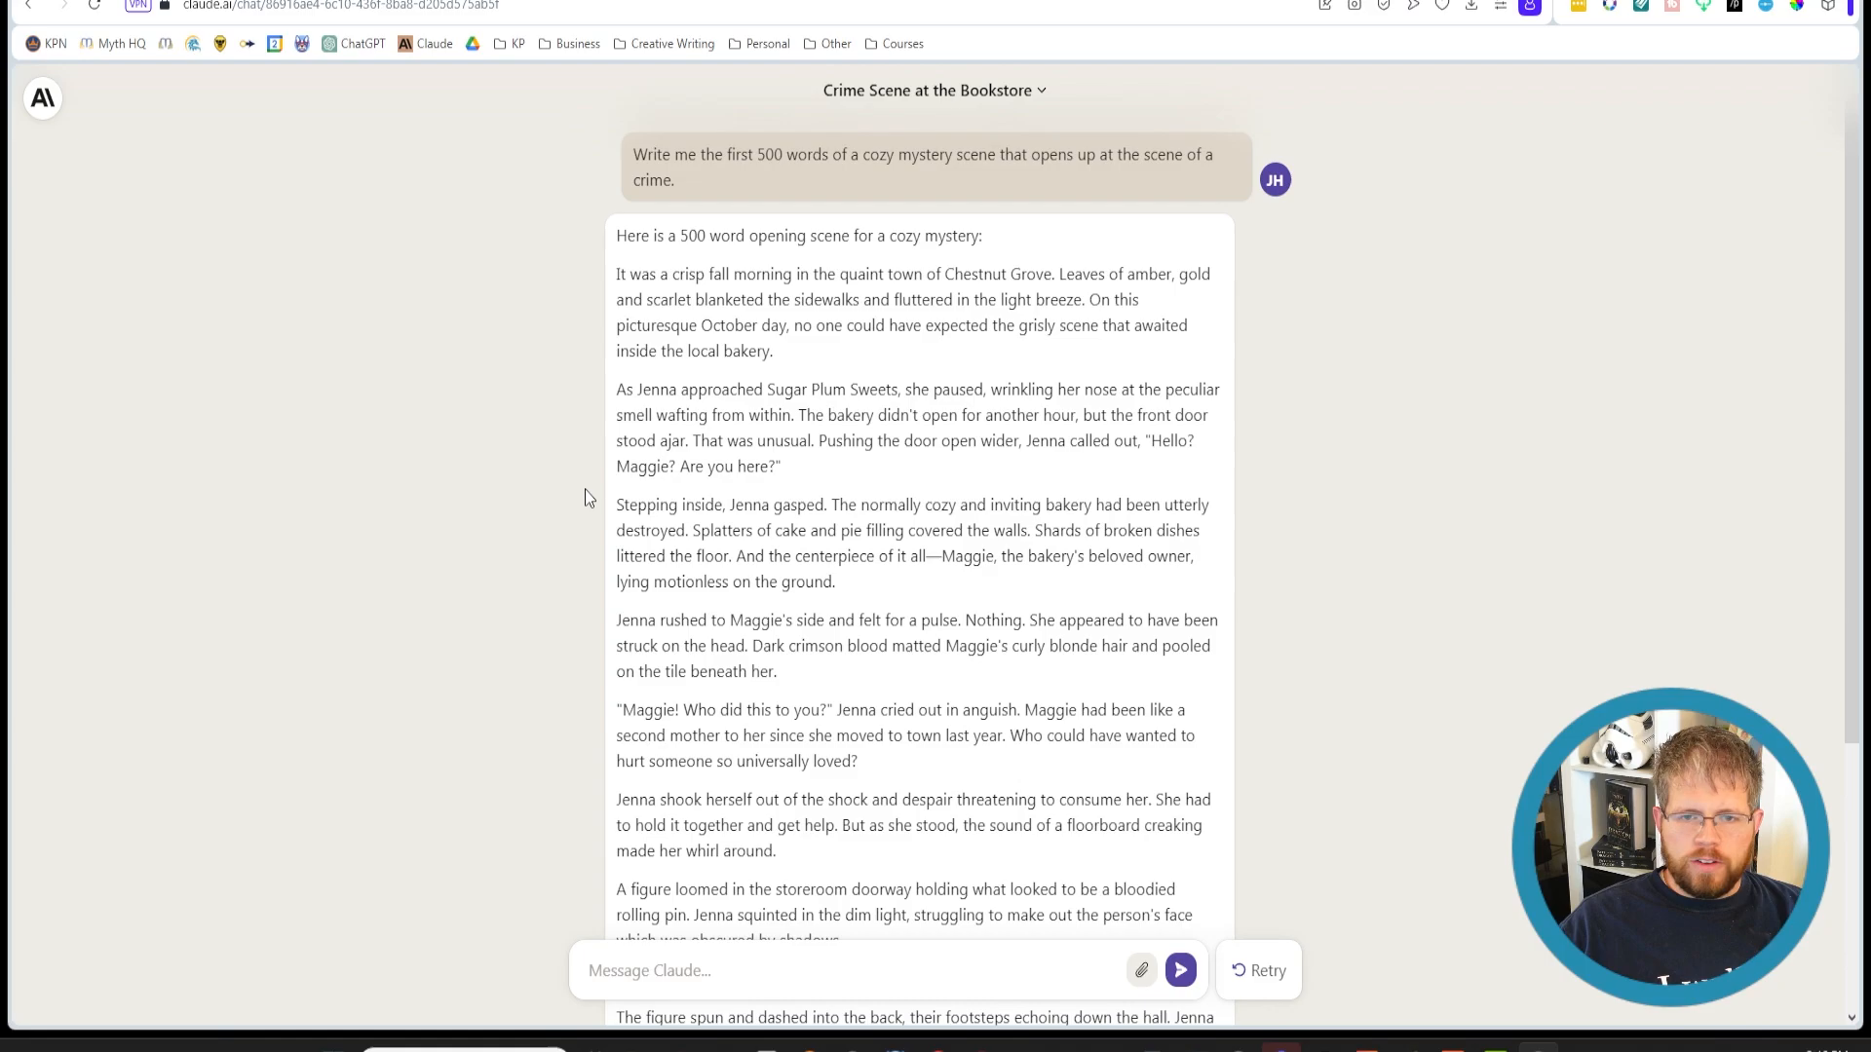
Review the original cozy mystery prompt and Claude's first response before replying
{"action": "triple_click", "coordinate": [917, 154]}
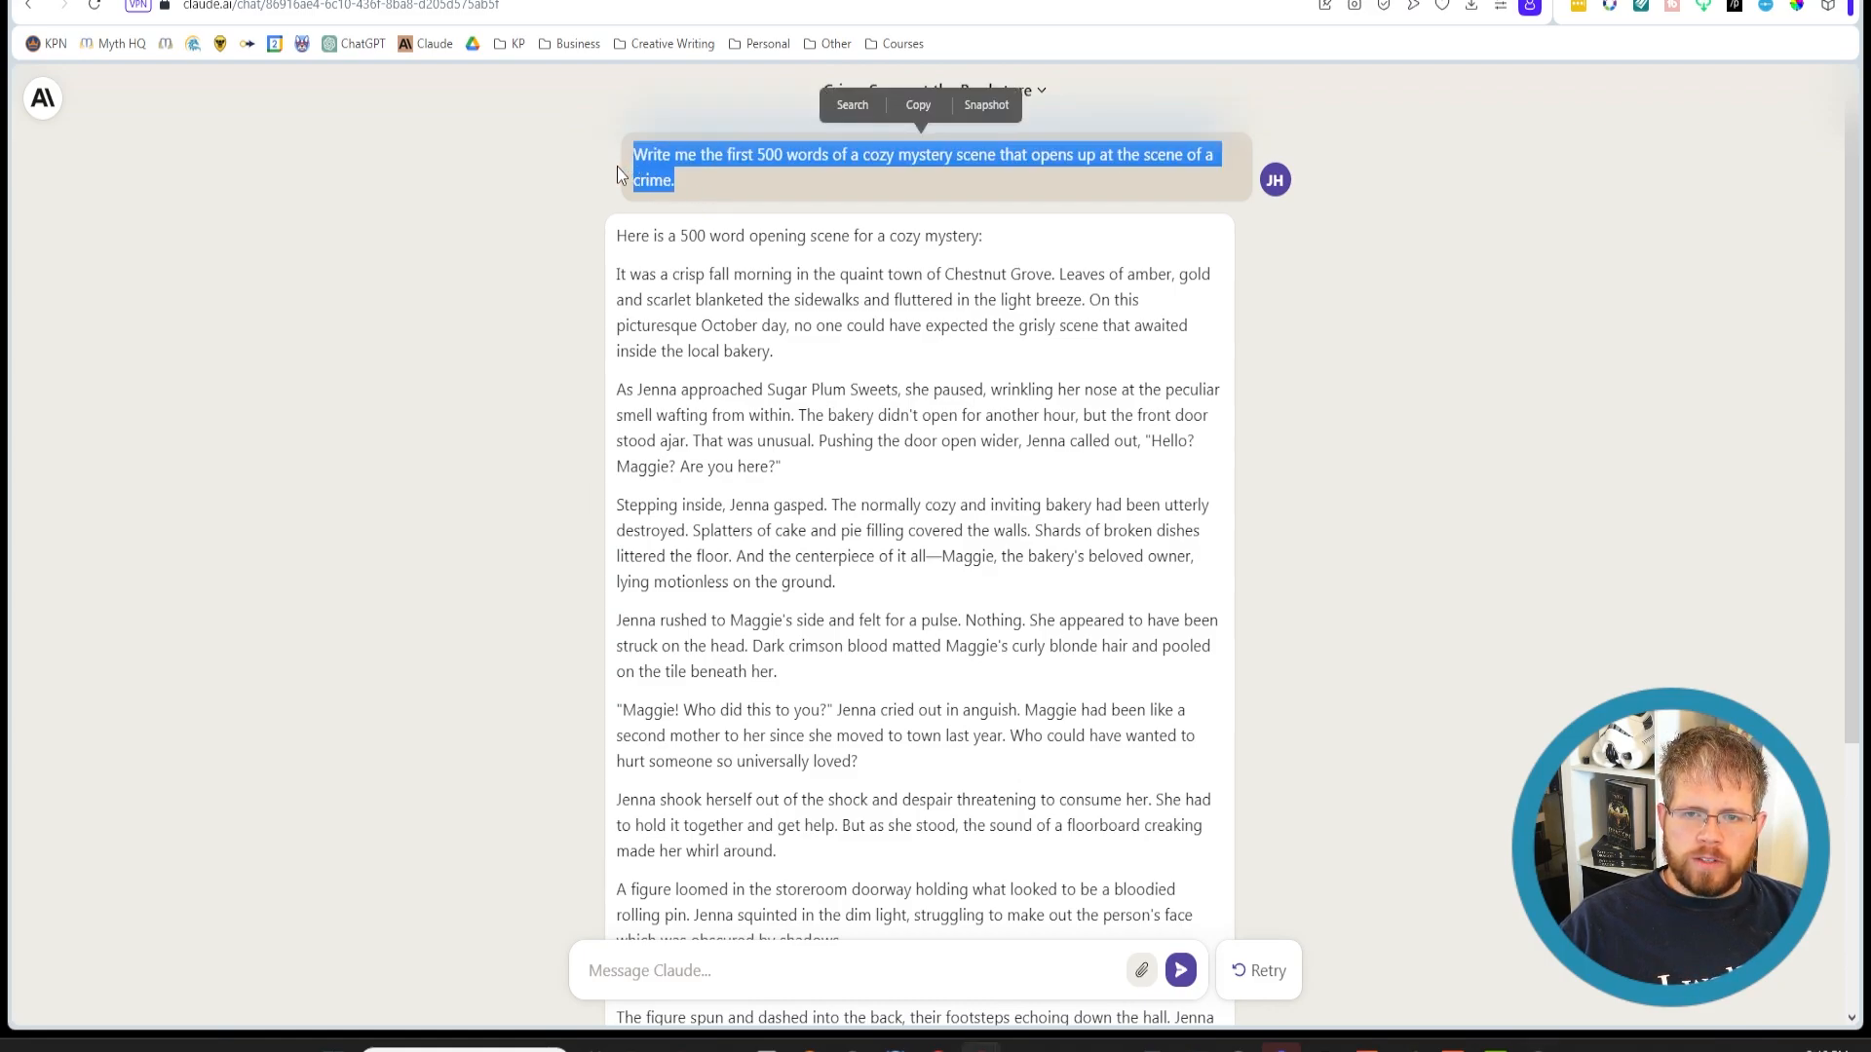
{"action": "mouse_move", "coordinate": [602, 206]}
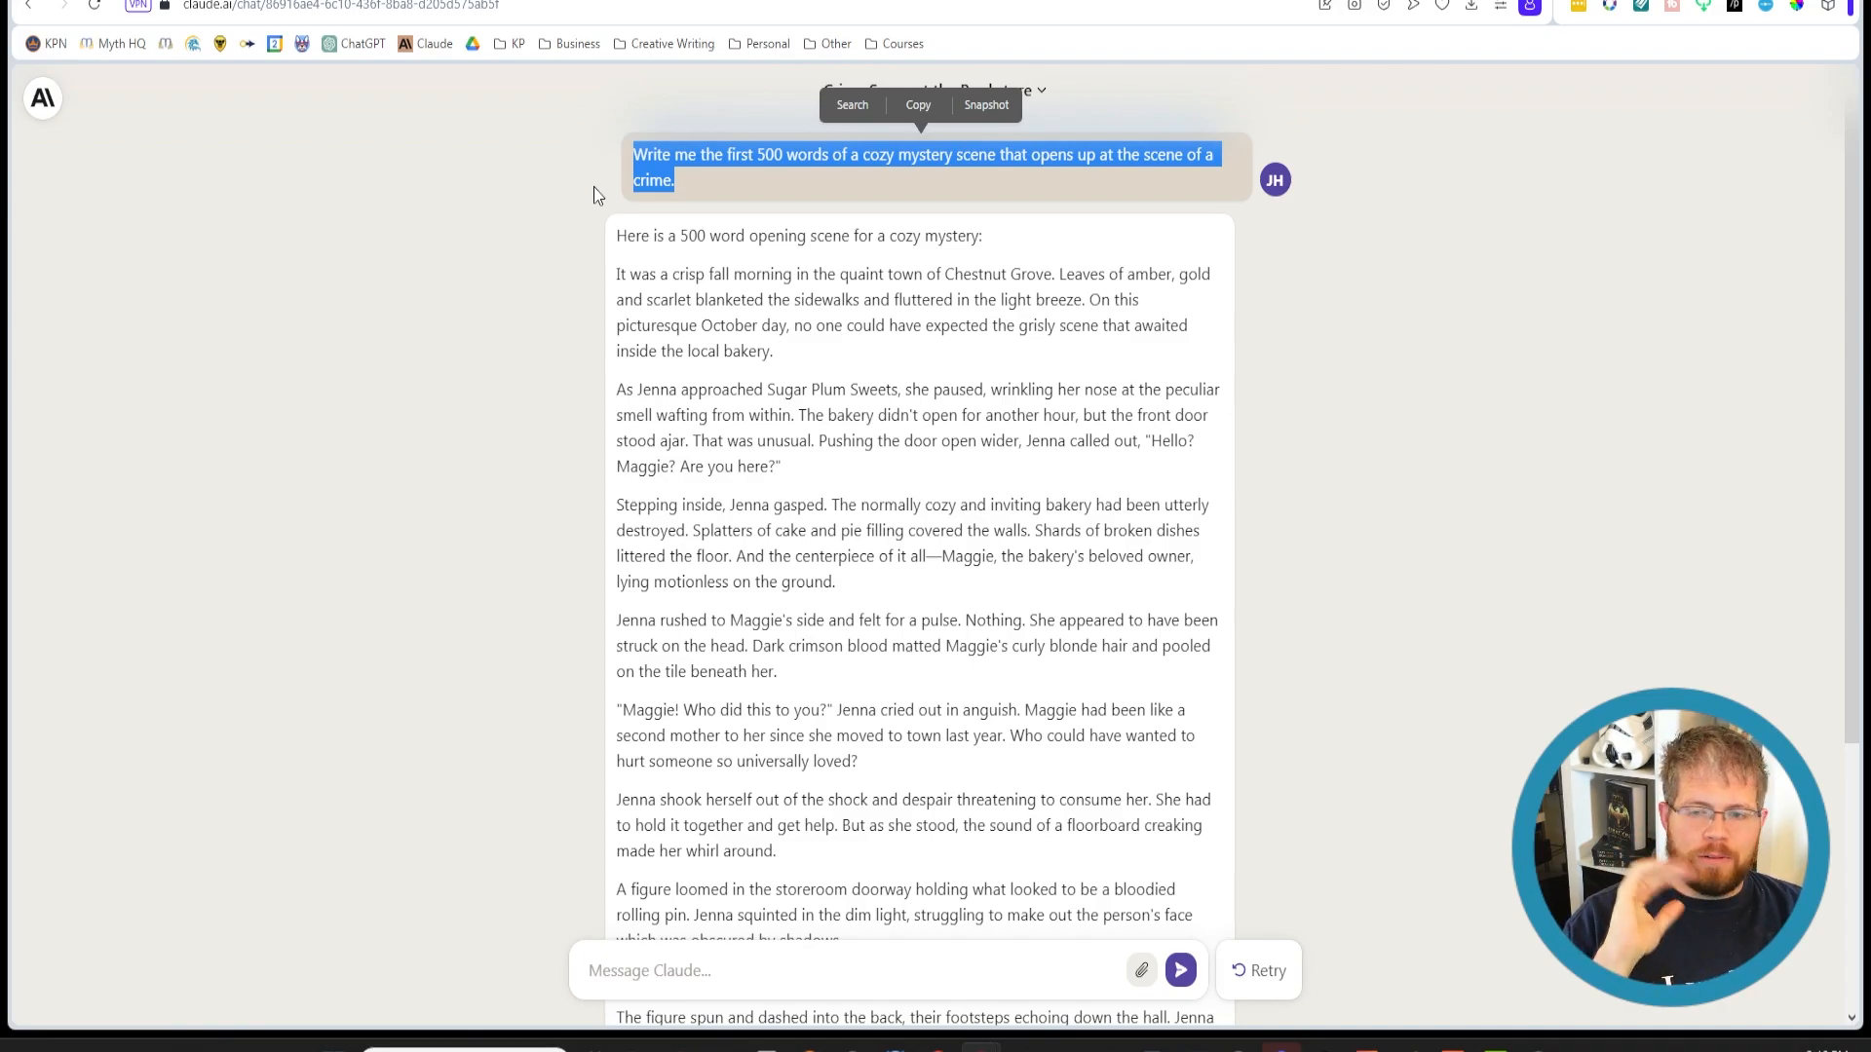
{"action": "mouse_move", "coordinate": [918, 306]}
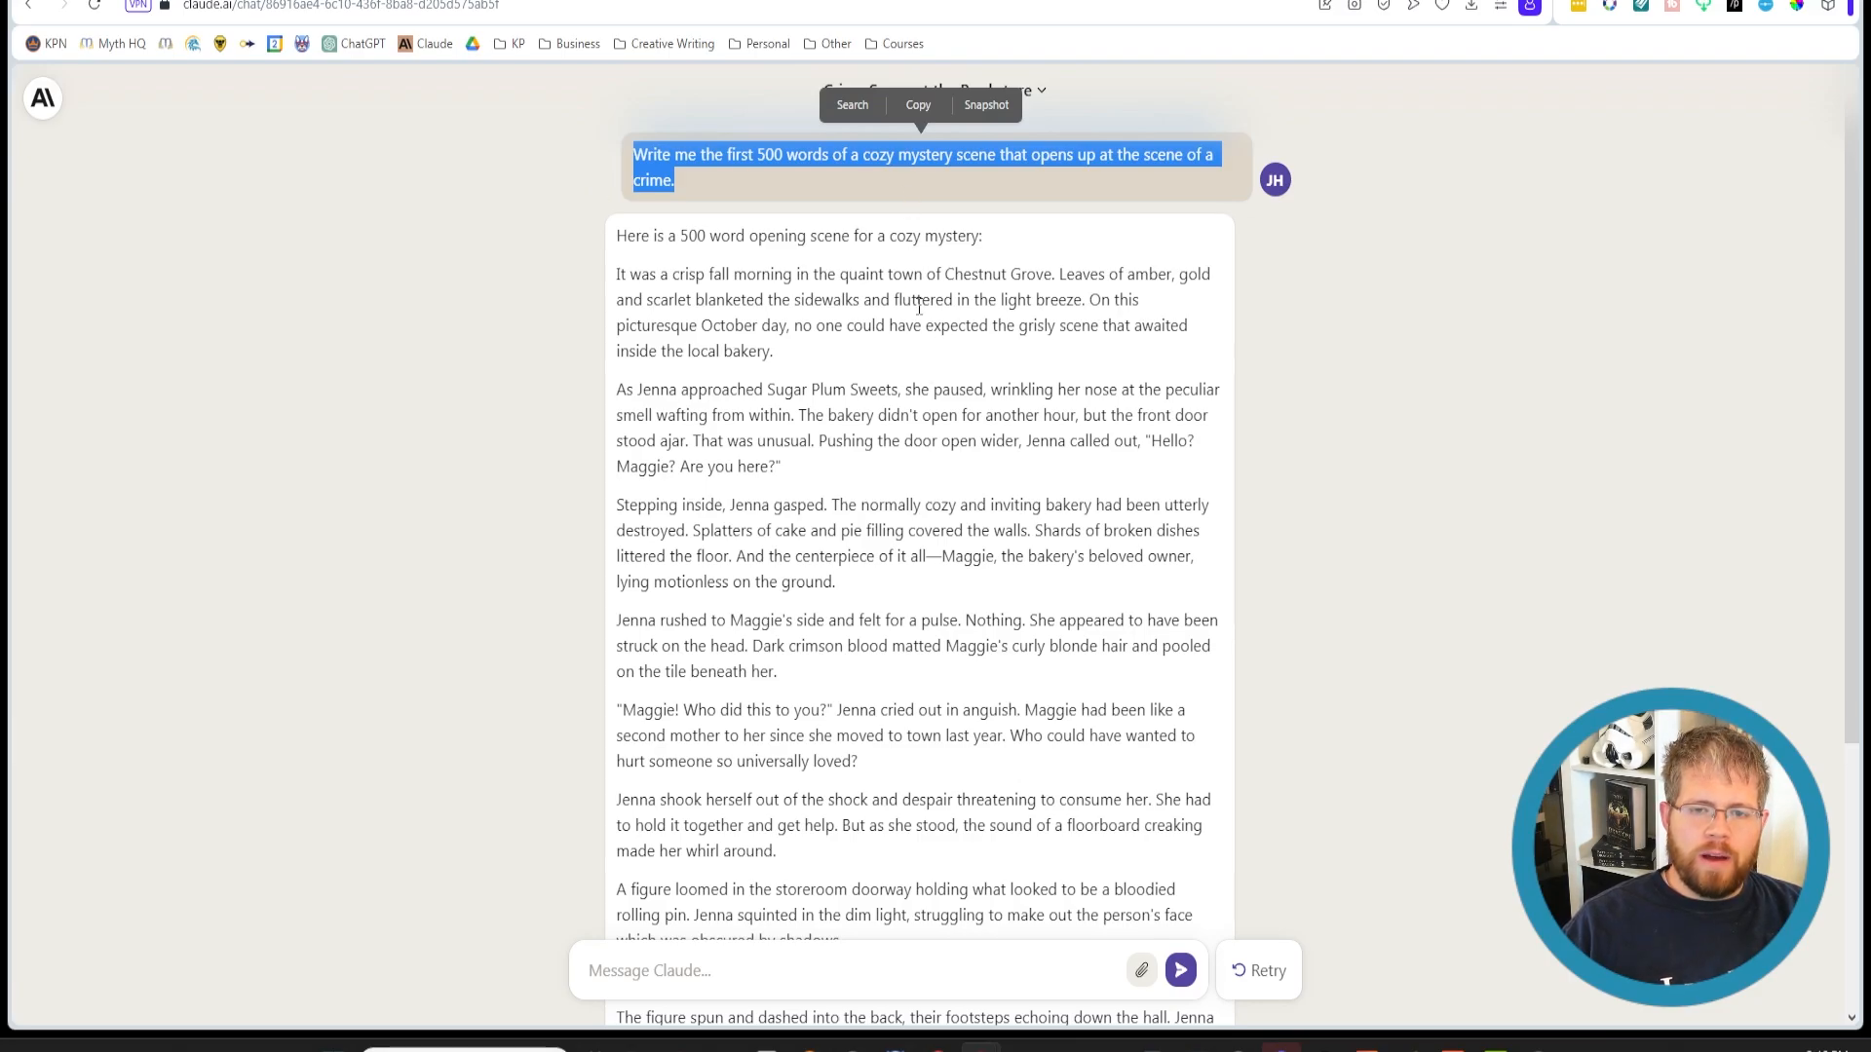
{"action": "left_click", "coordinate": [619, 279]}
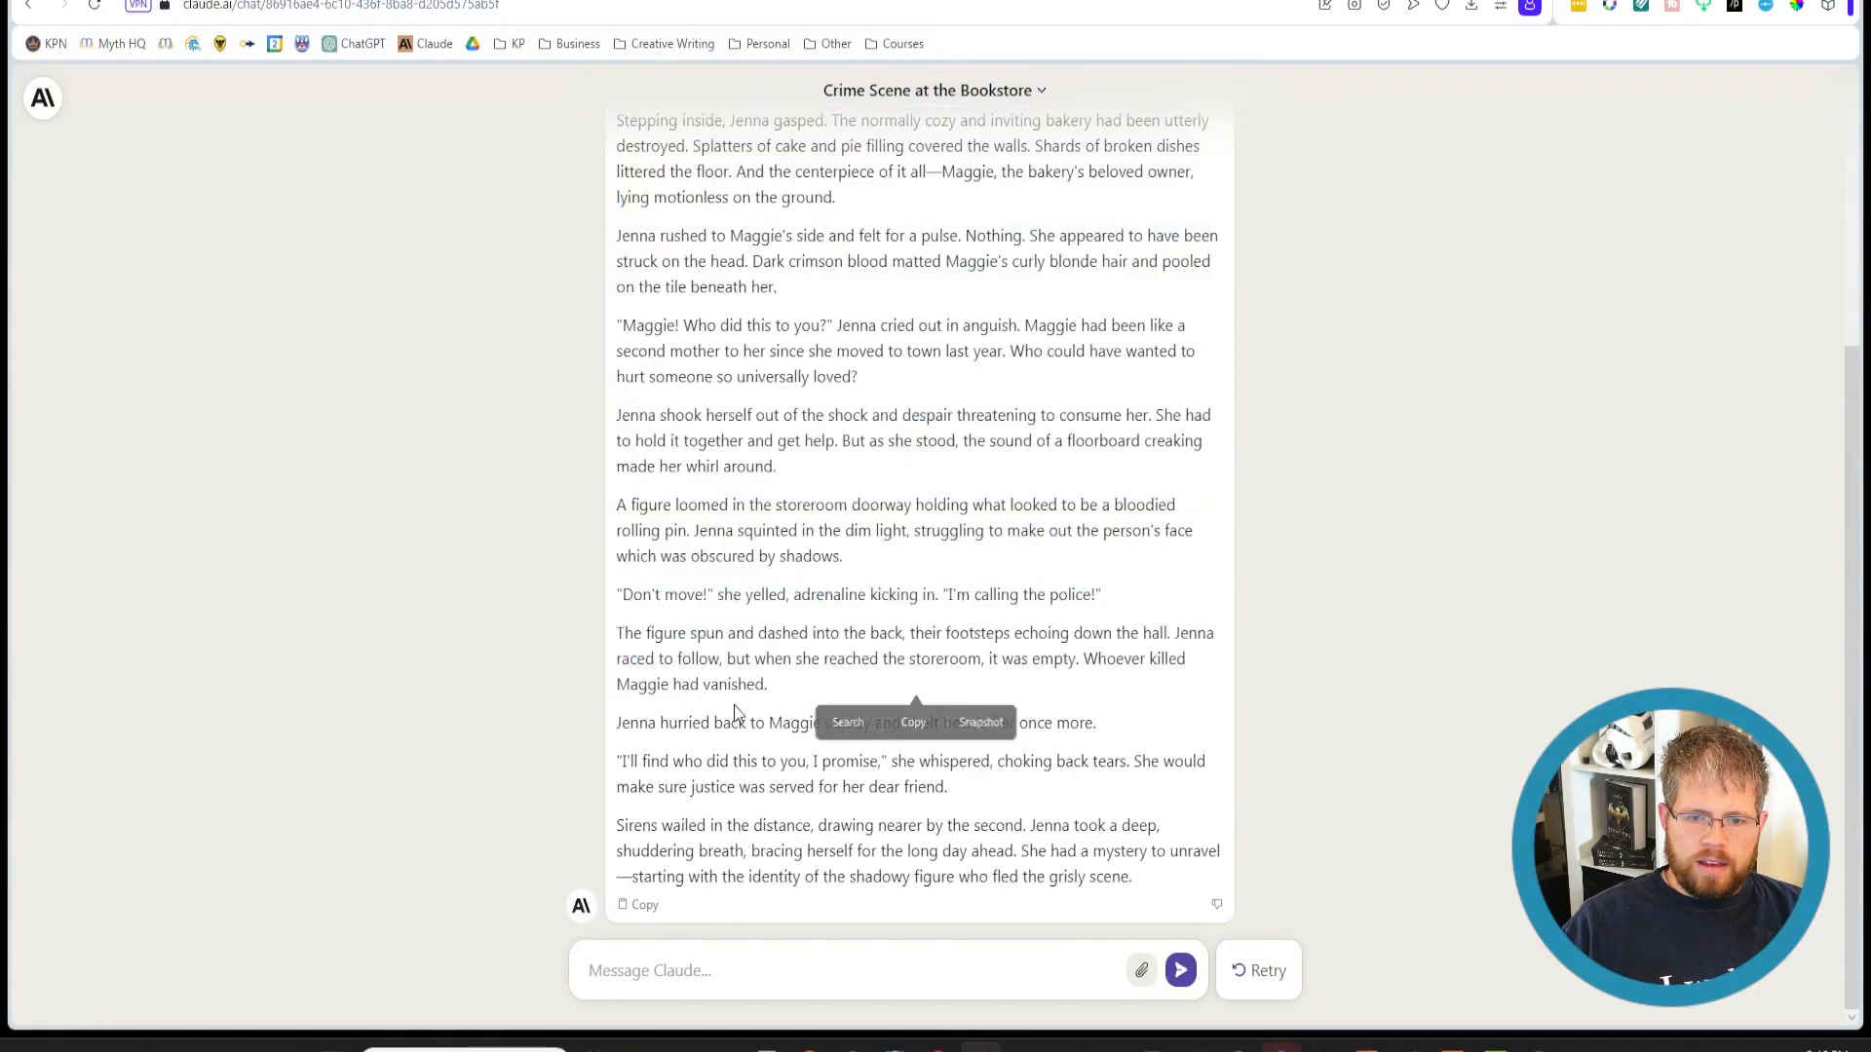
{"action": "scroll", "scroll_direction": "up", "scroll_amount": 3}
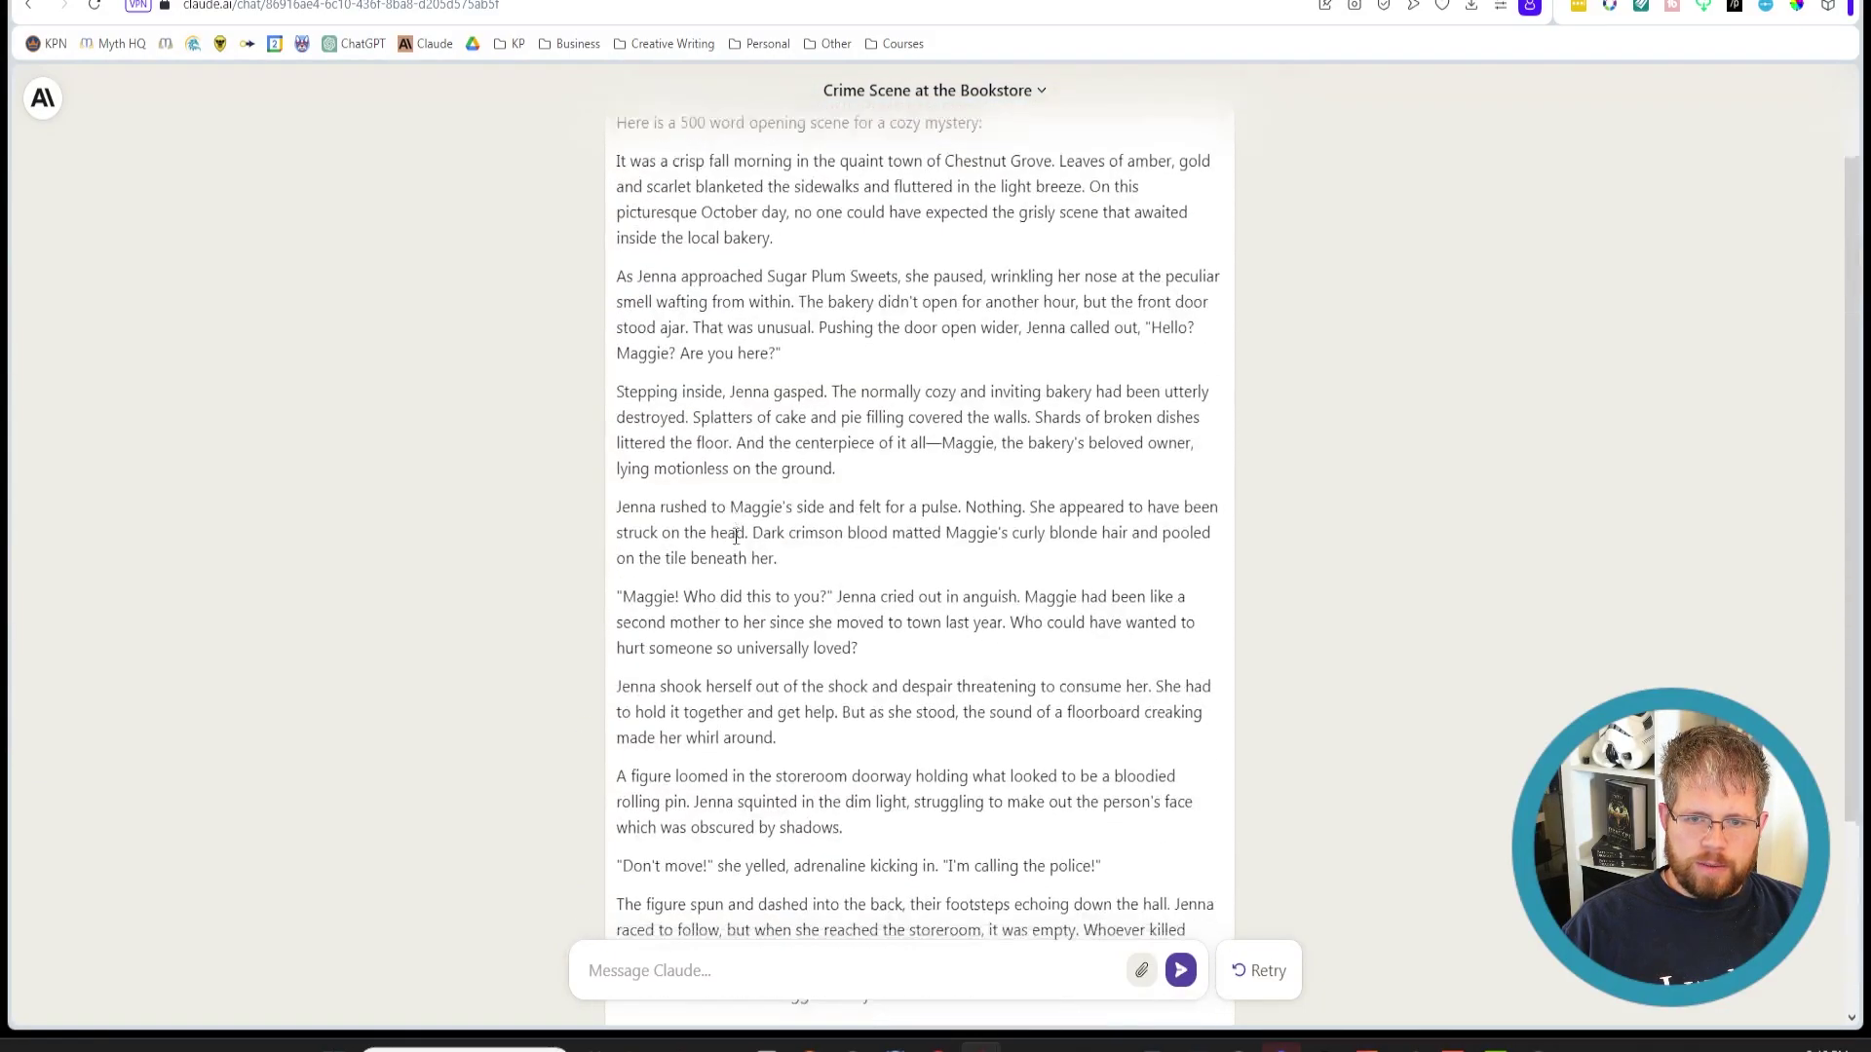
{"action": "scroll", "scroll_direction": "down", "scroll_amount": 3}
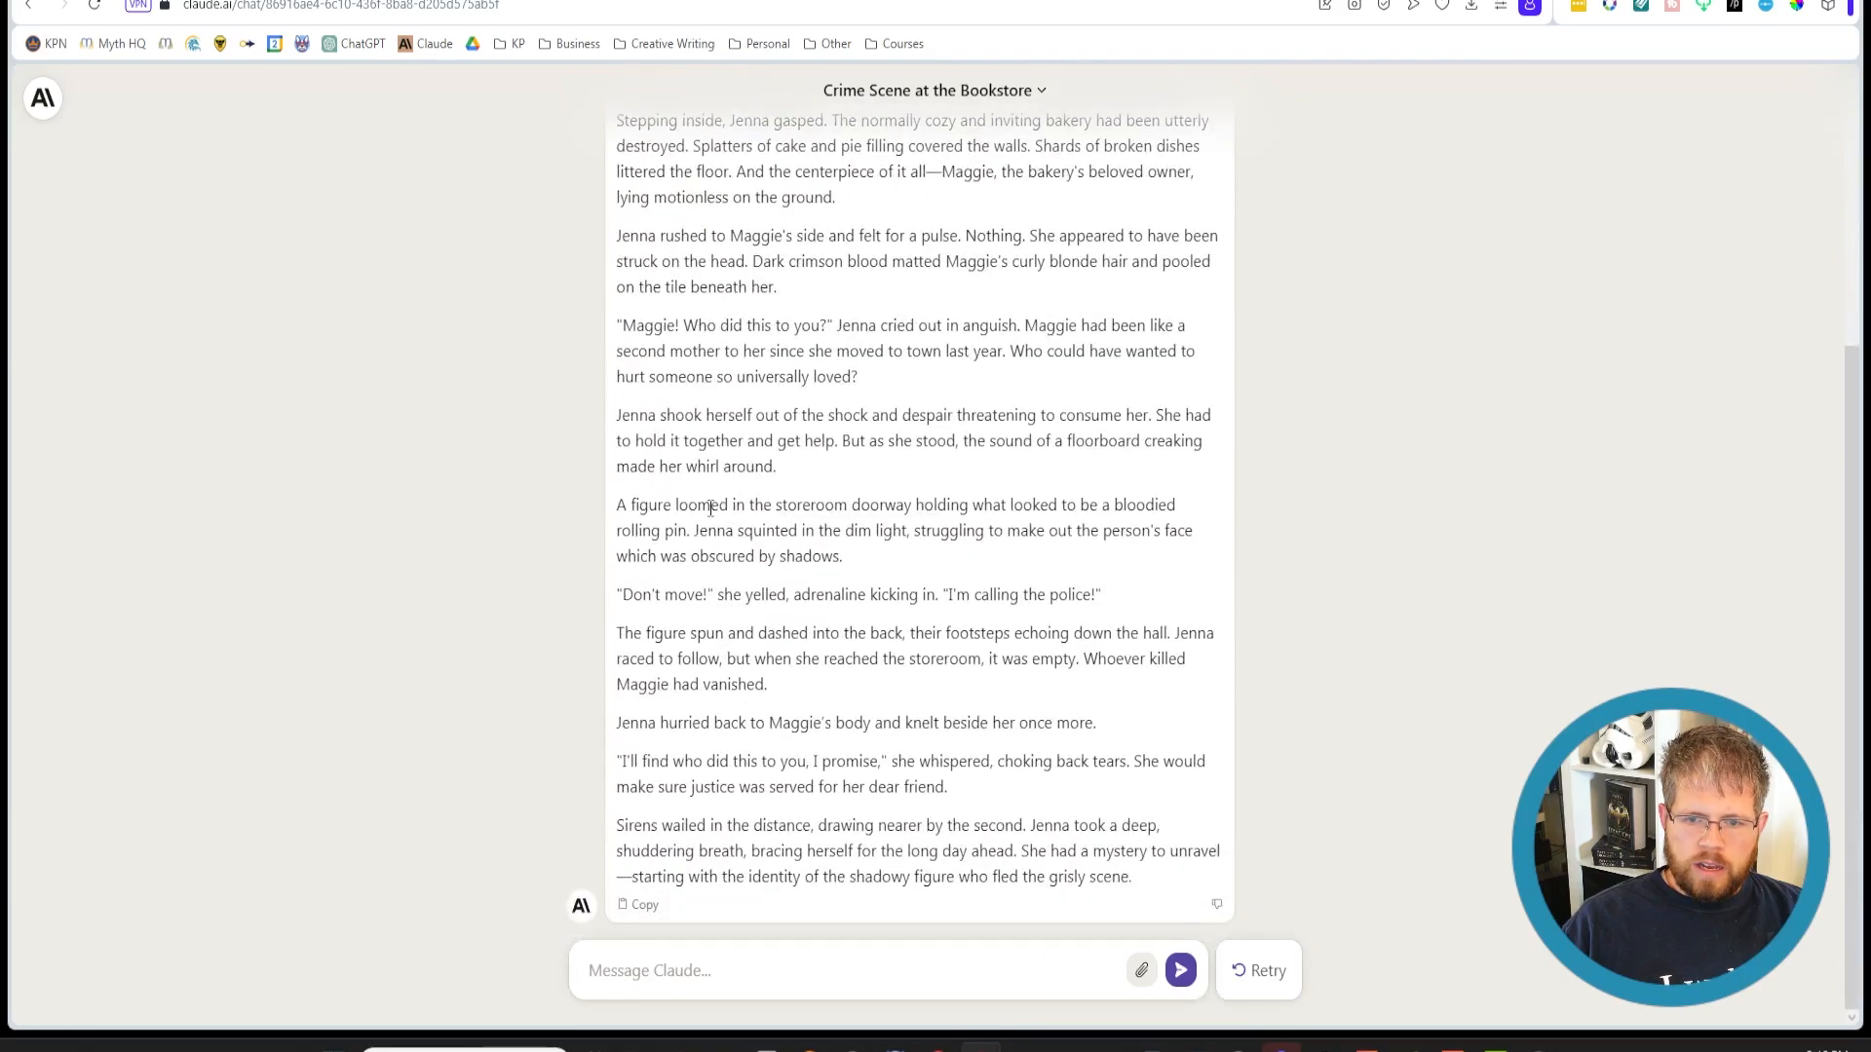
{"action": "mouse_move", "coordinate": [725, 778]}
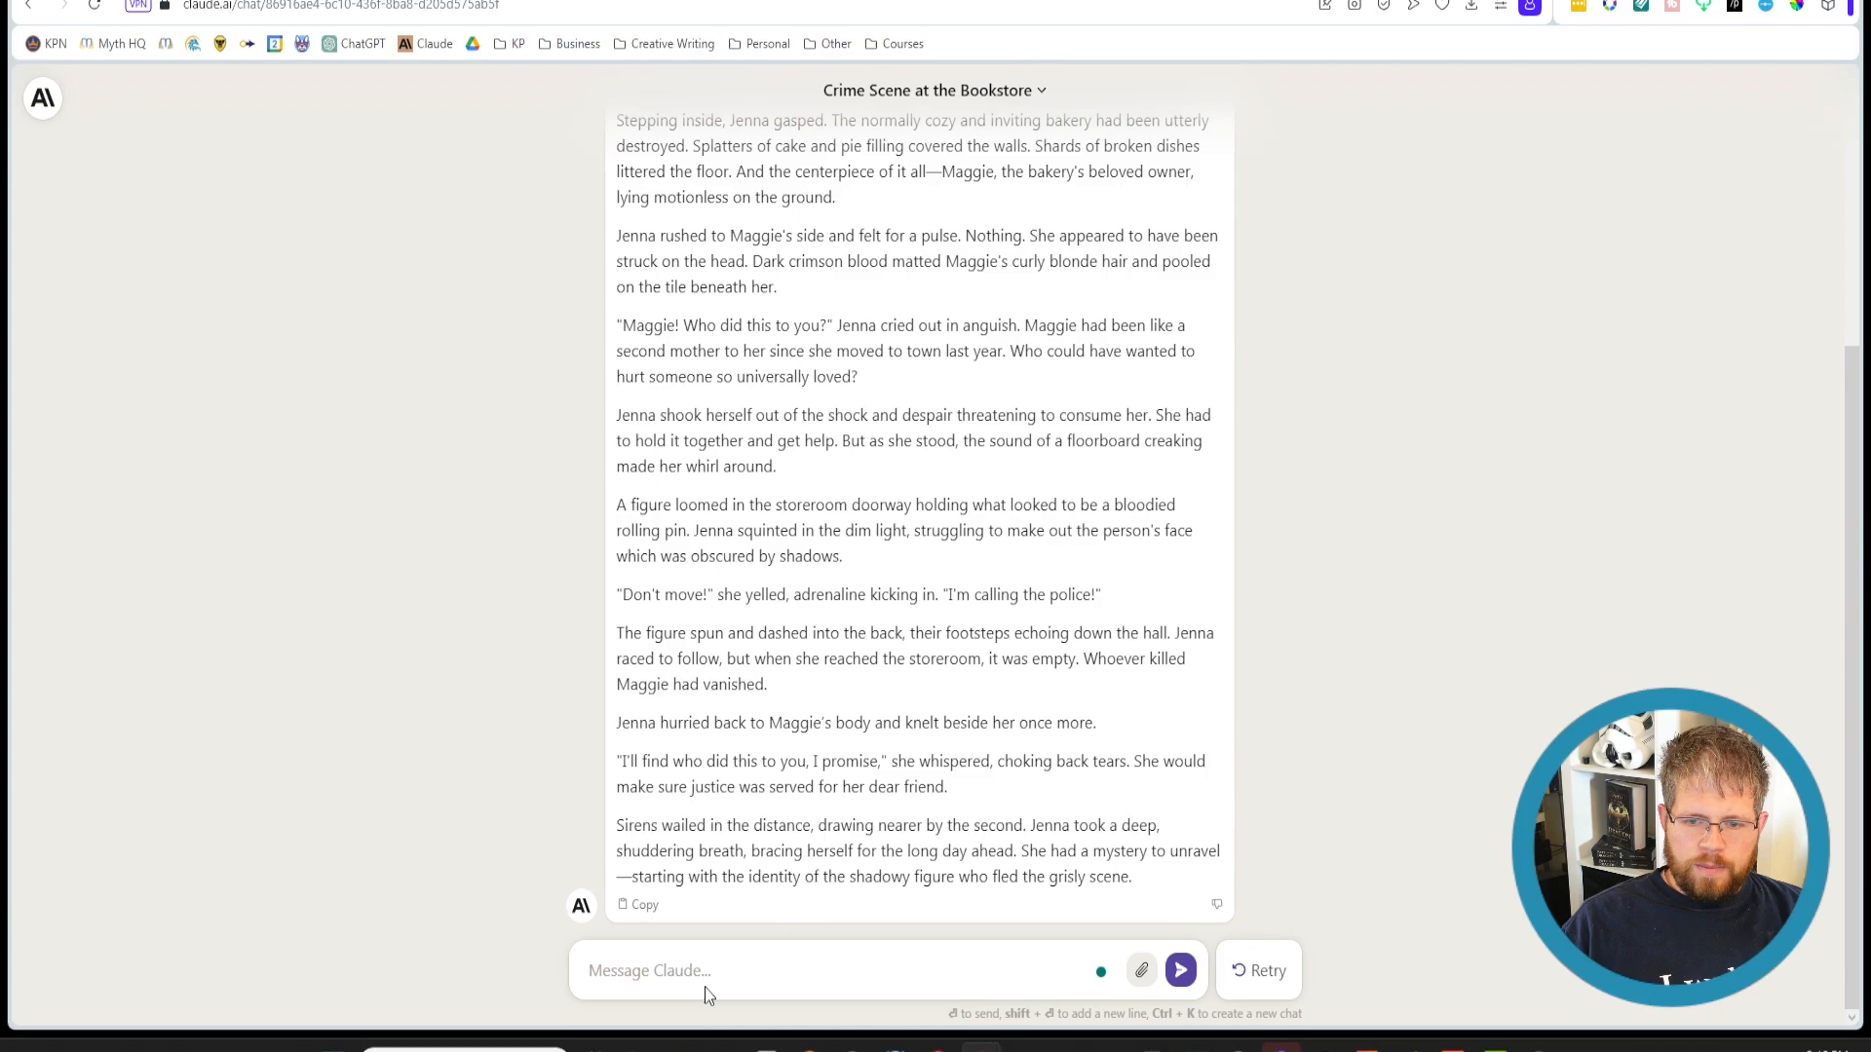
{"action": "scroll", "scroll_direction": "up", "scroll_amount": 3}
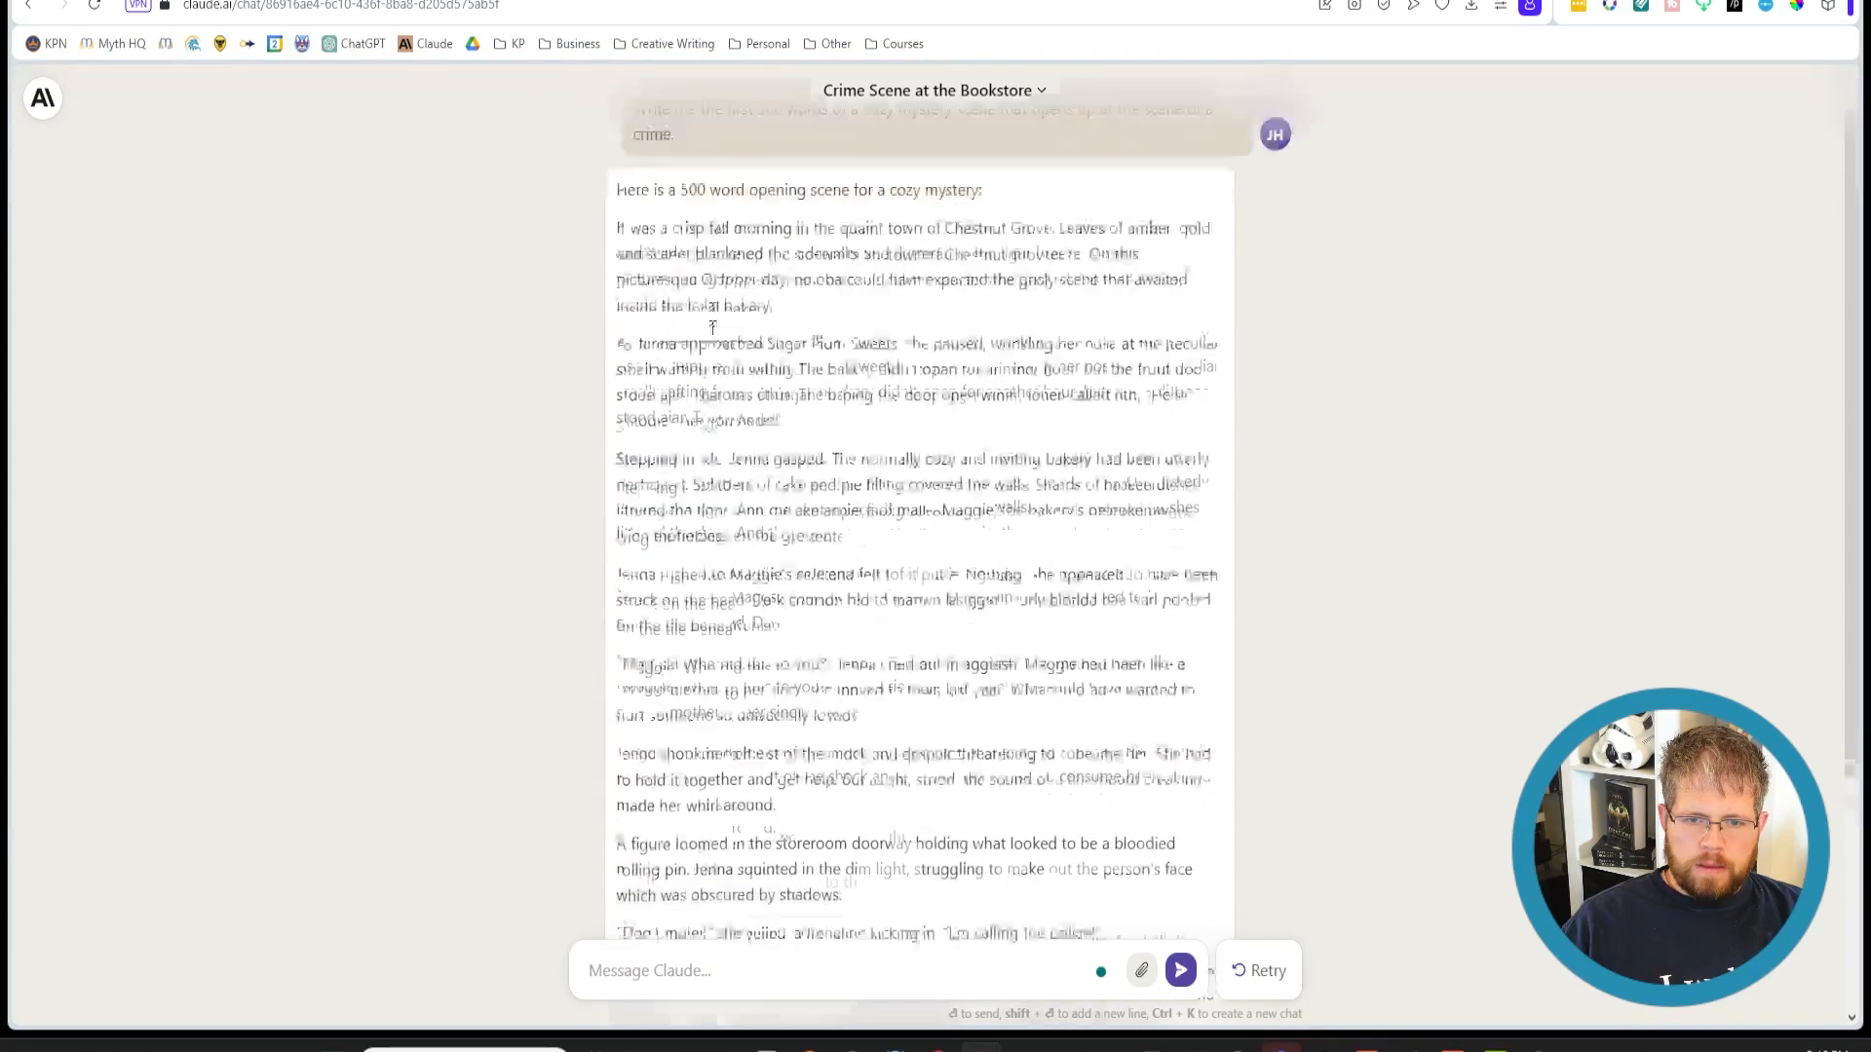
{"action": "scroll", "scroll_direction": "down", "scroll_amount": 3}
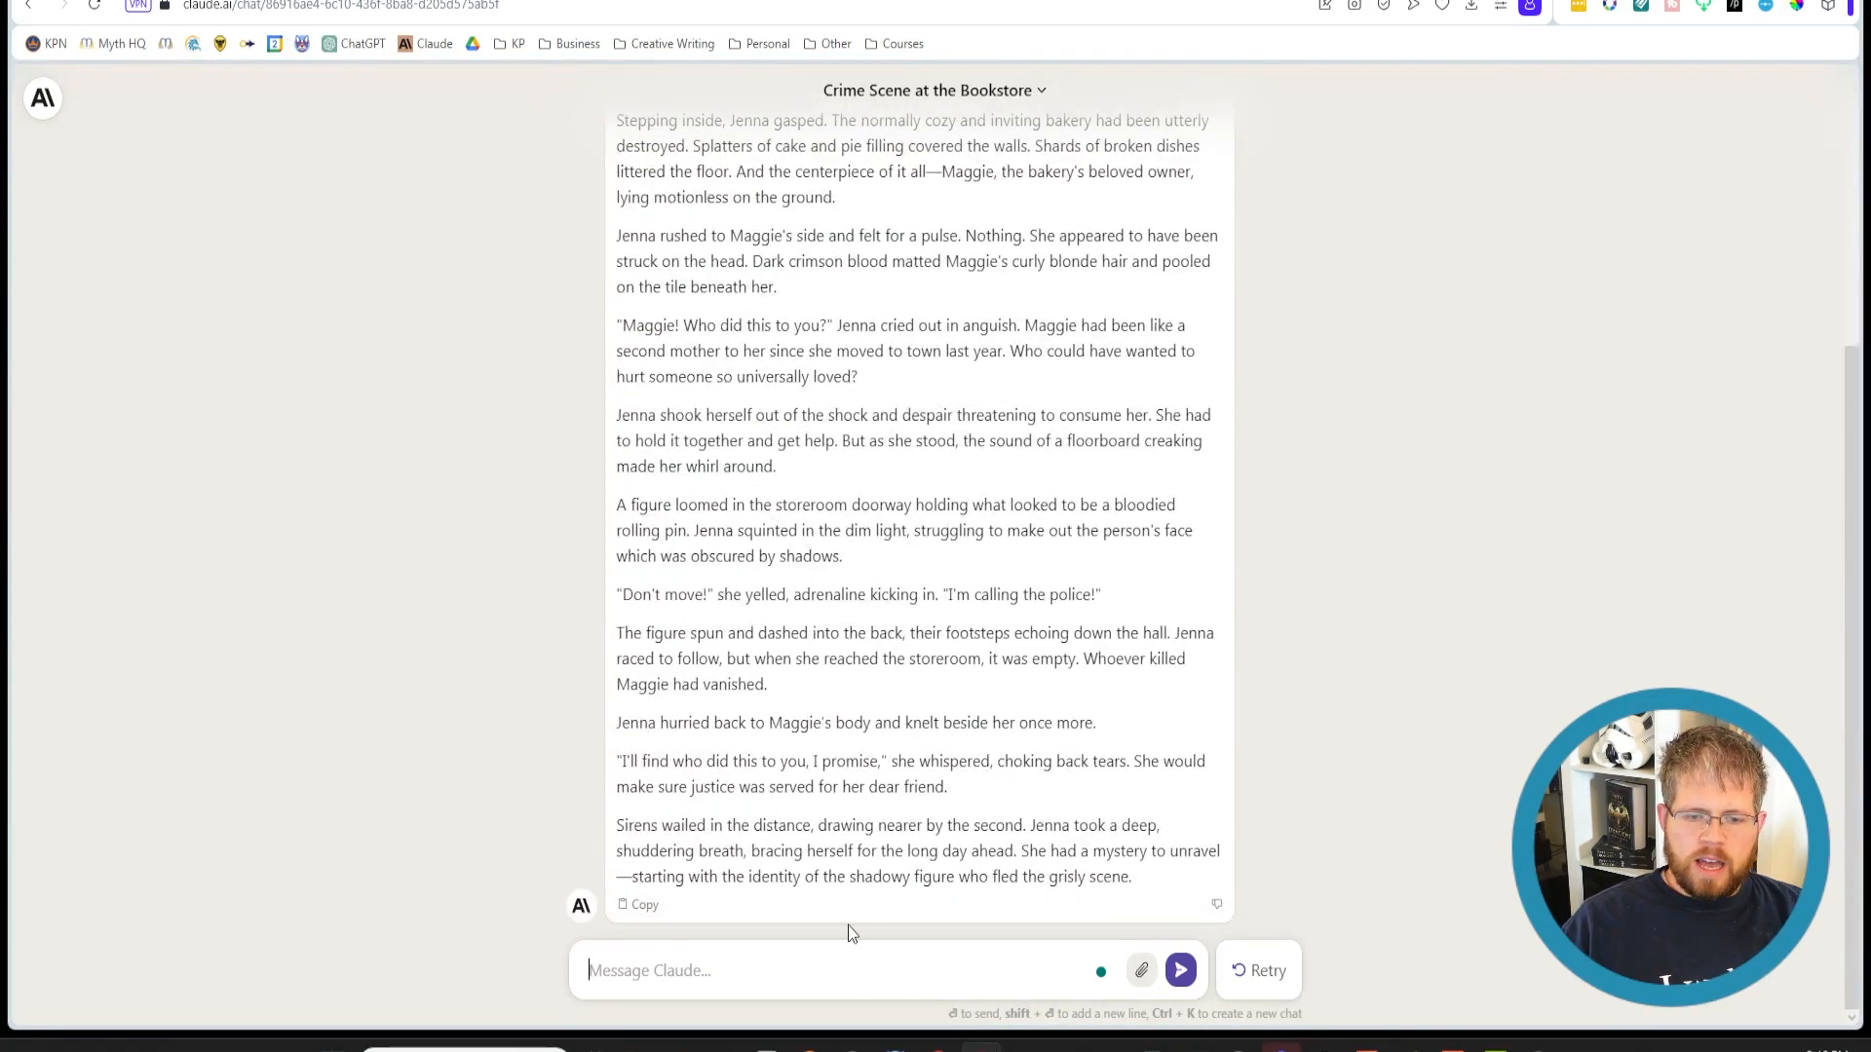
{"action": "mouse_move", "coordinate": [799, 963]}
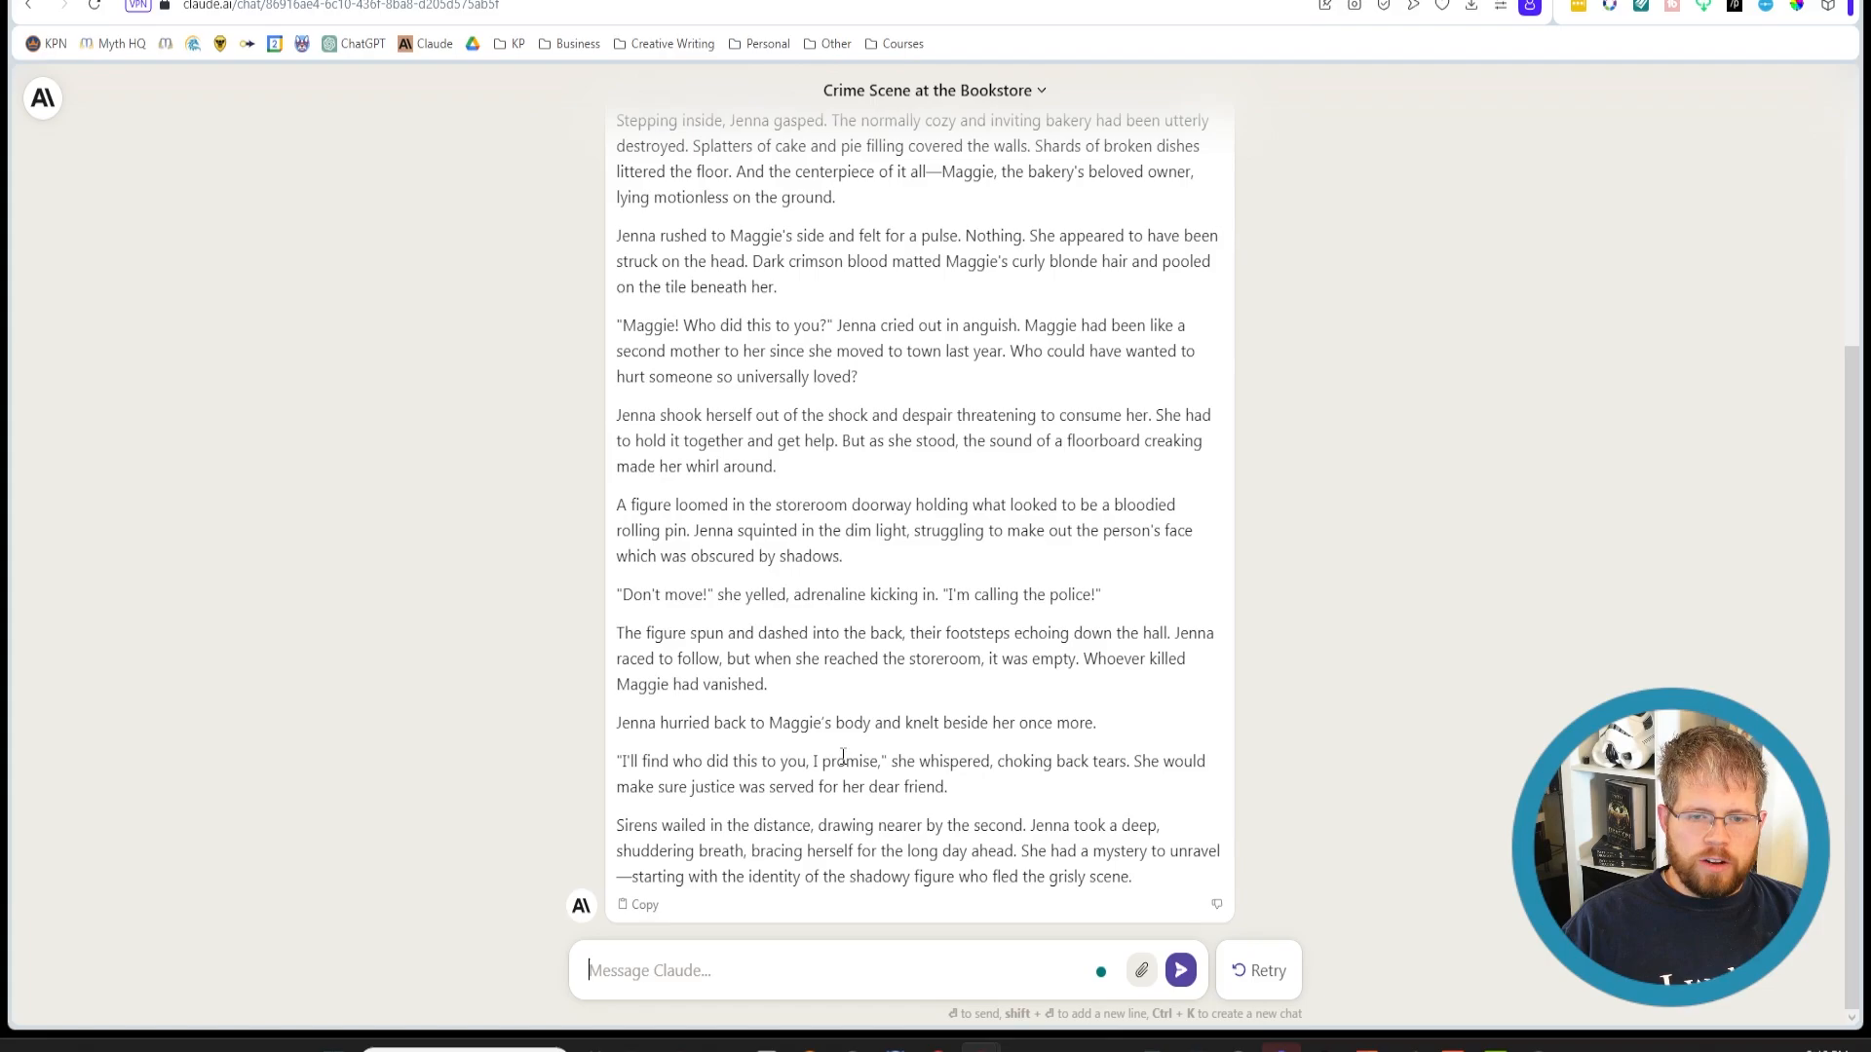
{"action": "mouse_move", "coordinate": [774, 918]}
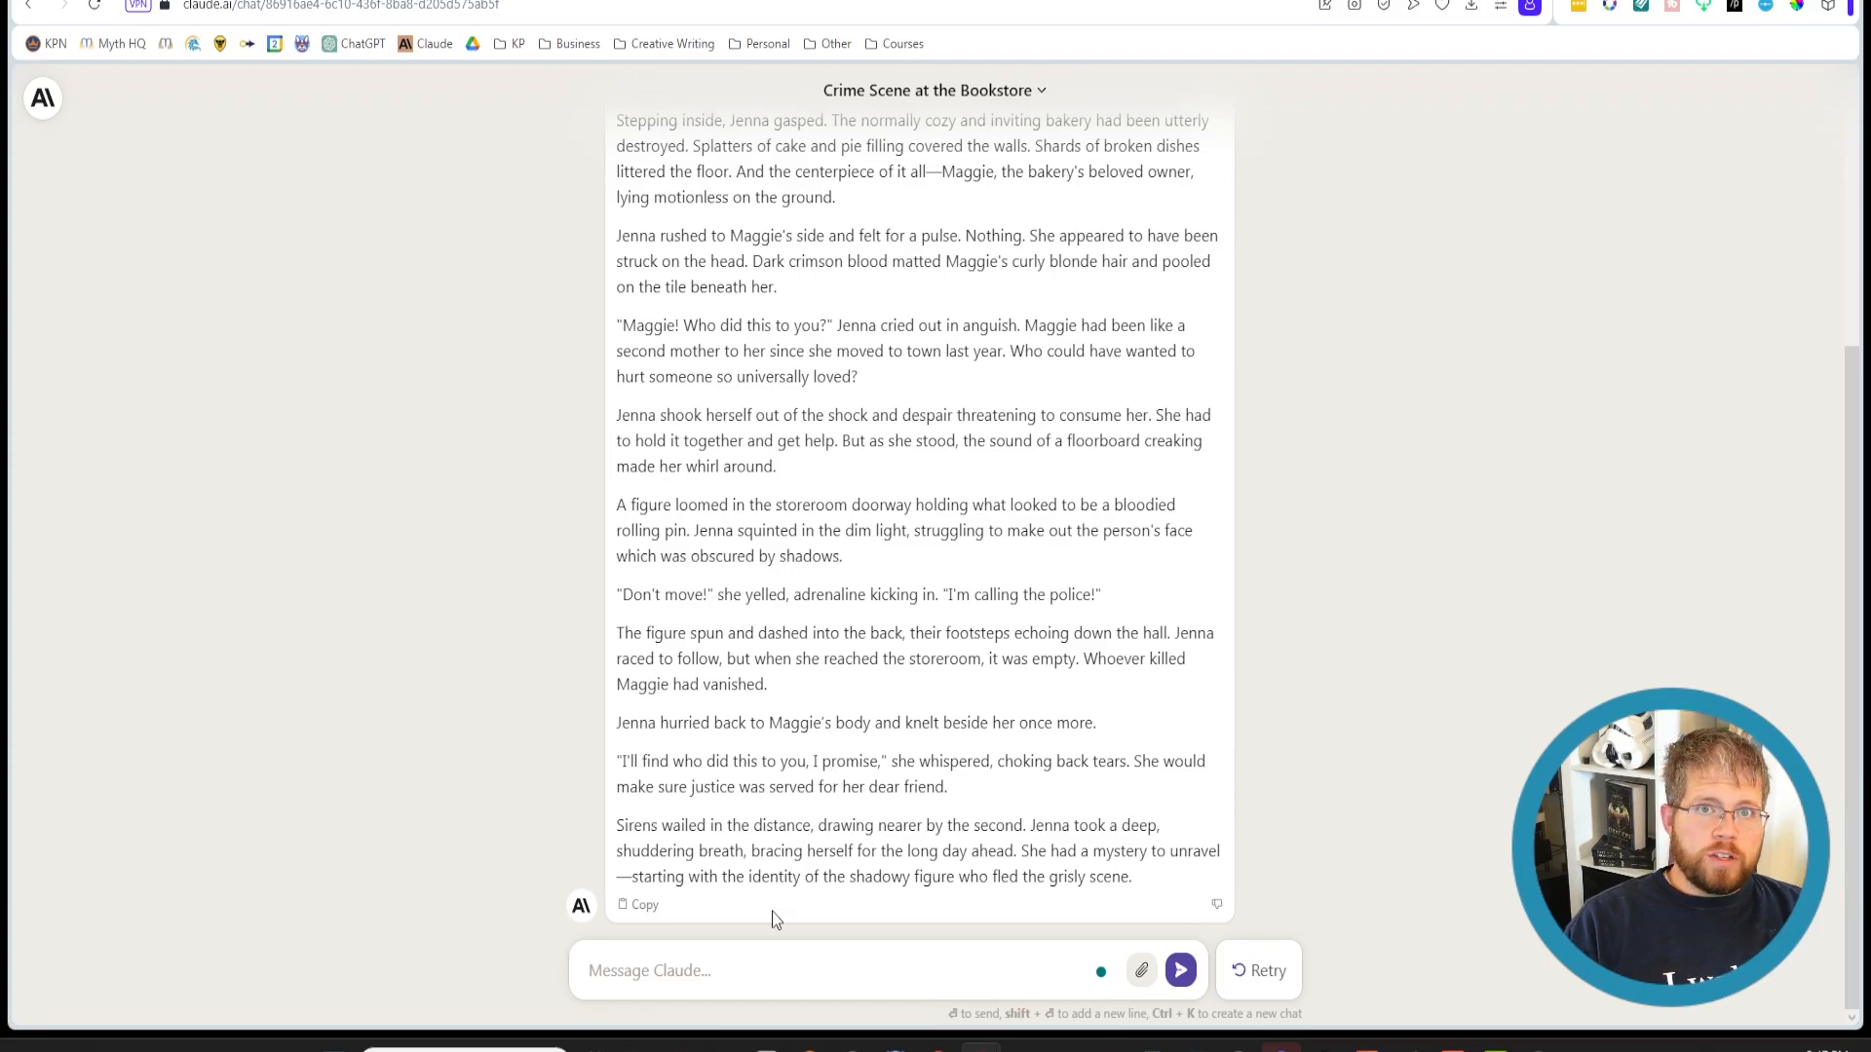
Draft the follow-up: the police arrive and question her, implying they suspect her involvement
{"action": "left_click", "coordinate": [836, 970]}
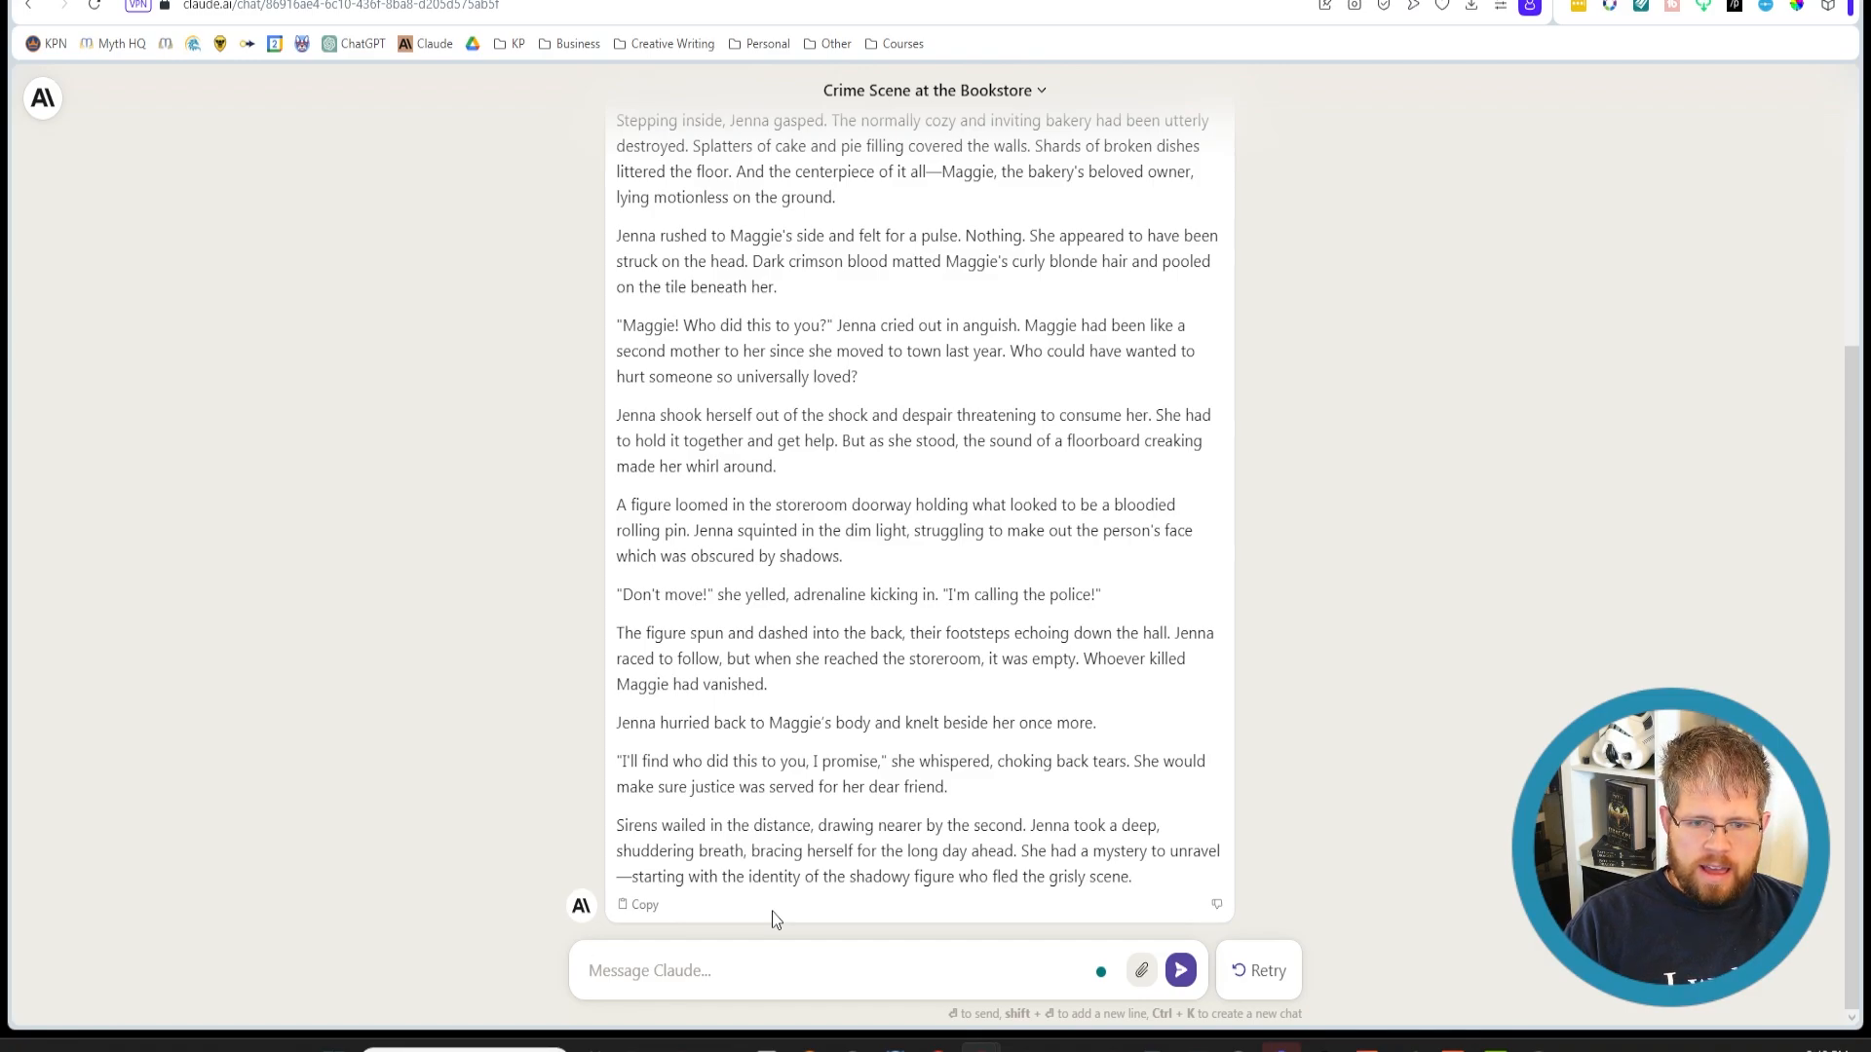
{"action": "type", "text": "The police ar"}
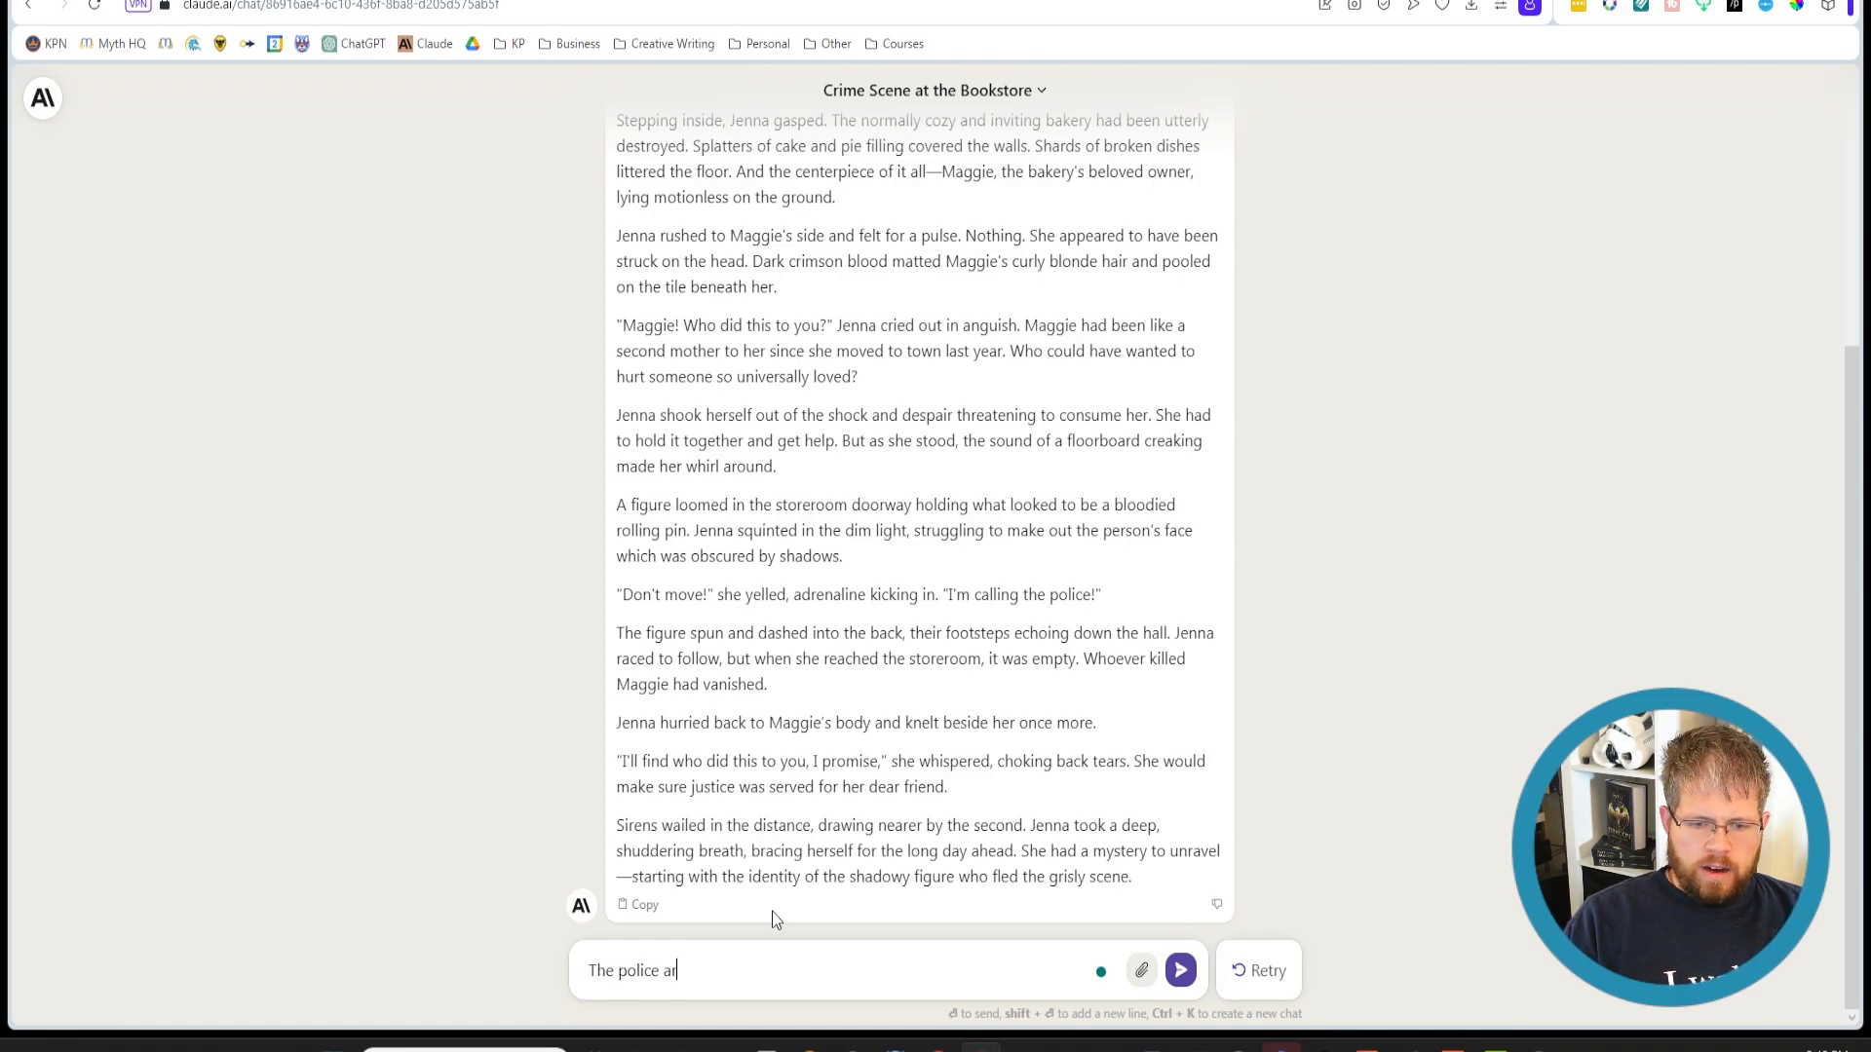
{"action": "type", "text": "rive and begin ques"}
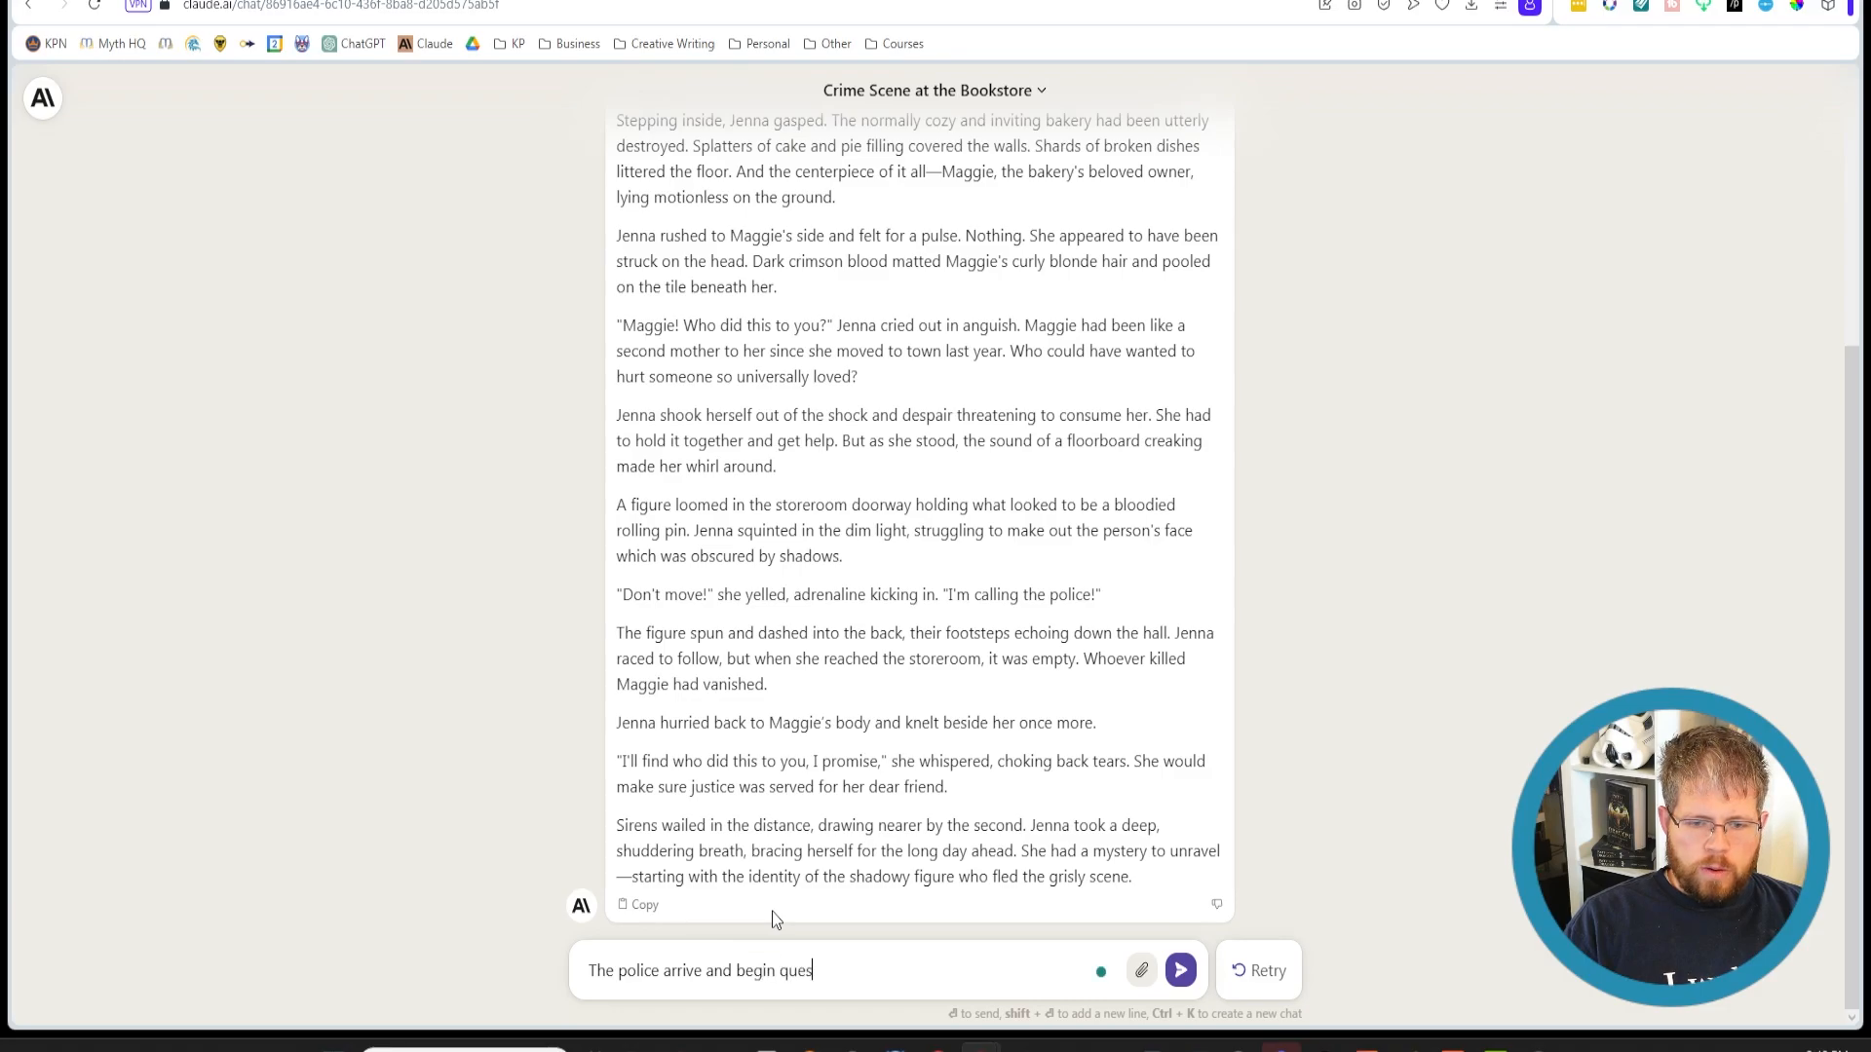
{"action": "type", "text": "tioning Maggie"}
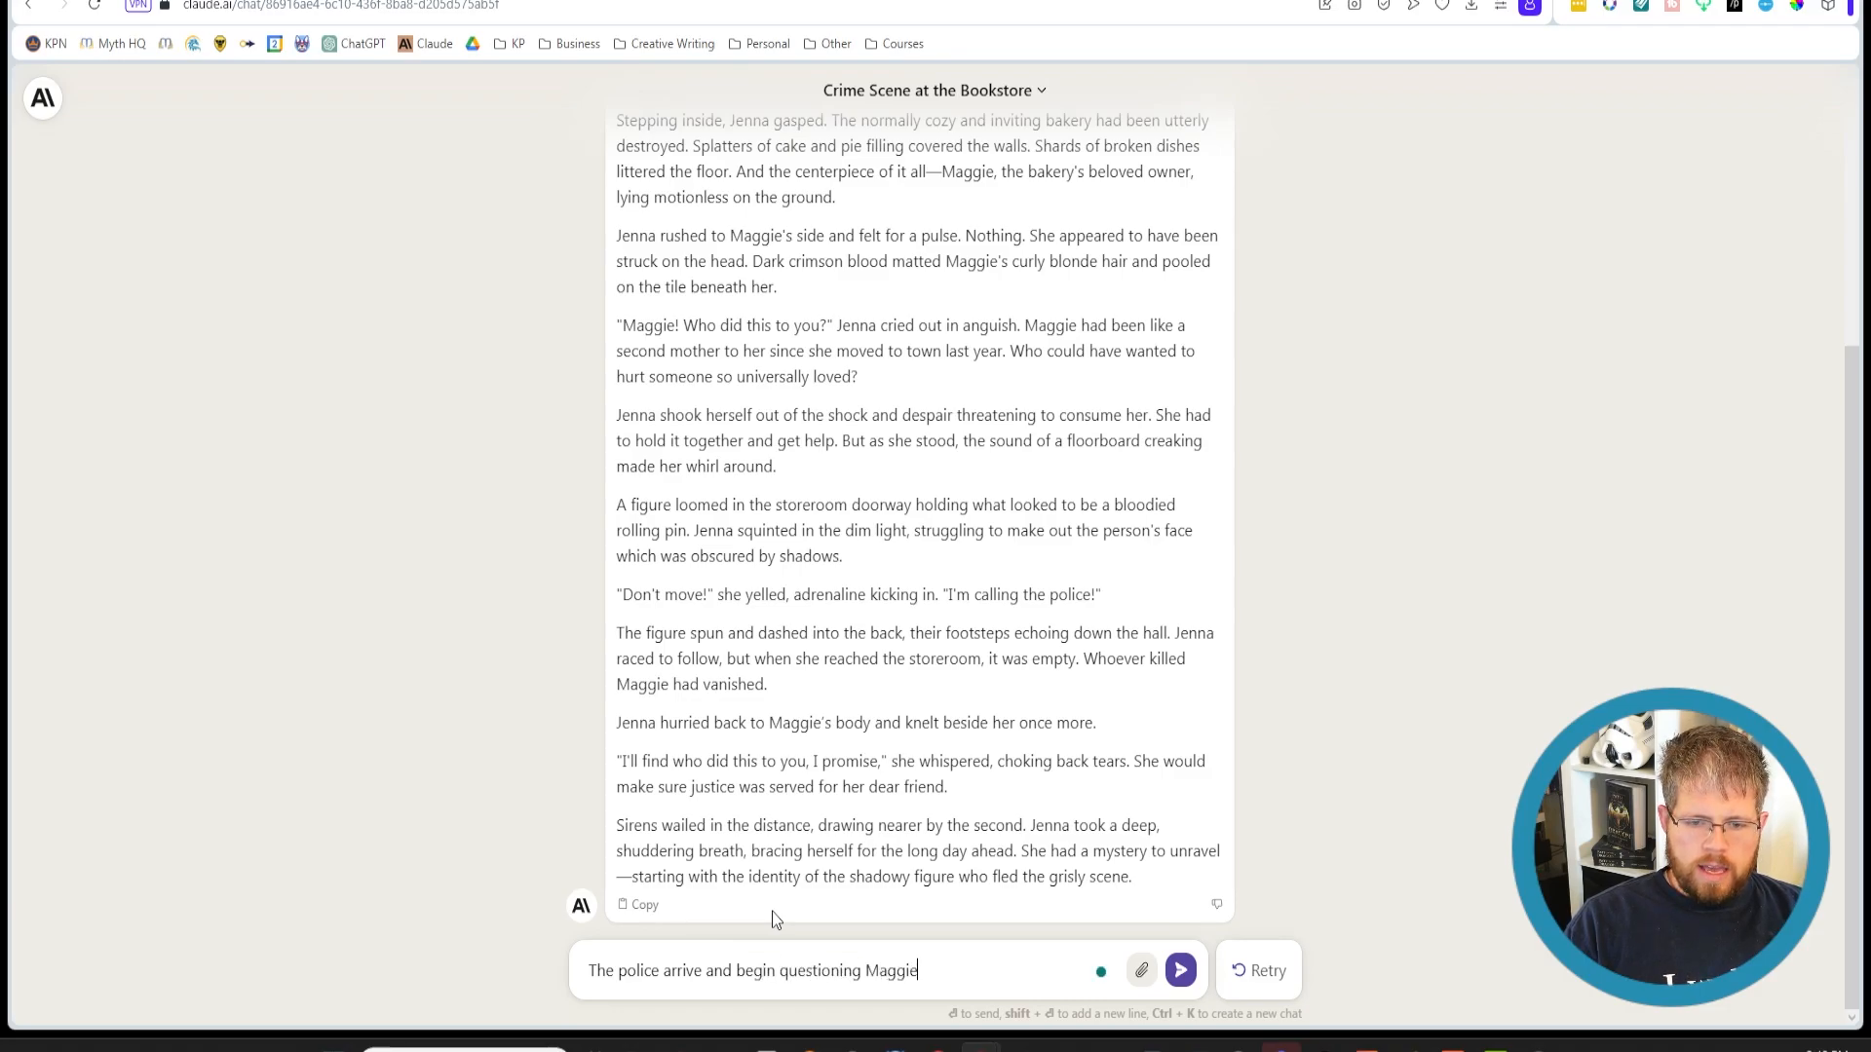
{"action": "type", "text": ", and it's implied that they migth sus"}
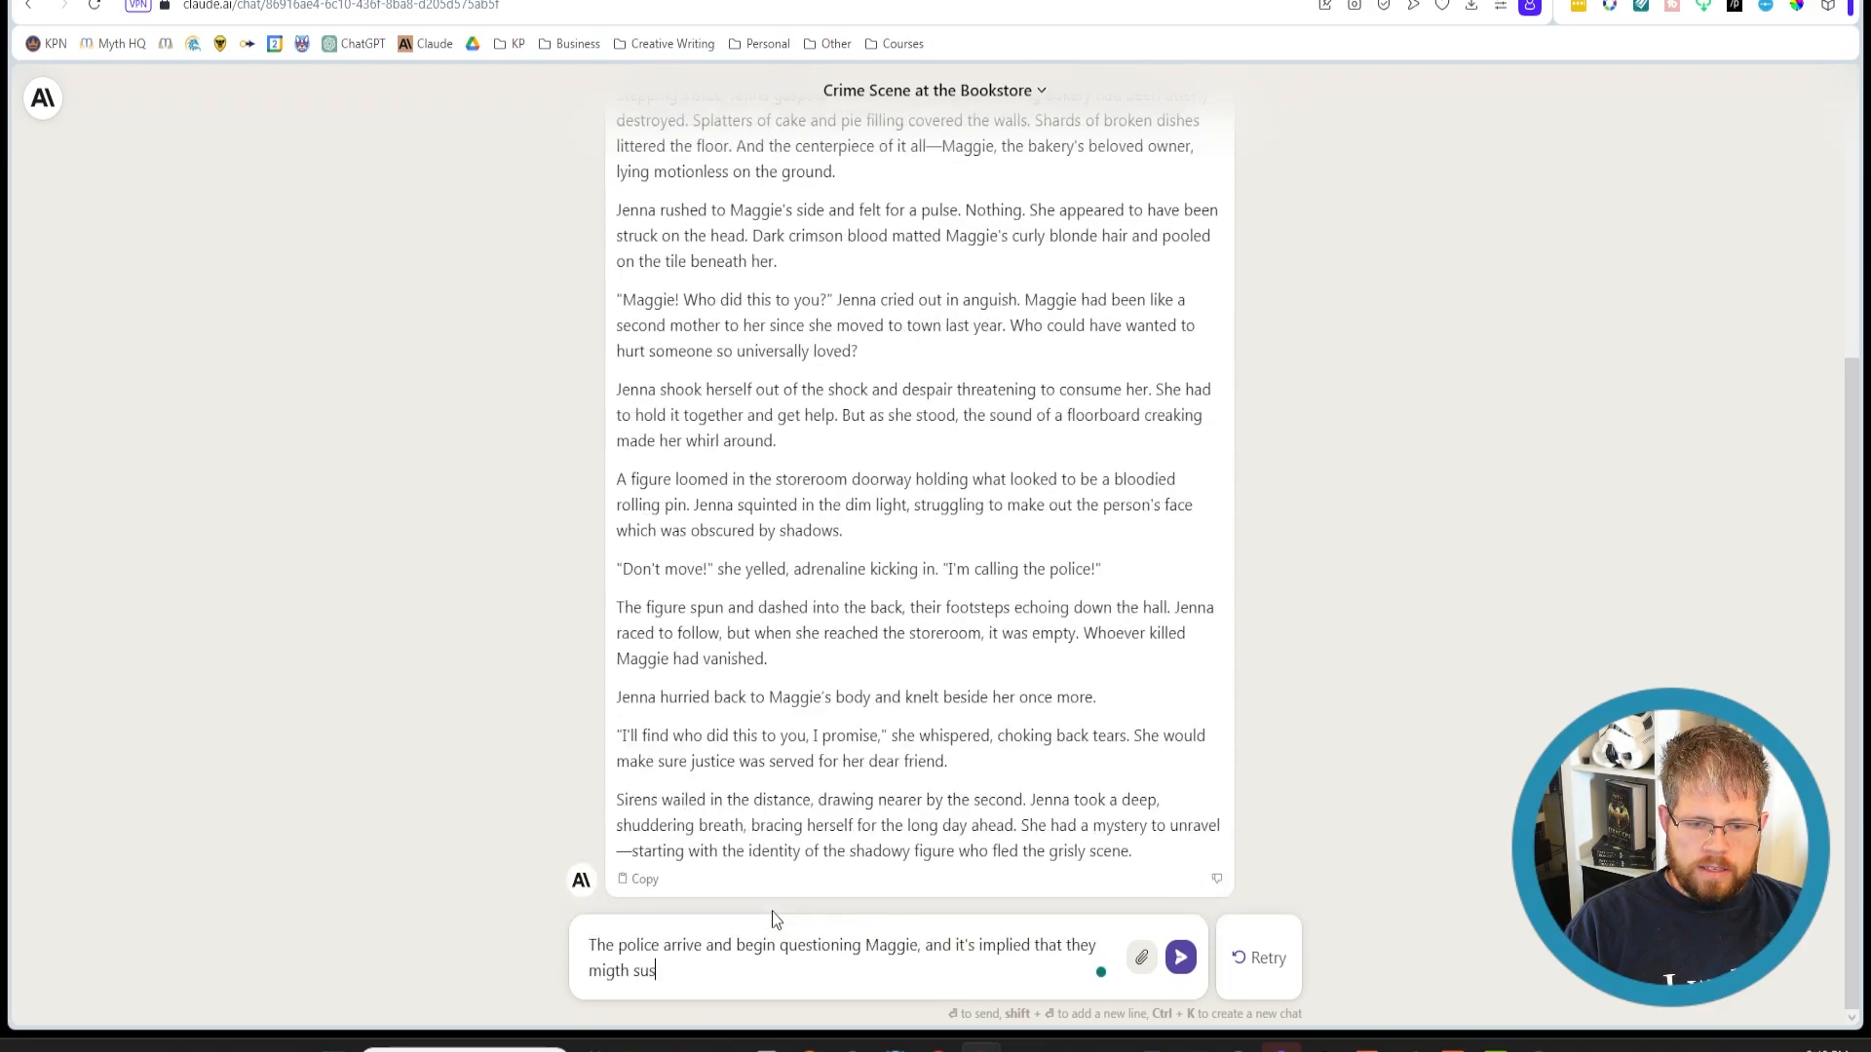
{"action": "type", "text": "pect she had someth"}
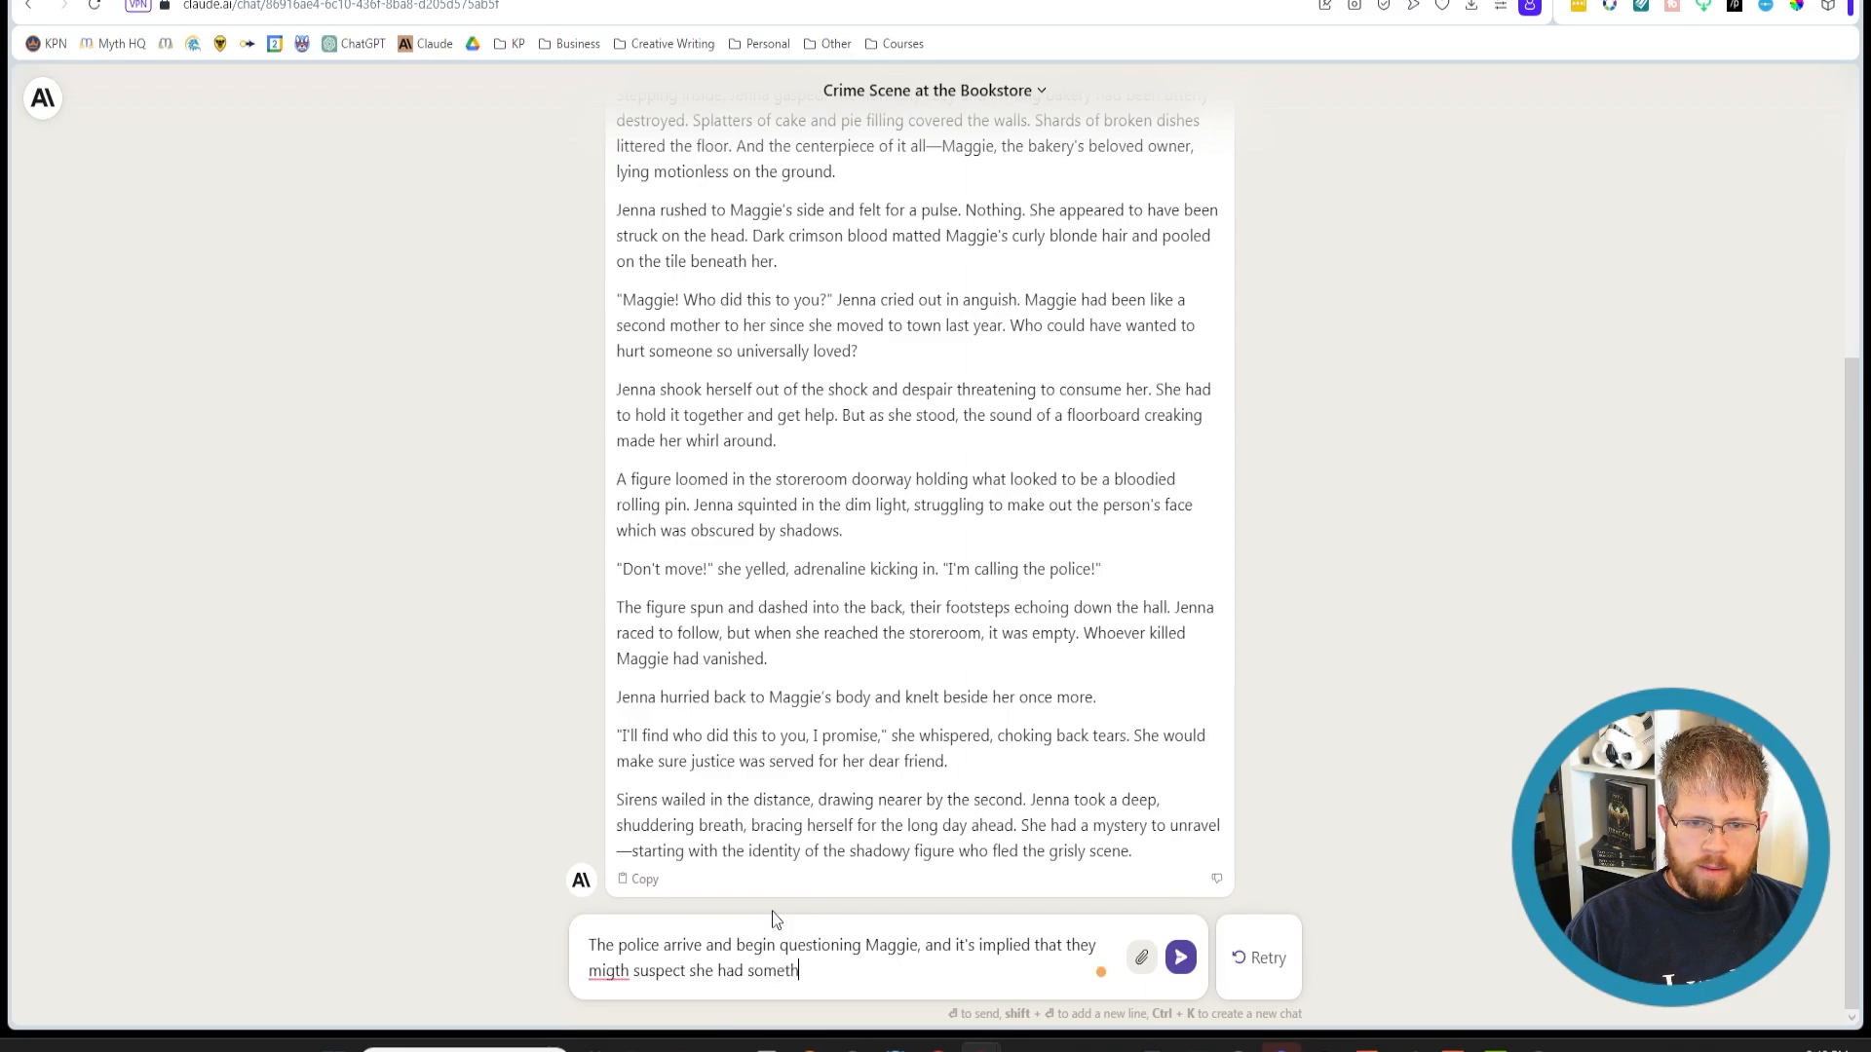
{"action": "type", "text": "ing to do with"}
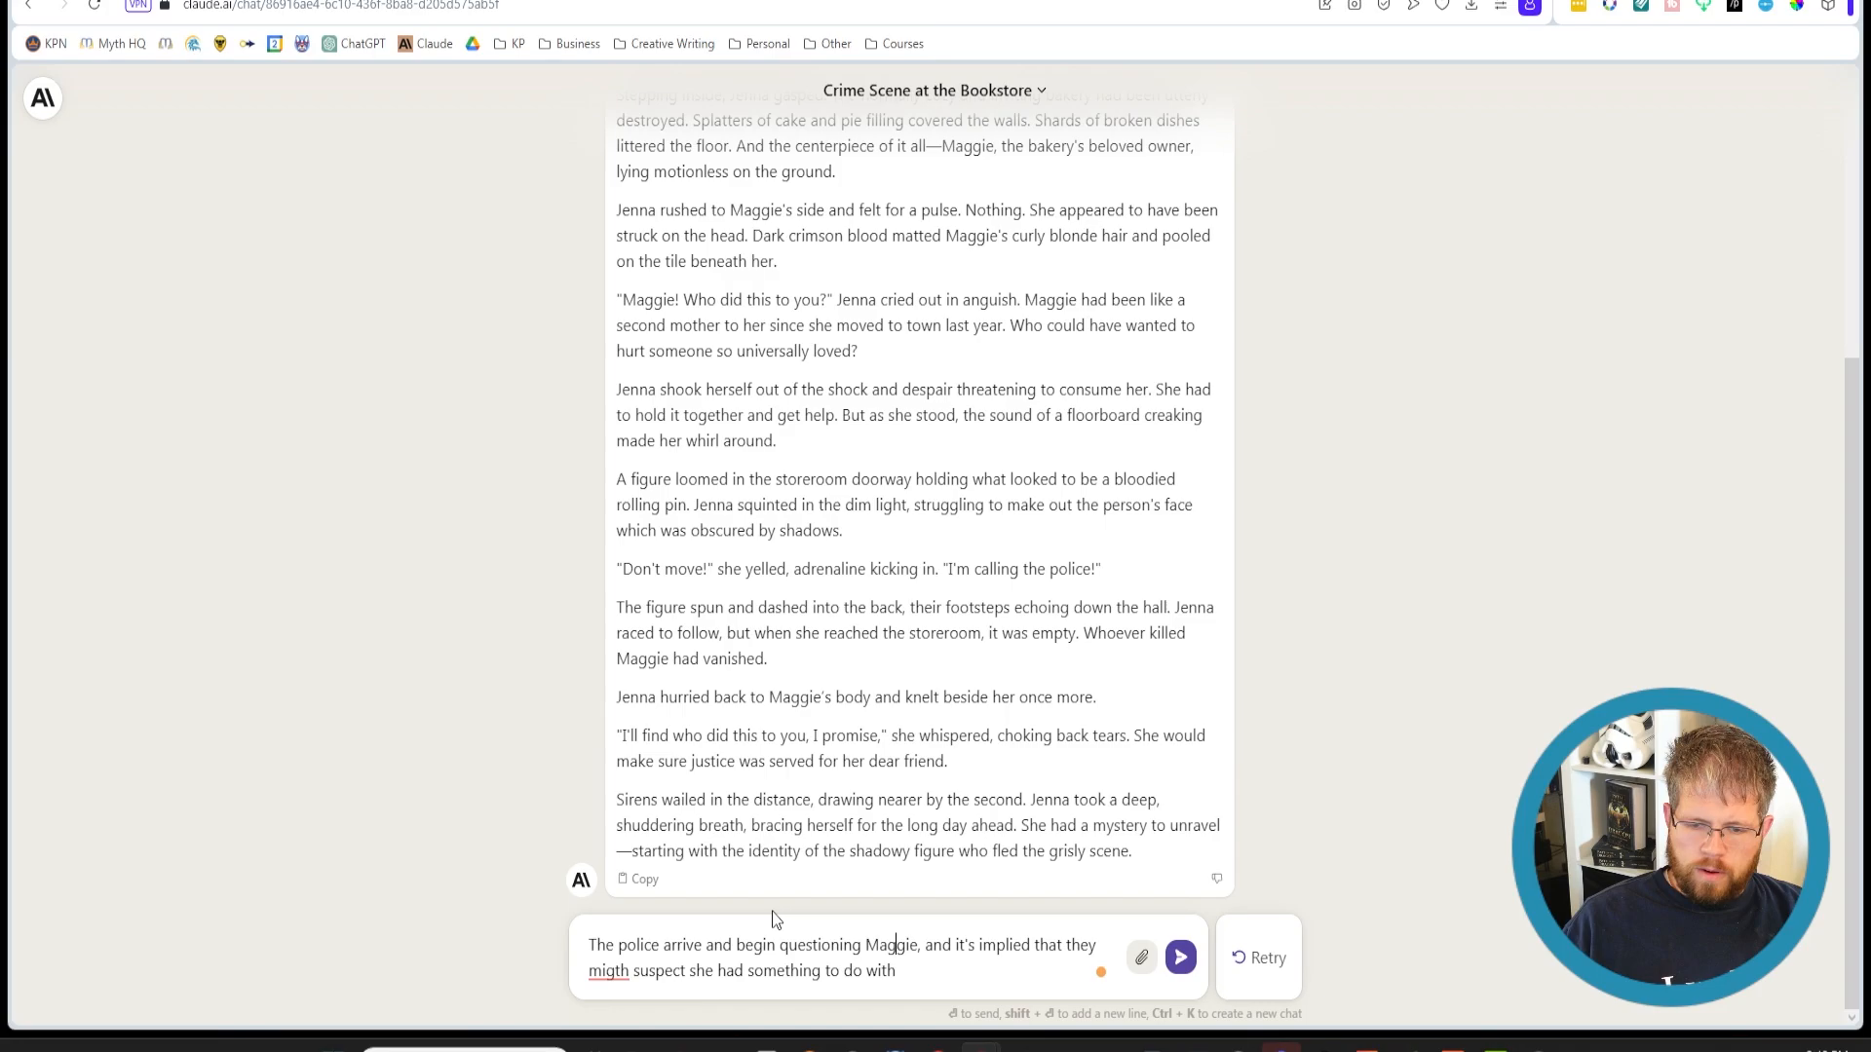
Replace 'Maggie' with 'Jenna', finish with 'Maggie's death' and ask for another 500 words
{"action": "double_click", "coordinate": [891, 945]}
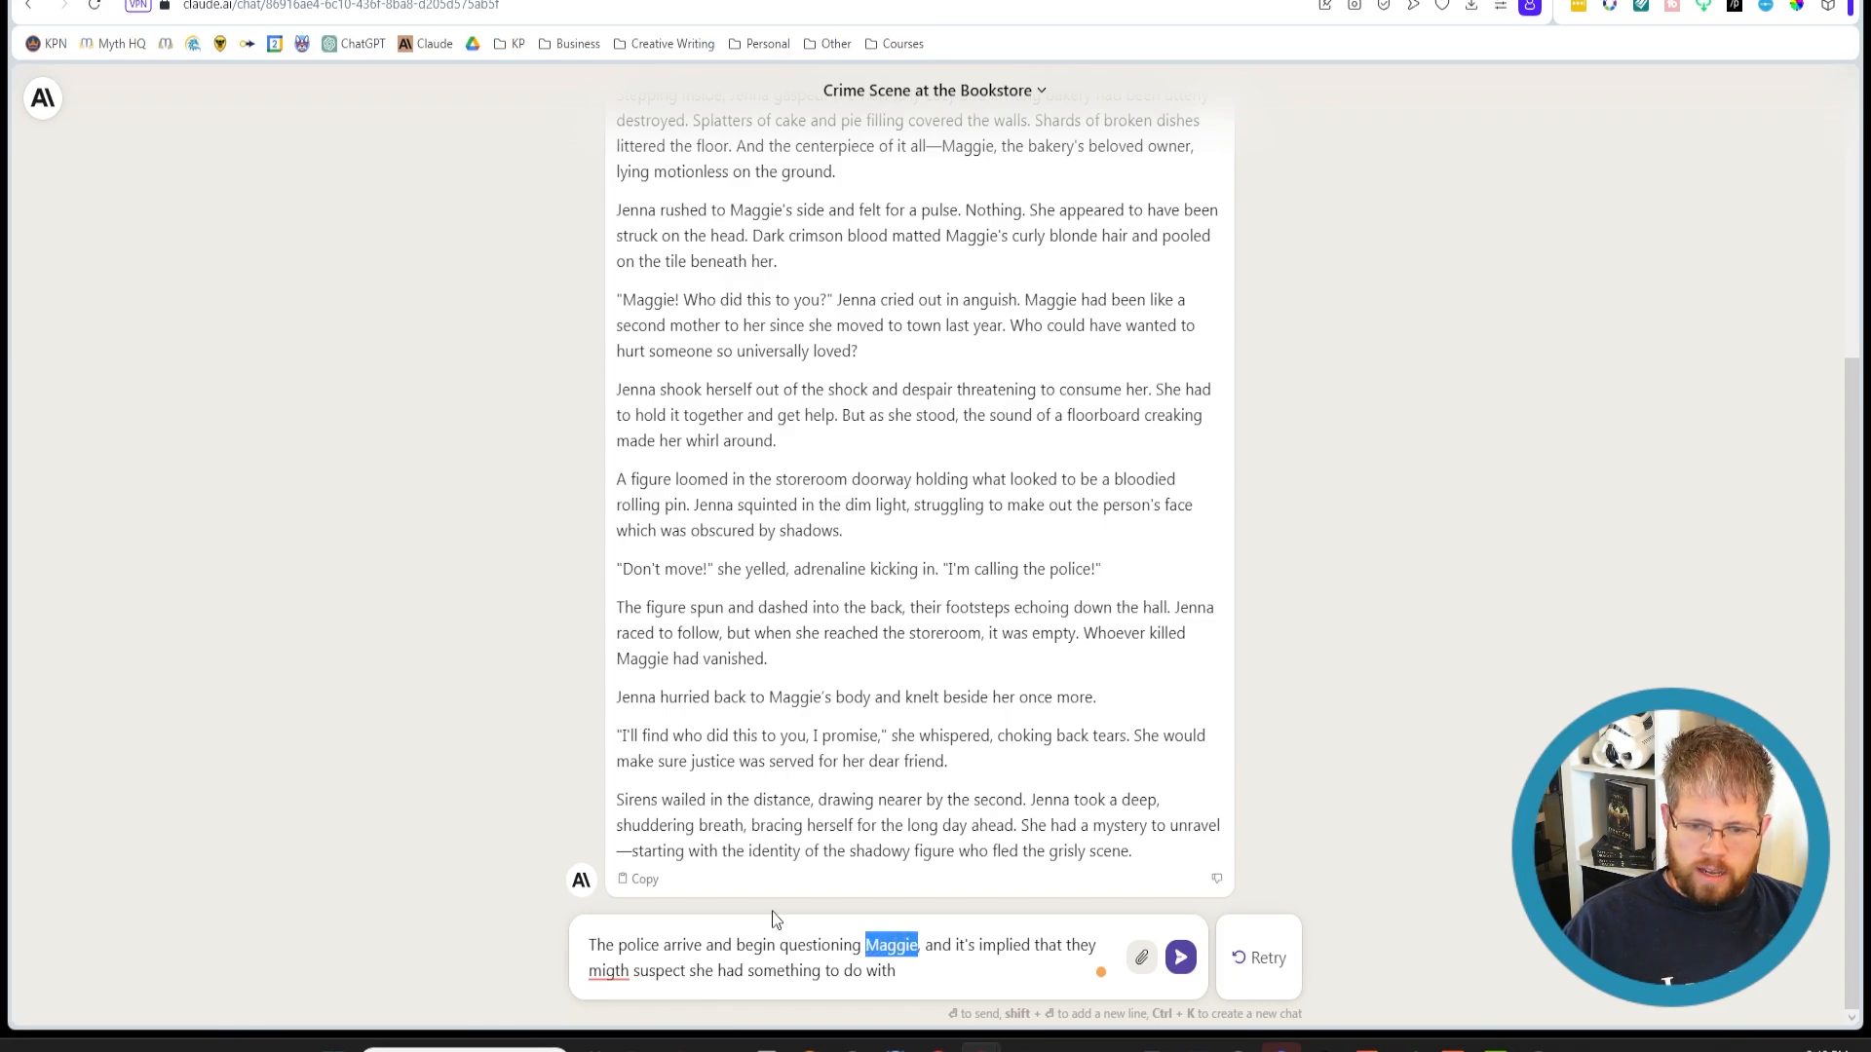
{"action": "type", "text": "Jenna"}
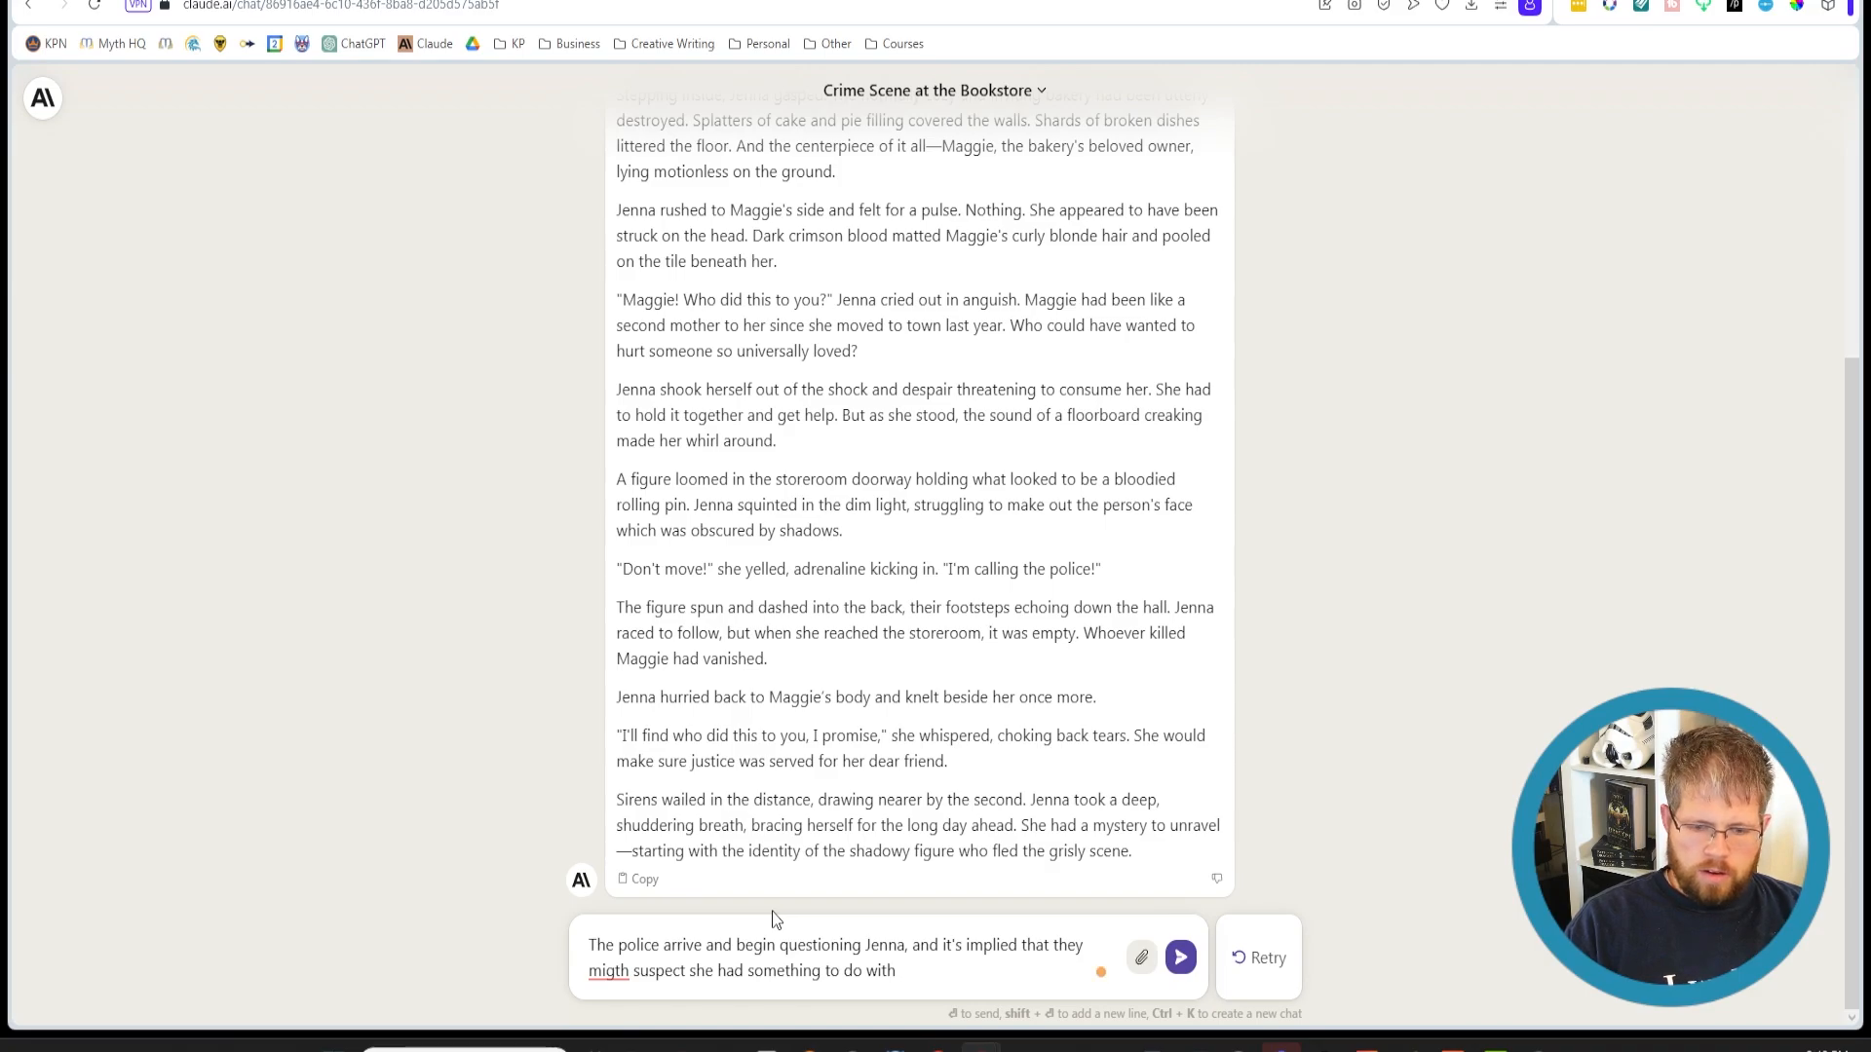
{"action": "type", "text": "Maggie's"}
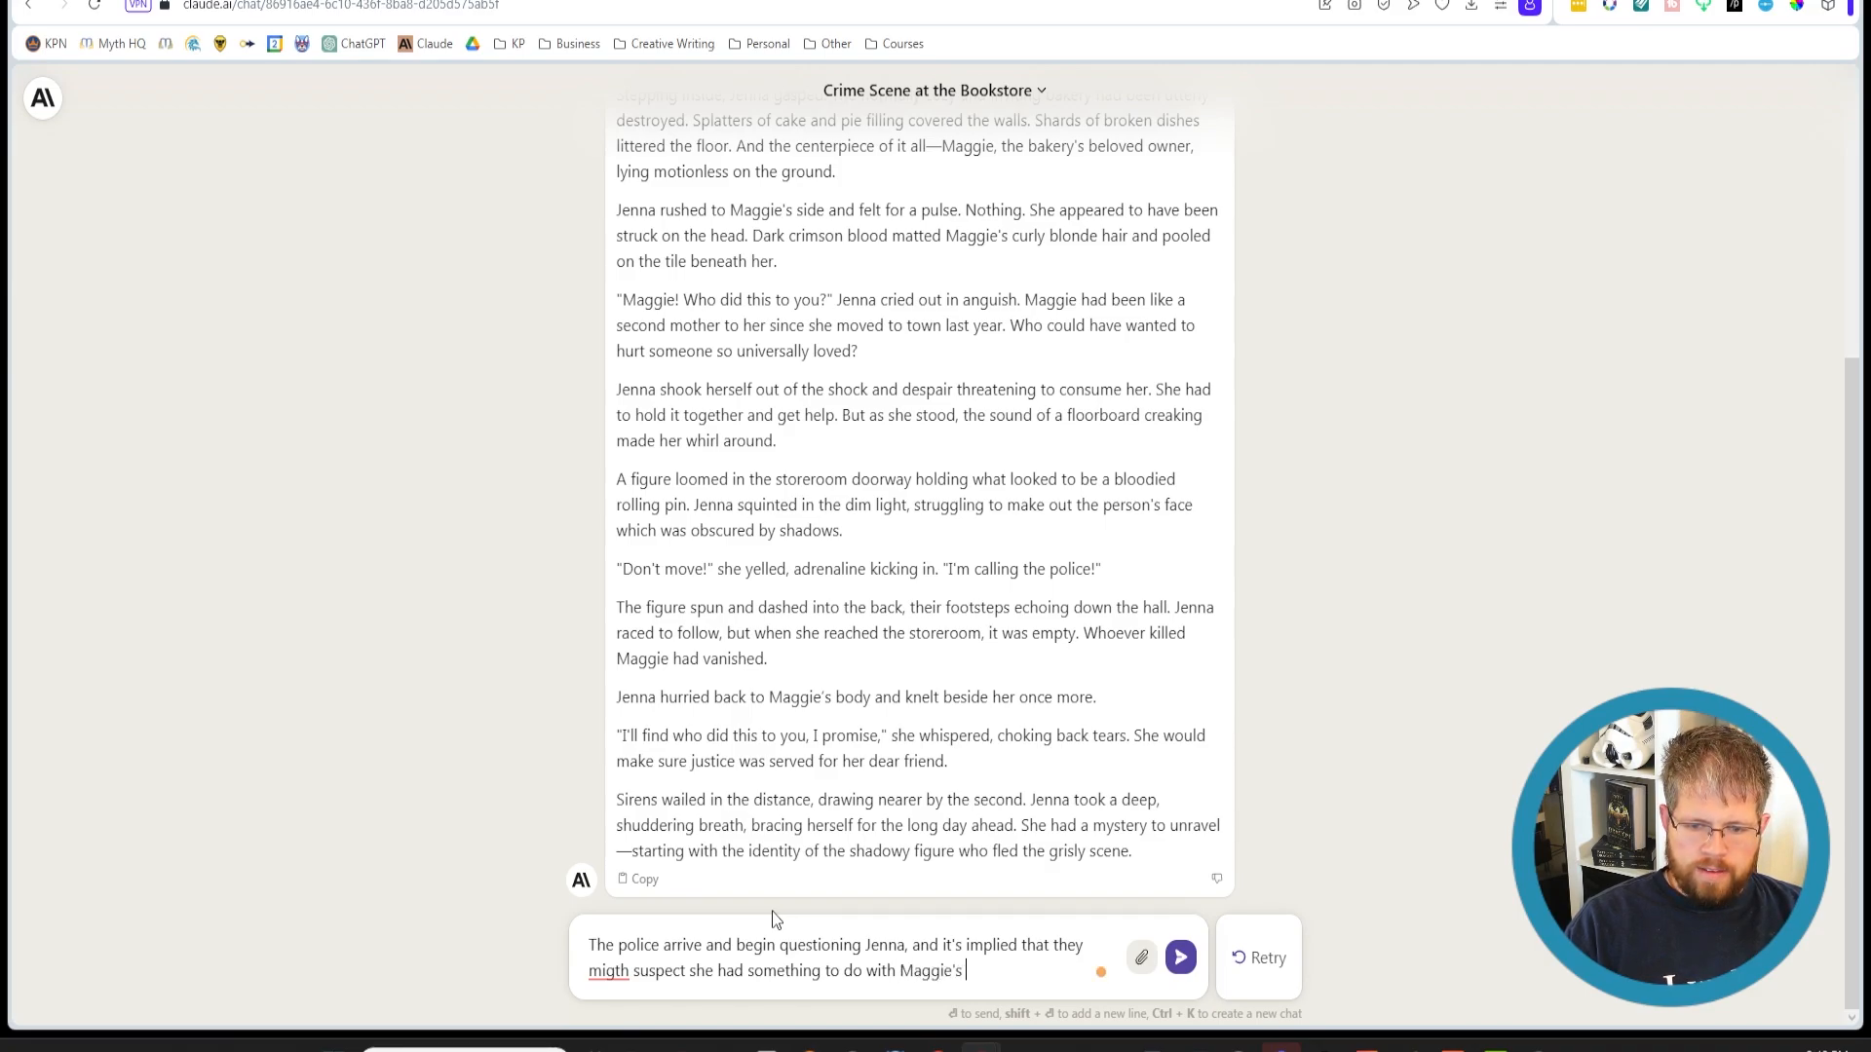
{"action": "type", "text": "death."}
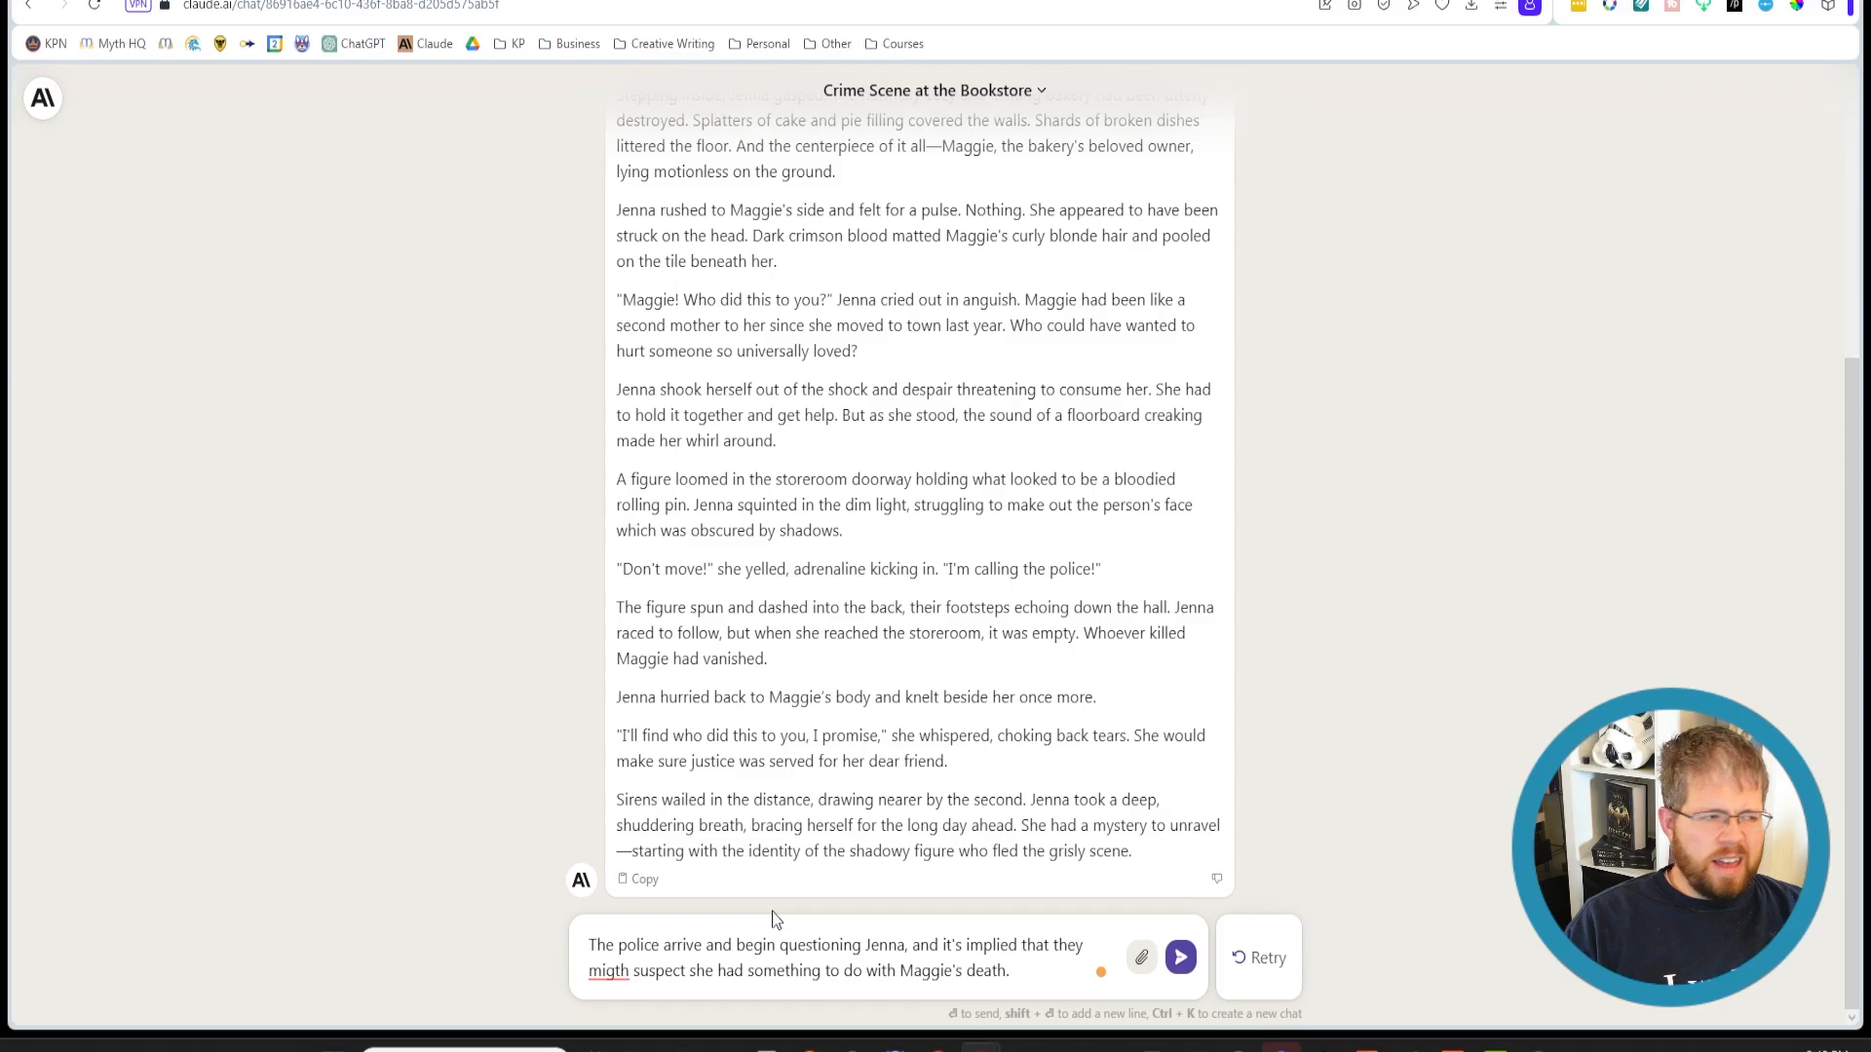
{"action": "type", "text": "Write"}
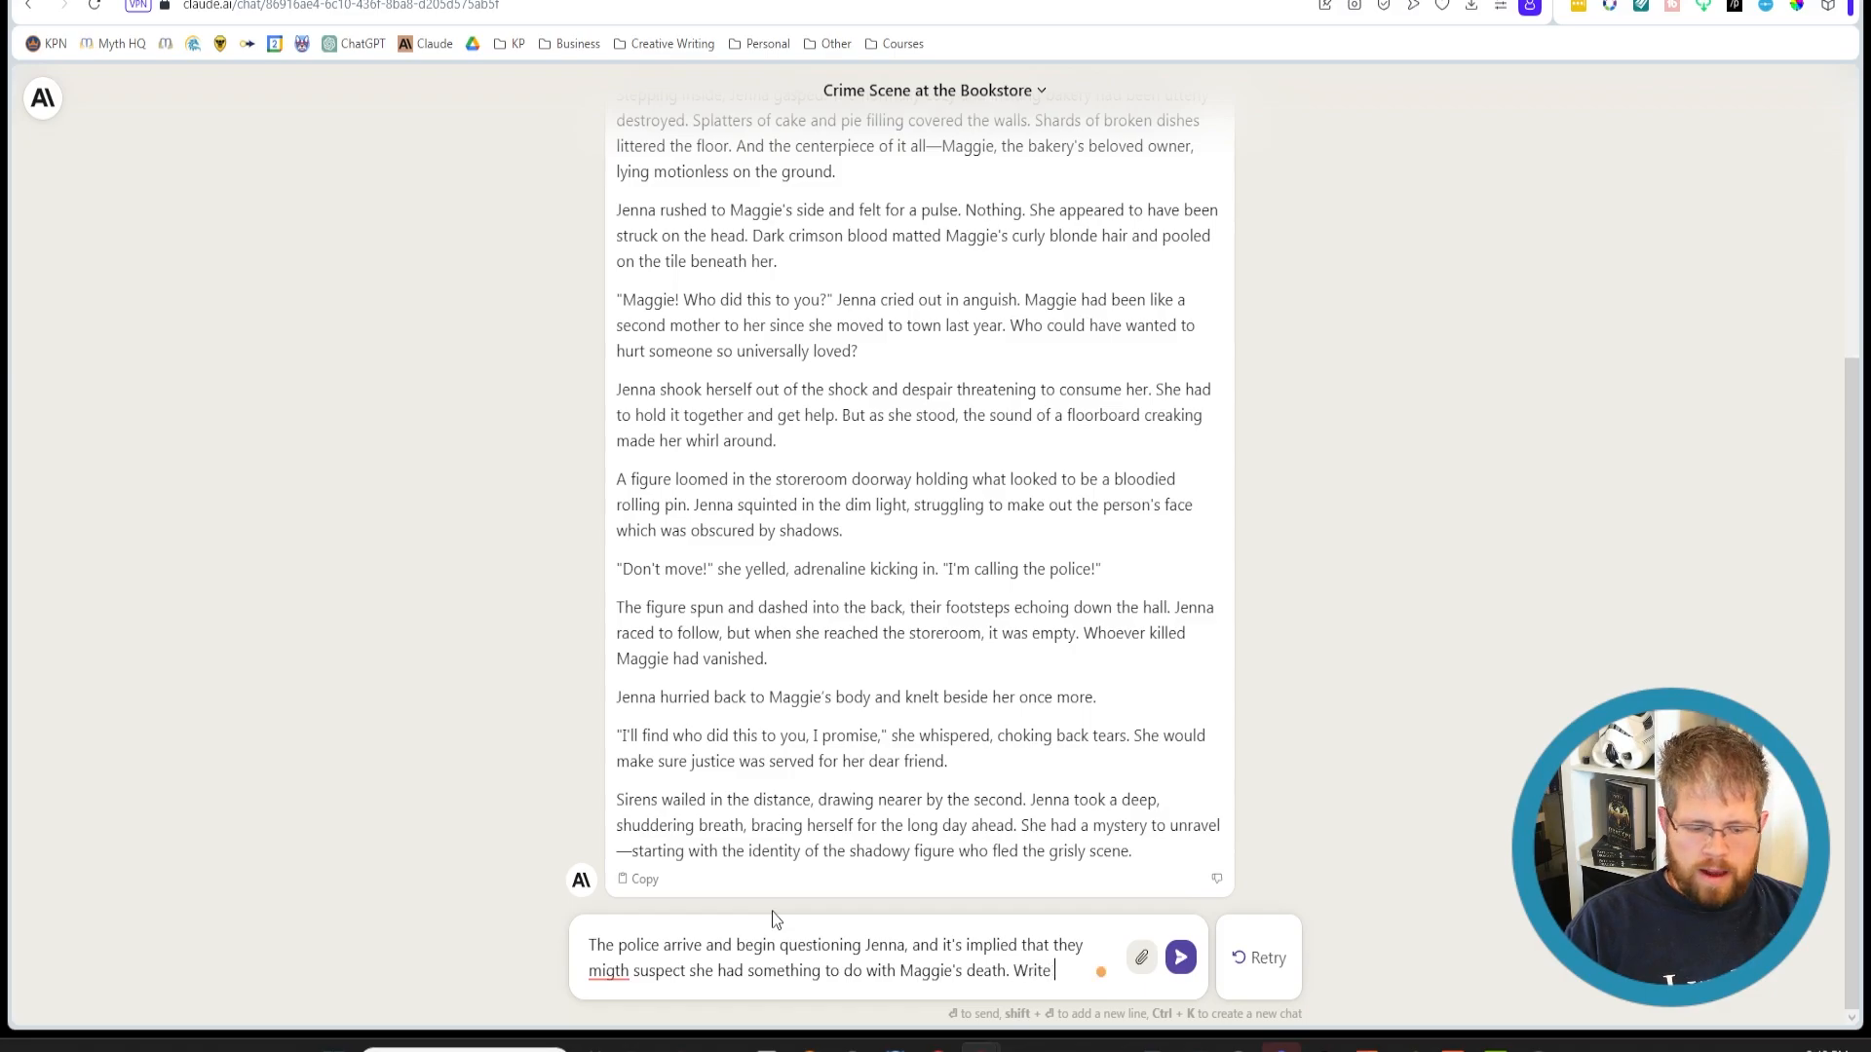
{"action": "type", "text": "another 500"}
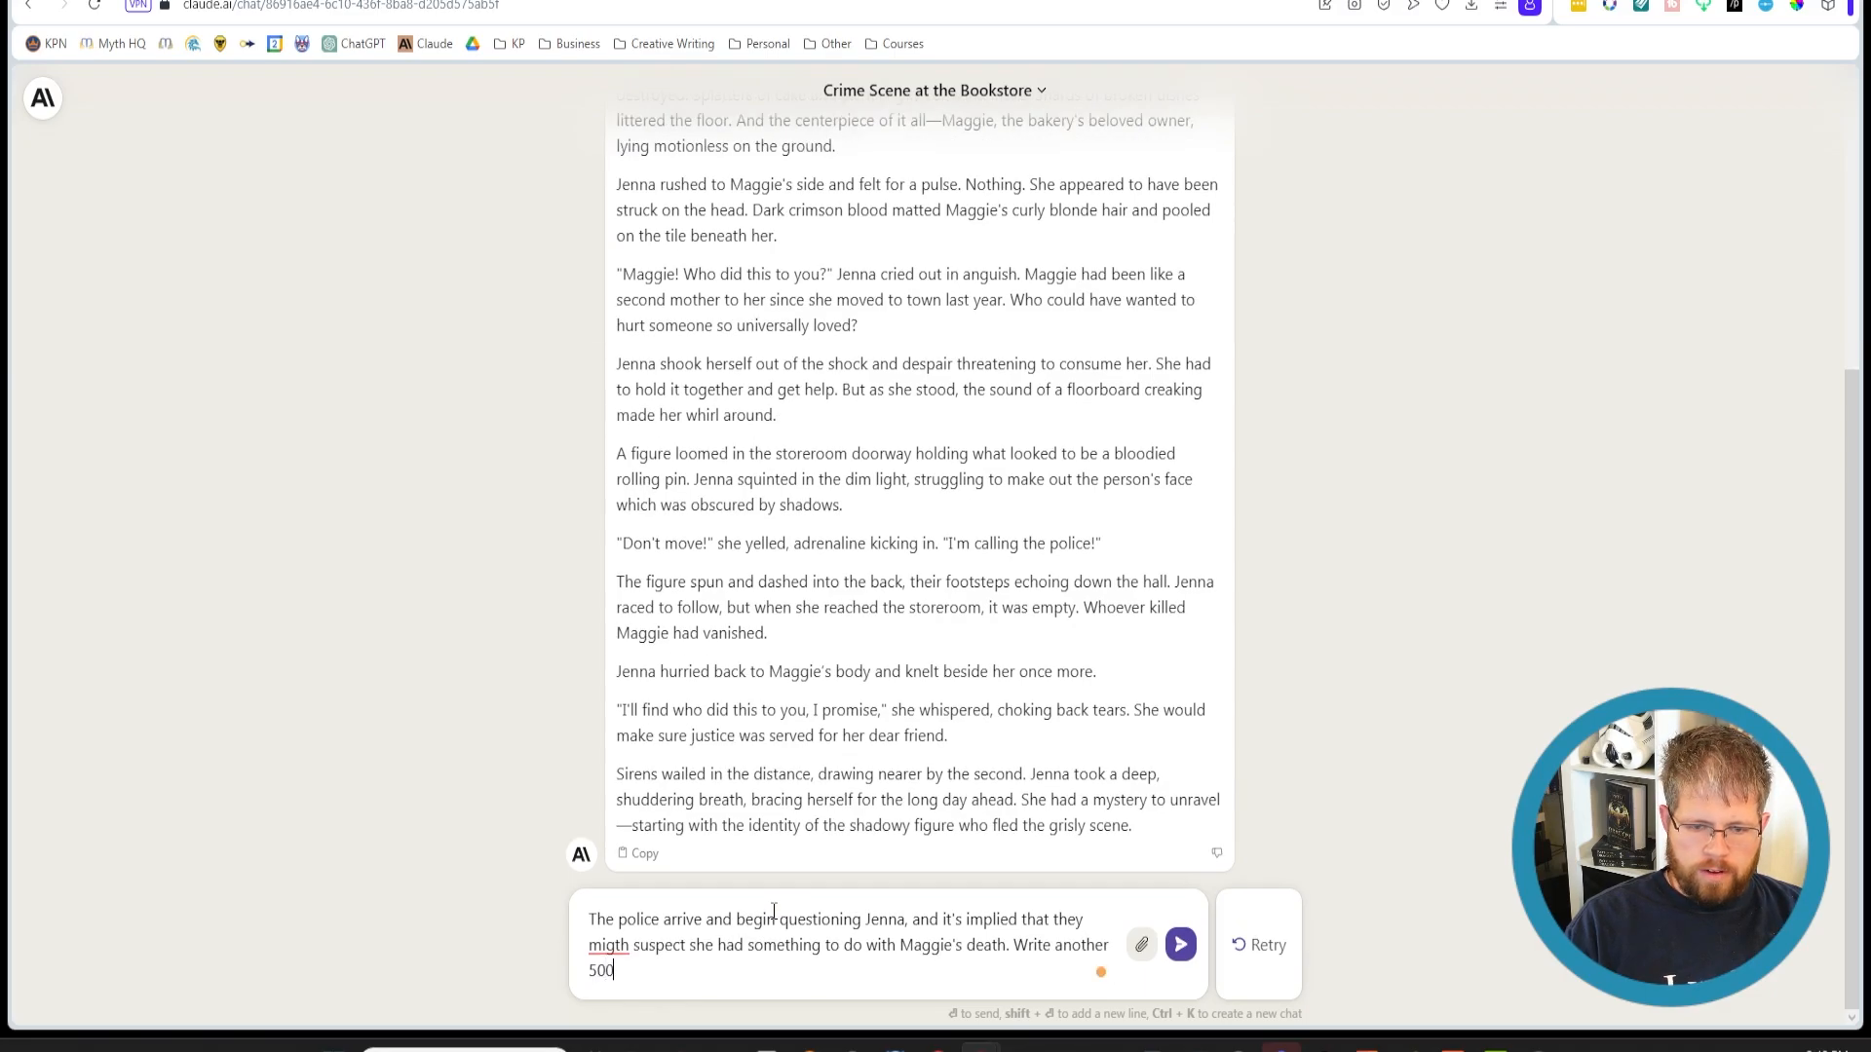
{"action": "type", "text": "words"}
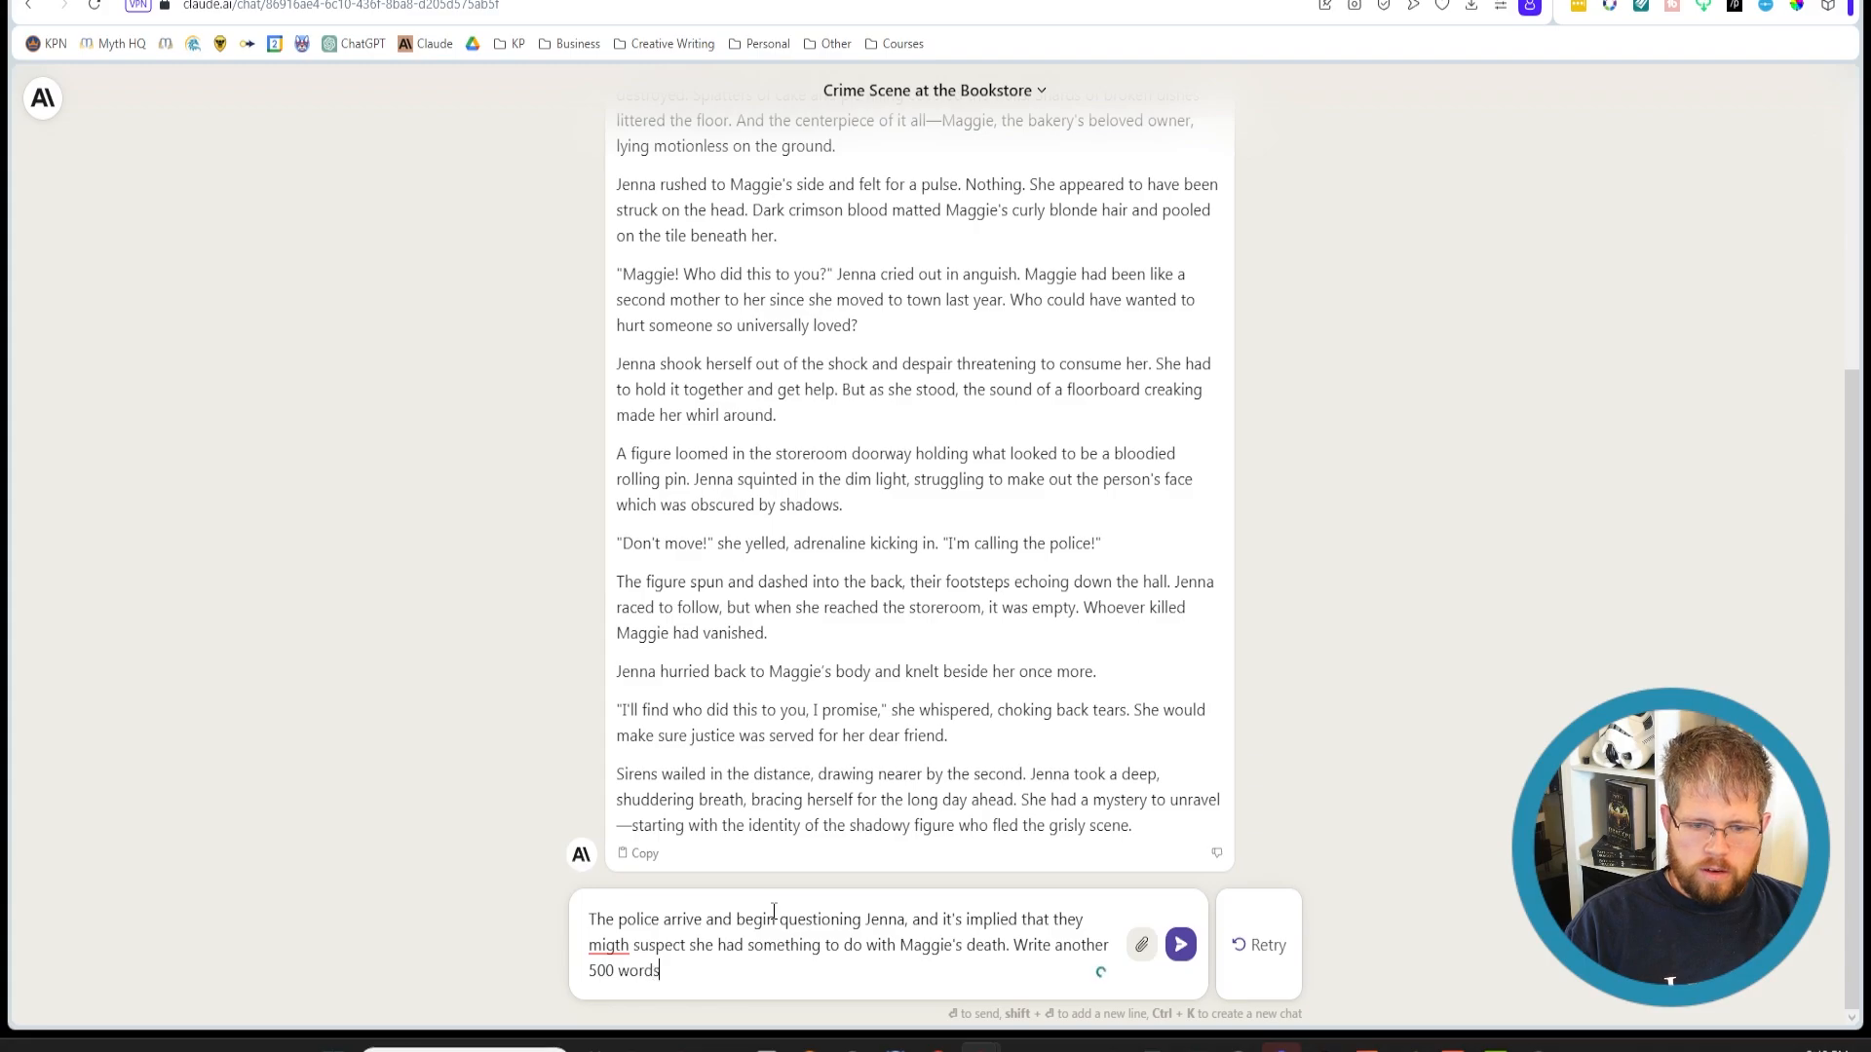
Correct the misspelled 'migth' to 'might' via the spelling suggestion
{"action": "right_click", "coordinate": [609, 943]}
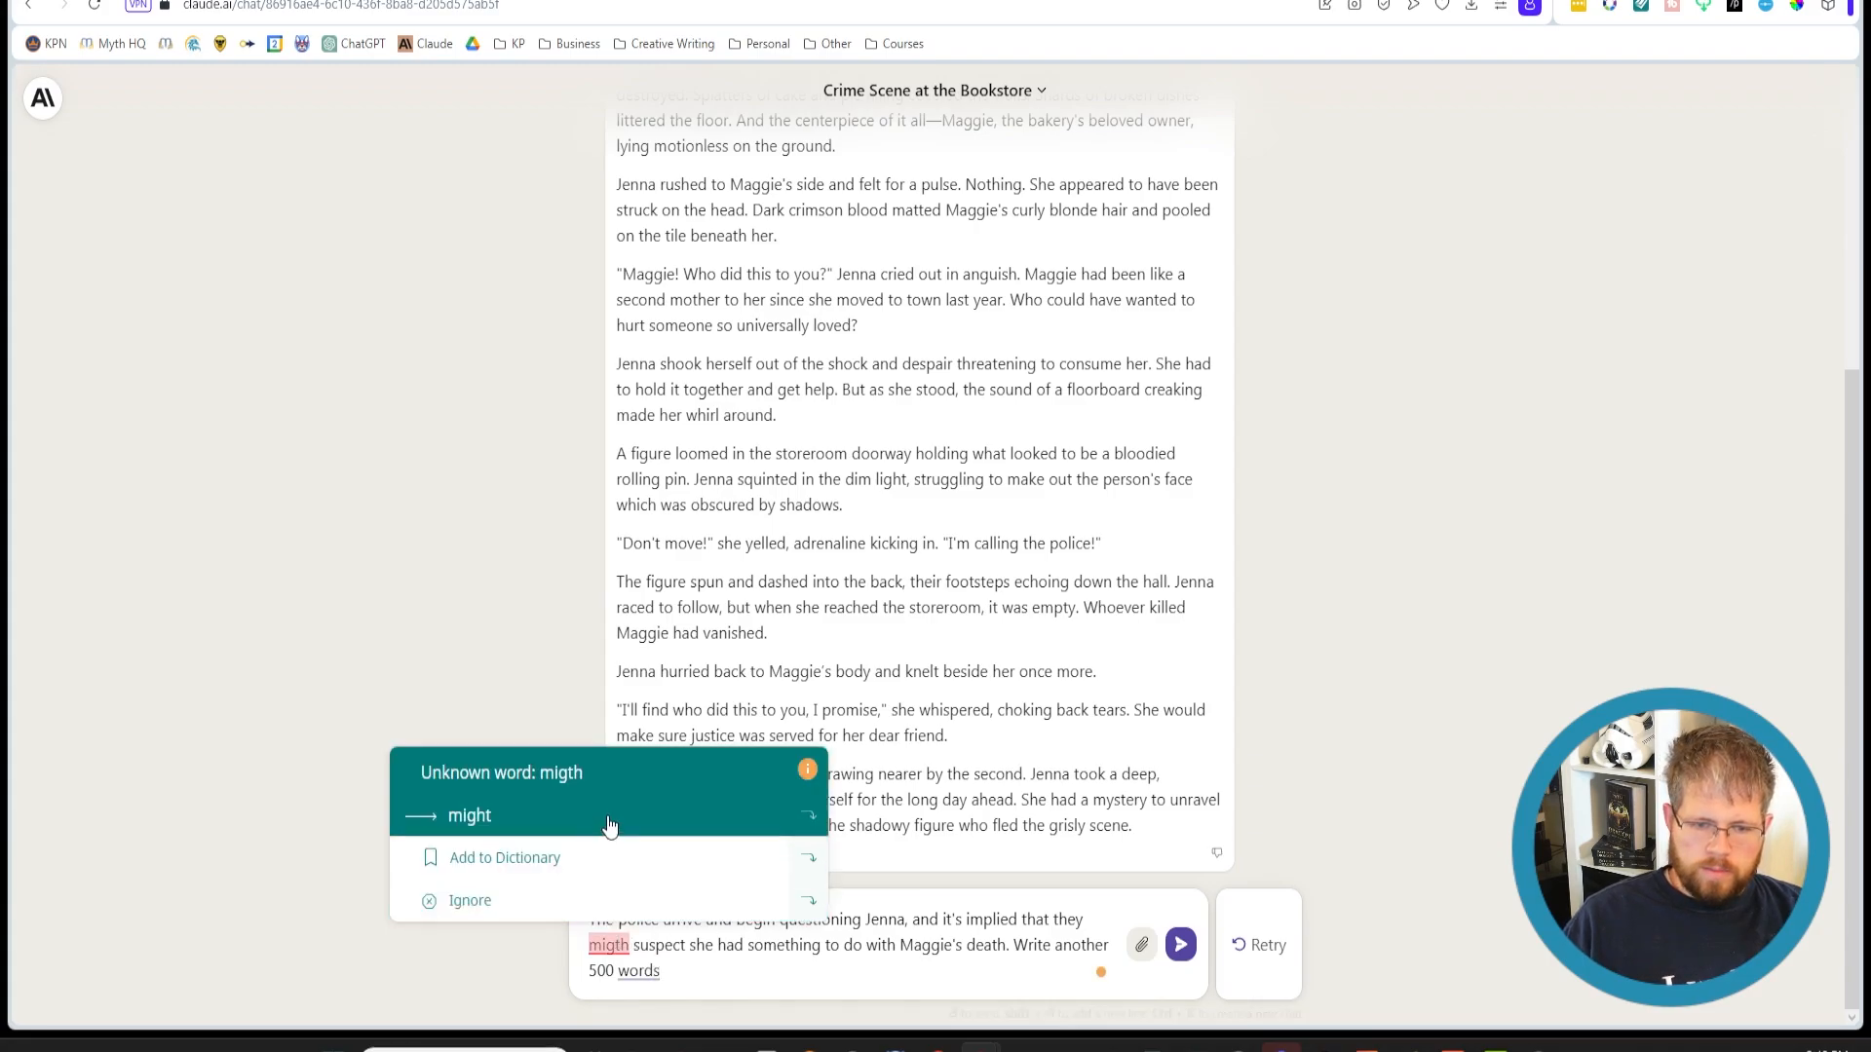
{"action": "left_click", "coordinate": [470, 815]}
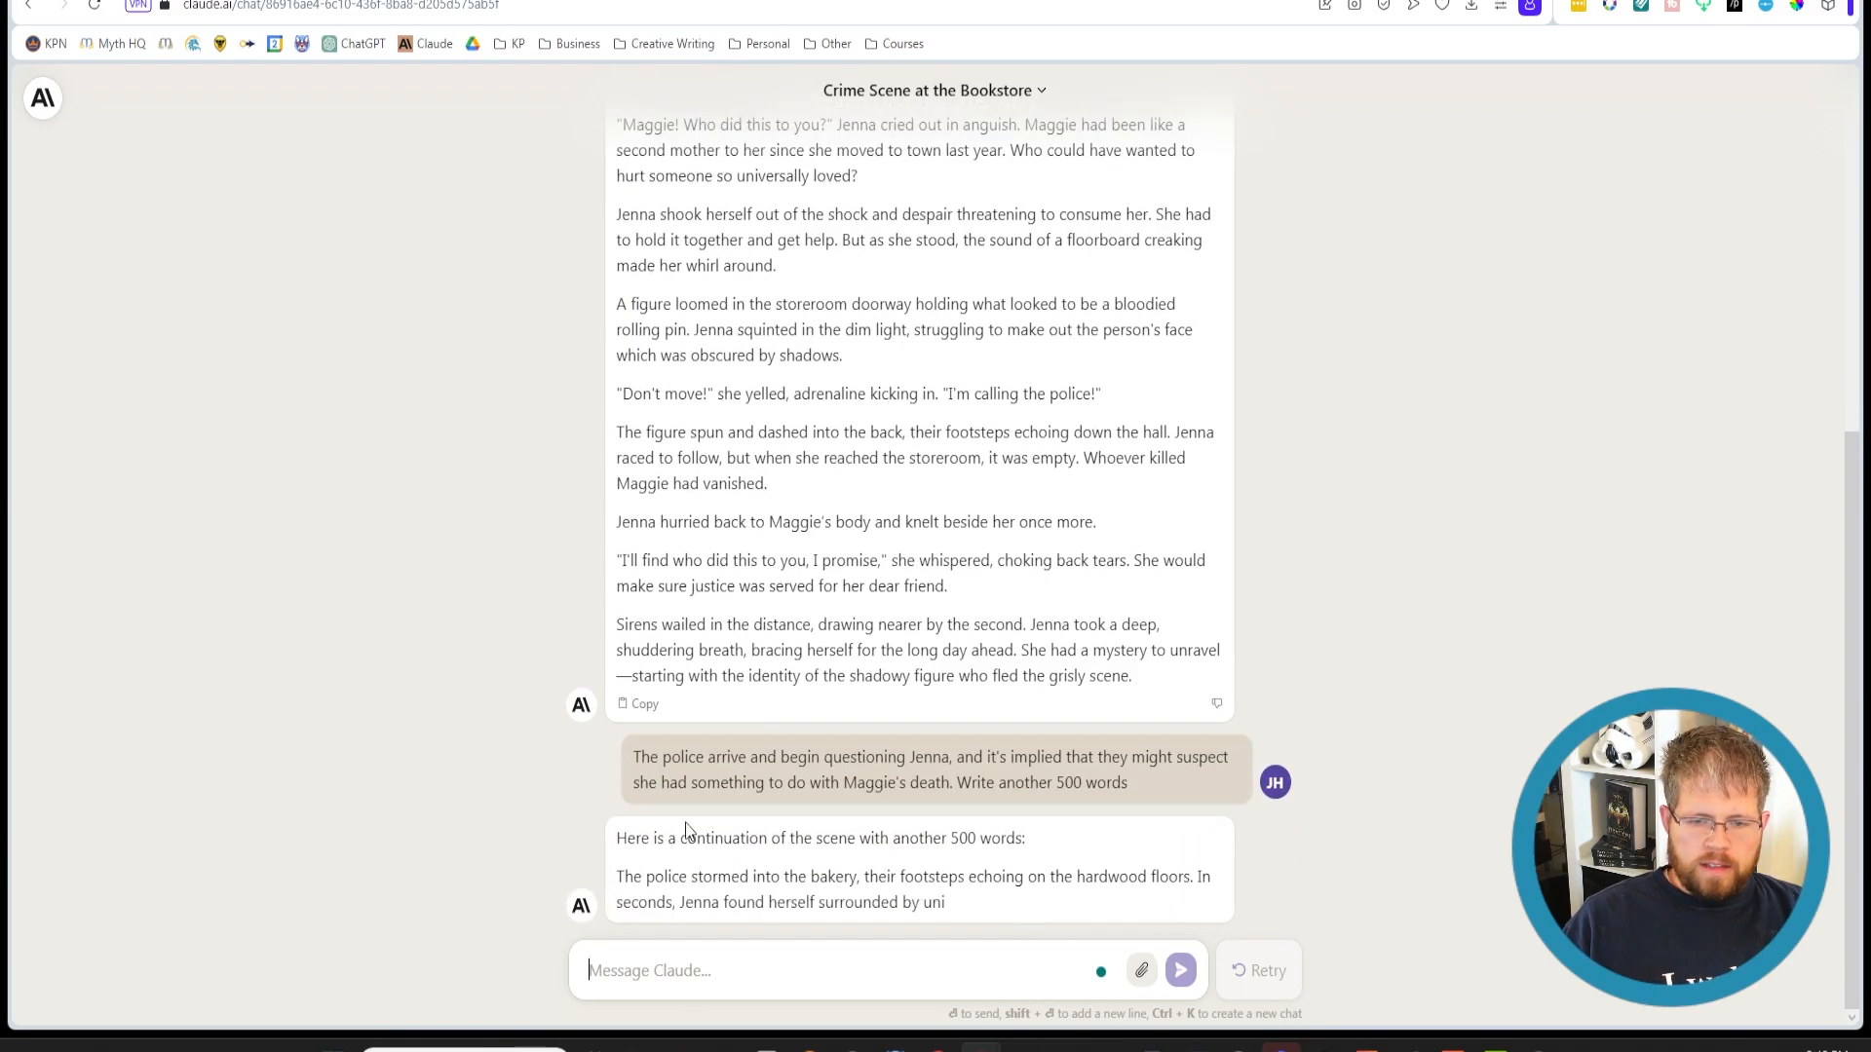
Follow Claude's streaming police-questioning continuation down to its end as Jenna insists on her innocence
{"action": "scroll", "scroll_direction": "down", "scroll_amount": 3}
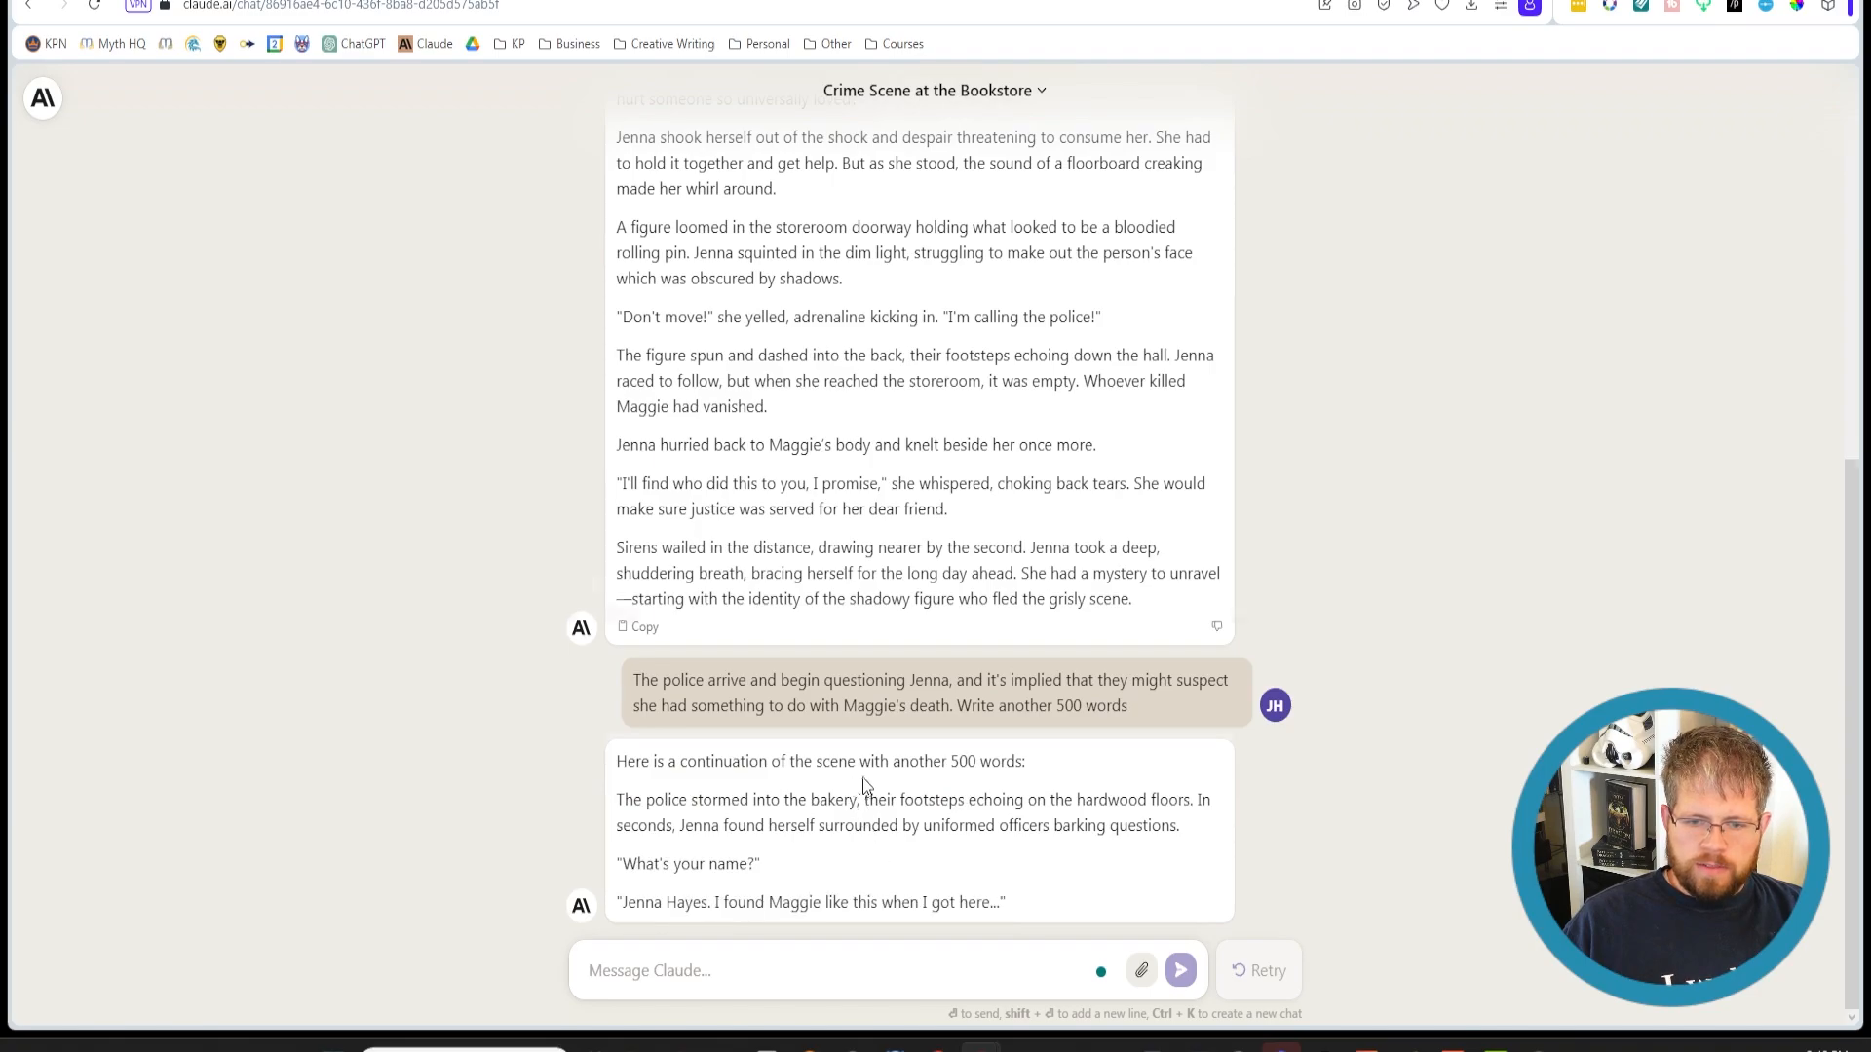
{"action": "scroll", "scroll_direction": "down", "scroll_amount": 3}
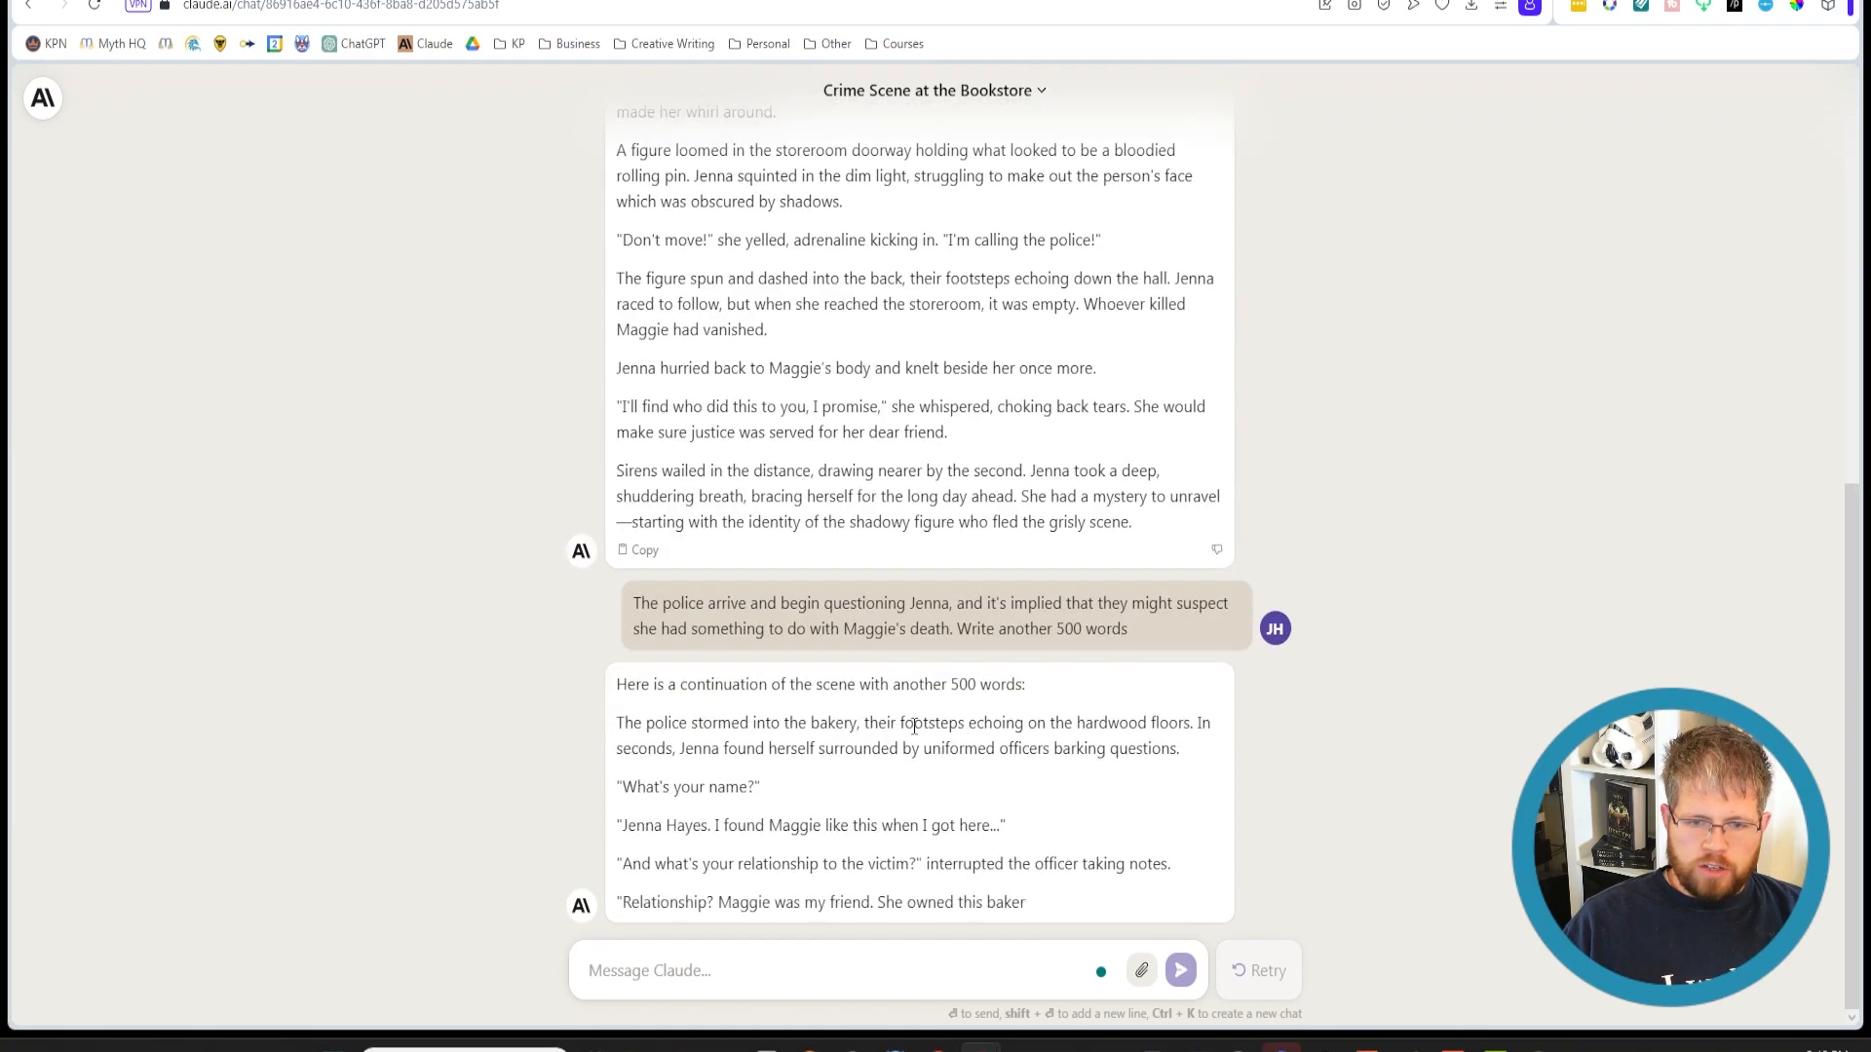
{"action": "scroll", "scroll_direction": "down", "scroll_amount": 3}
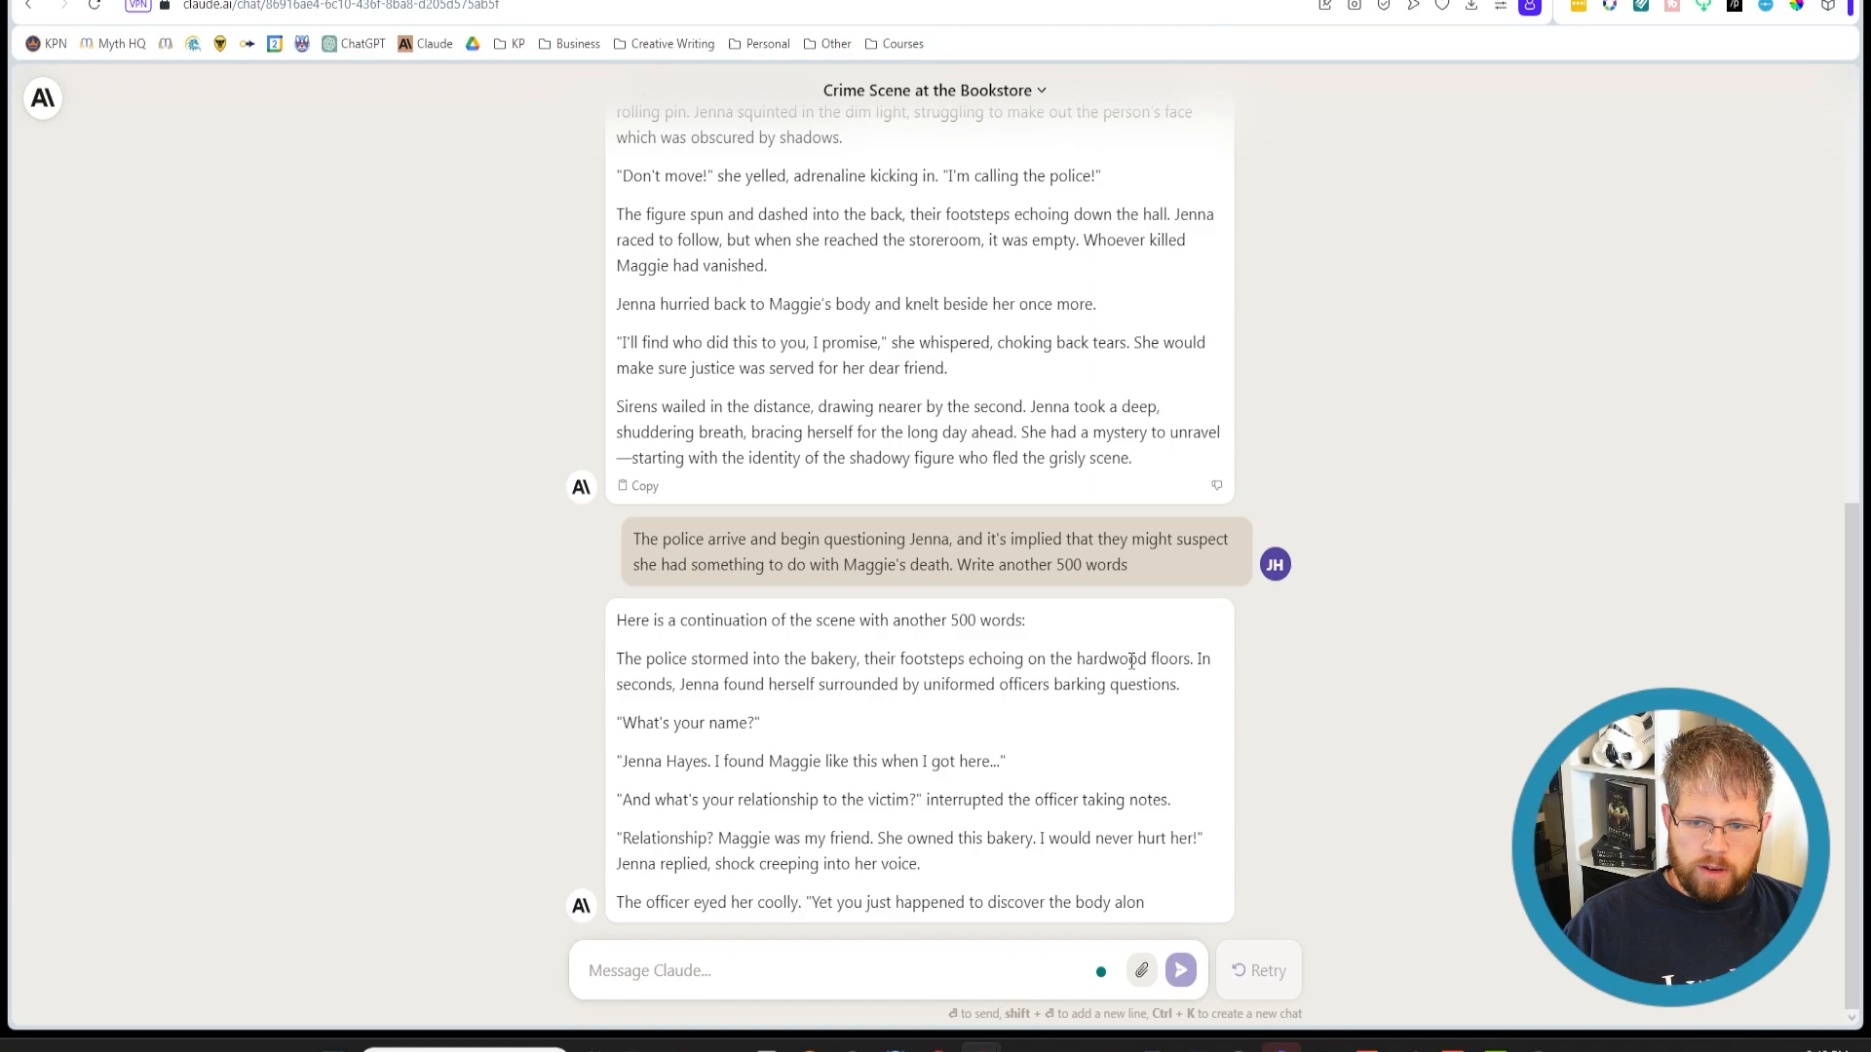
{"action": "scroll", "scroll_direction": "down", "scroll_amount": 3}
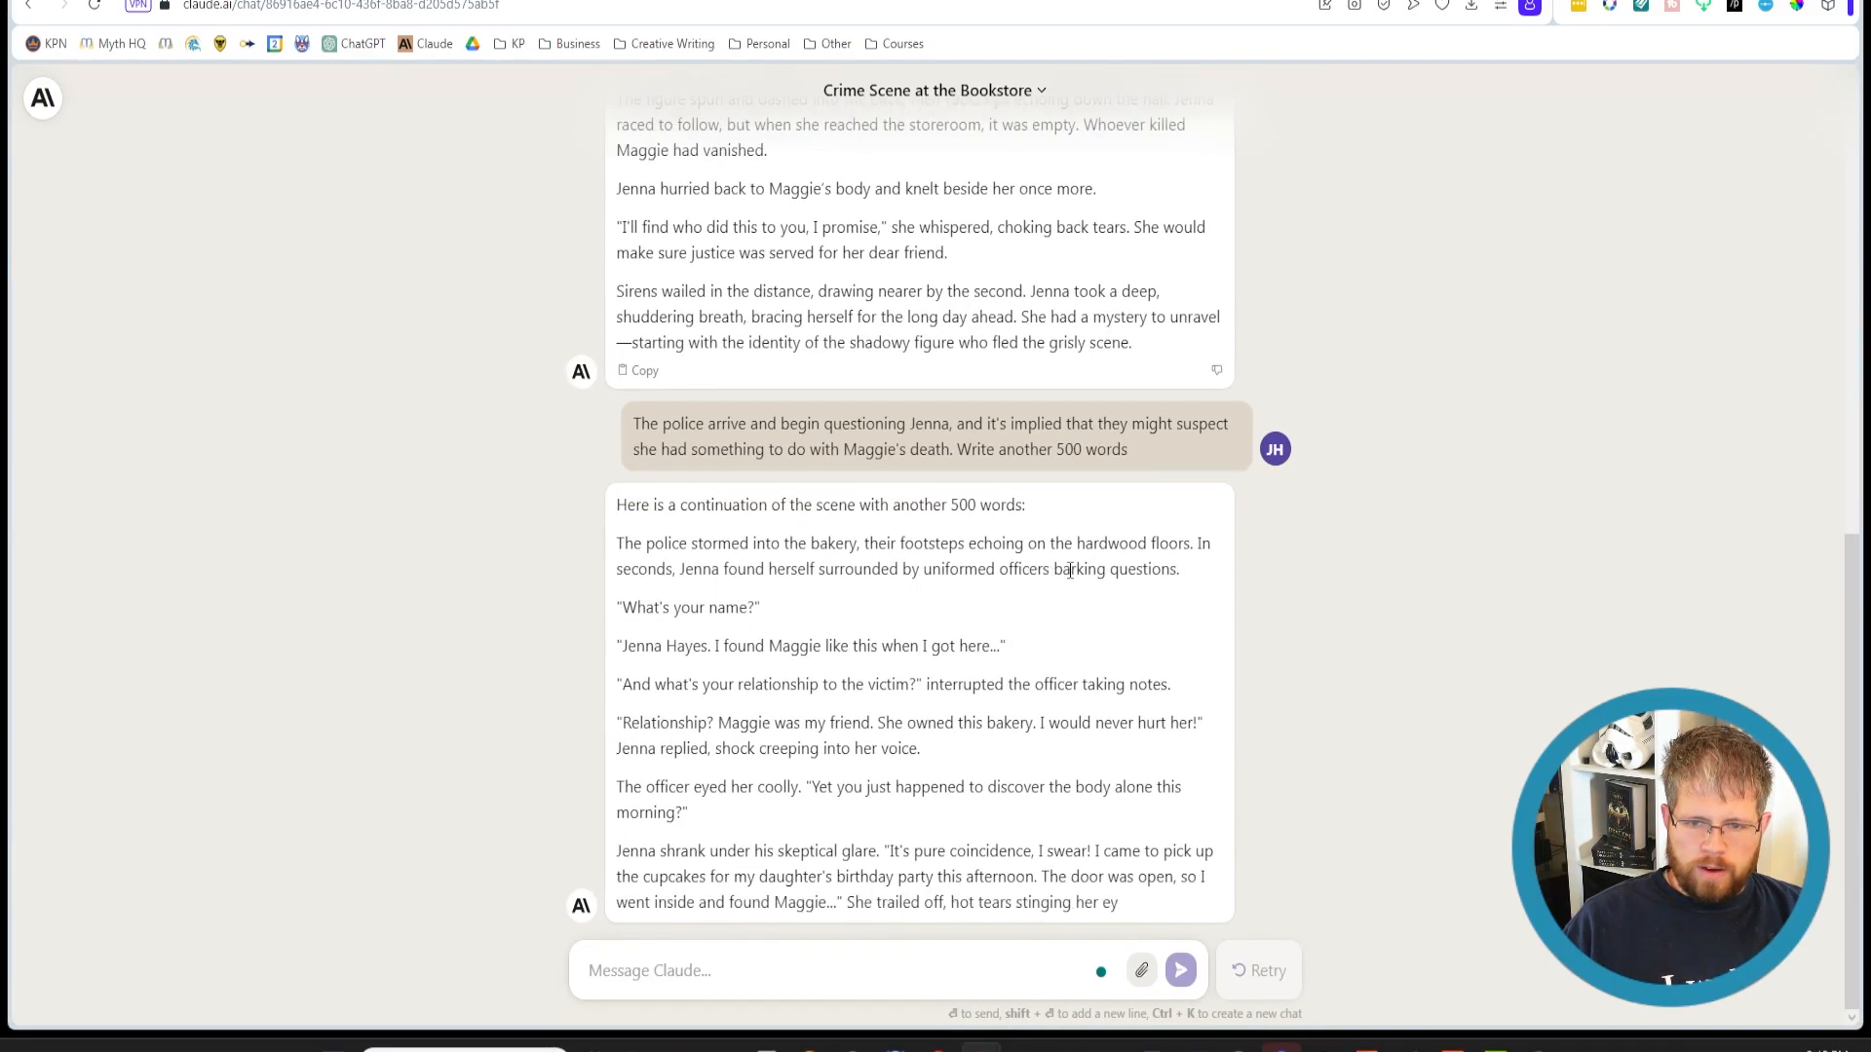
{"action": "scroll", "scroll_direction": "down", "scroll_amount": 3}
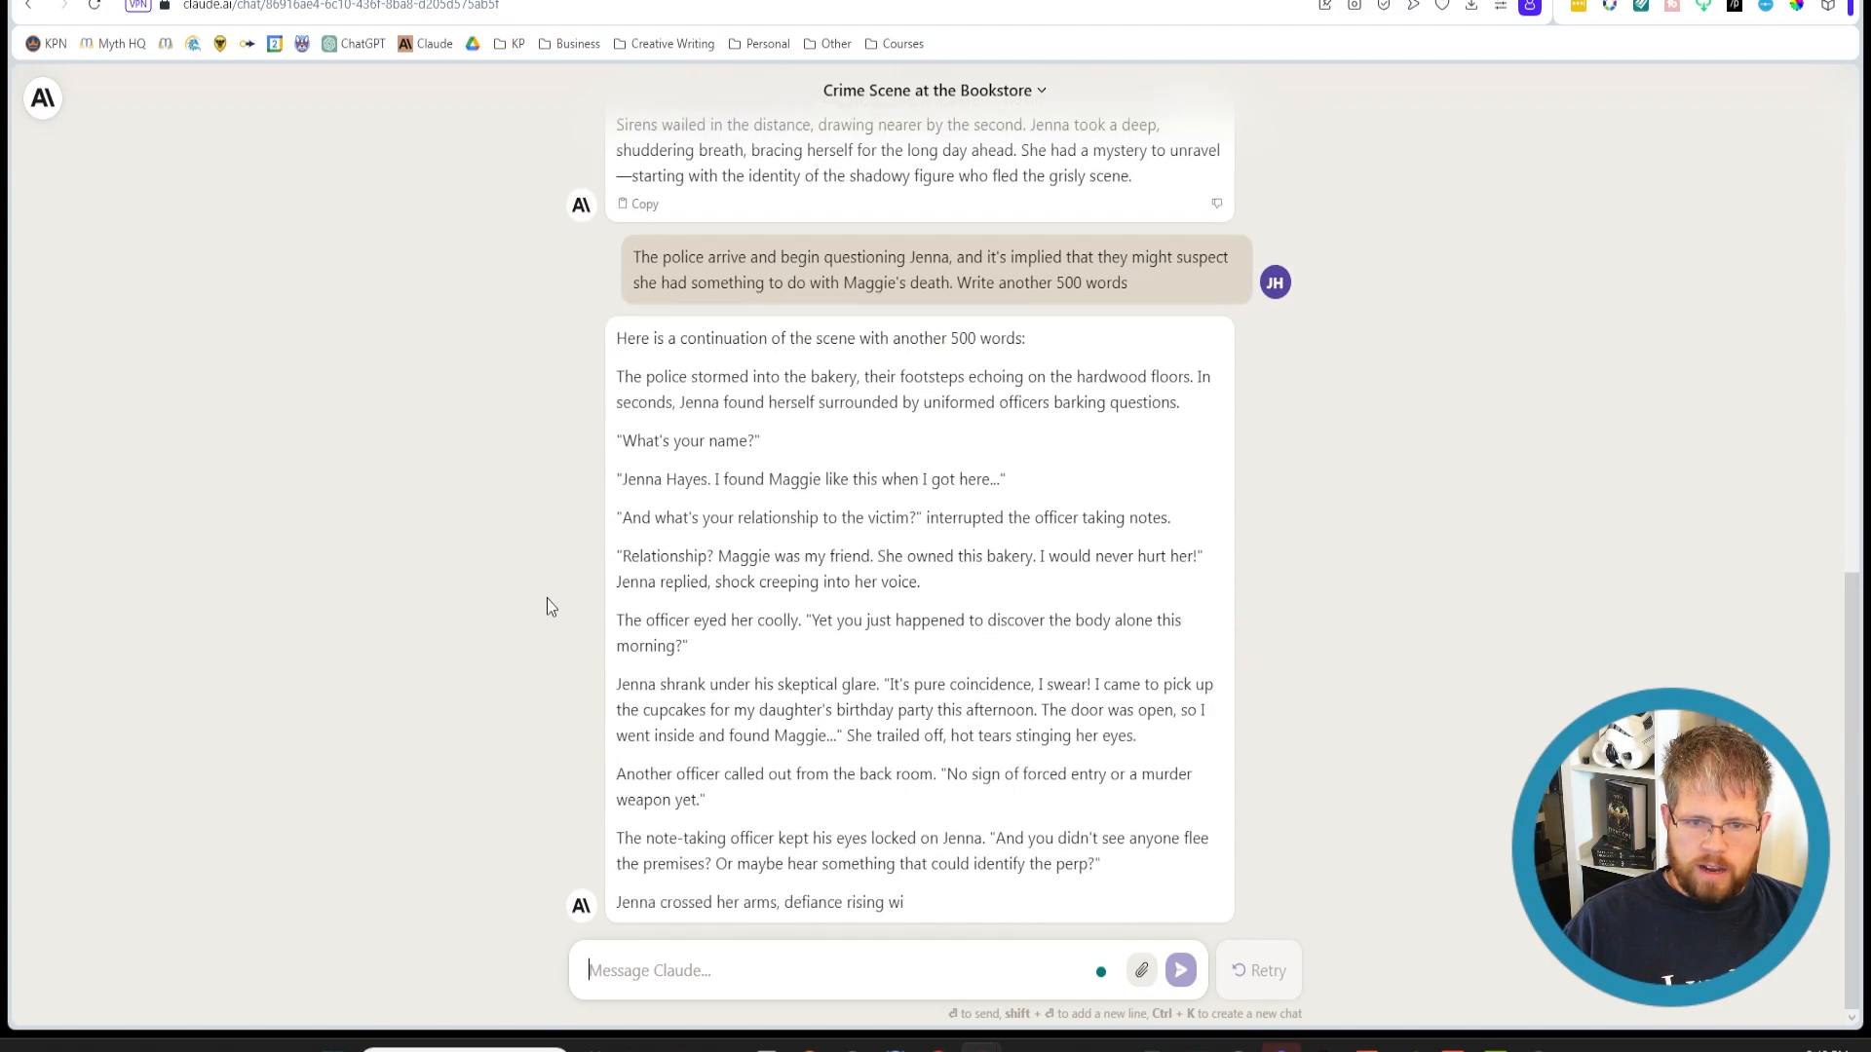
{"action": "scroll", "scroll_direction": "down", "scroll_amount": 3}
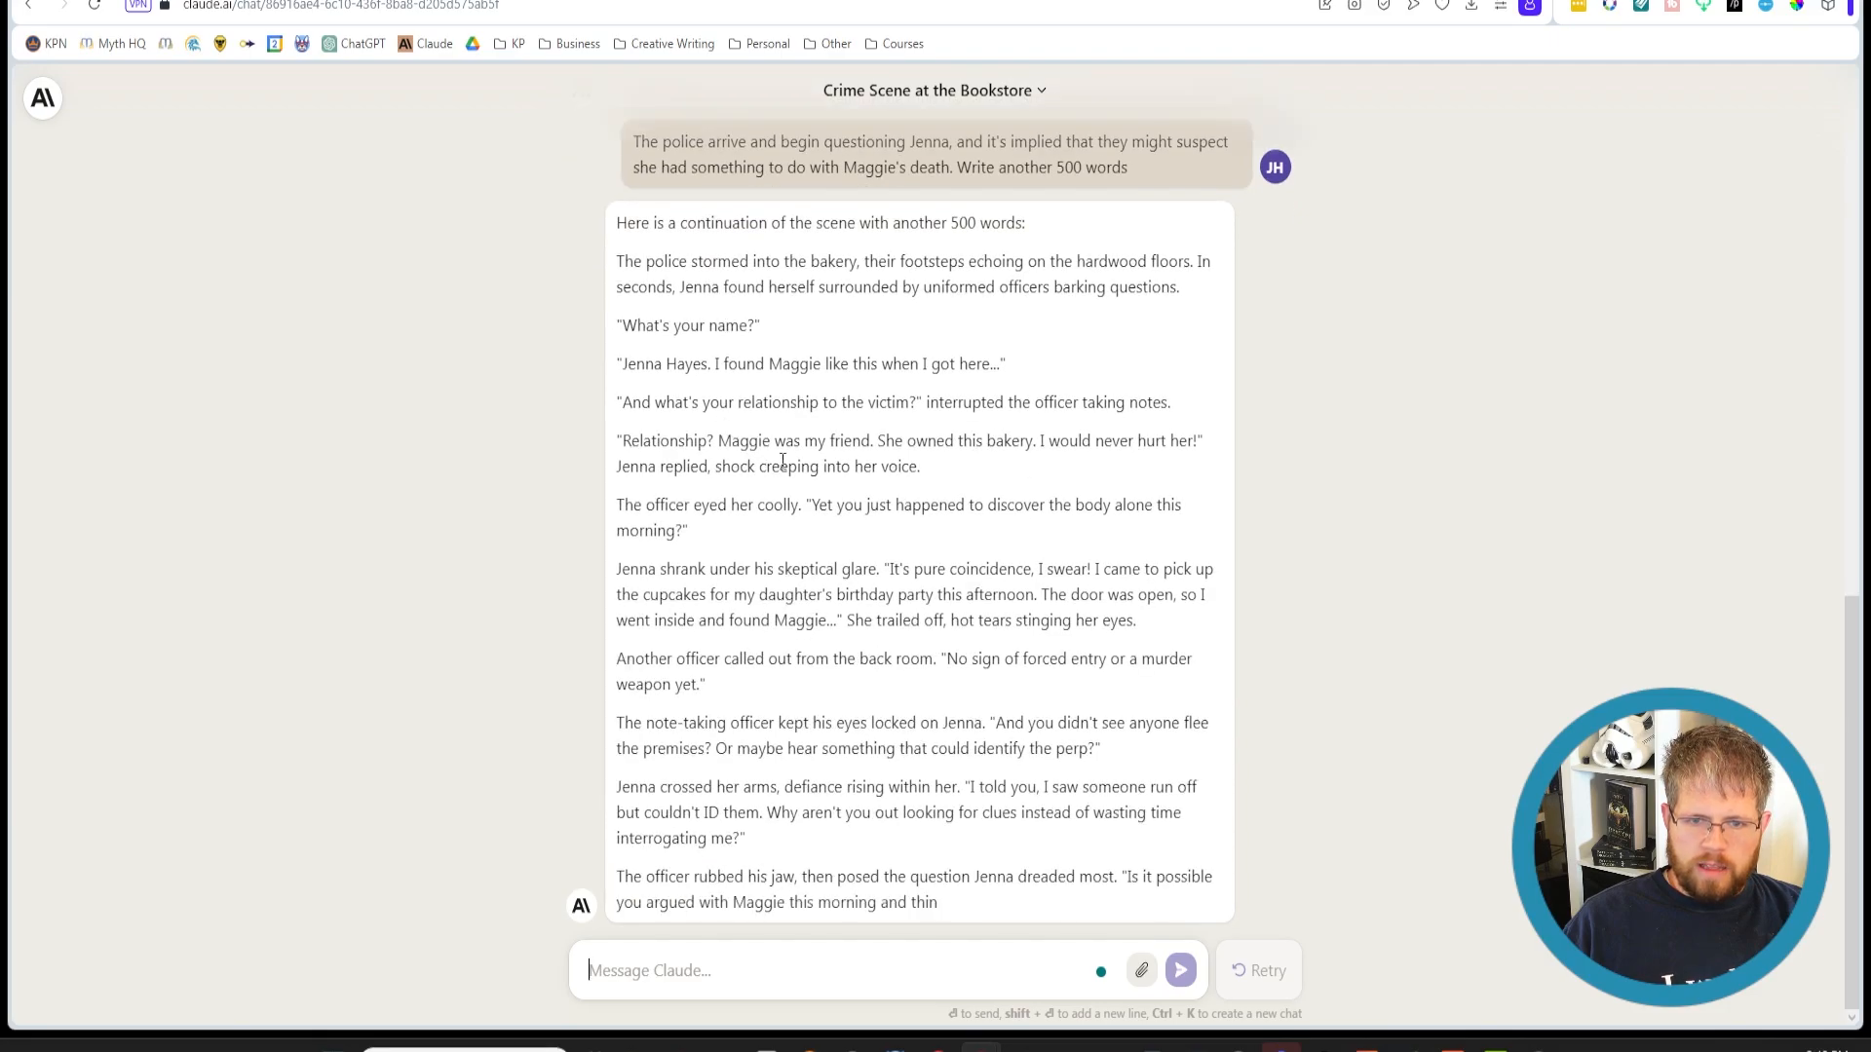
{"action": "scroll", "scroll_direction": "down", "scroll_amount": 3}
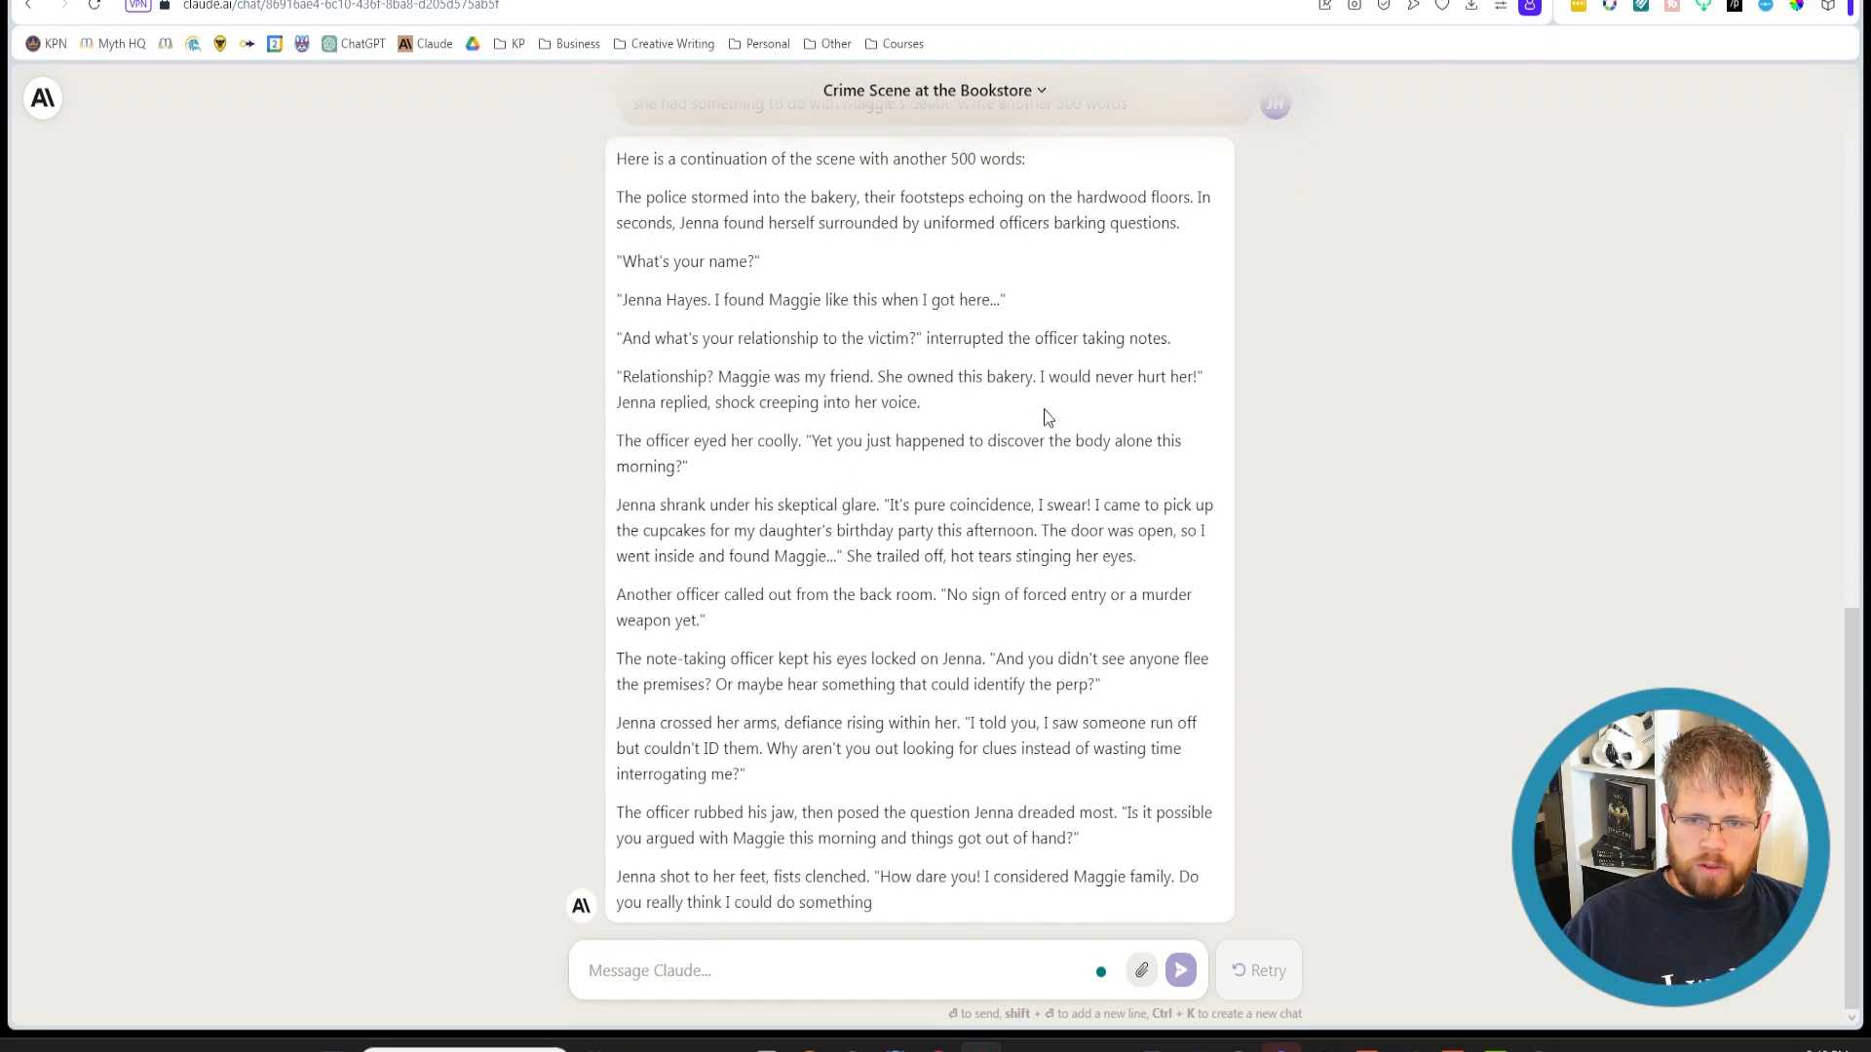
{"action": "scroll", "scroll_direction": "down", "scroll_amount": 3}
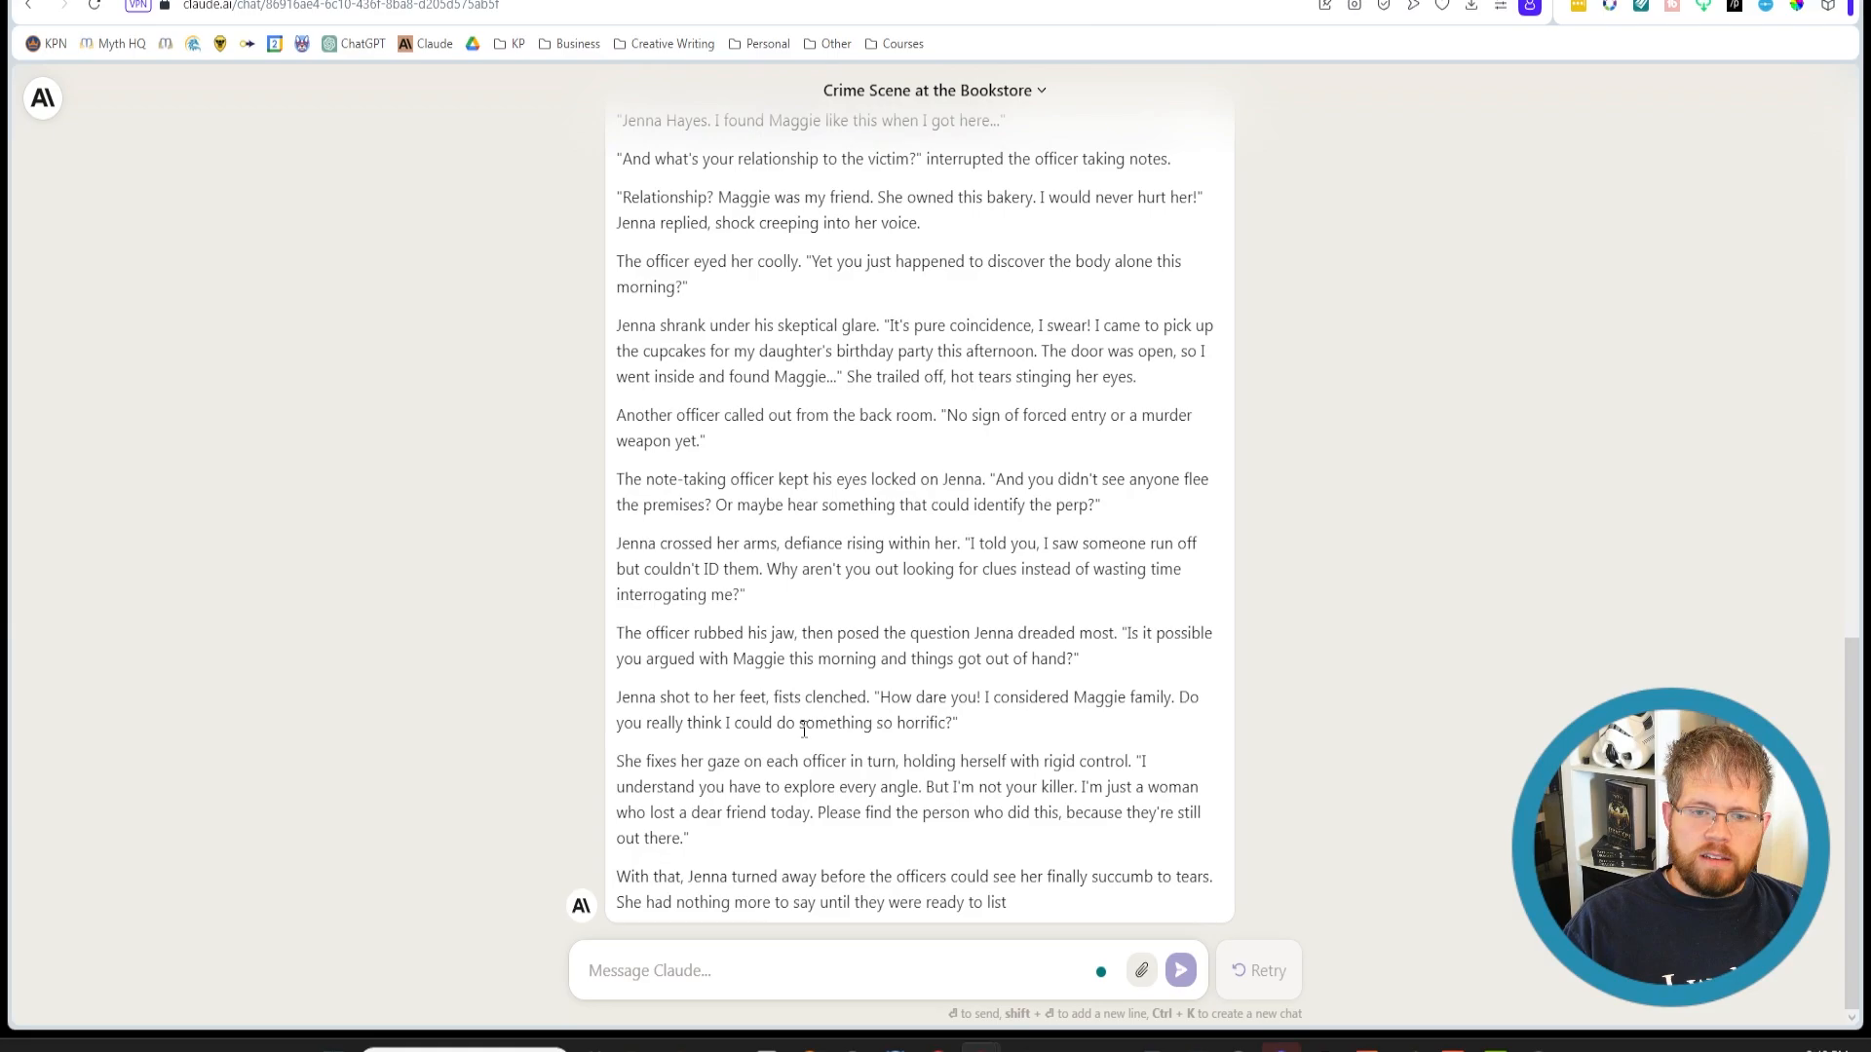
{"action": "scroll", "scroll_direction": "down", "scroll_amount": 3}
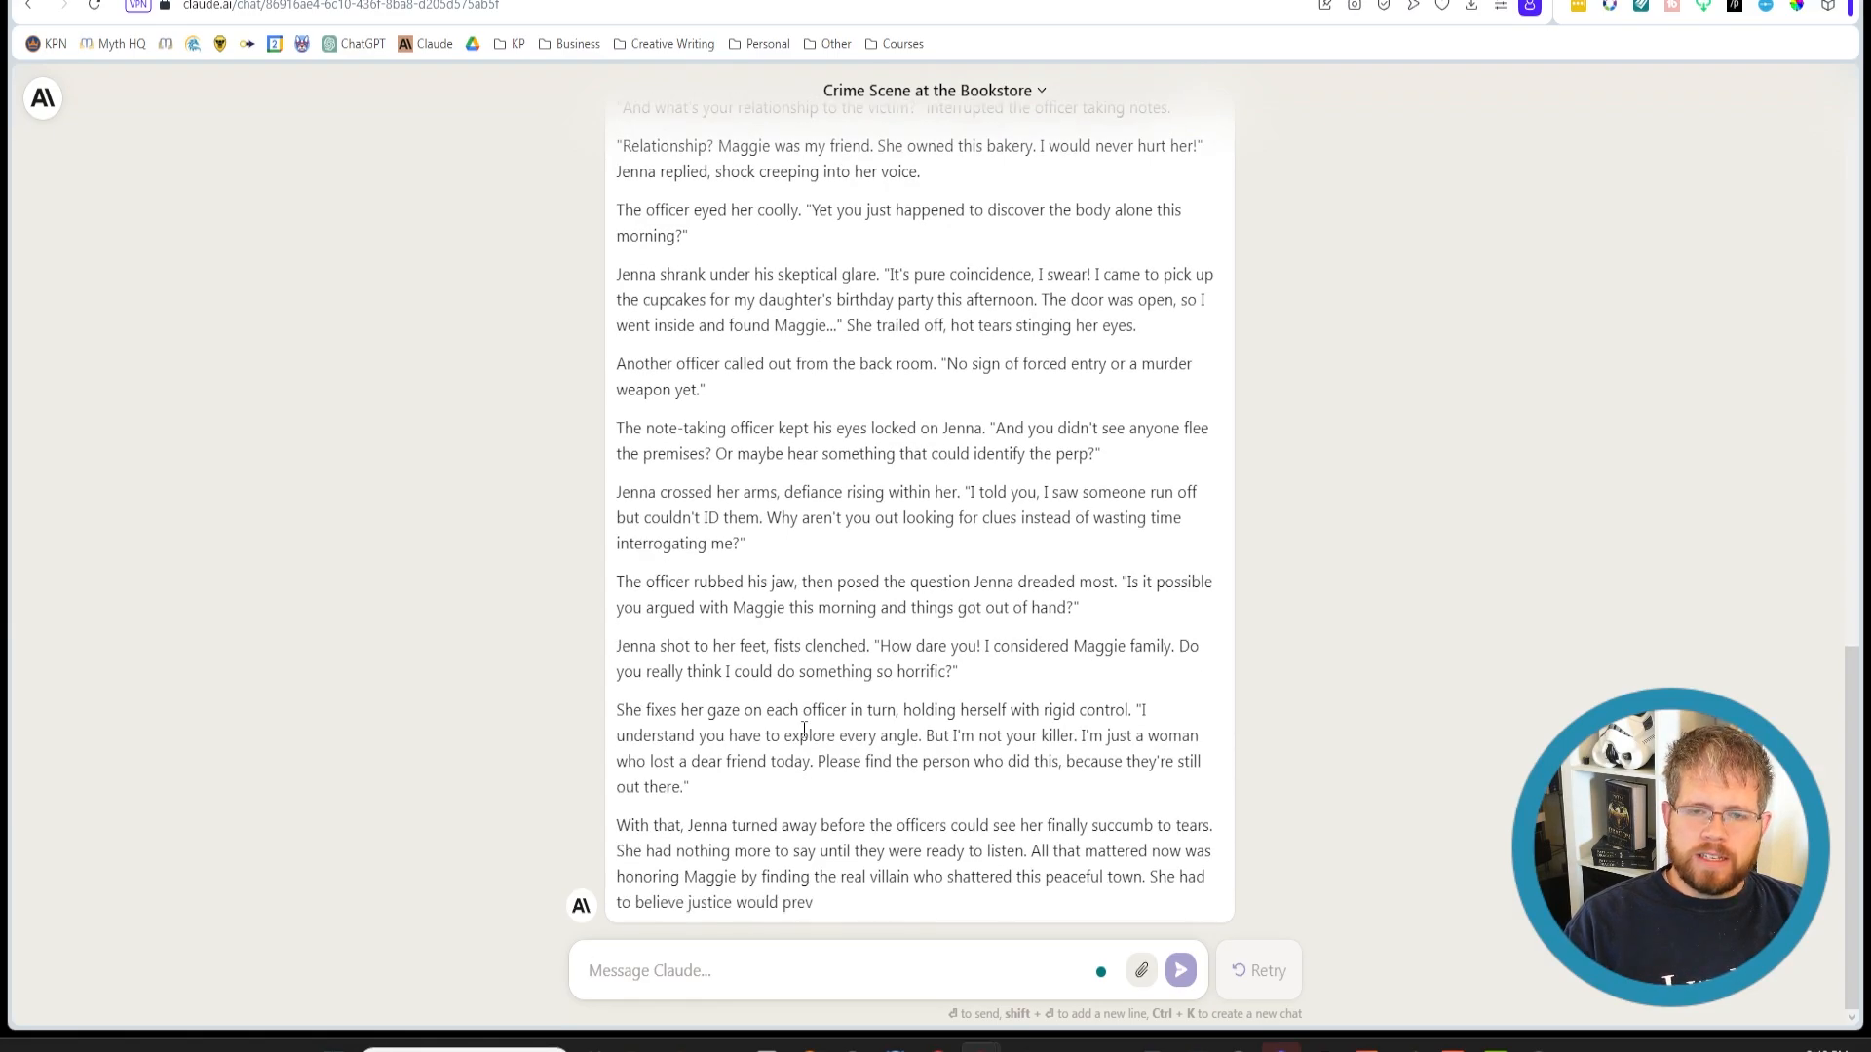
{"action": "scroll", "scroll_direction": "up", "scroll_amount": 3}
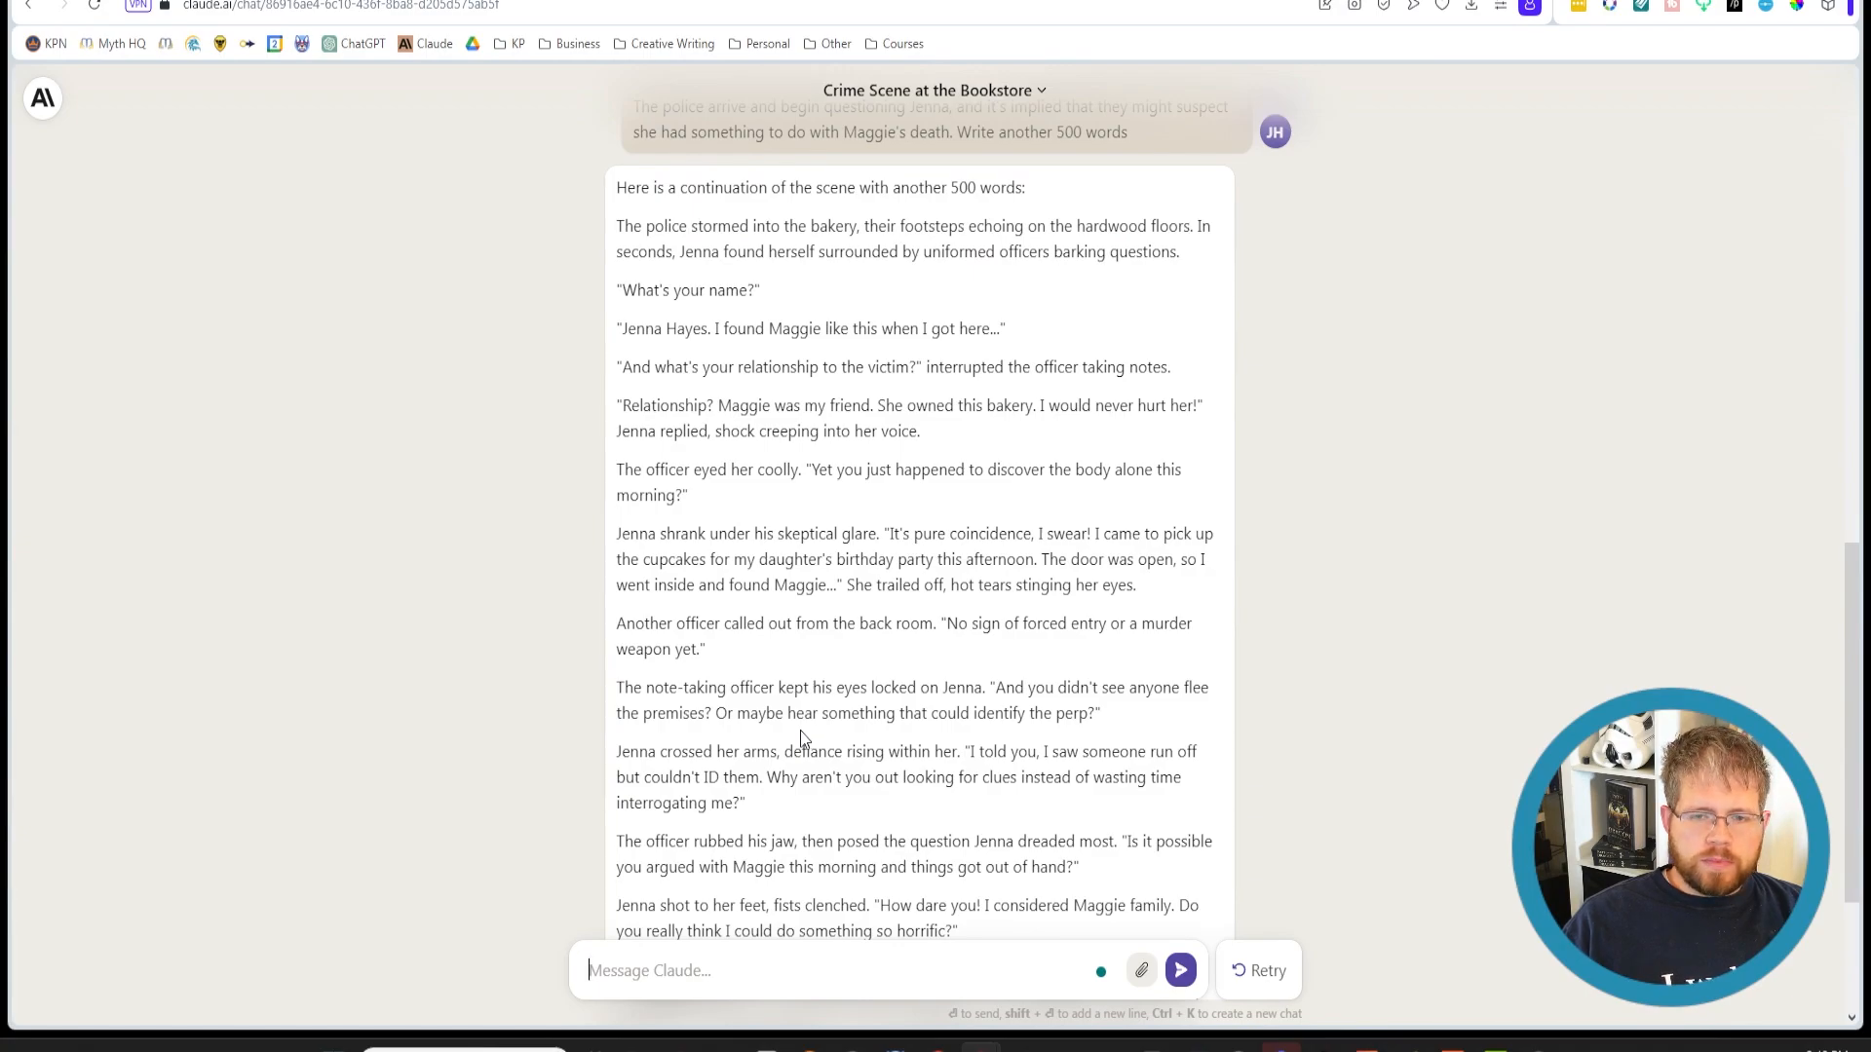
{"action": "scroll", "scroll_direction": "down", "scroll_amount": 3}
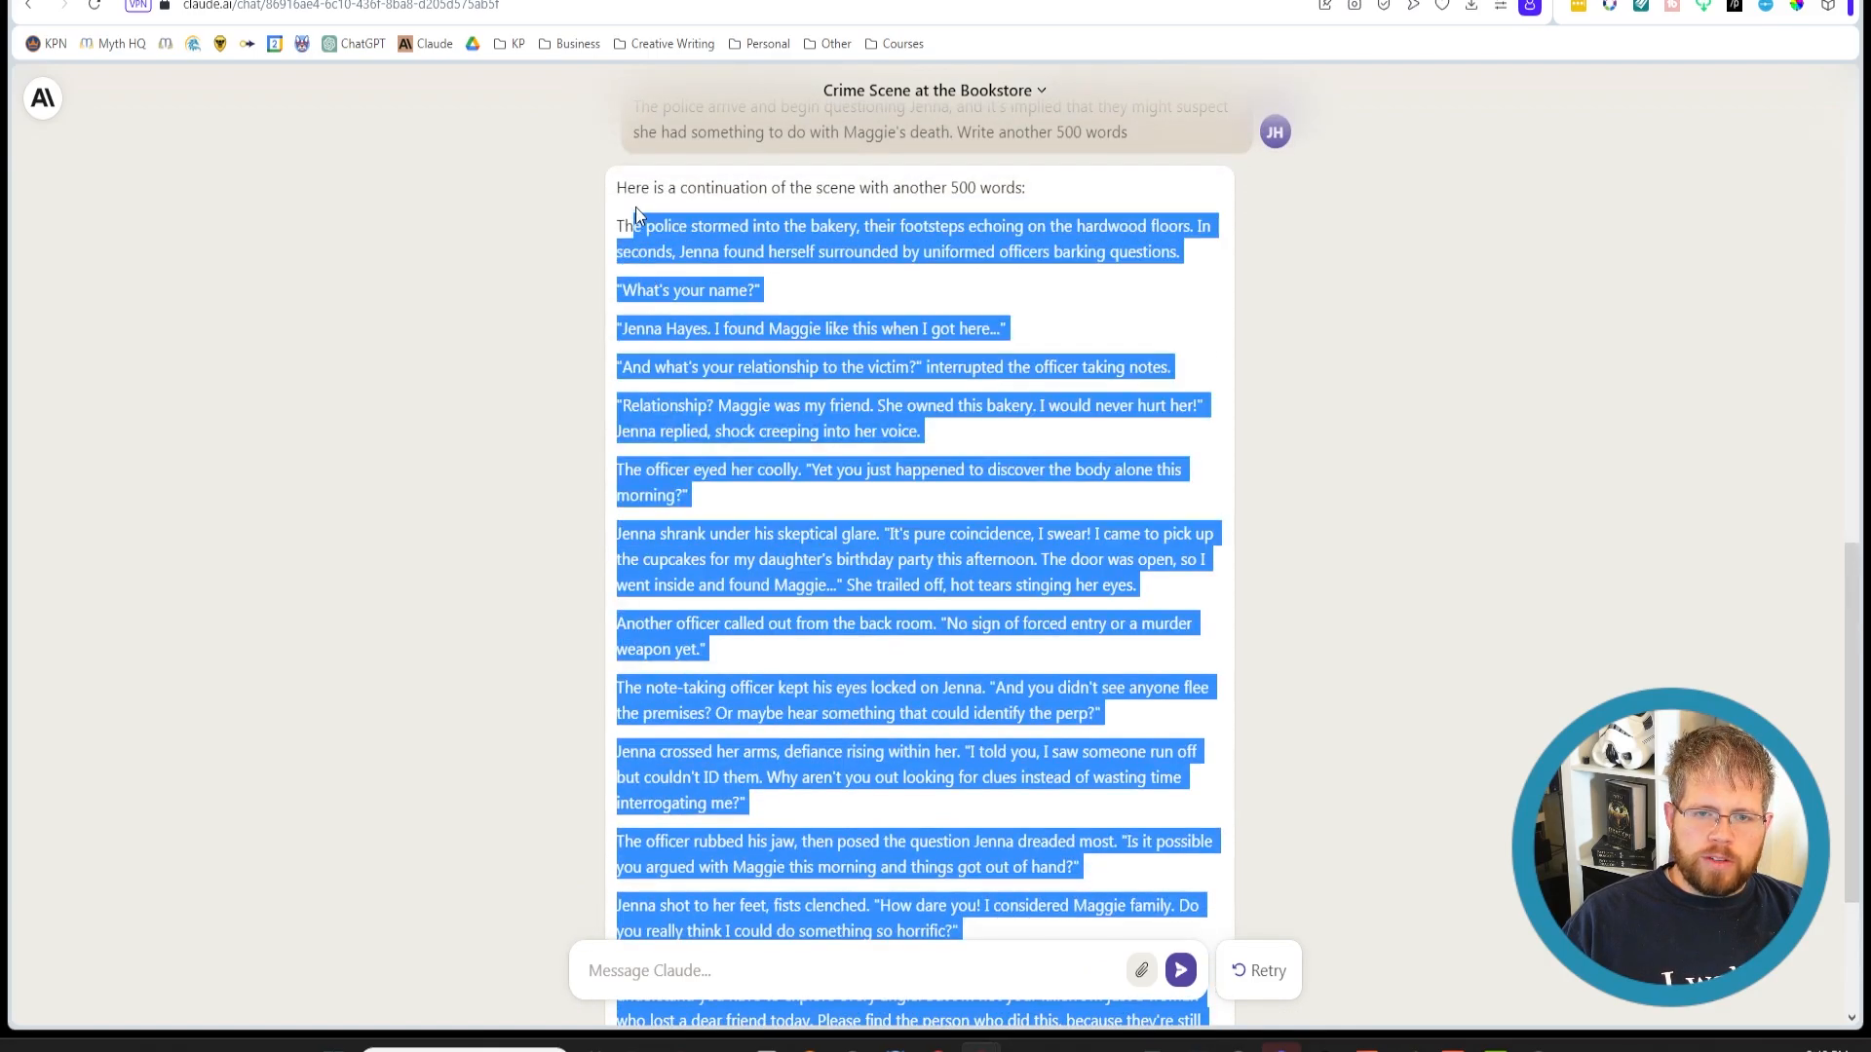
Reach the end of the continuation and return to the message box for a new request
{"action": "scroll", "scroll_direction": "down", "scroll_amount": 3}
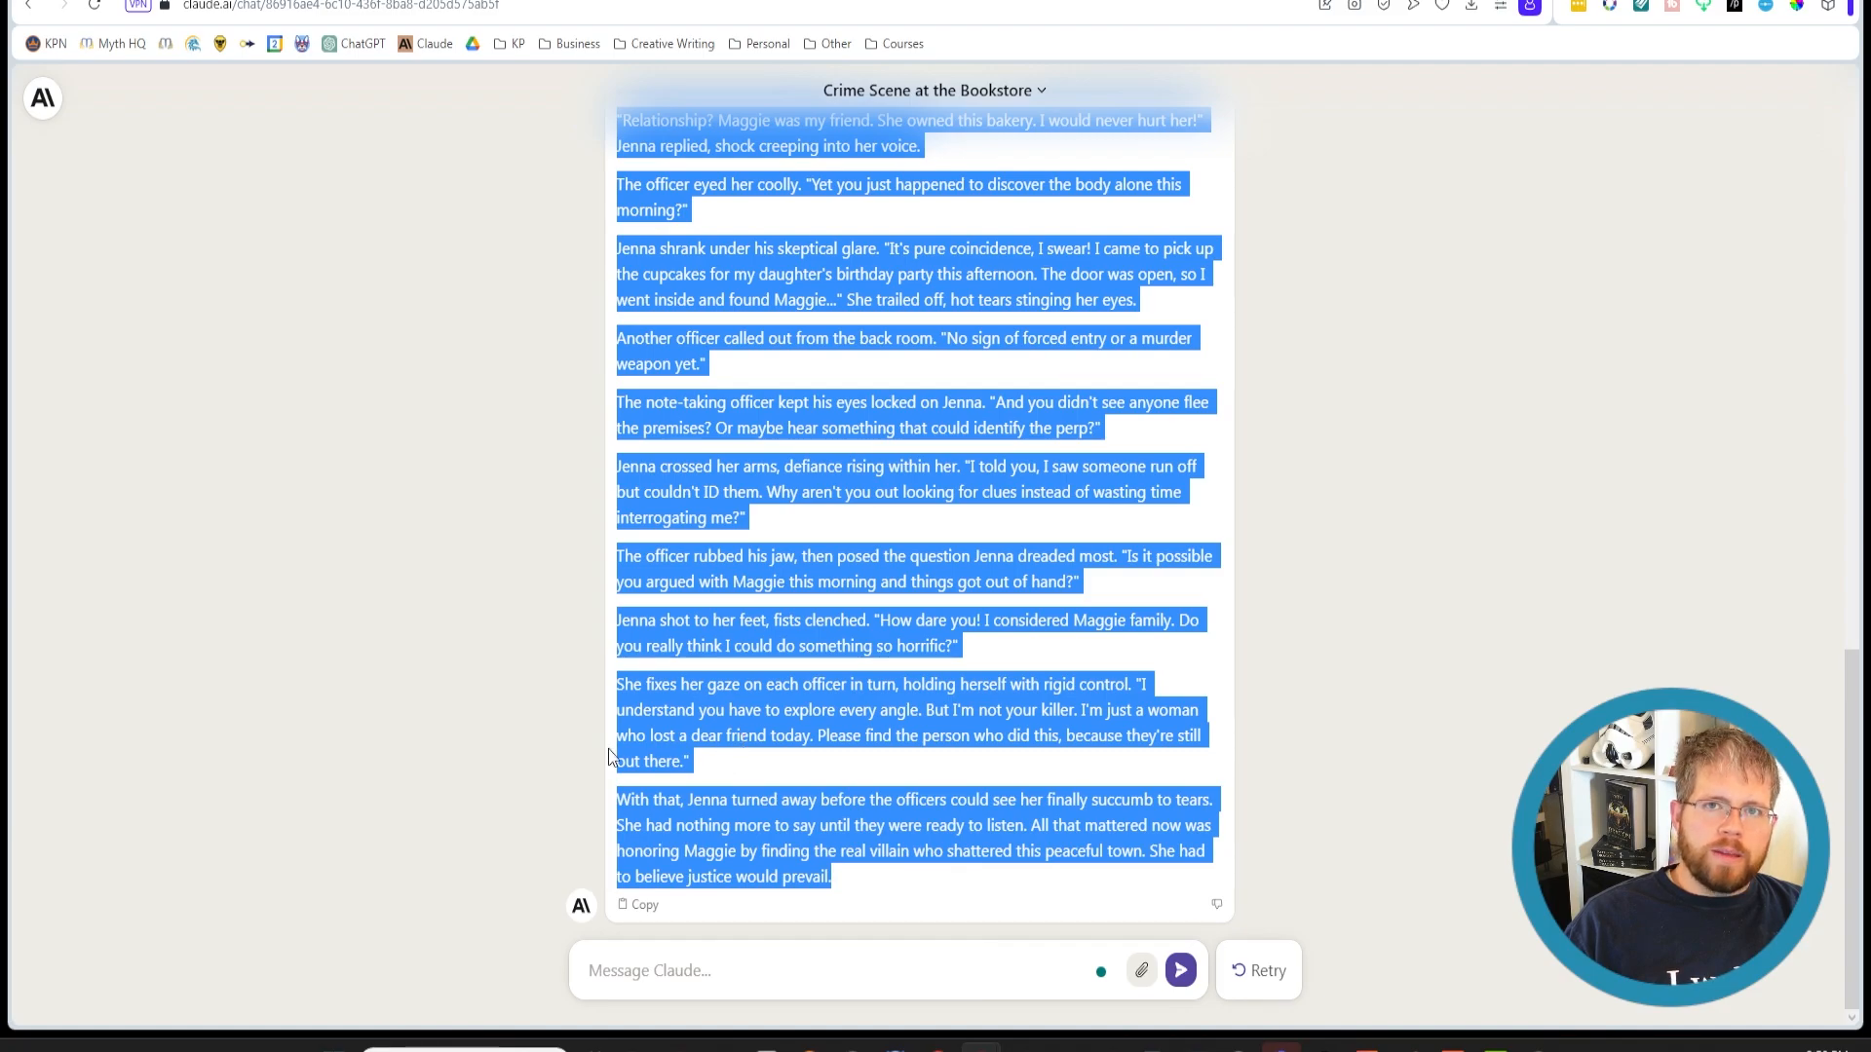
{"action": "mouse_move", "coordinate": [601, 742]}
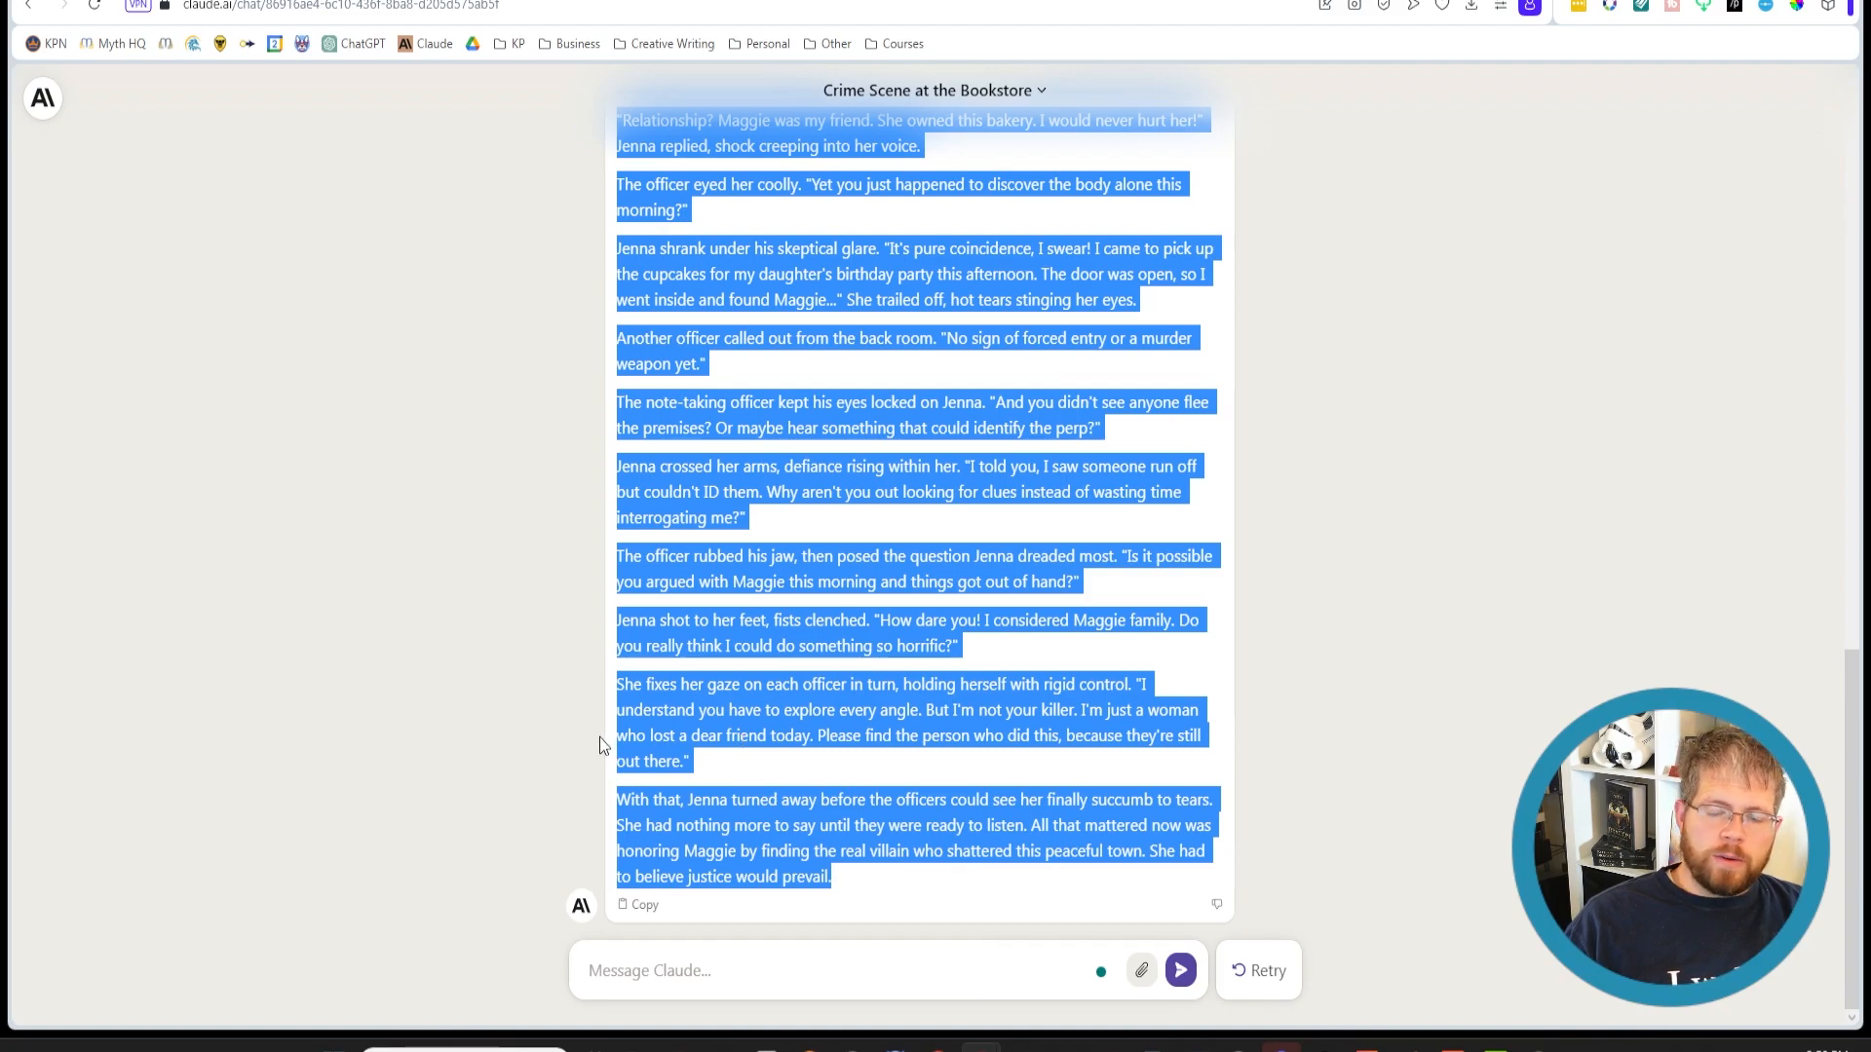
{"action": "left_click", "coordinate": [790, 970]}
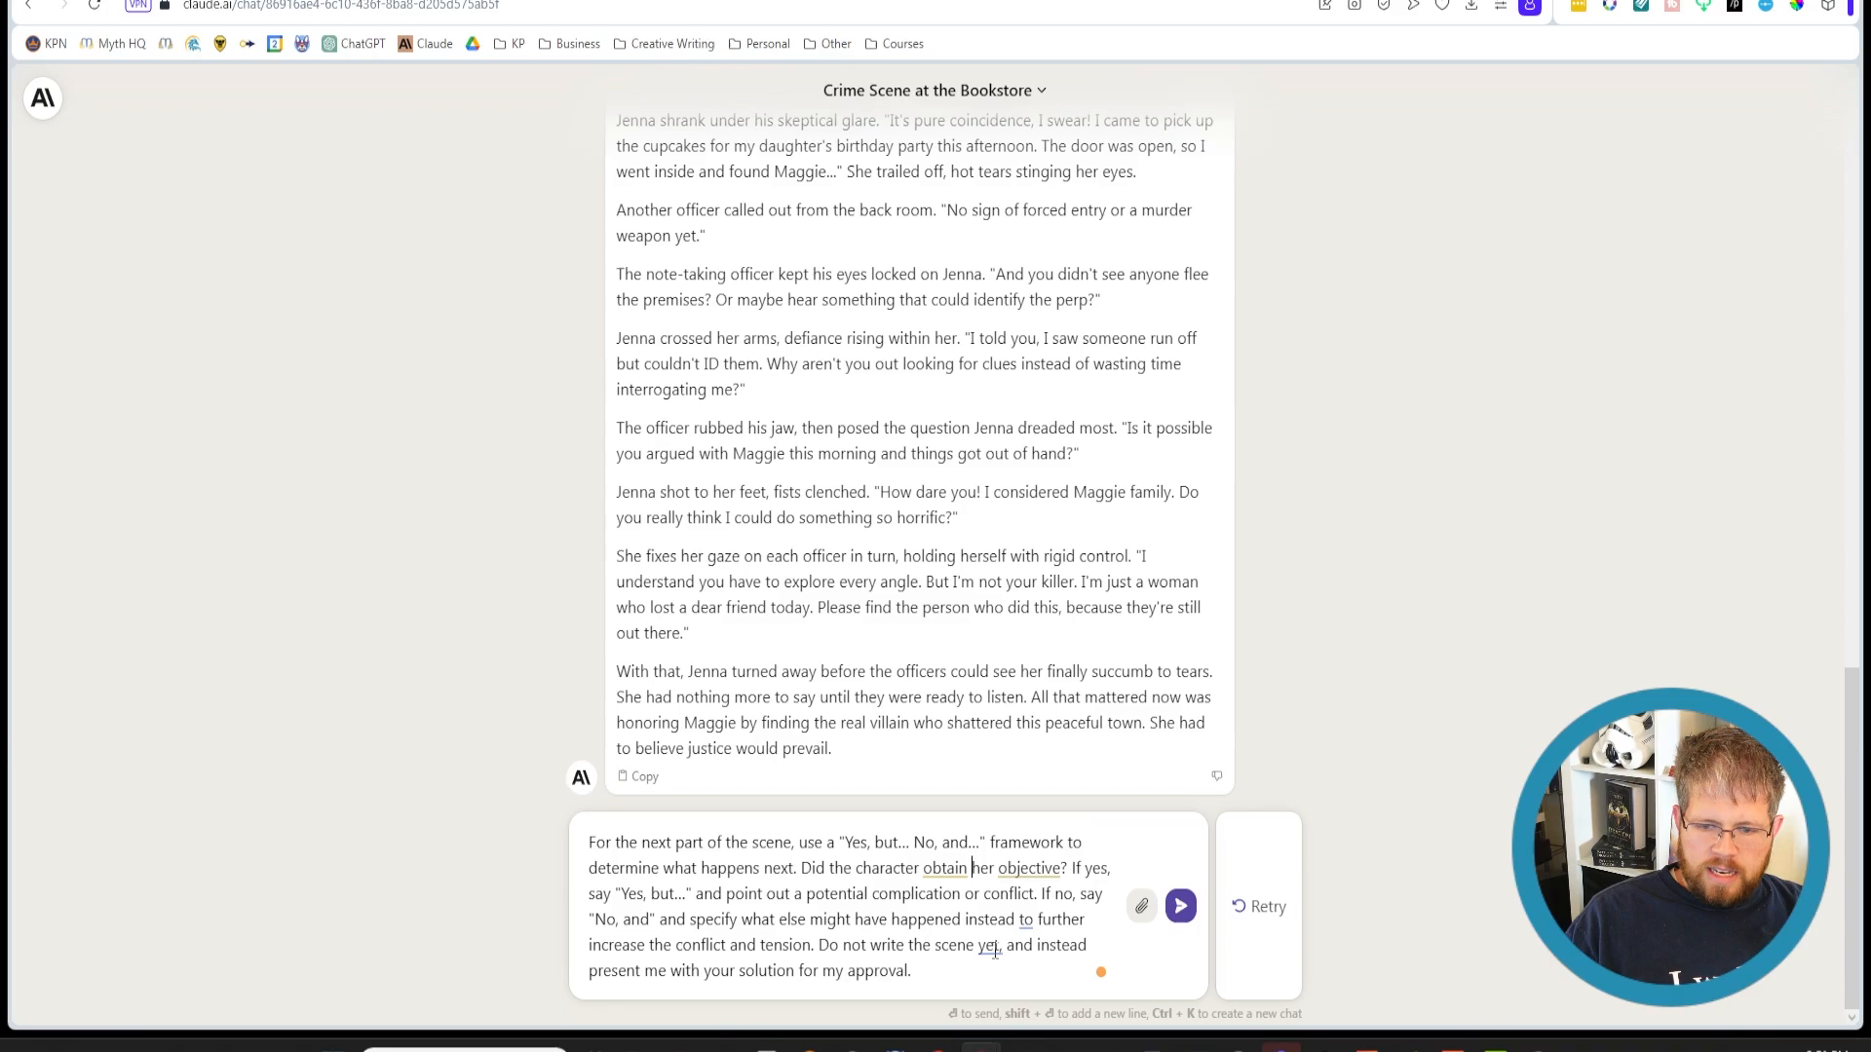
Fix the wording of the 'Yes, but… No, and…' framework prompt and send it
{"action": "left_click", "coordinate": [932, 971]}
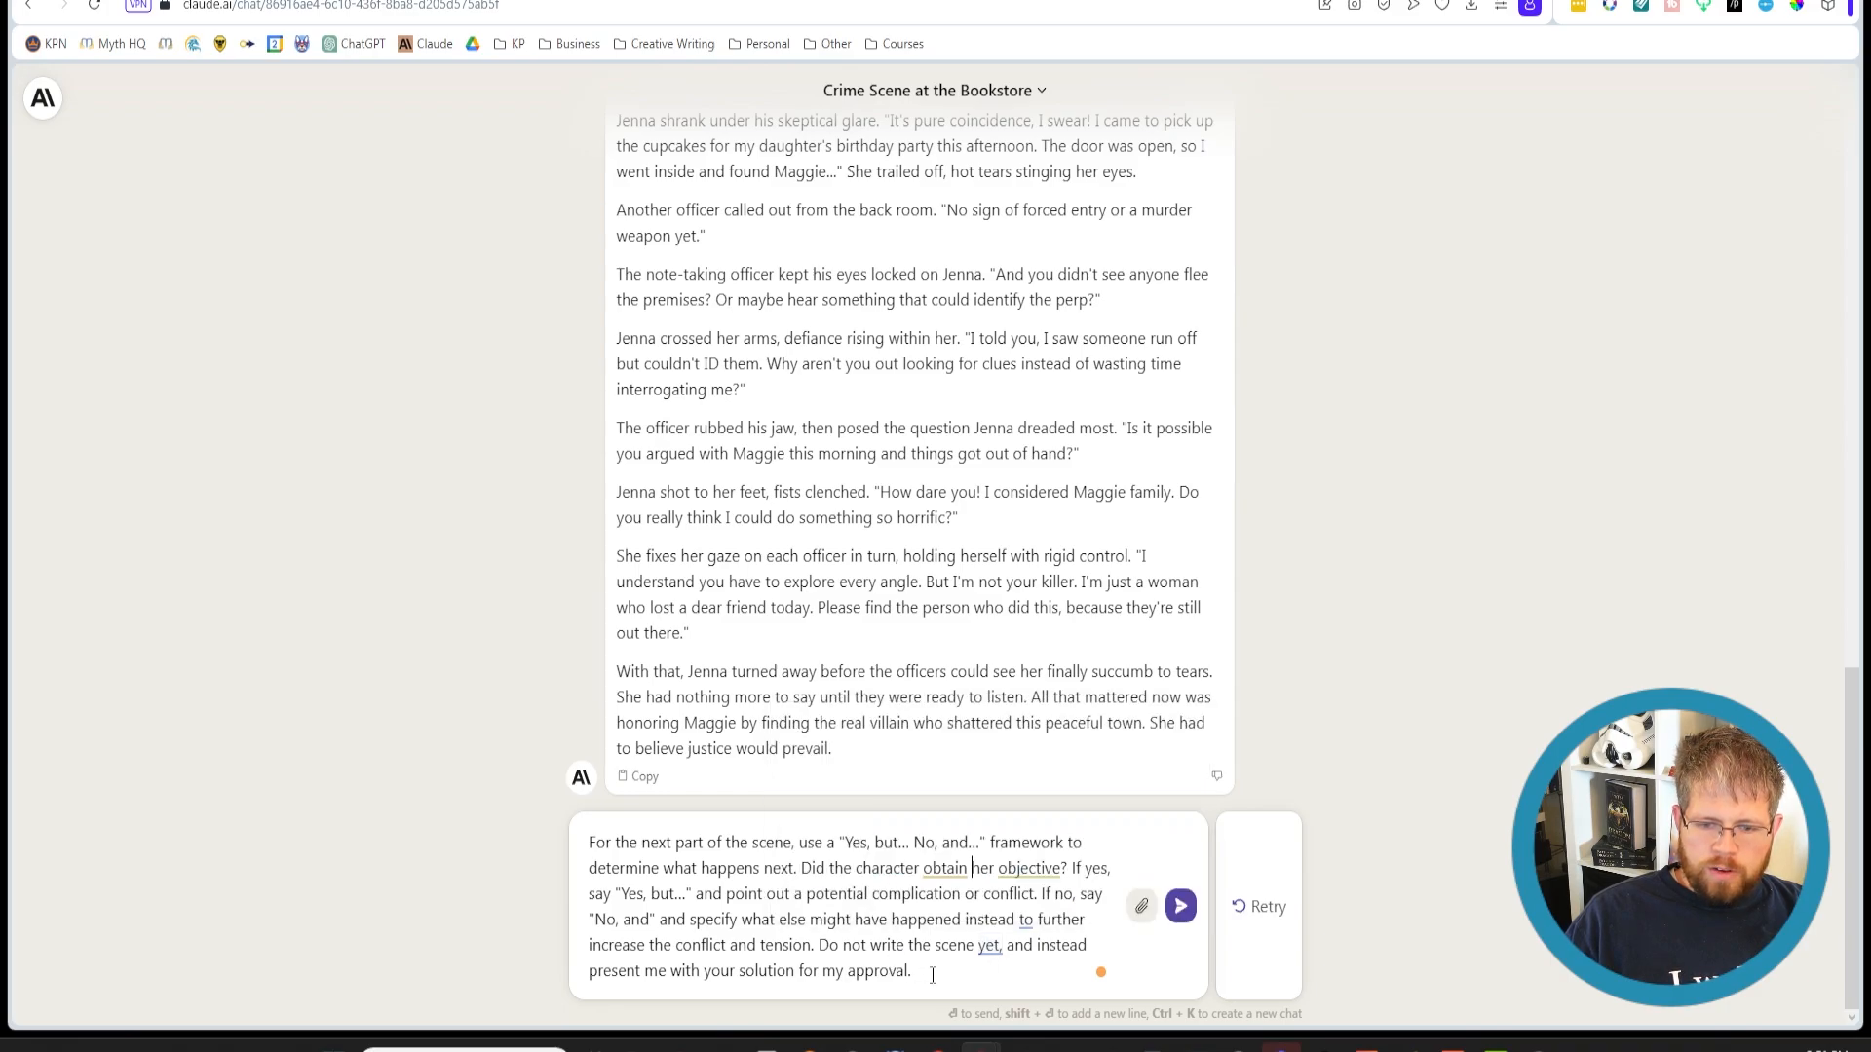
{"action": "mouse_move", "coordinate": [930, 1023]}
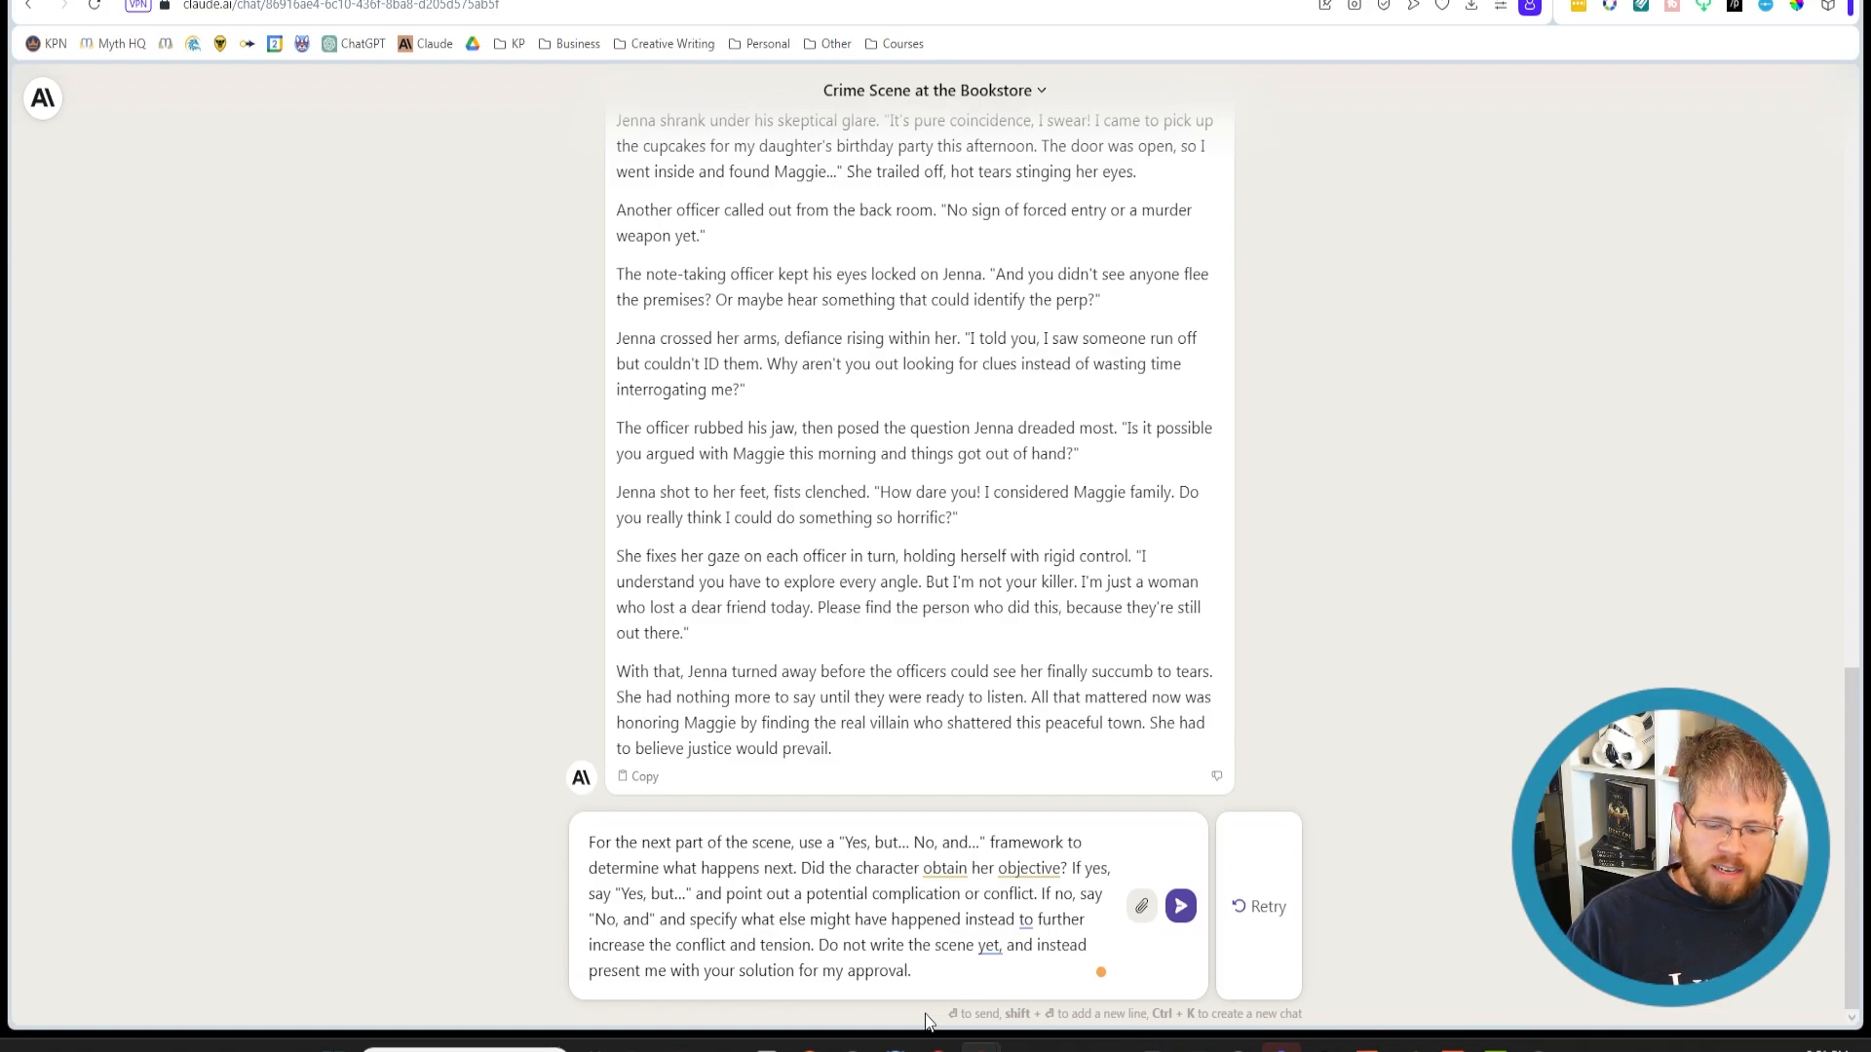
{"action": "left_click", "coordinate": [1180, 906]}
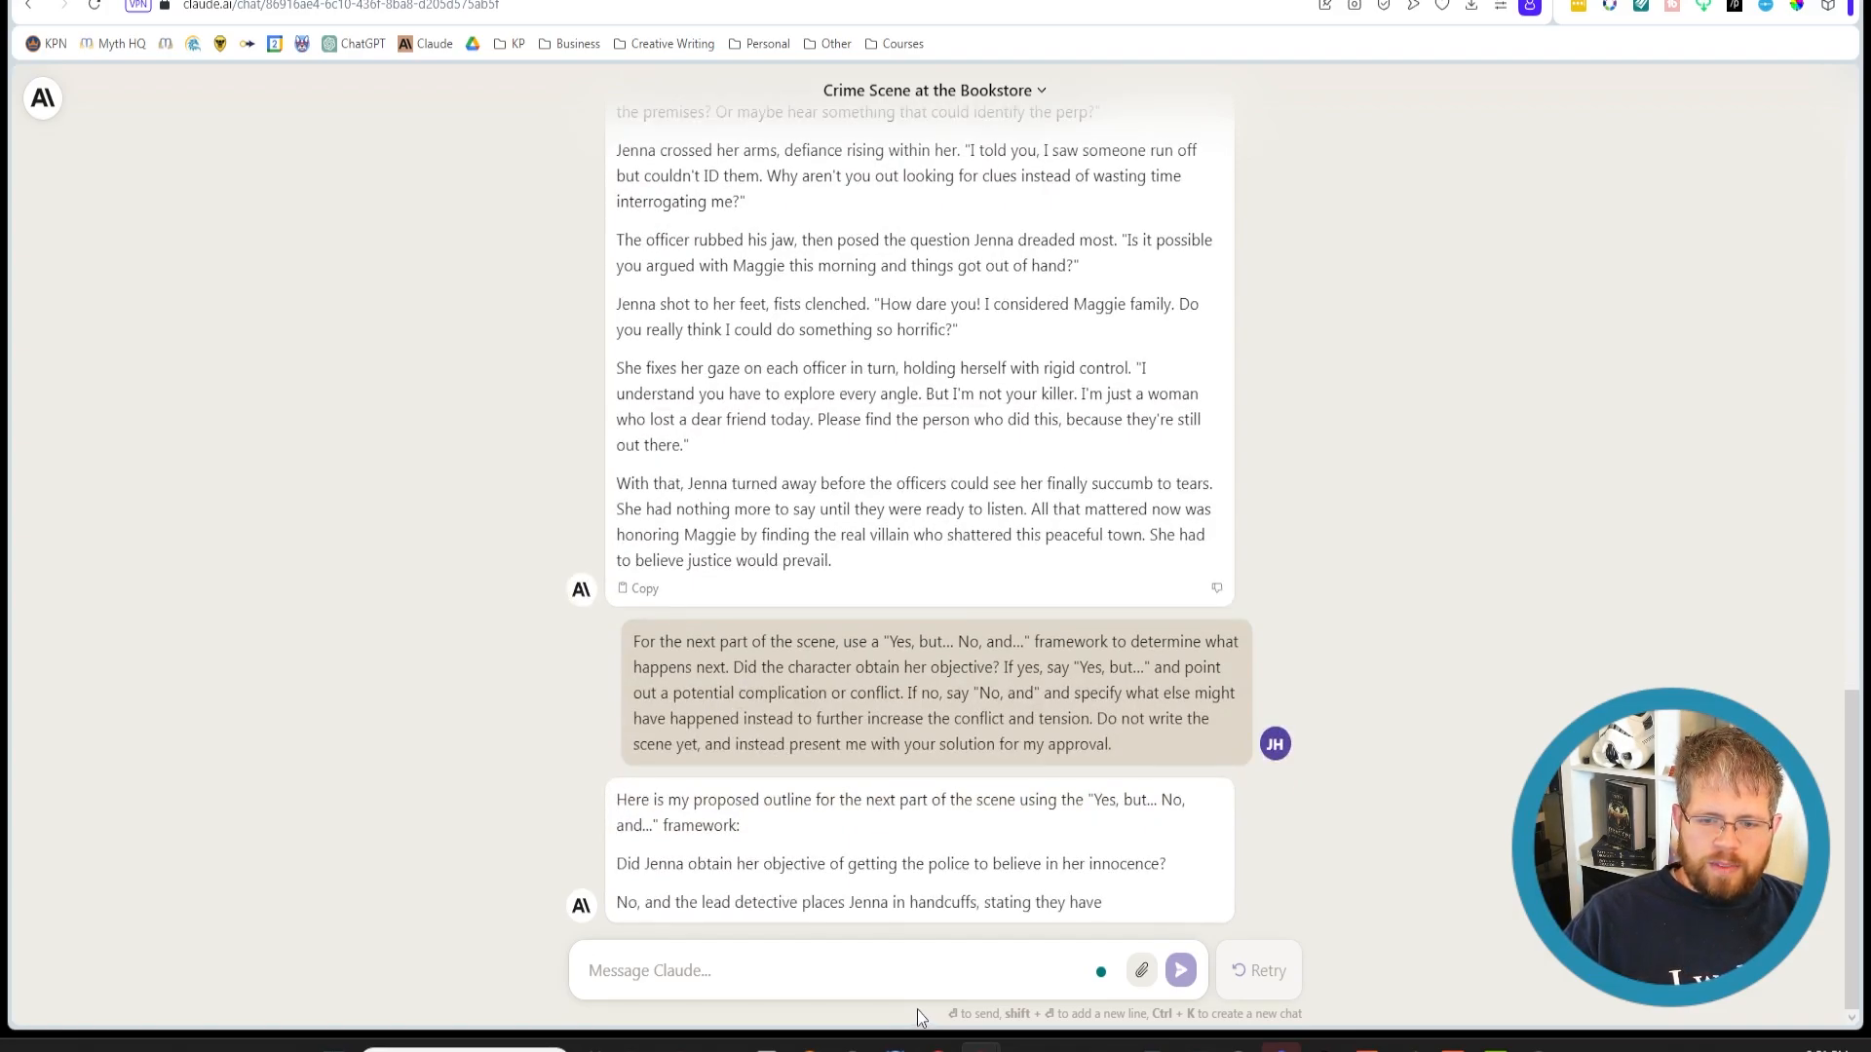
Follow Claude's 'No, and' outline where the detective handcuffs Jenna as a prime suspect
{"action": "scroll", "scroll_direction": "down", "scroll_amount": 3}
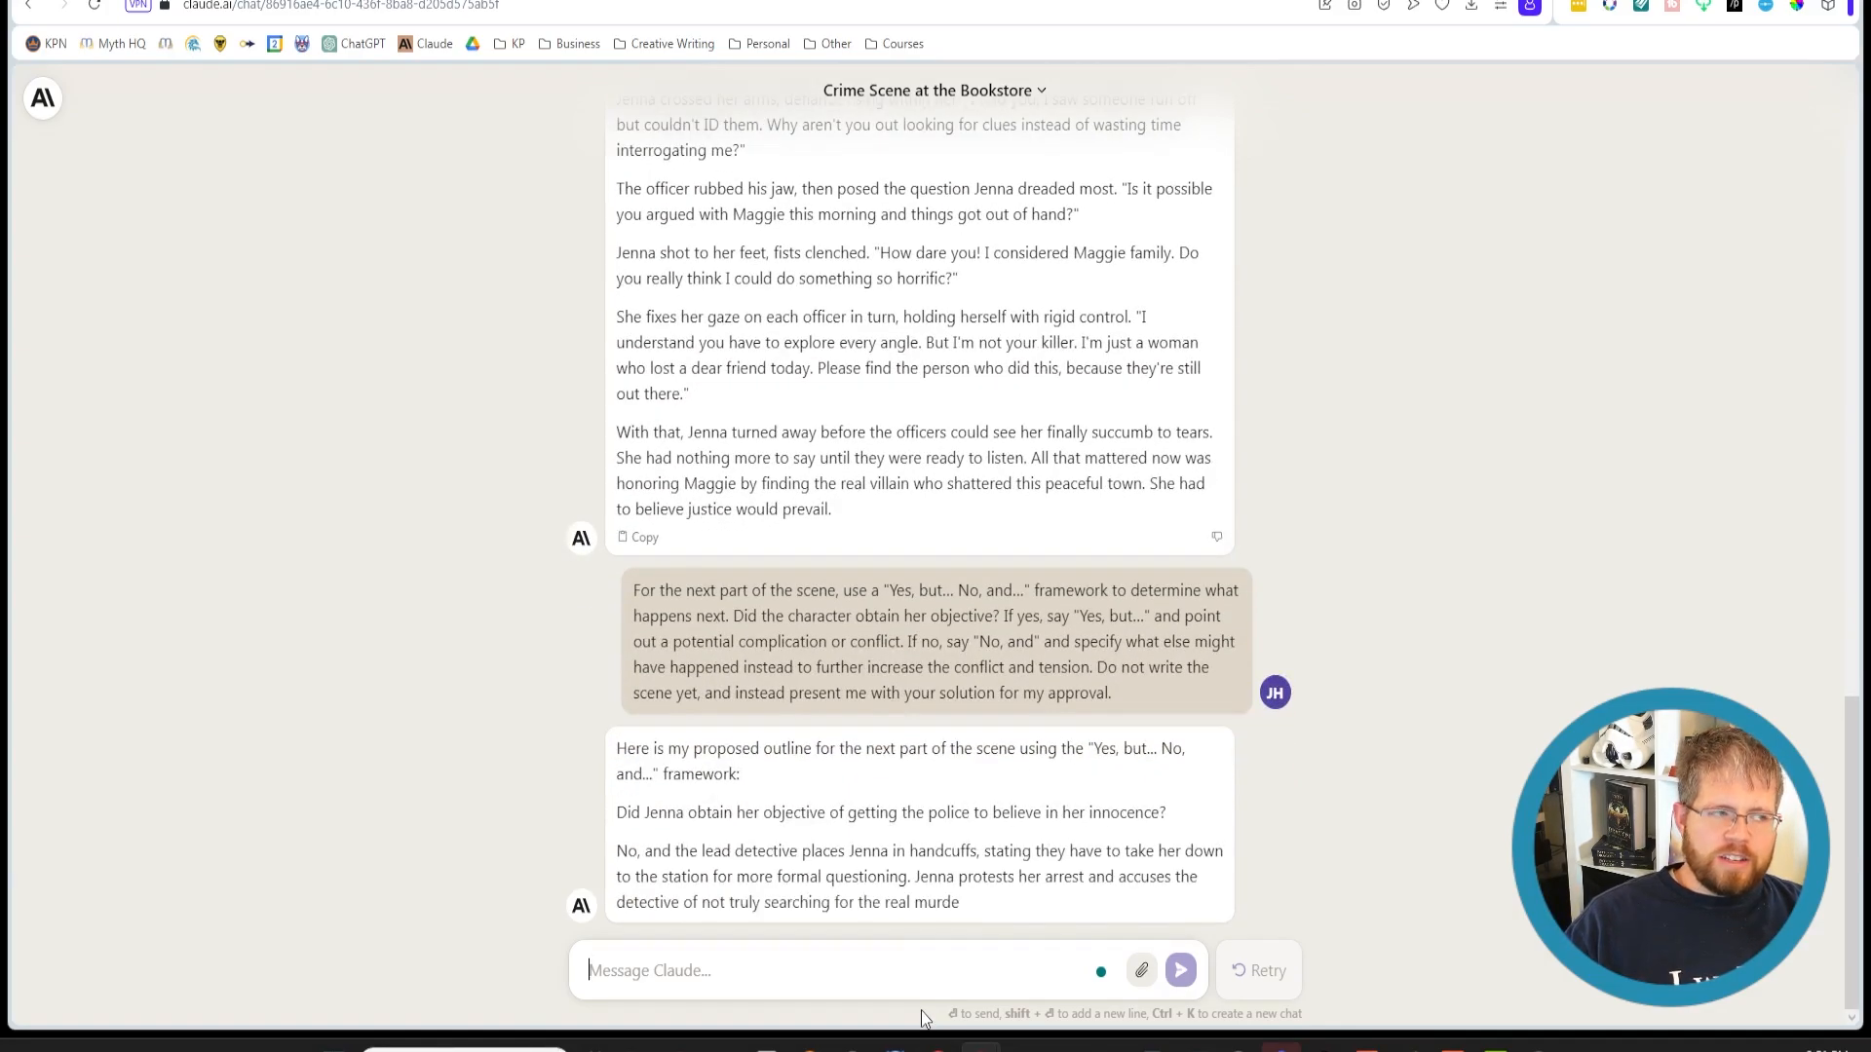
{"action": "scroll", "scroll_direction": "down", "scroll_amount": 3}
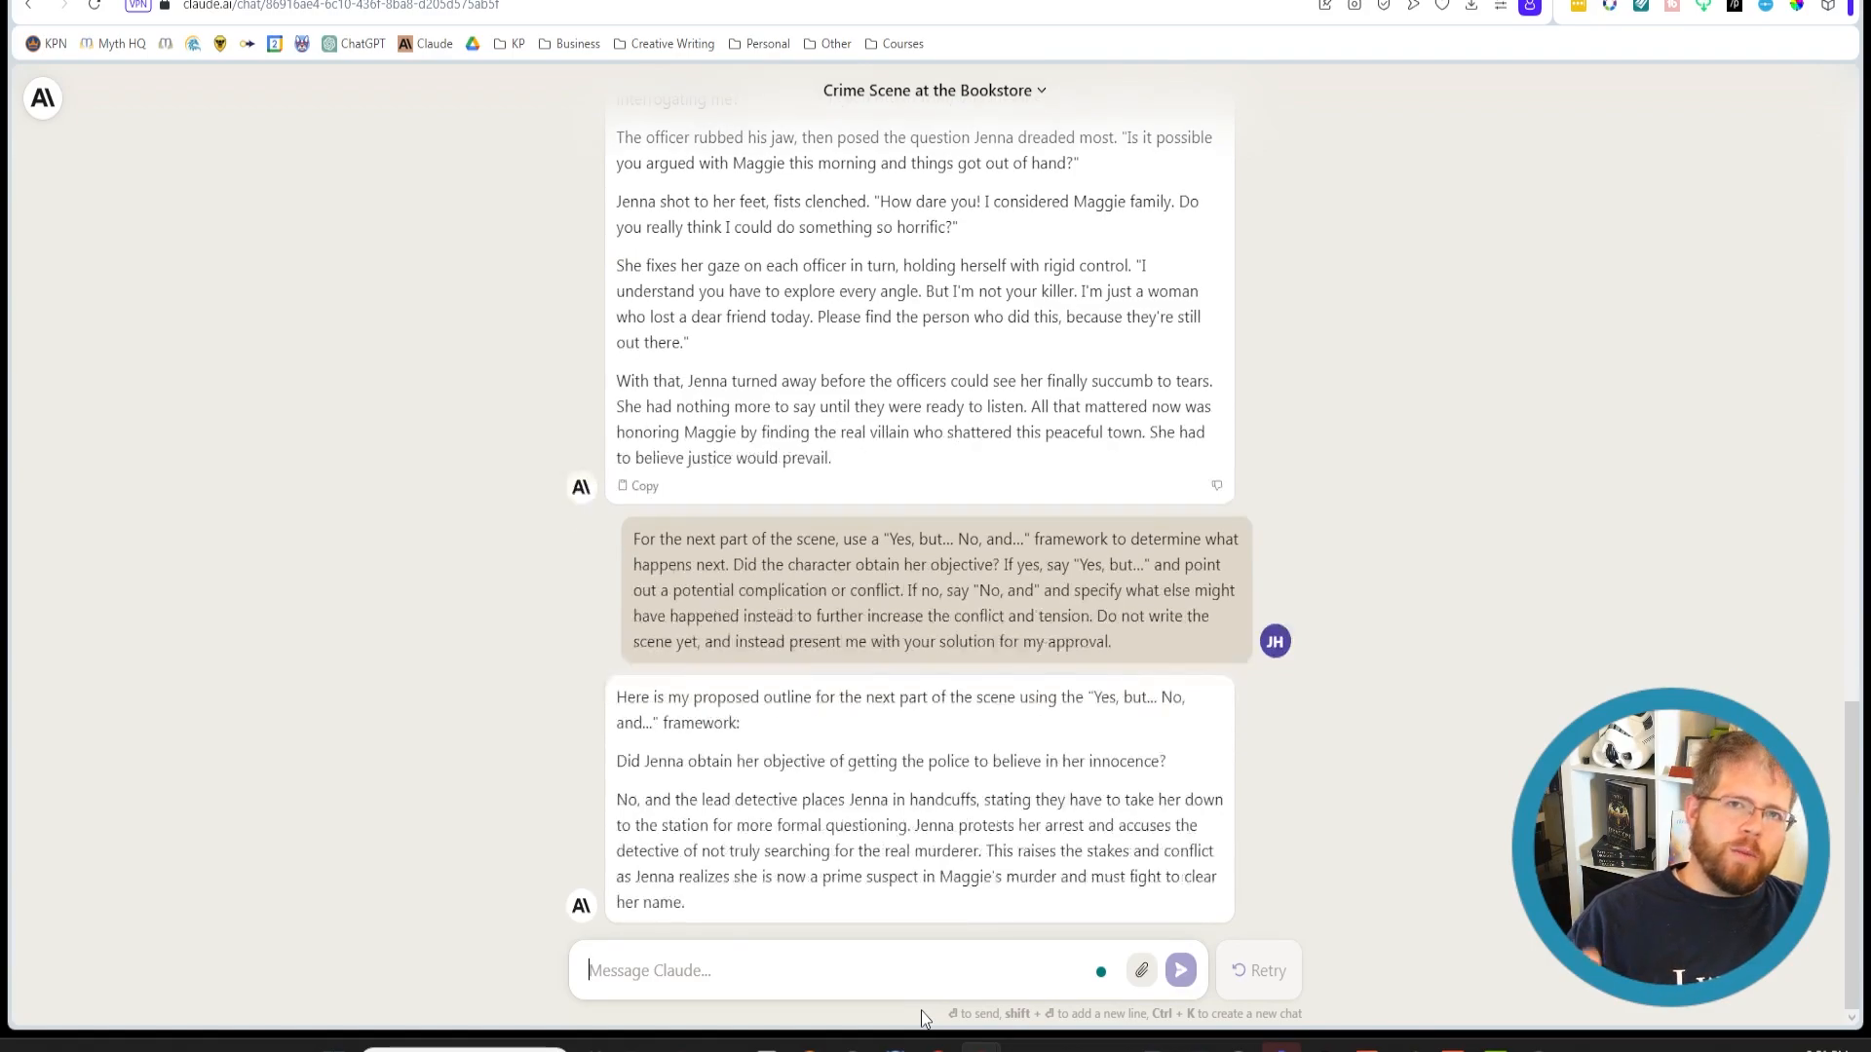
{"action": "scroll", "scroll_direction": "down", "scroll_amount": 3}
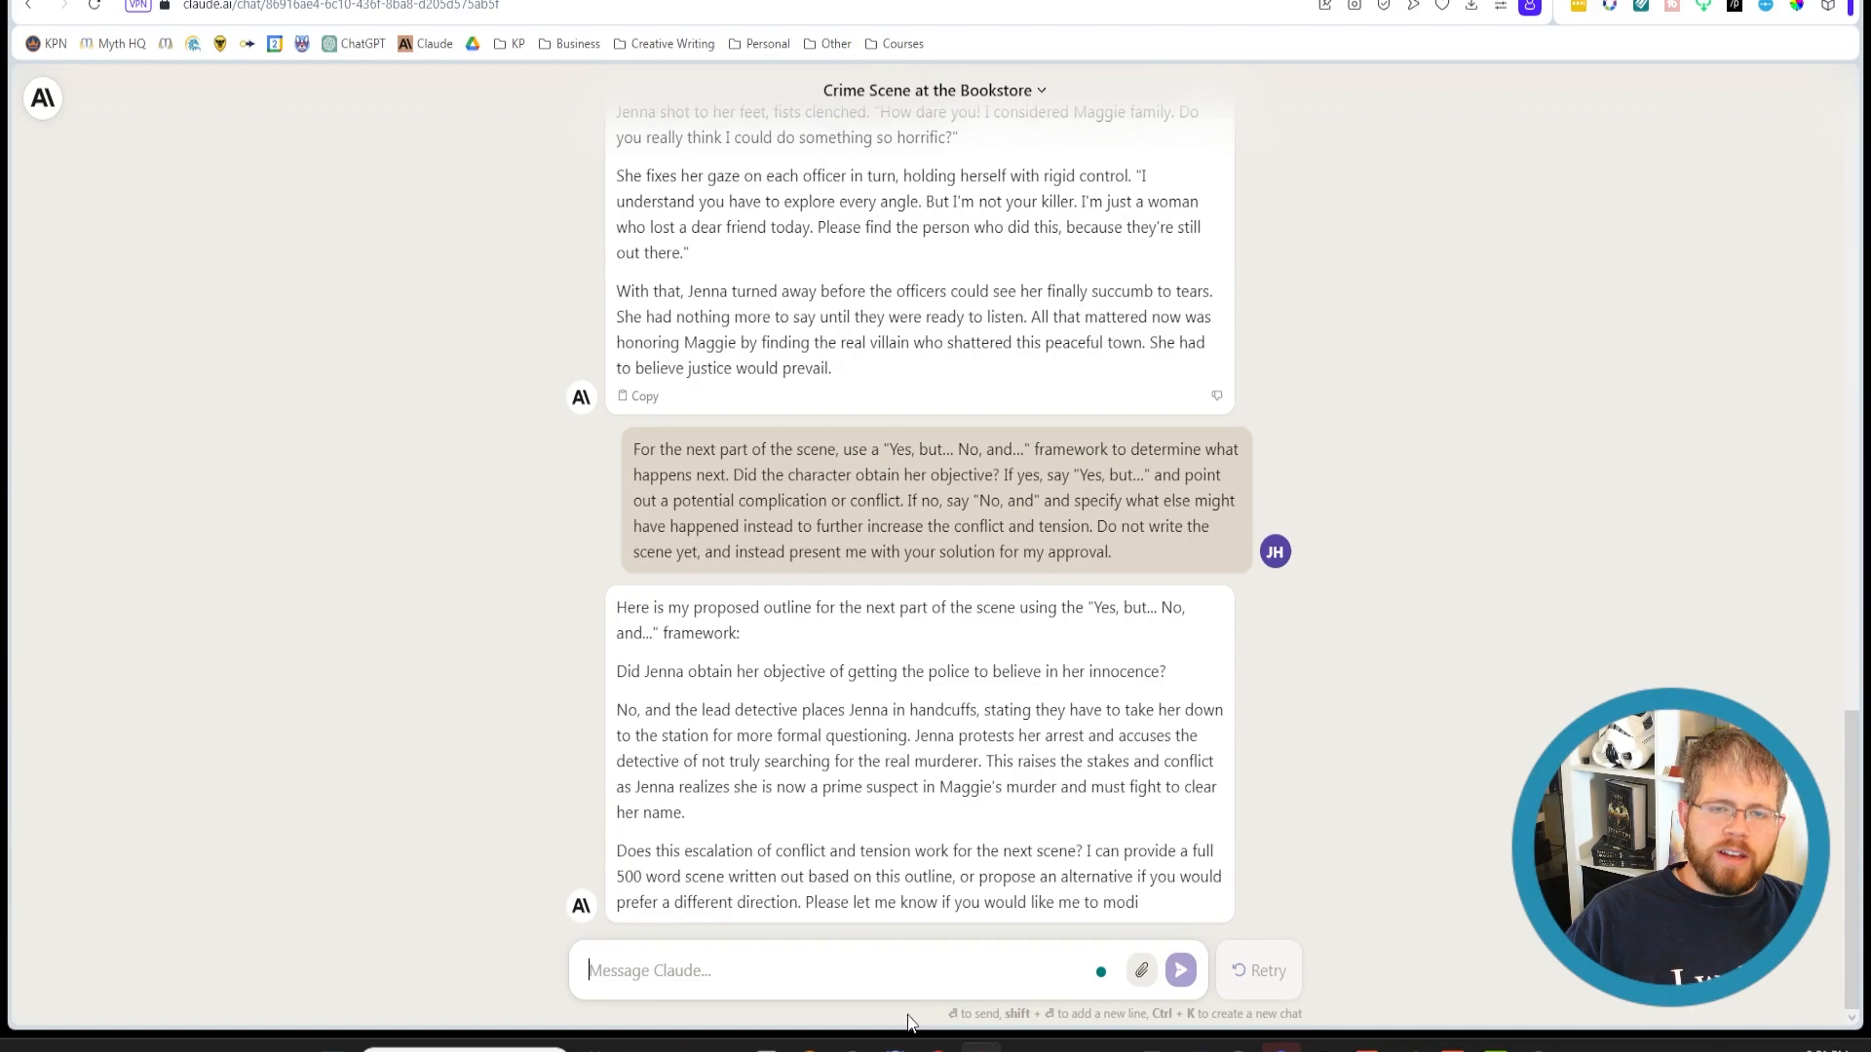
{"action": "scroll", "scroll_direction": "down", "scroll_amount": 3}
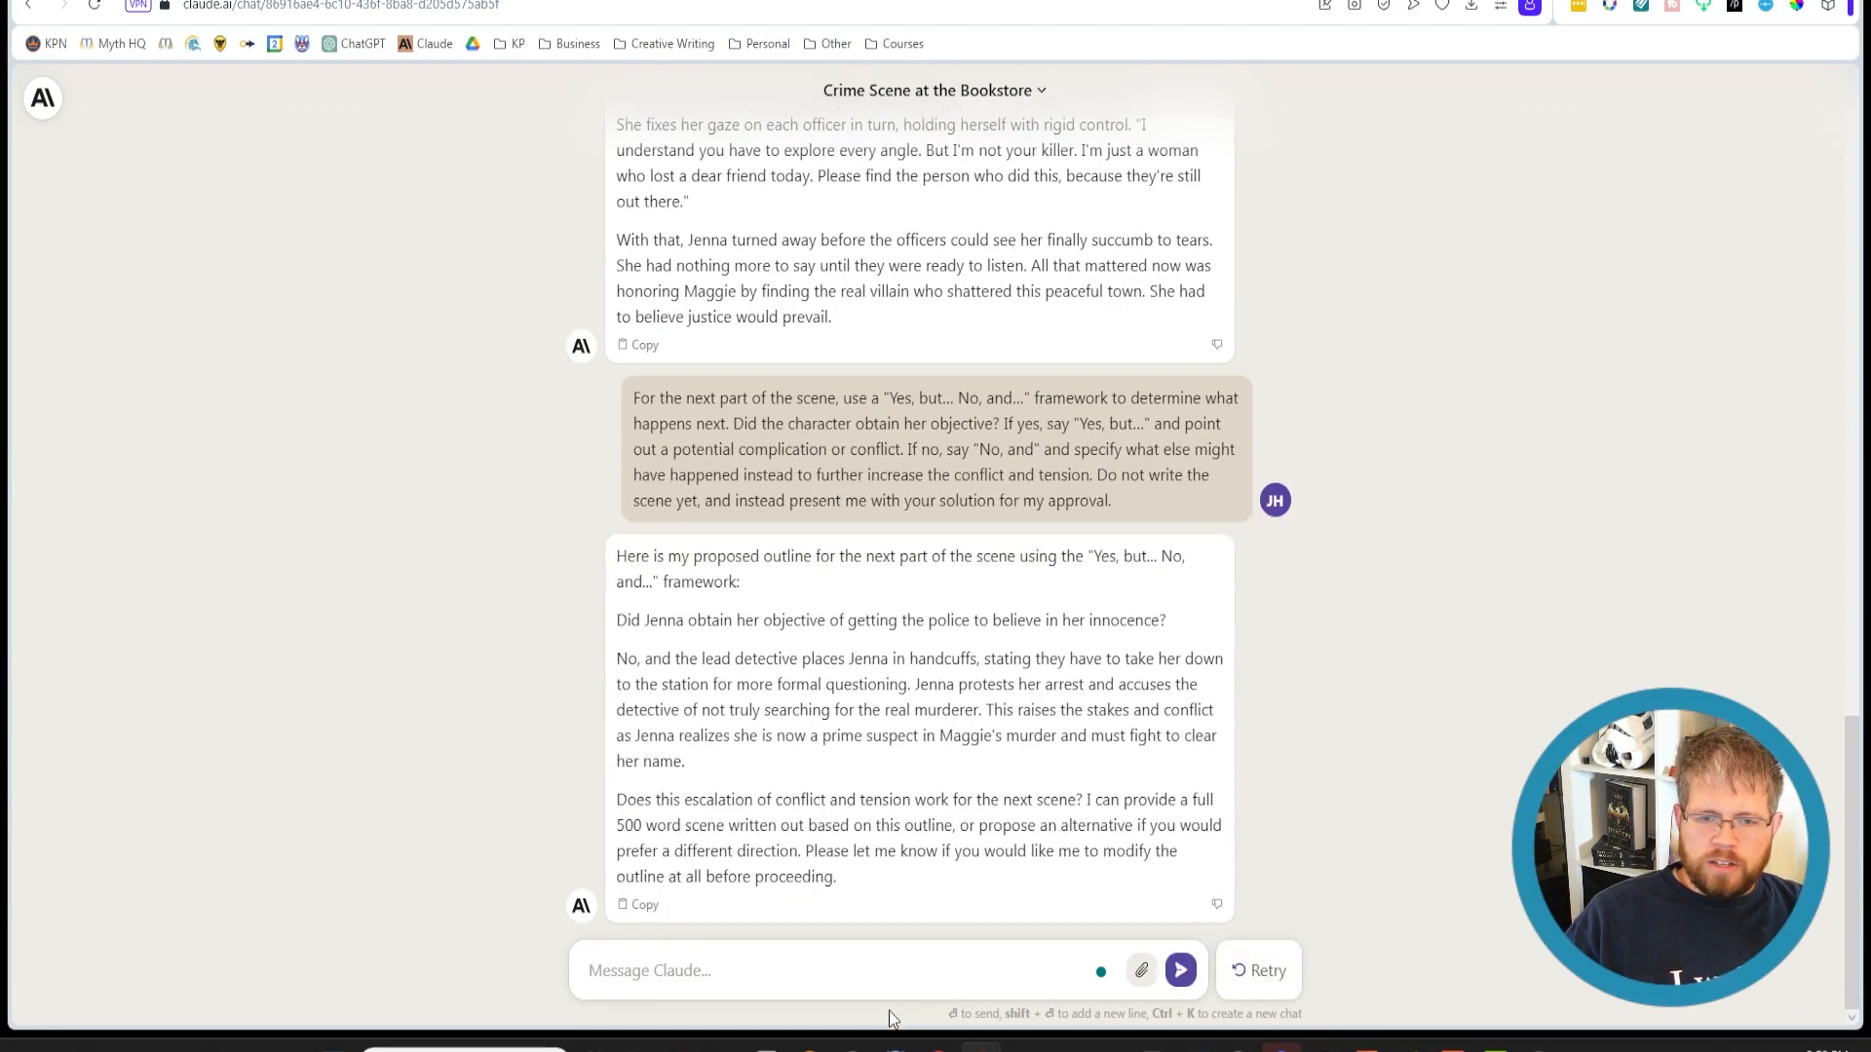
{"action": "mouse_move", "coordinate": [618, 668]}
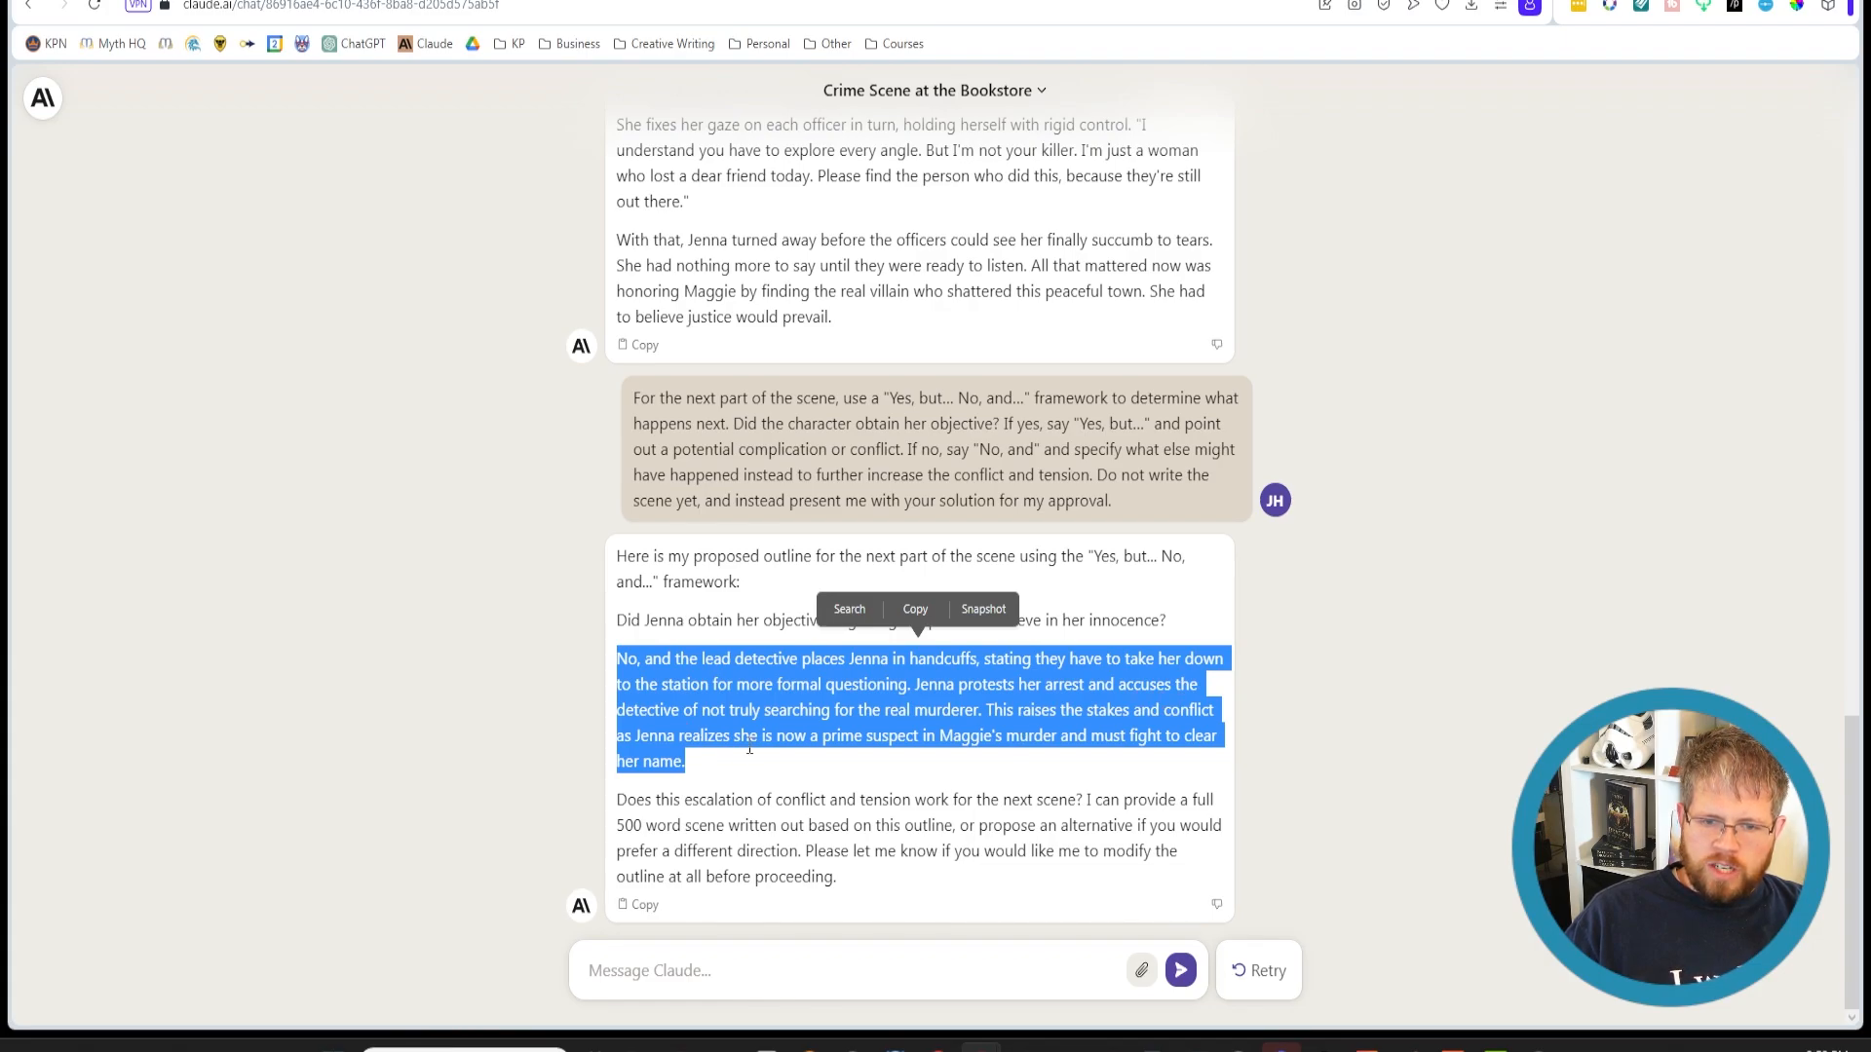
{"action": "mouse_move", "coordinate": [966, 742]}
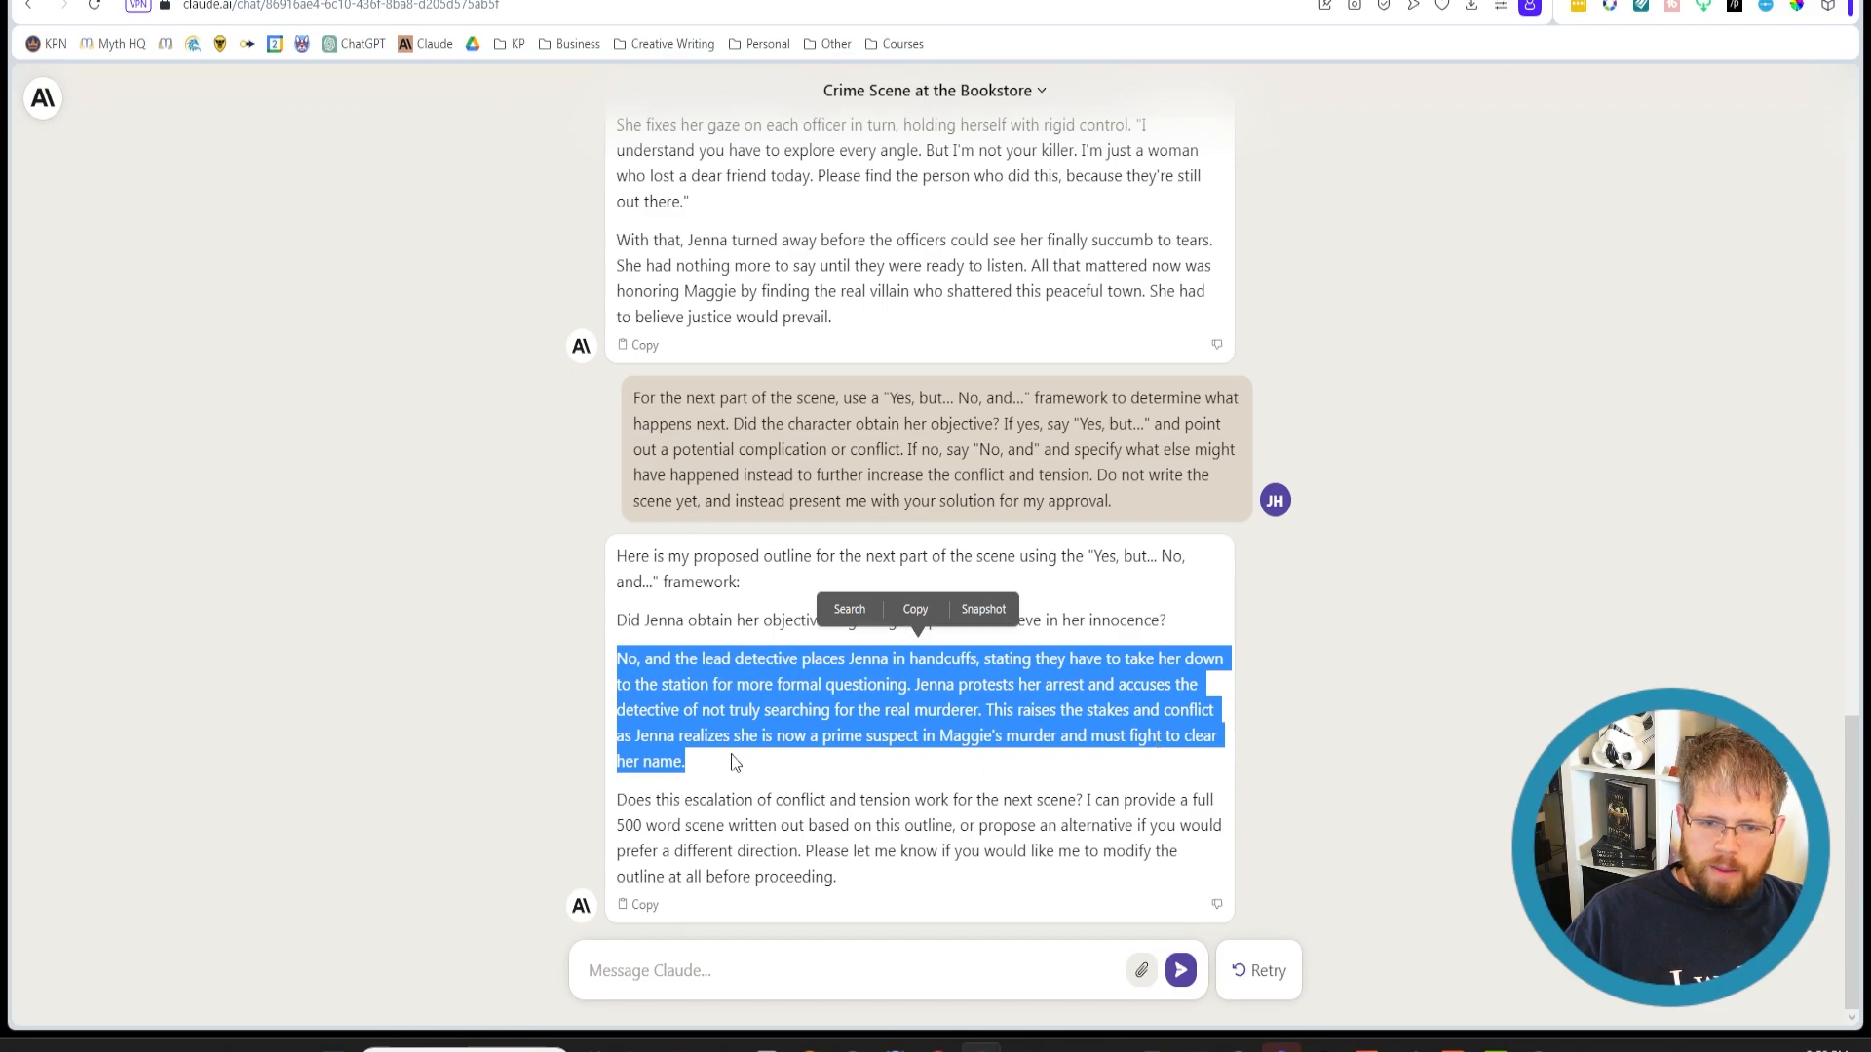
Replace 'I like that' with 'Can you give me a Yes, but instead' and send it
{"action": "left_click", "coordinate": [669, 970]}
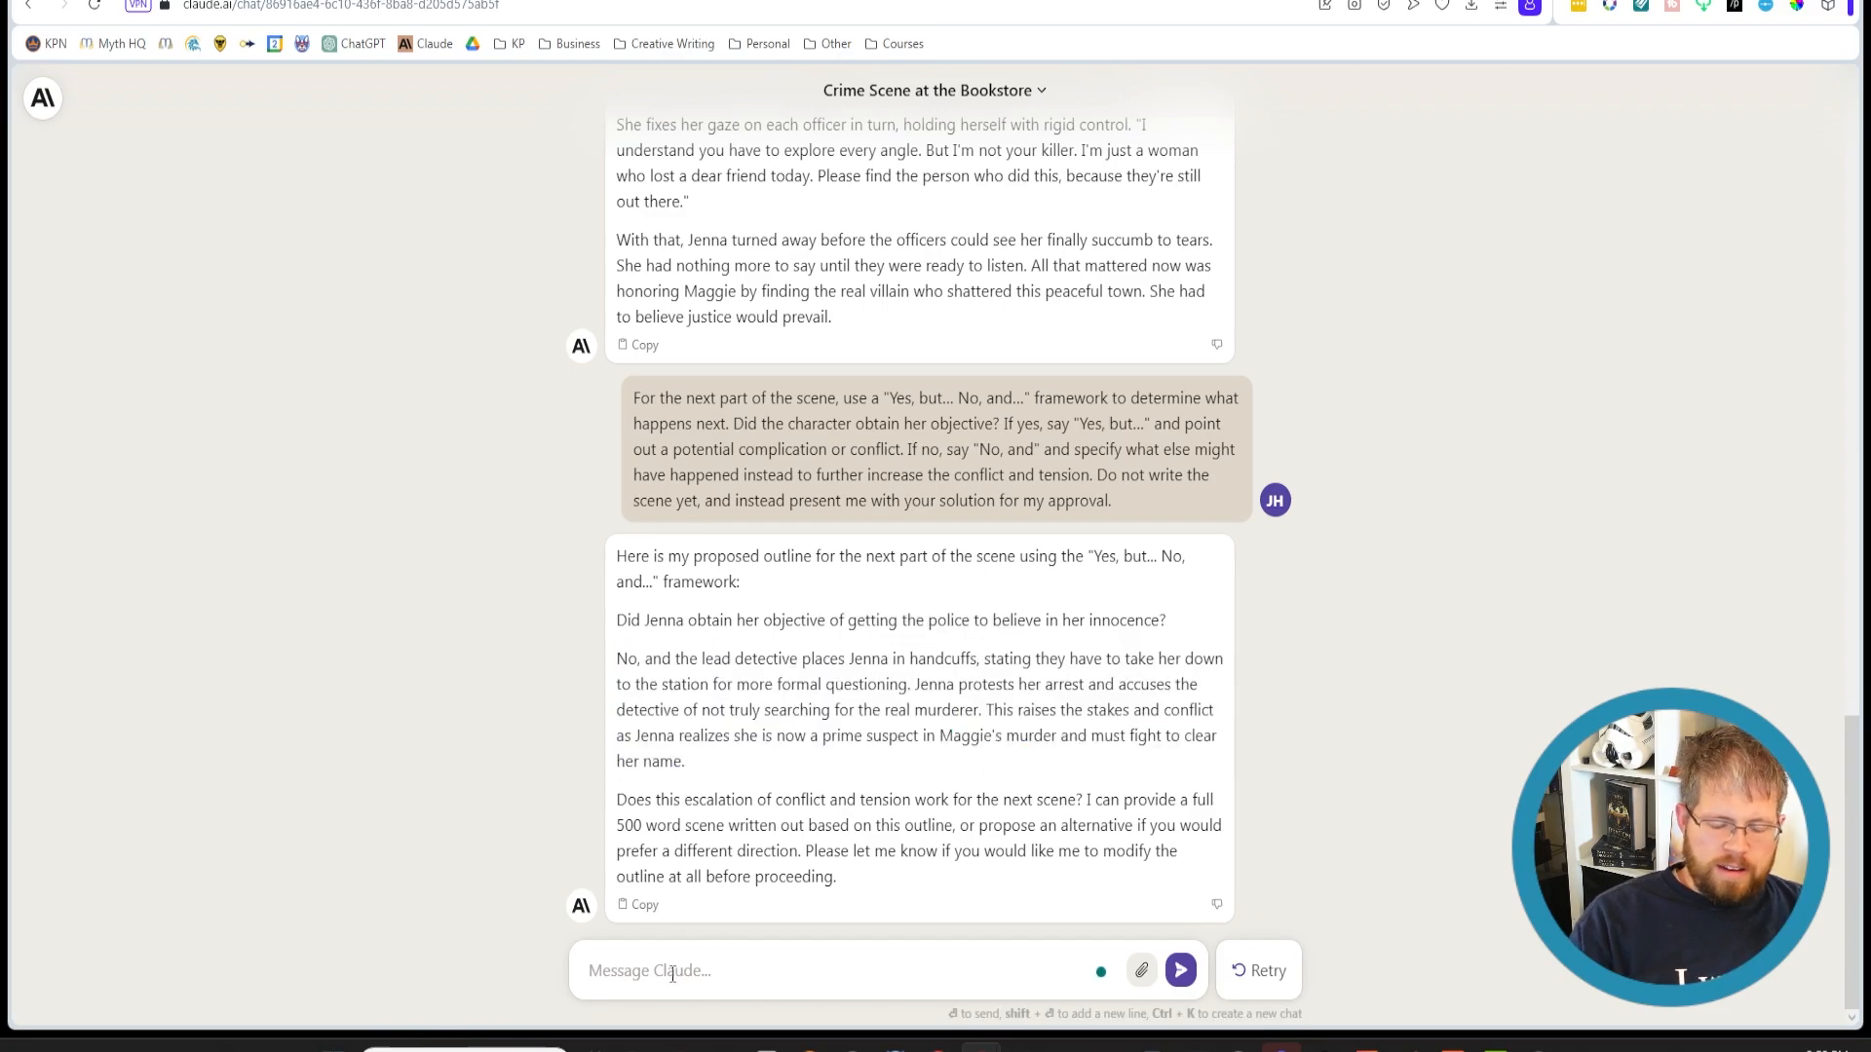
{"action": "type", "text": "I like that"}
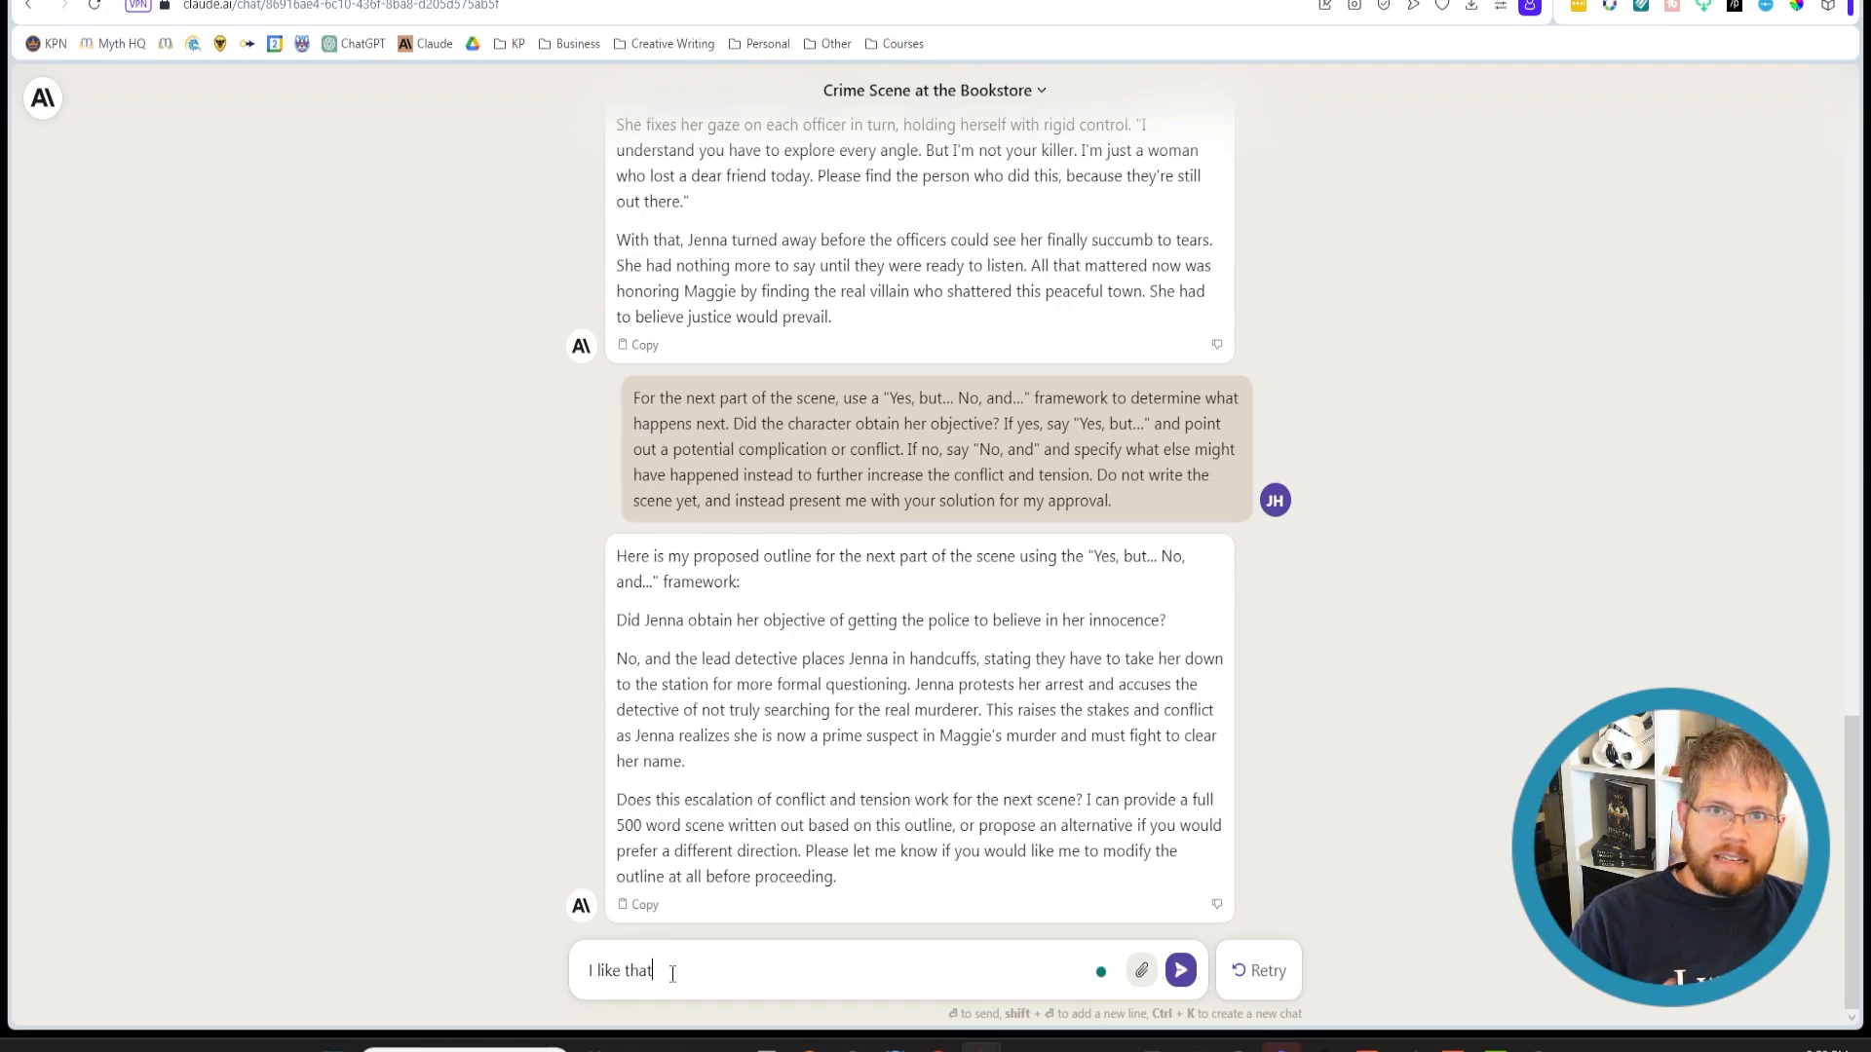
{"action": "triple_click", "coordinate": [619, 971]}
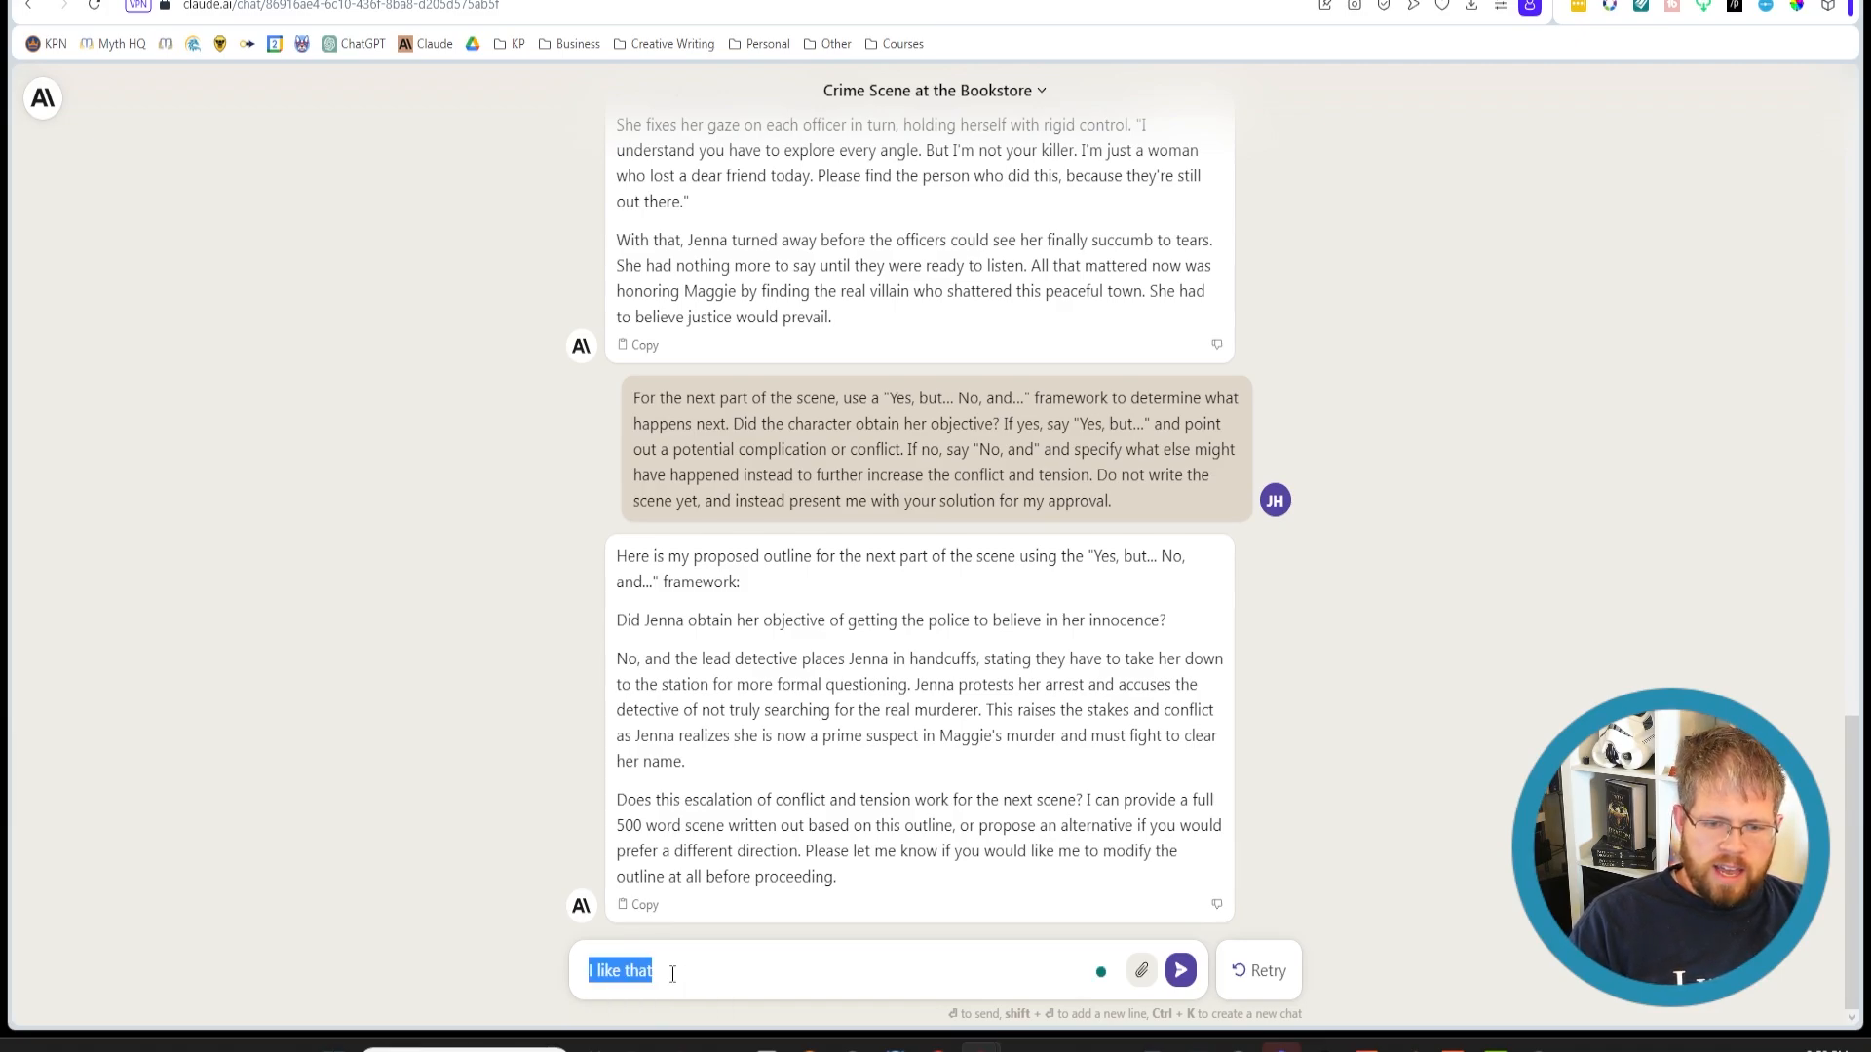
{"action": "type", "text": "Can you g"}
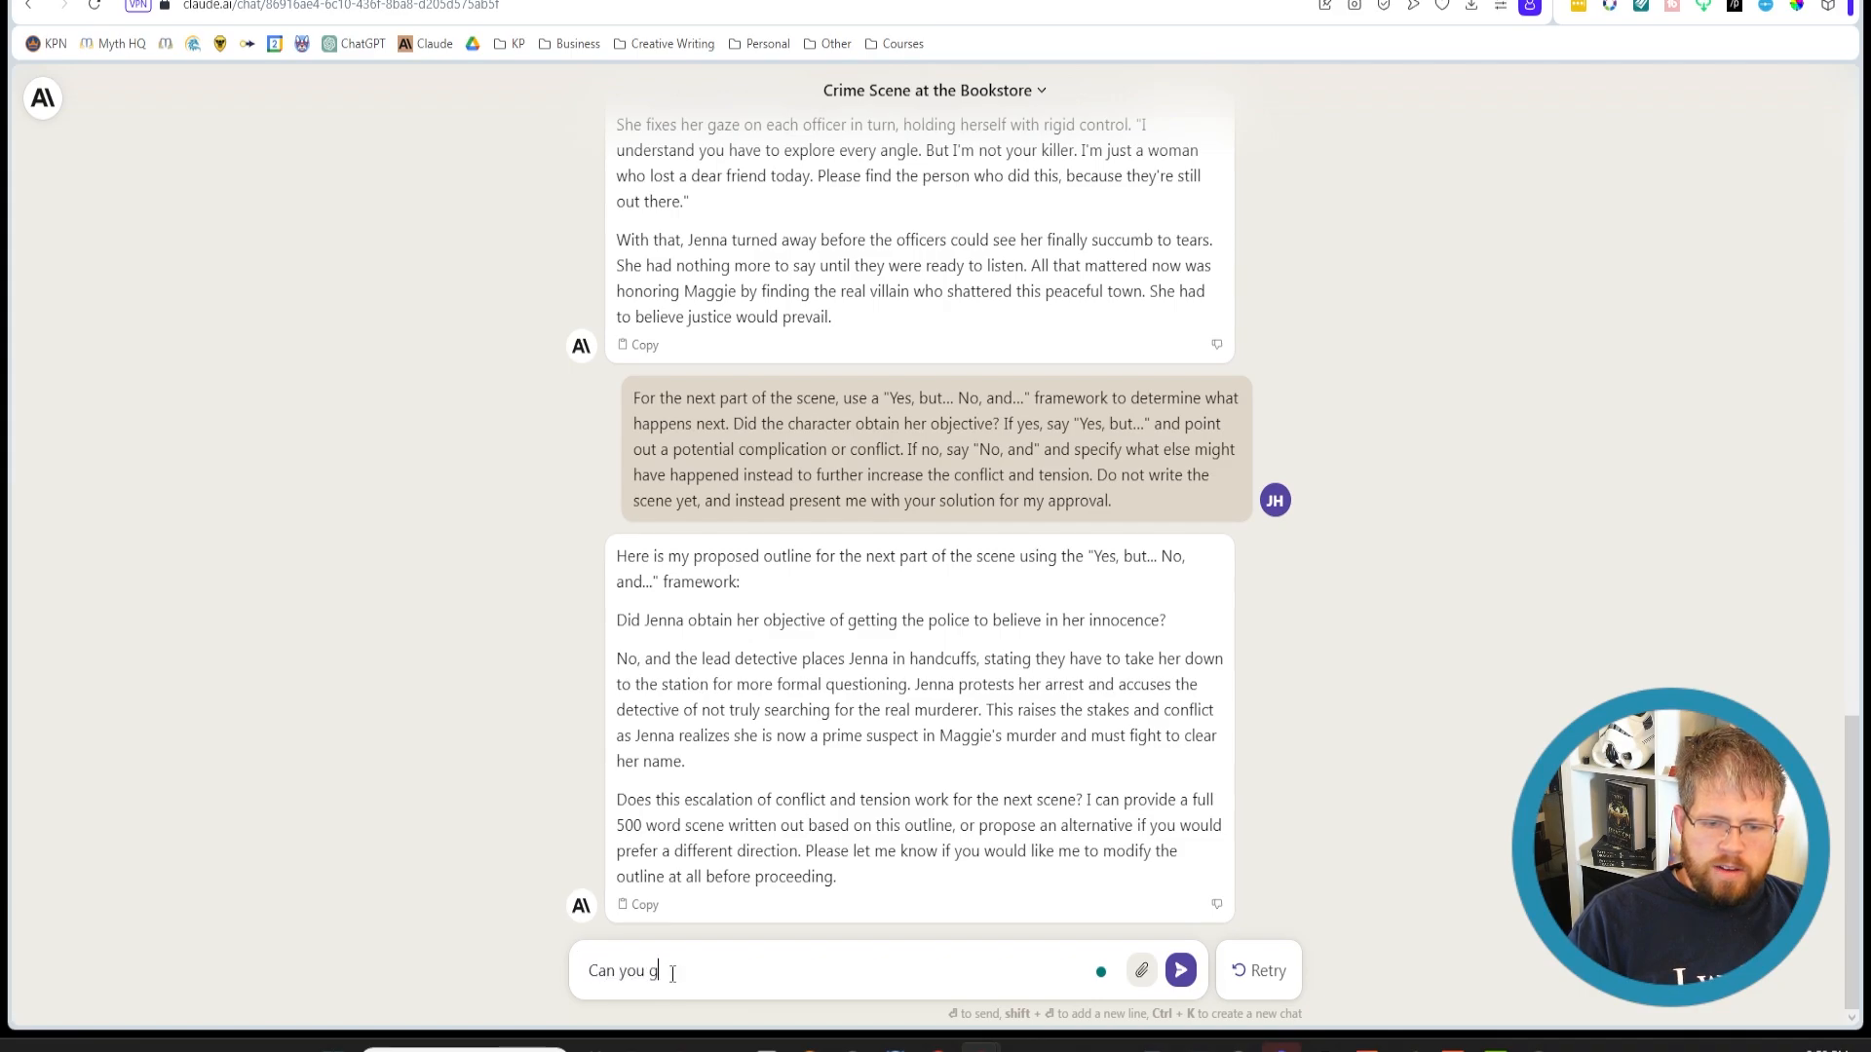
{"action": "type", "text": "ive me a Yes, but\""}
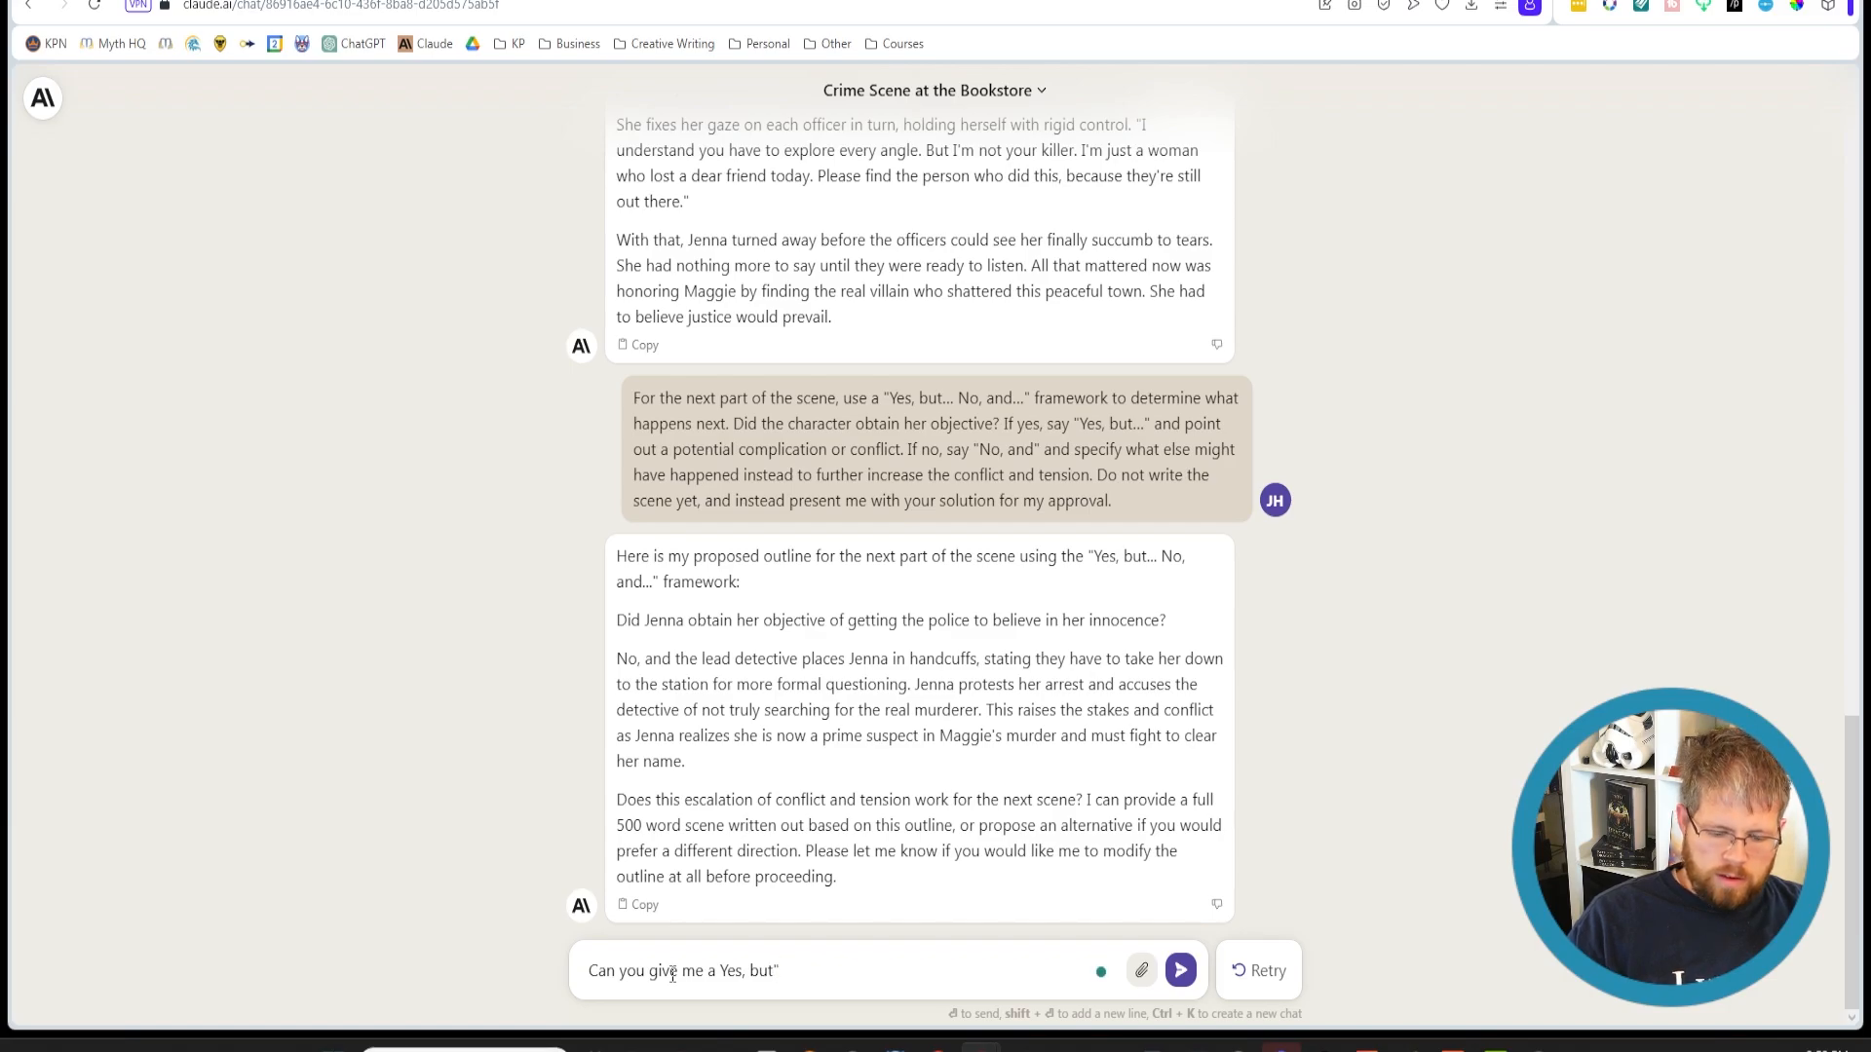
{"action": "type", "text": "instead"}
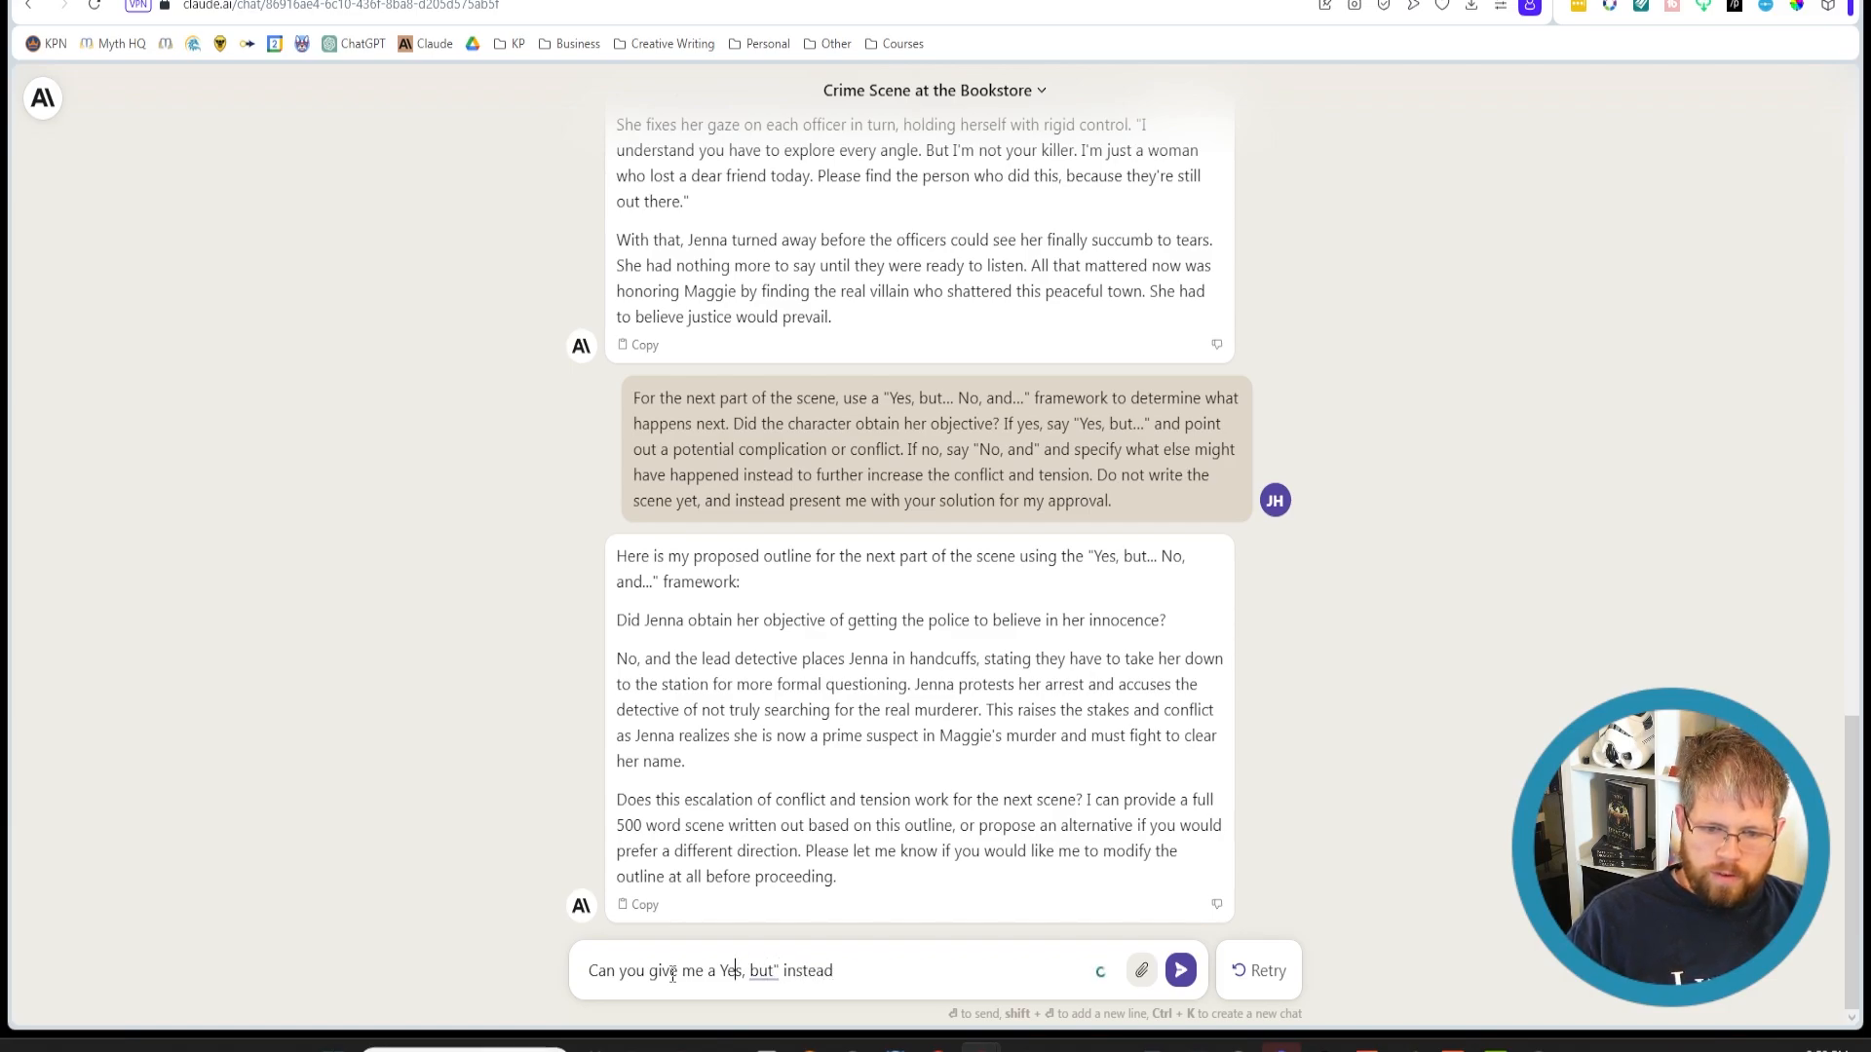
{"action": "left_click", "coordinate": [1179, 970]}
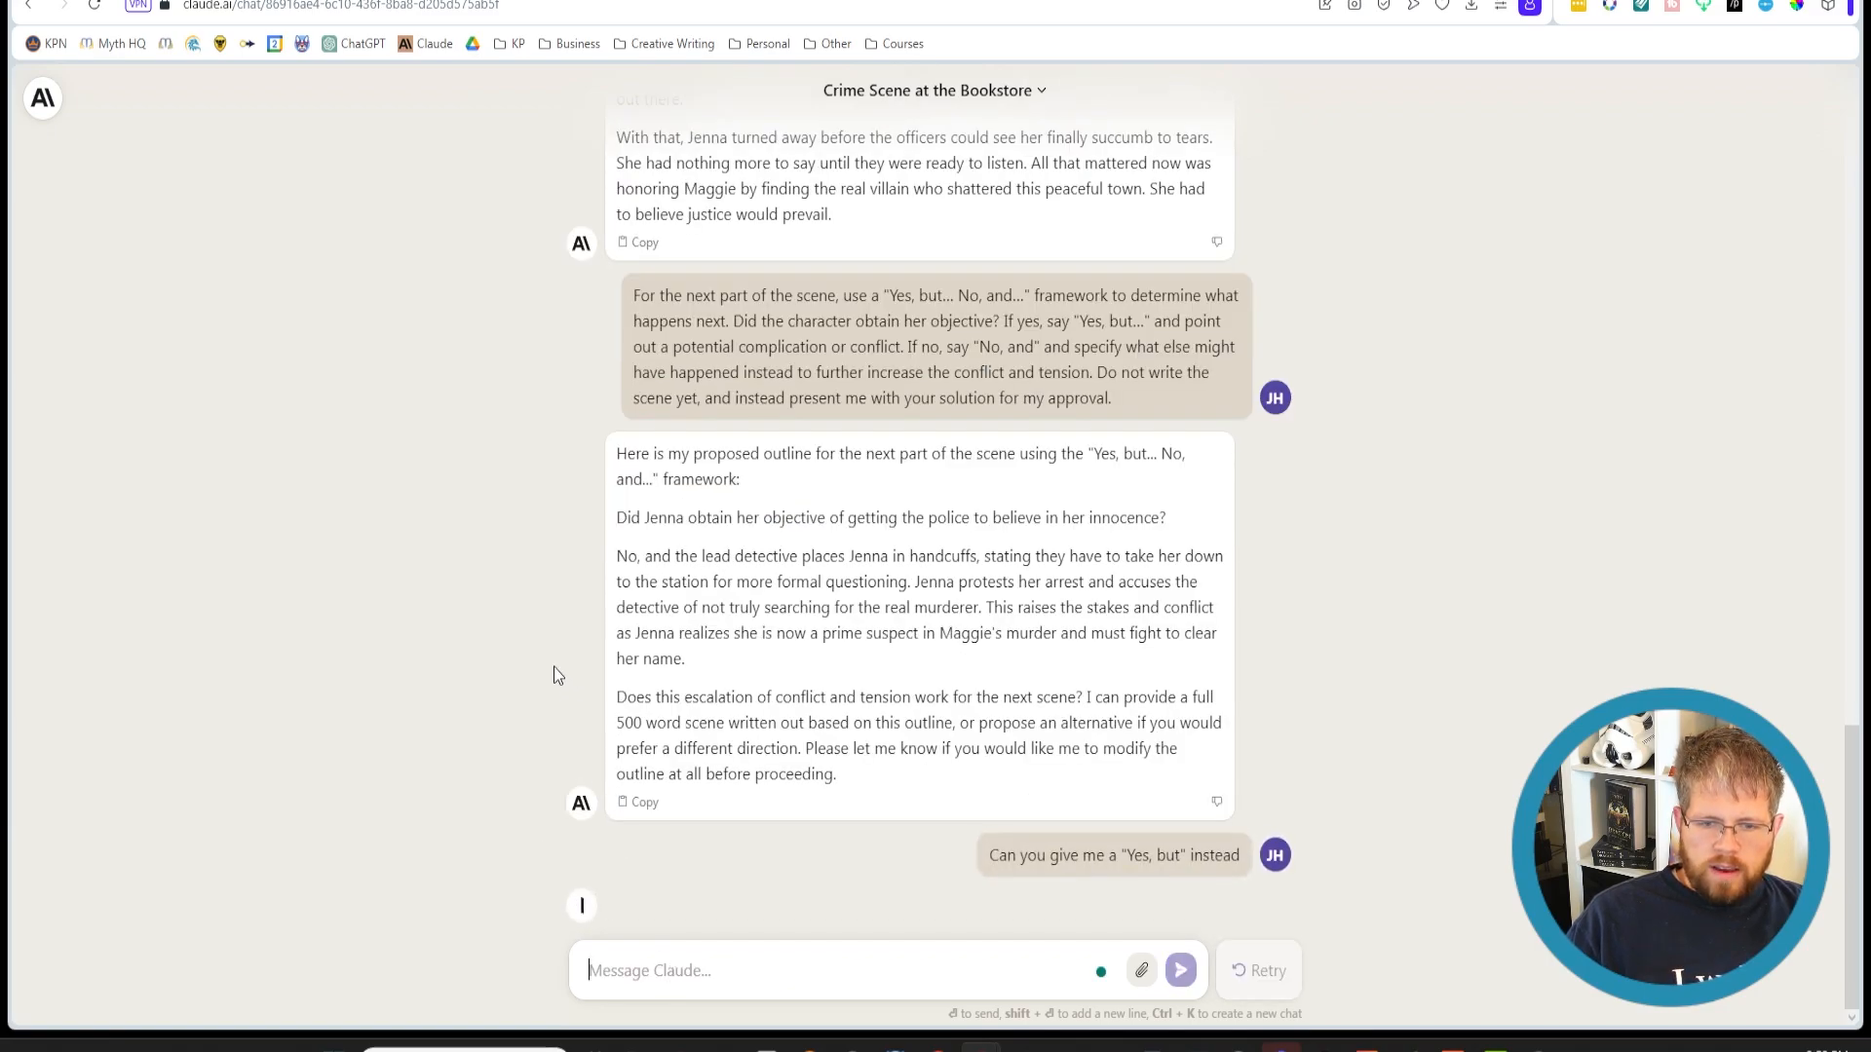
Read the 'Yes, but' outline where the detective believes Jenna but an earring renews suspicion
{"action": "scroll", "scroll_direction": "down", "scroll_amount": 3}
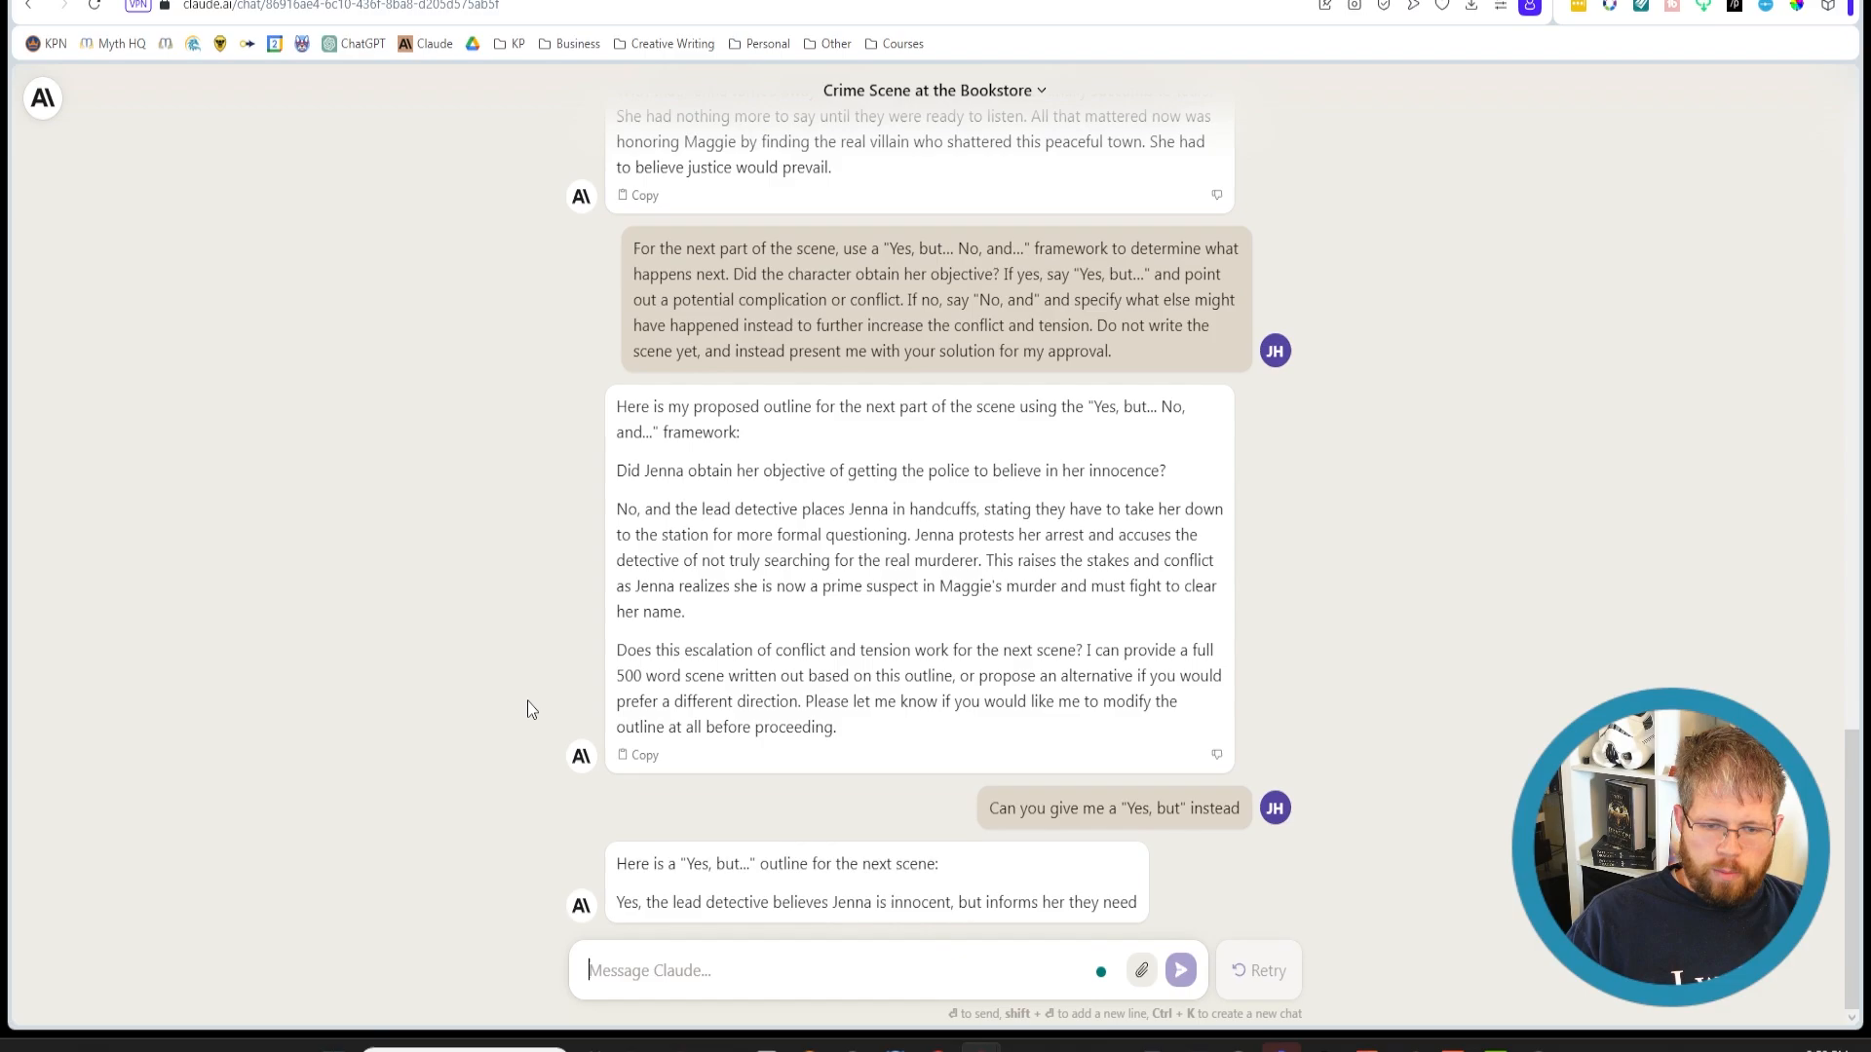
{"action": "scroll", "scroll_direction": "down", "scroll_amount": 3}
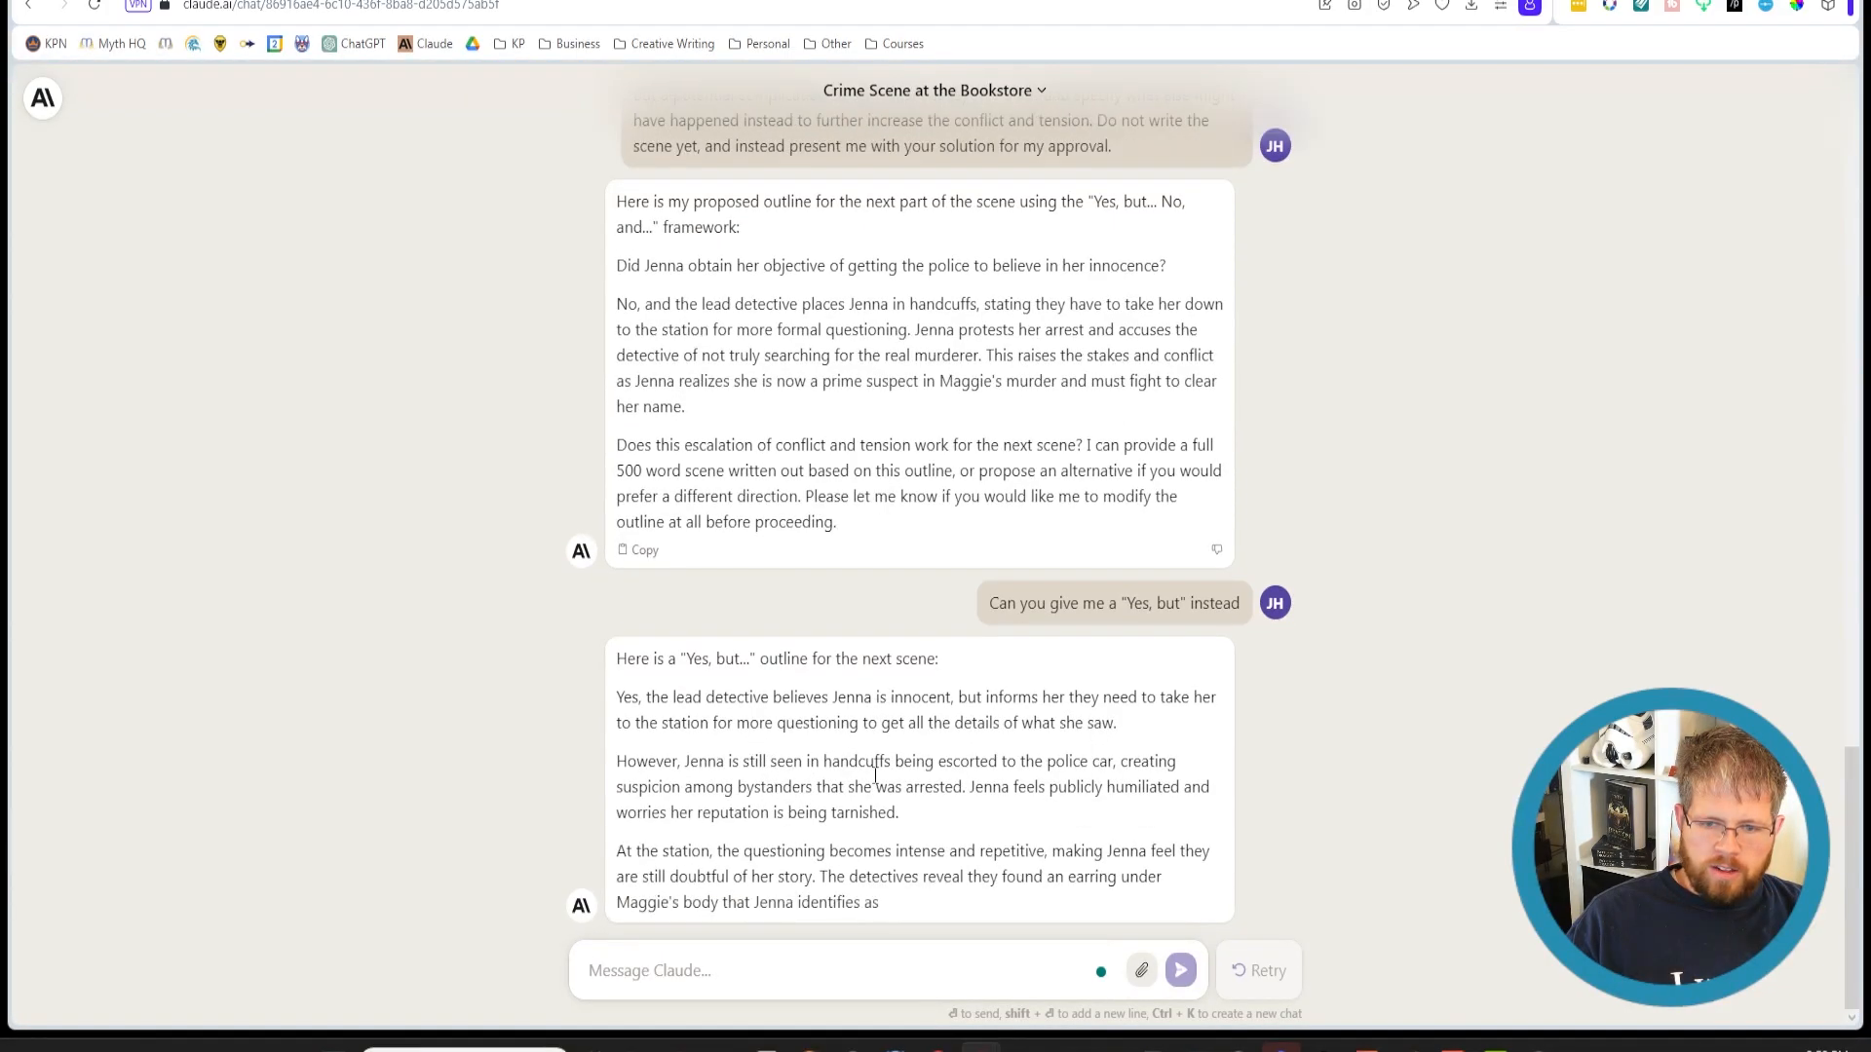
{"action": "scroll", "scroll_direction": "down", "scroll_amount": 3}
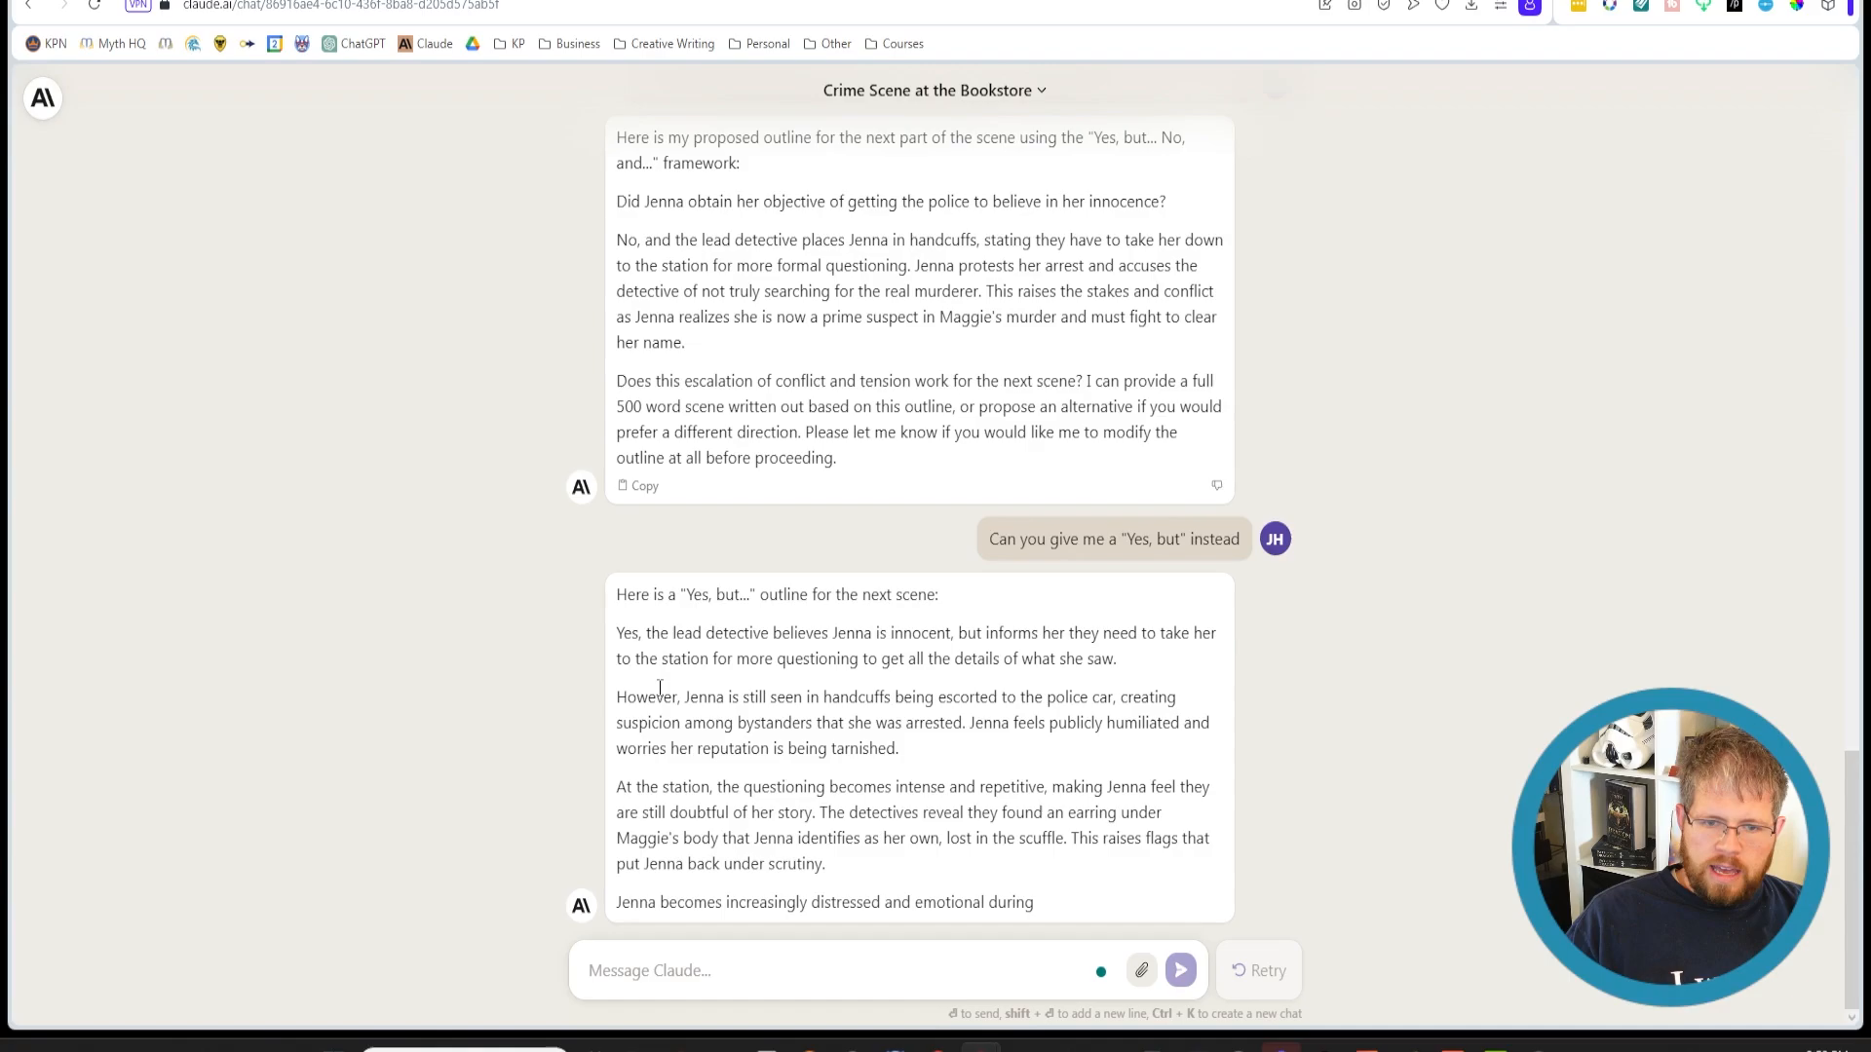
{"action": "scroll", "scroll_direction": "up", "scroll_amount": 3}
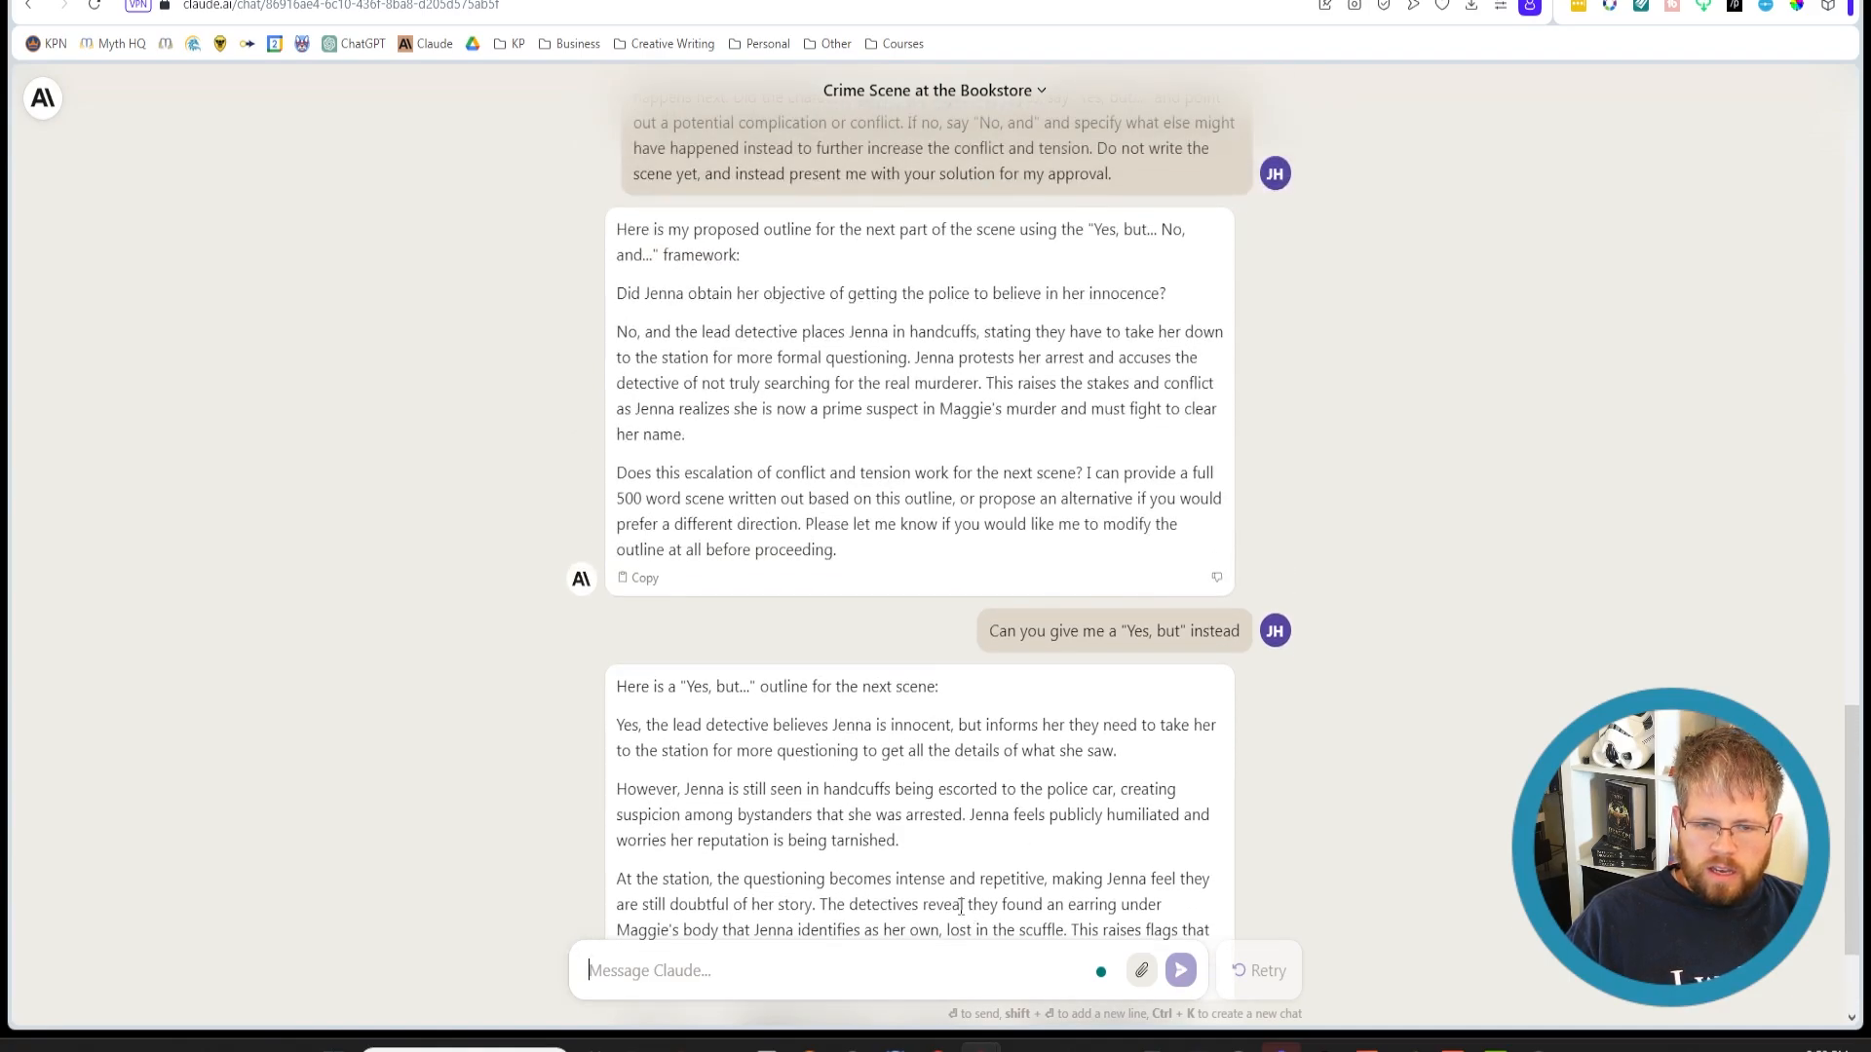
{"action": "scroll", "scroll_direction": "up", "scroll_amount": 3}
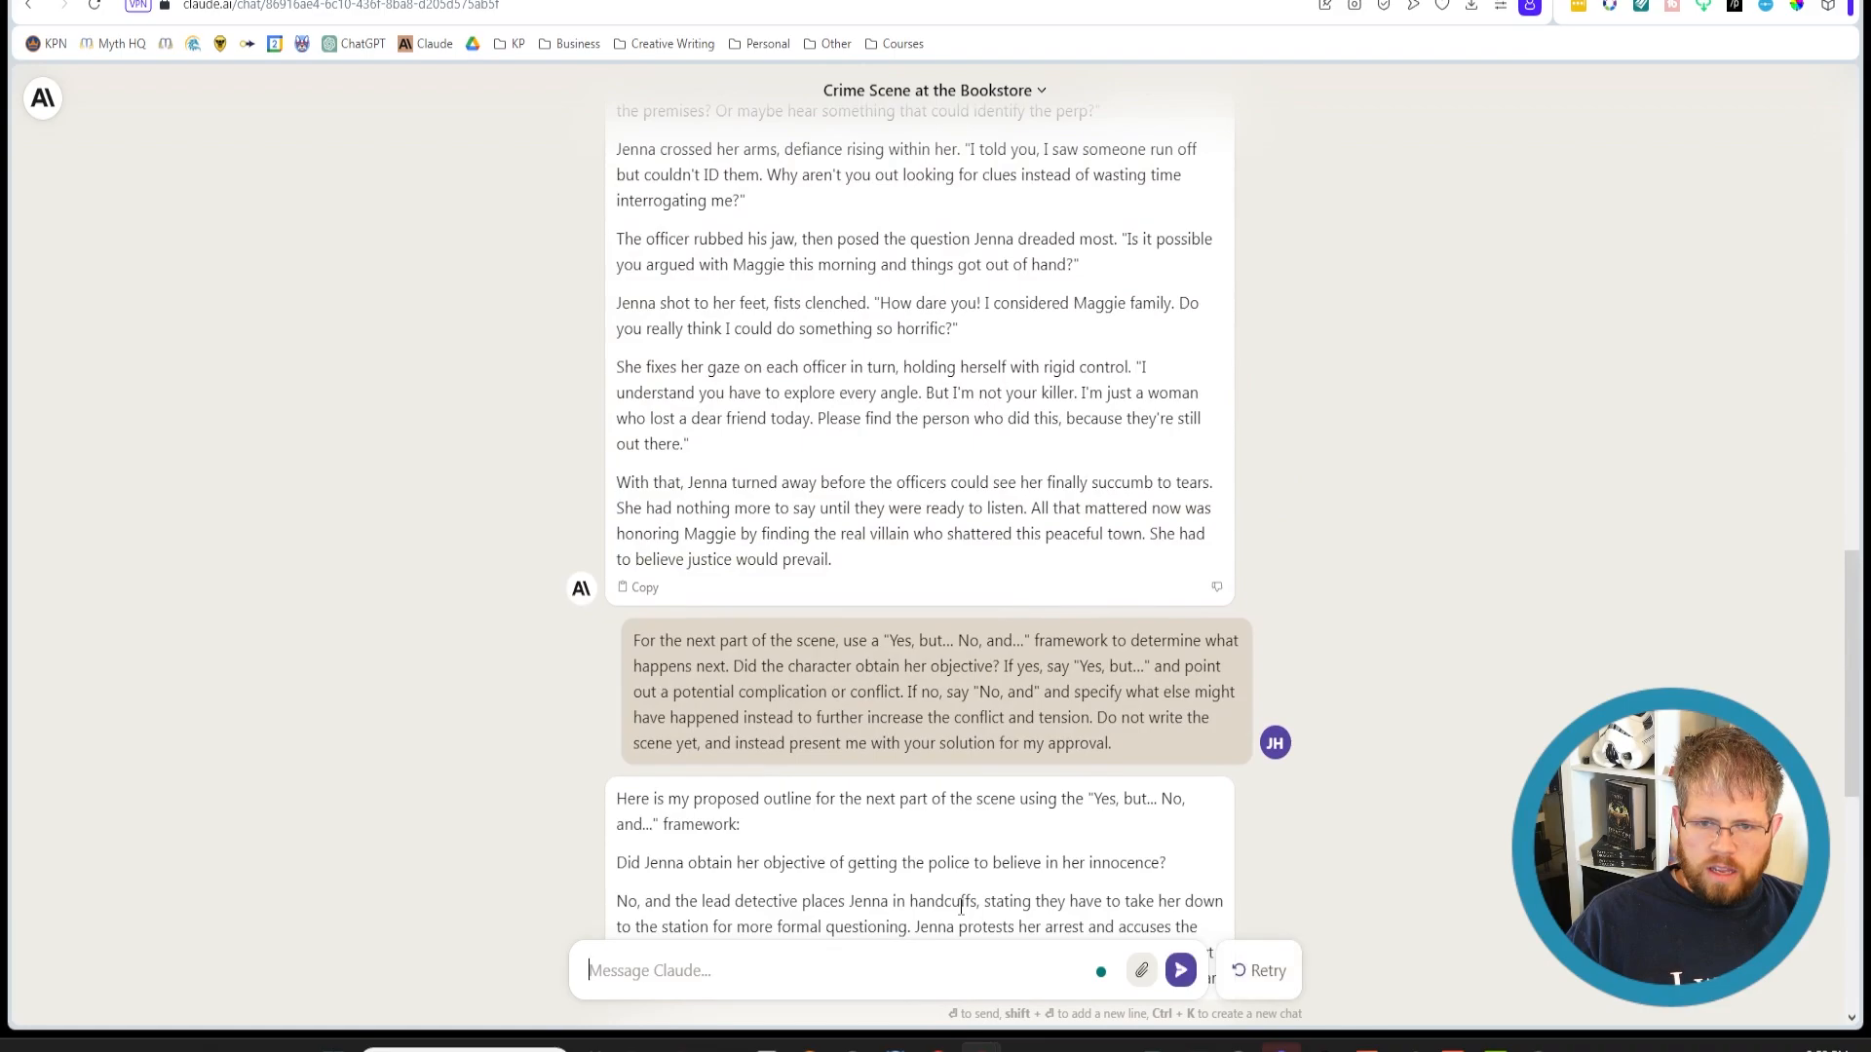
{"action": "scroll", "scroll_direction": "down", "scroll_amount": 3}
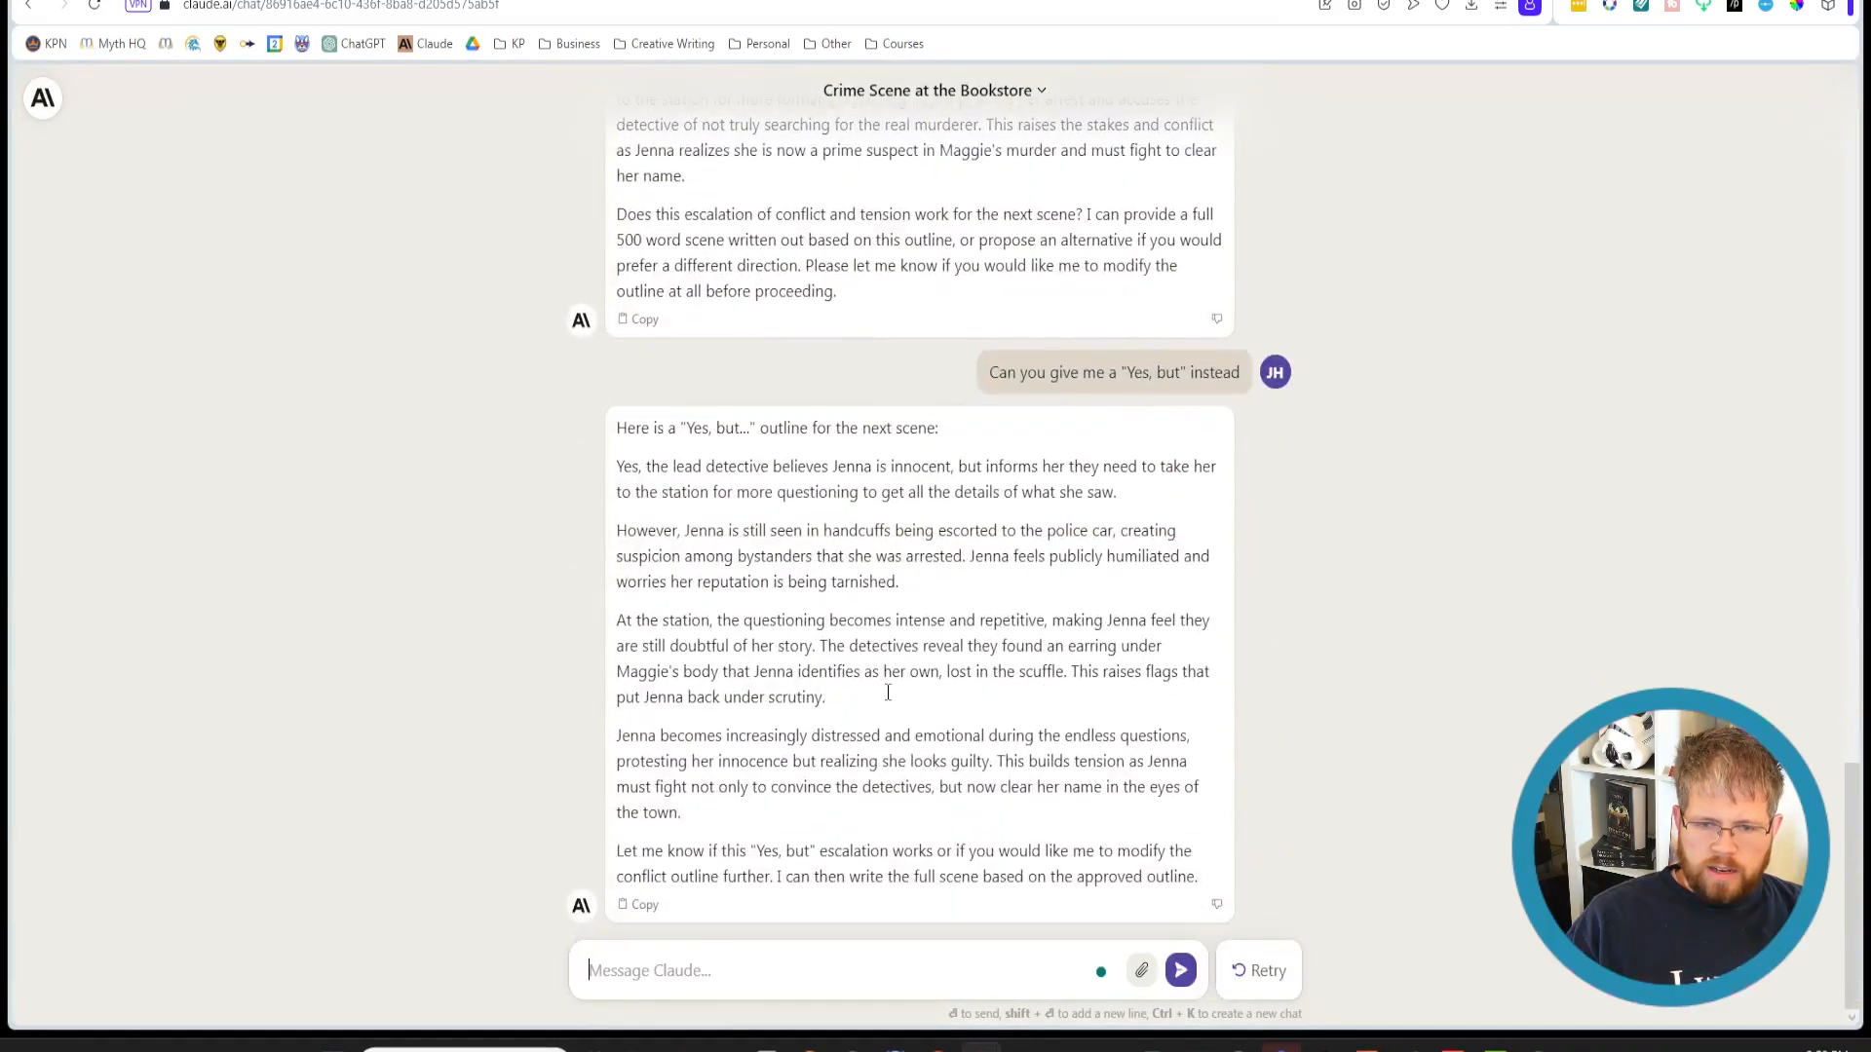
{"action": "mouse_move", "coordinate": [752, 785]}
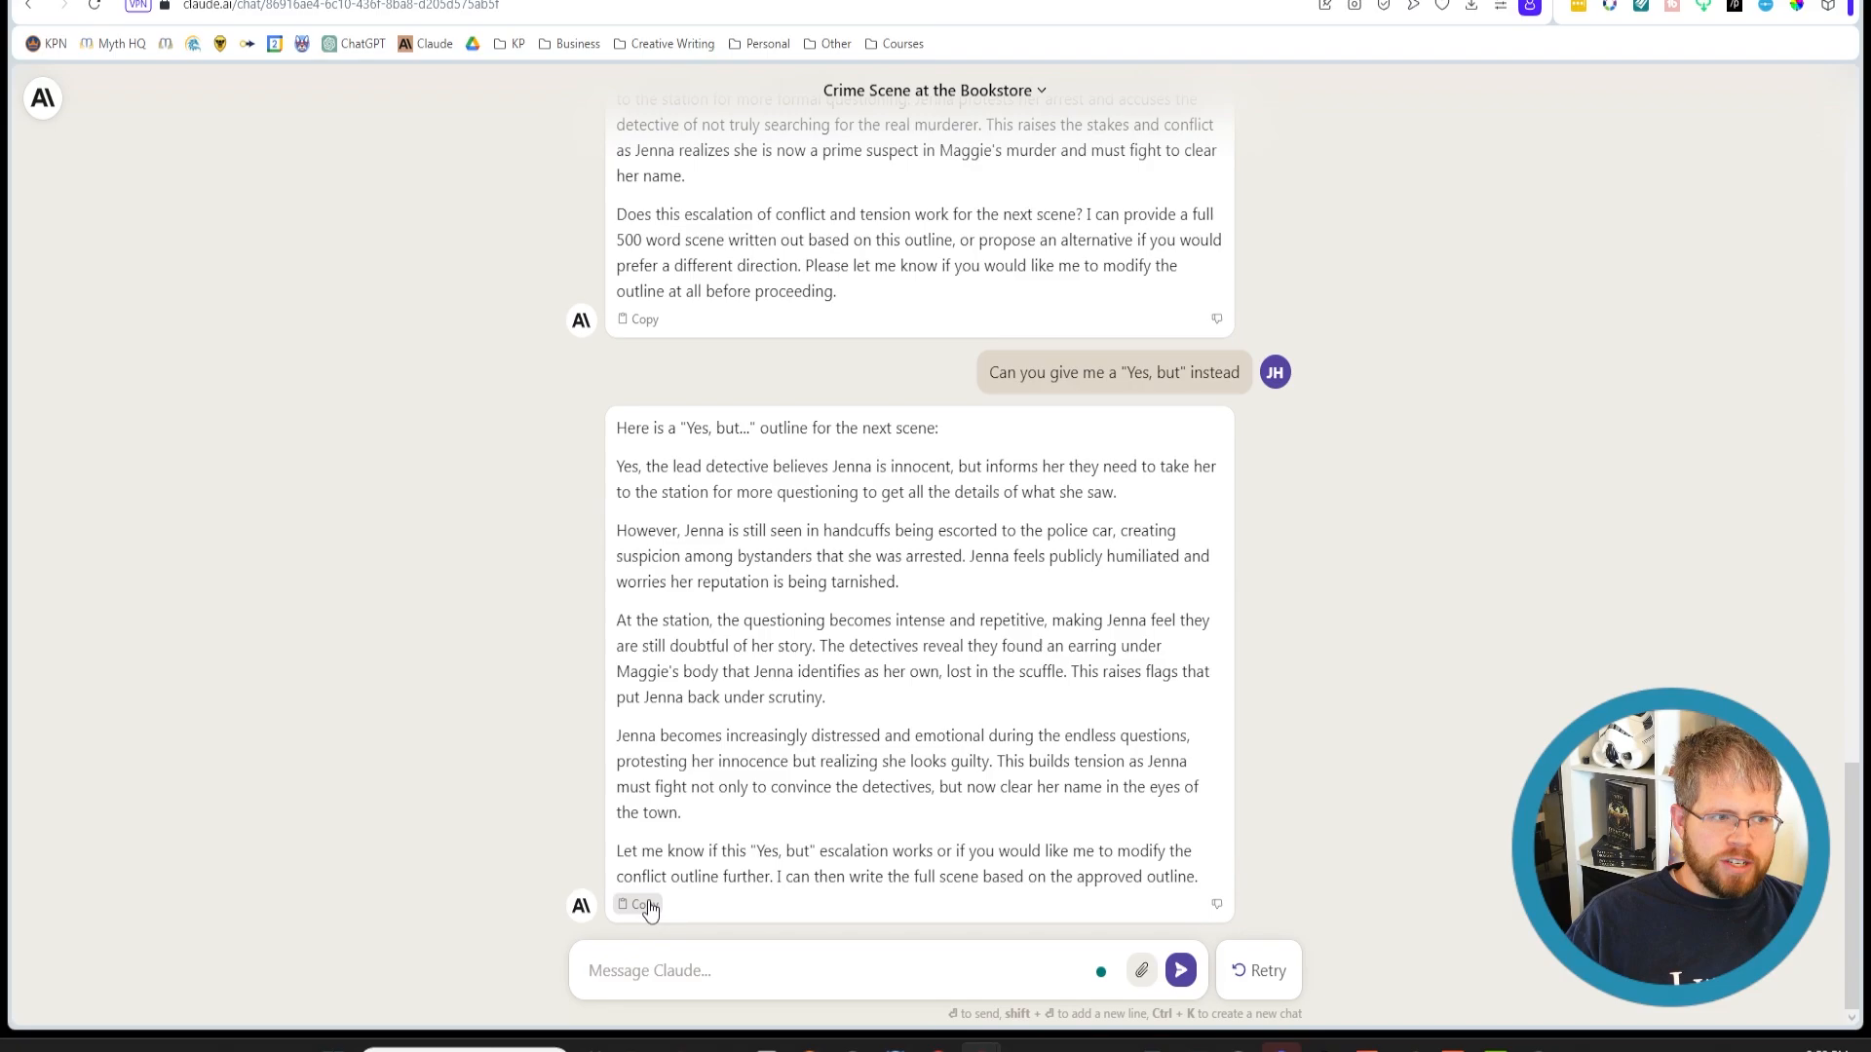
{"action": "mouse_move", "coordinate": [267, 637]}
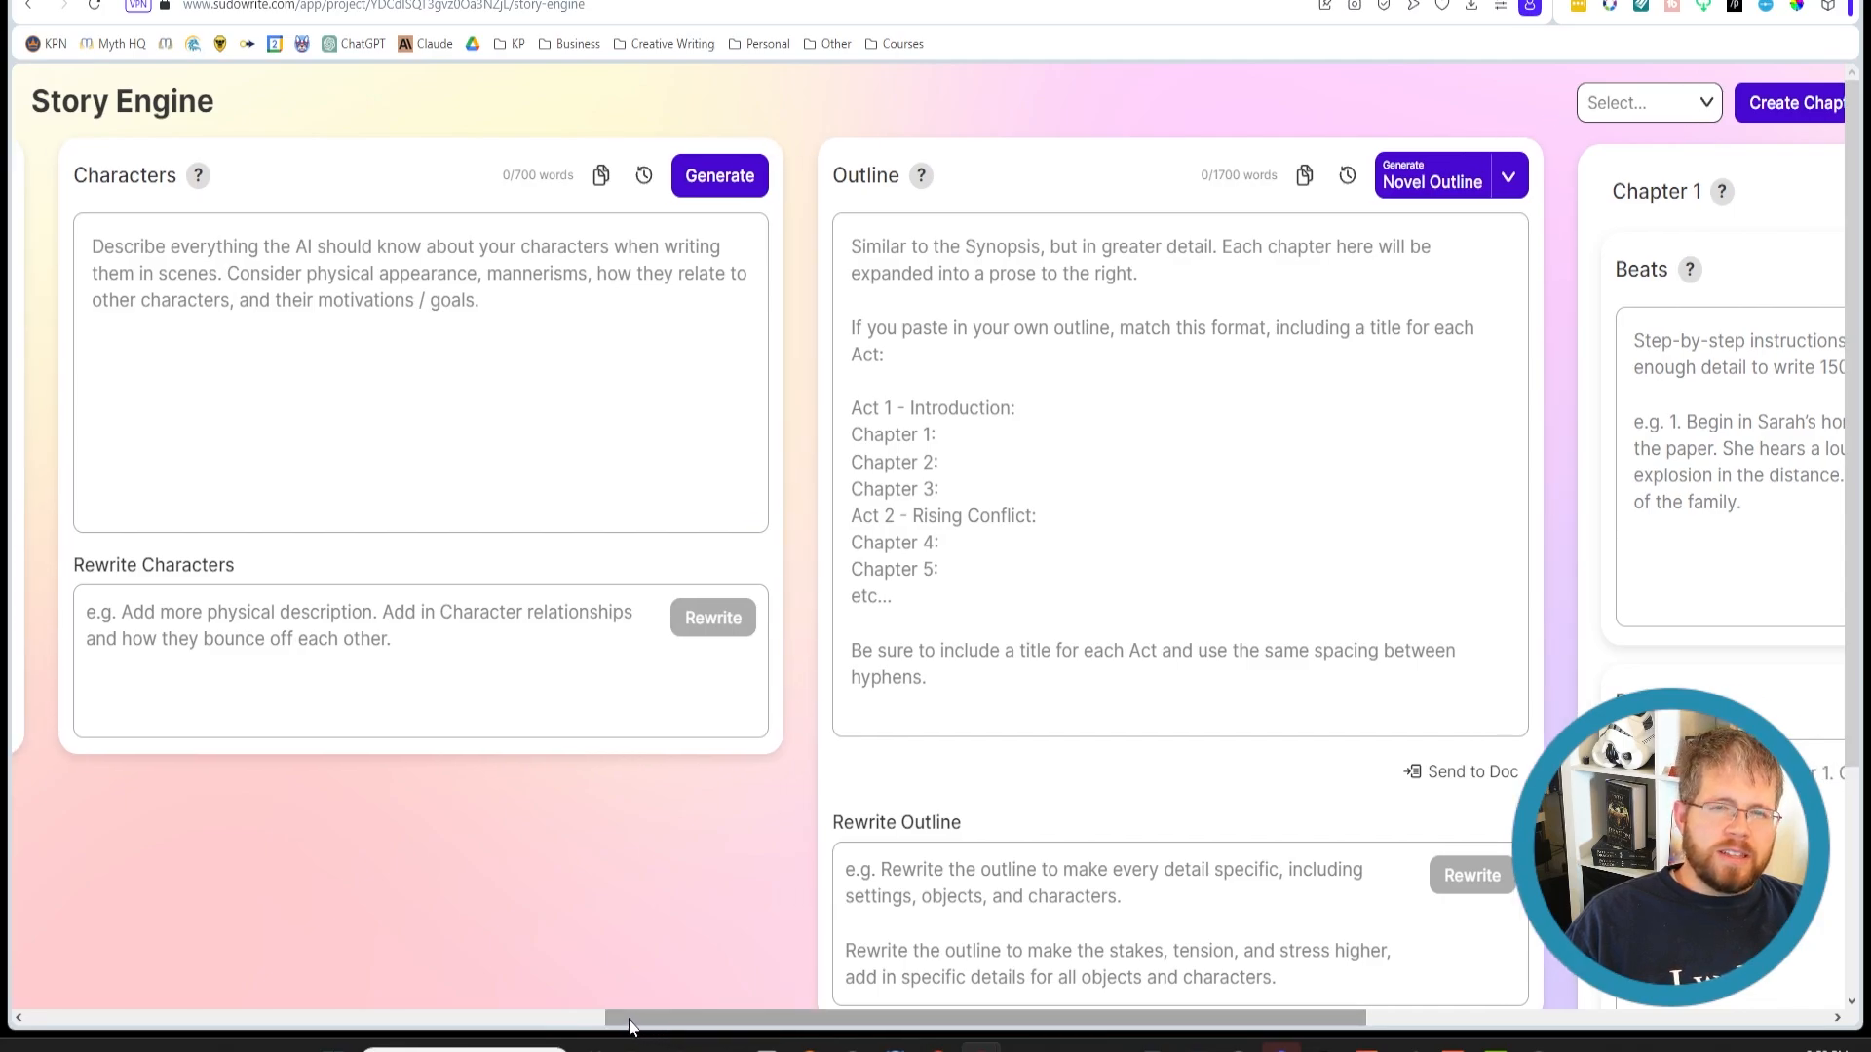
{"action": "mouse_move", "coordinate": [565, 824]}
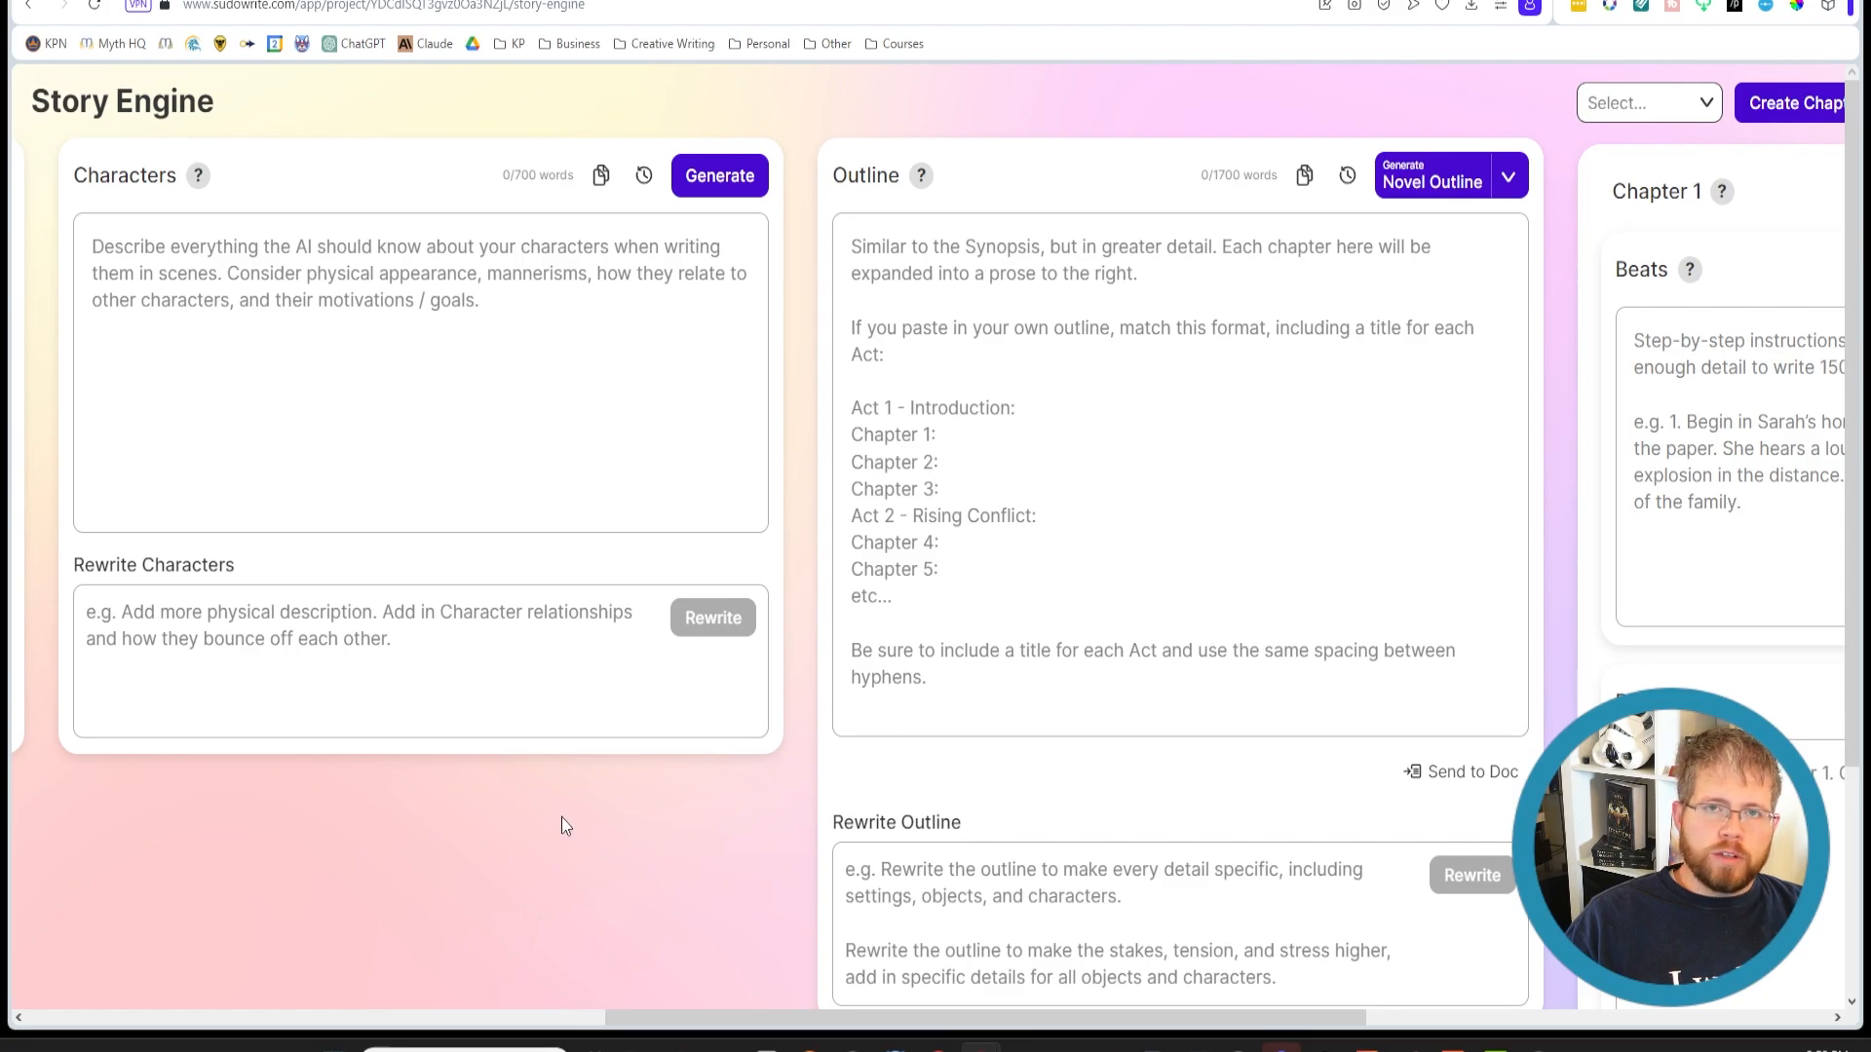
{"action": "mouse_move", "coordinate": [545, 848]}
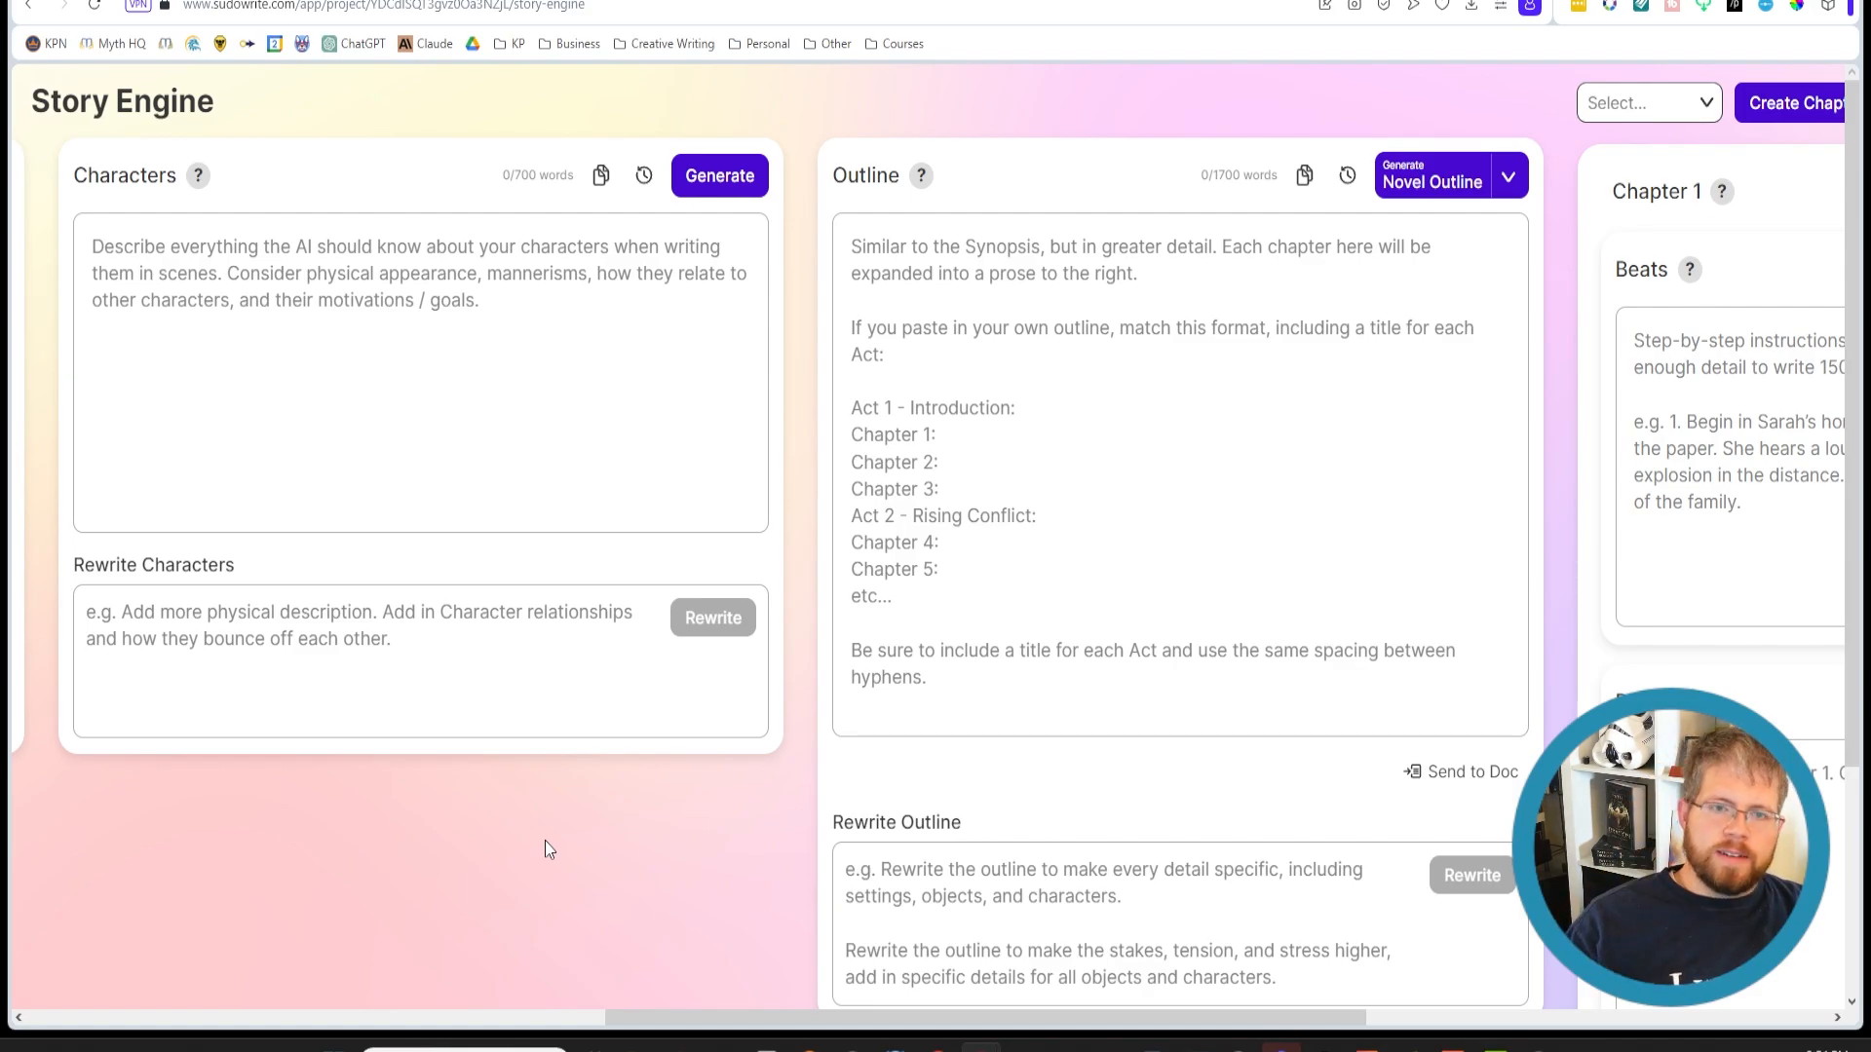
{"action": "mouse_move", "coordinate": [567, 567]}
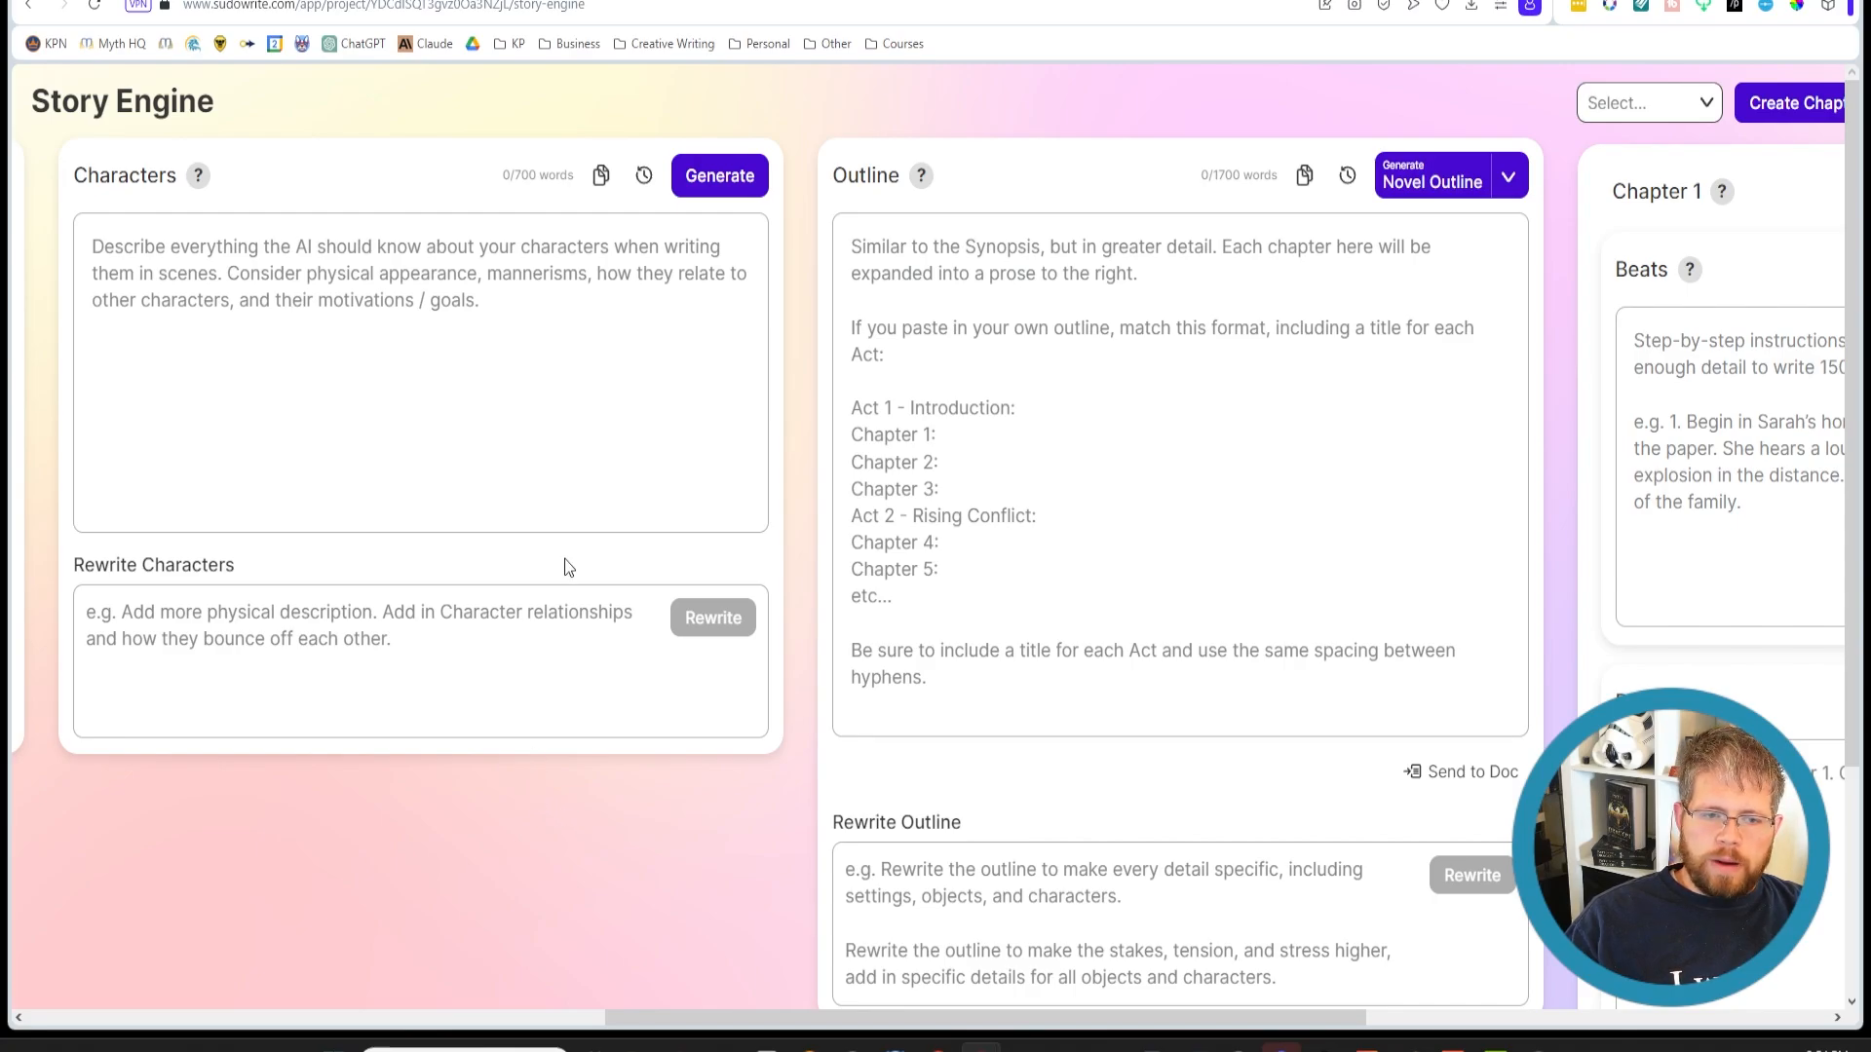
{"action": "mouse_move", "coordinate": [514, 579]}
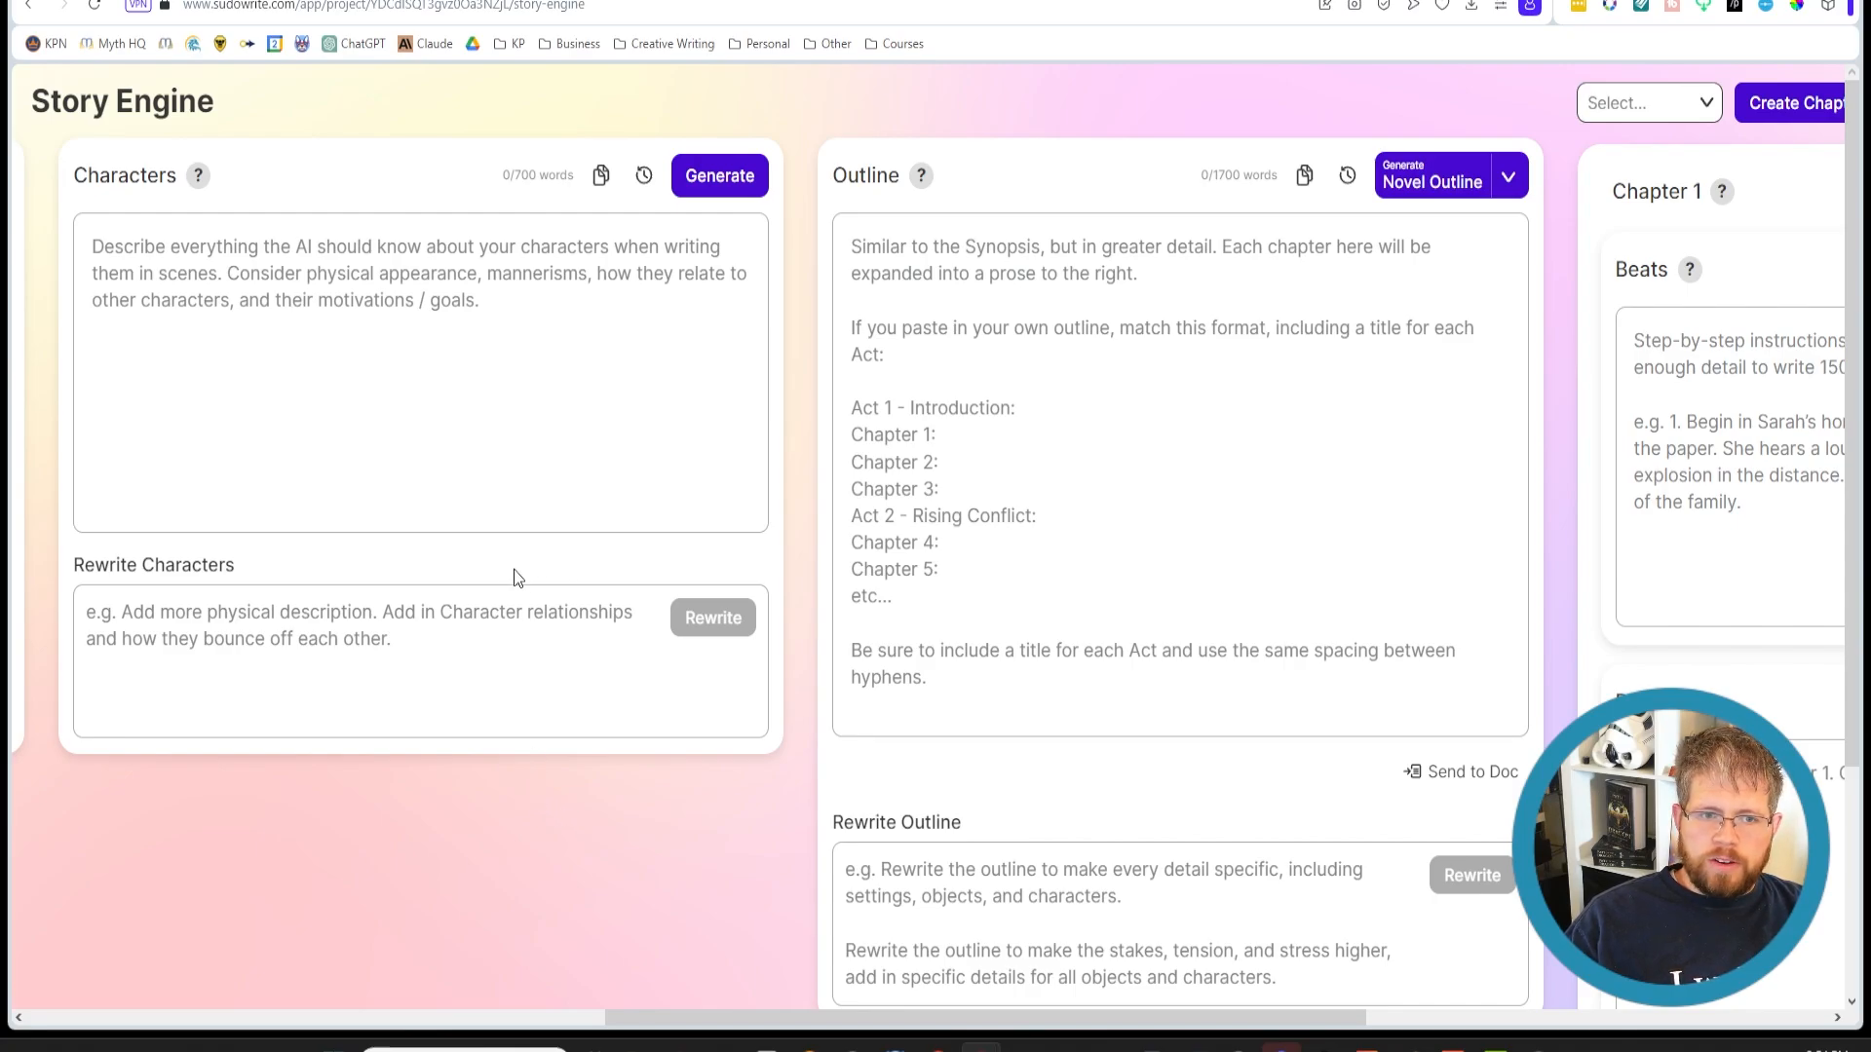
Pan the Story Engine across Braindump, Synopsis, Characters and Outline to the Chapter 1 panels
{"action": "scroll", "scroll_direction": "left", "scroll_amount": 3}
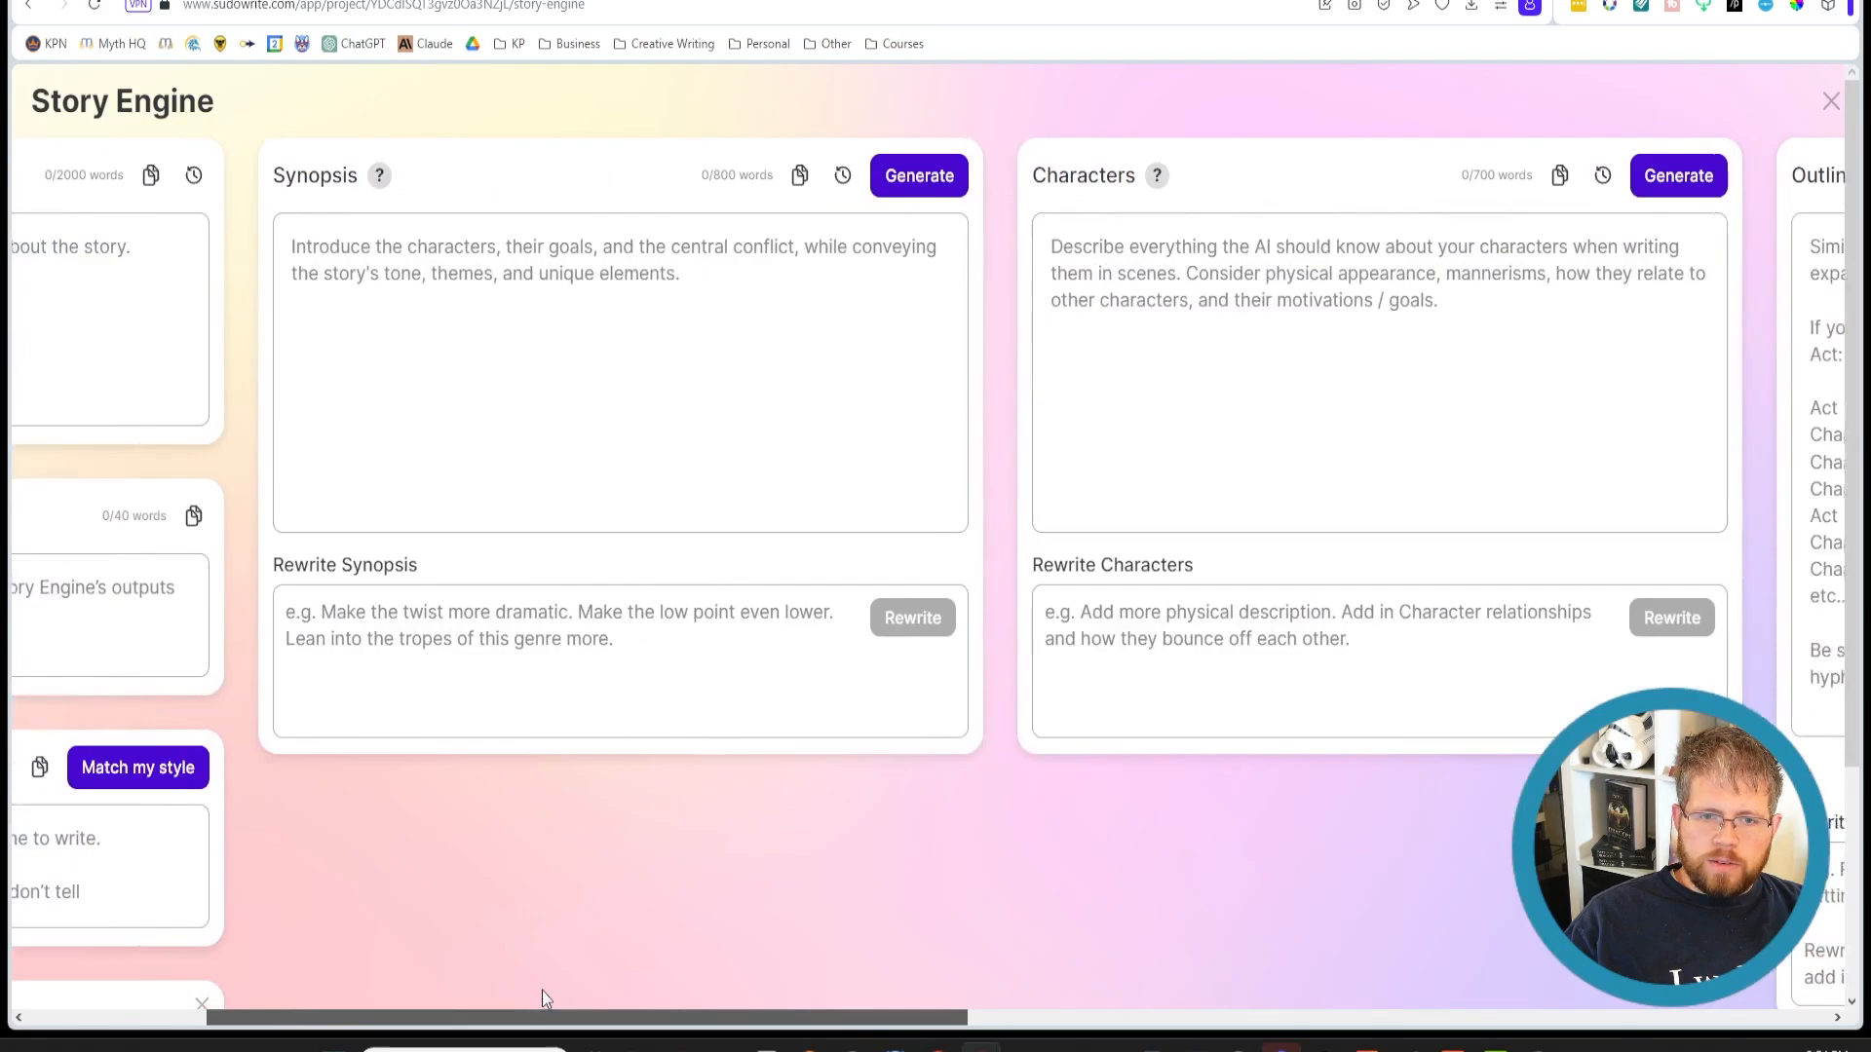
{"action": "scroll", "scroll_direction": "left", "scroll_amount": 3}
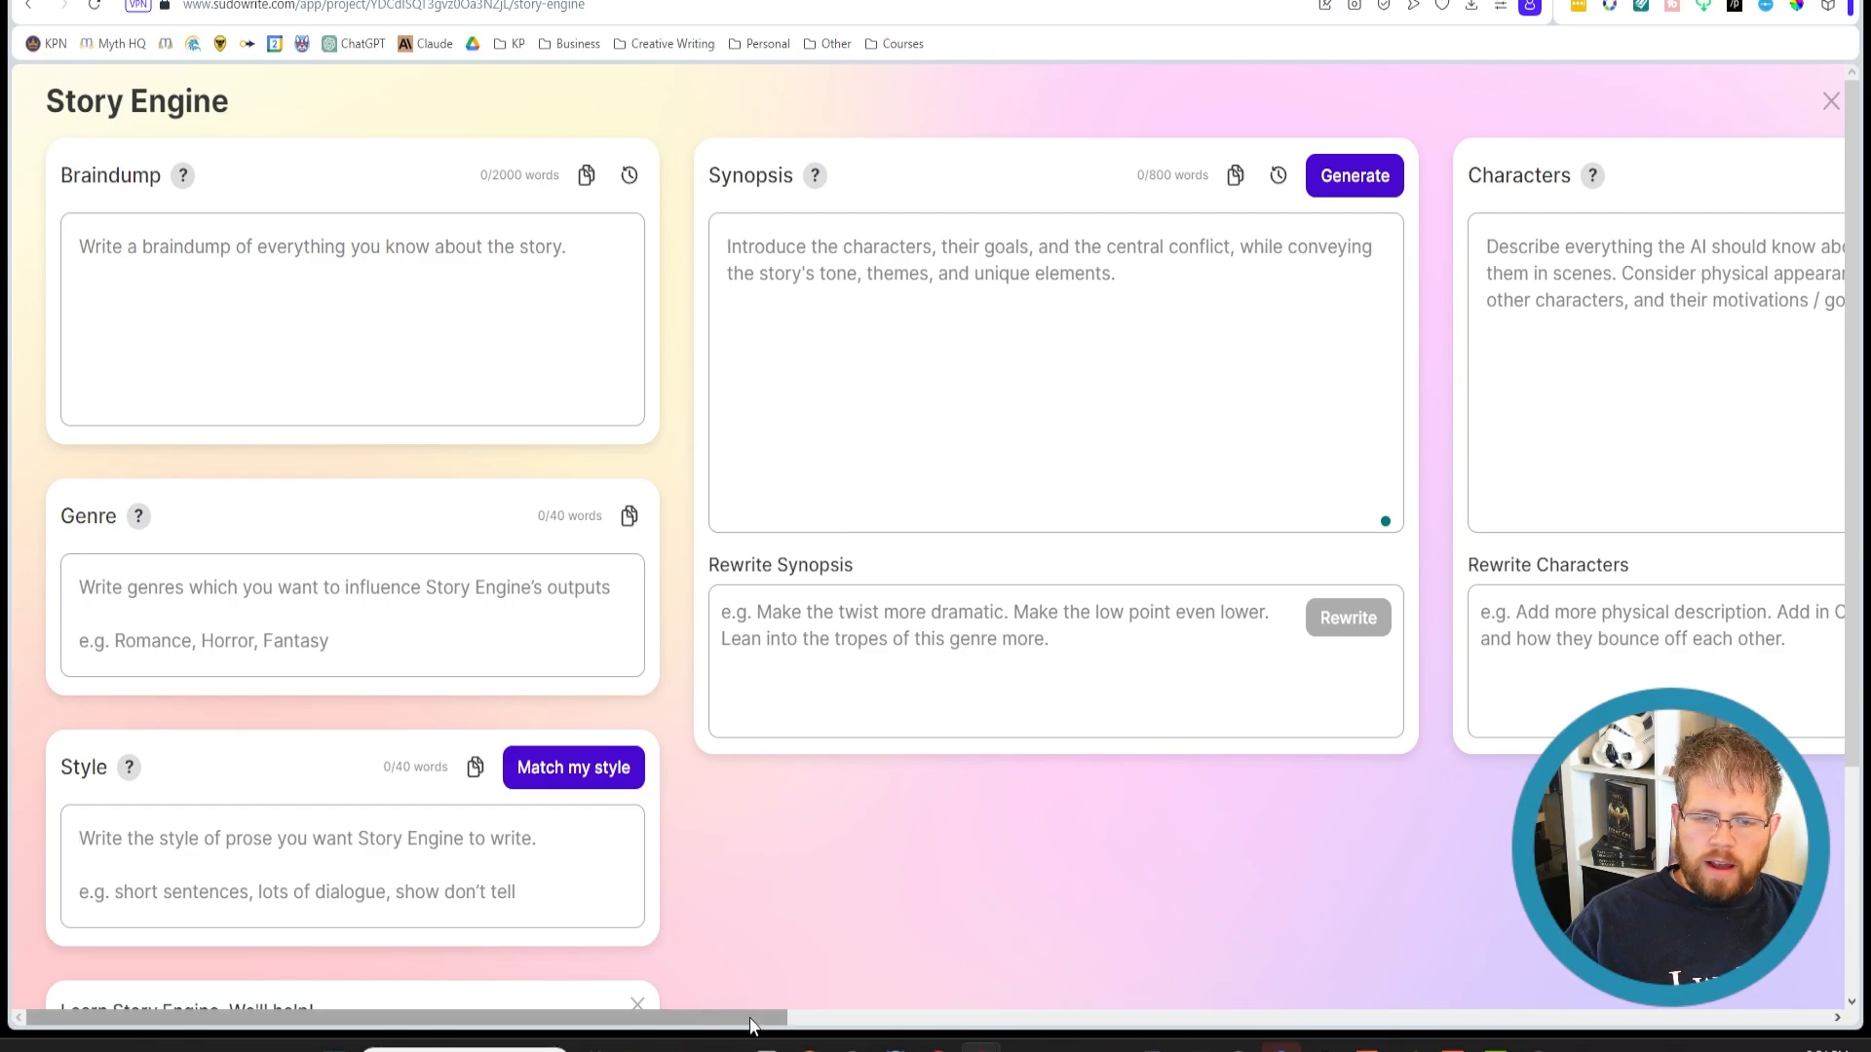
{"action": "scroll", "scroll_direction": "right", "scroll_amount": 3}
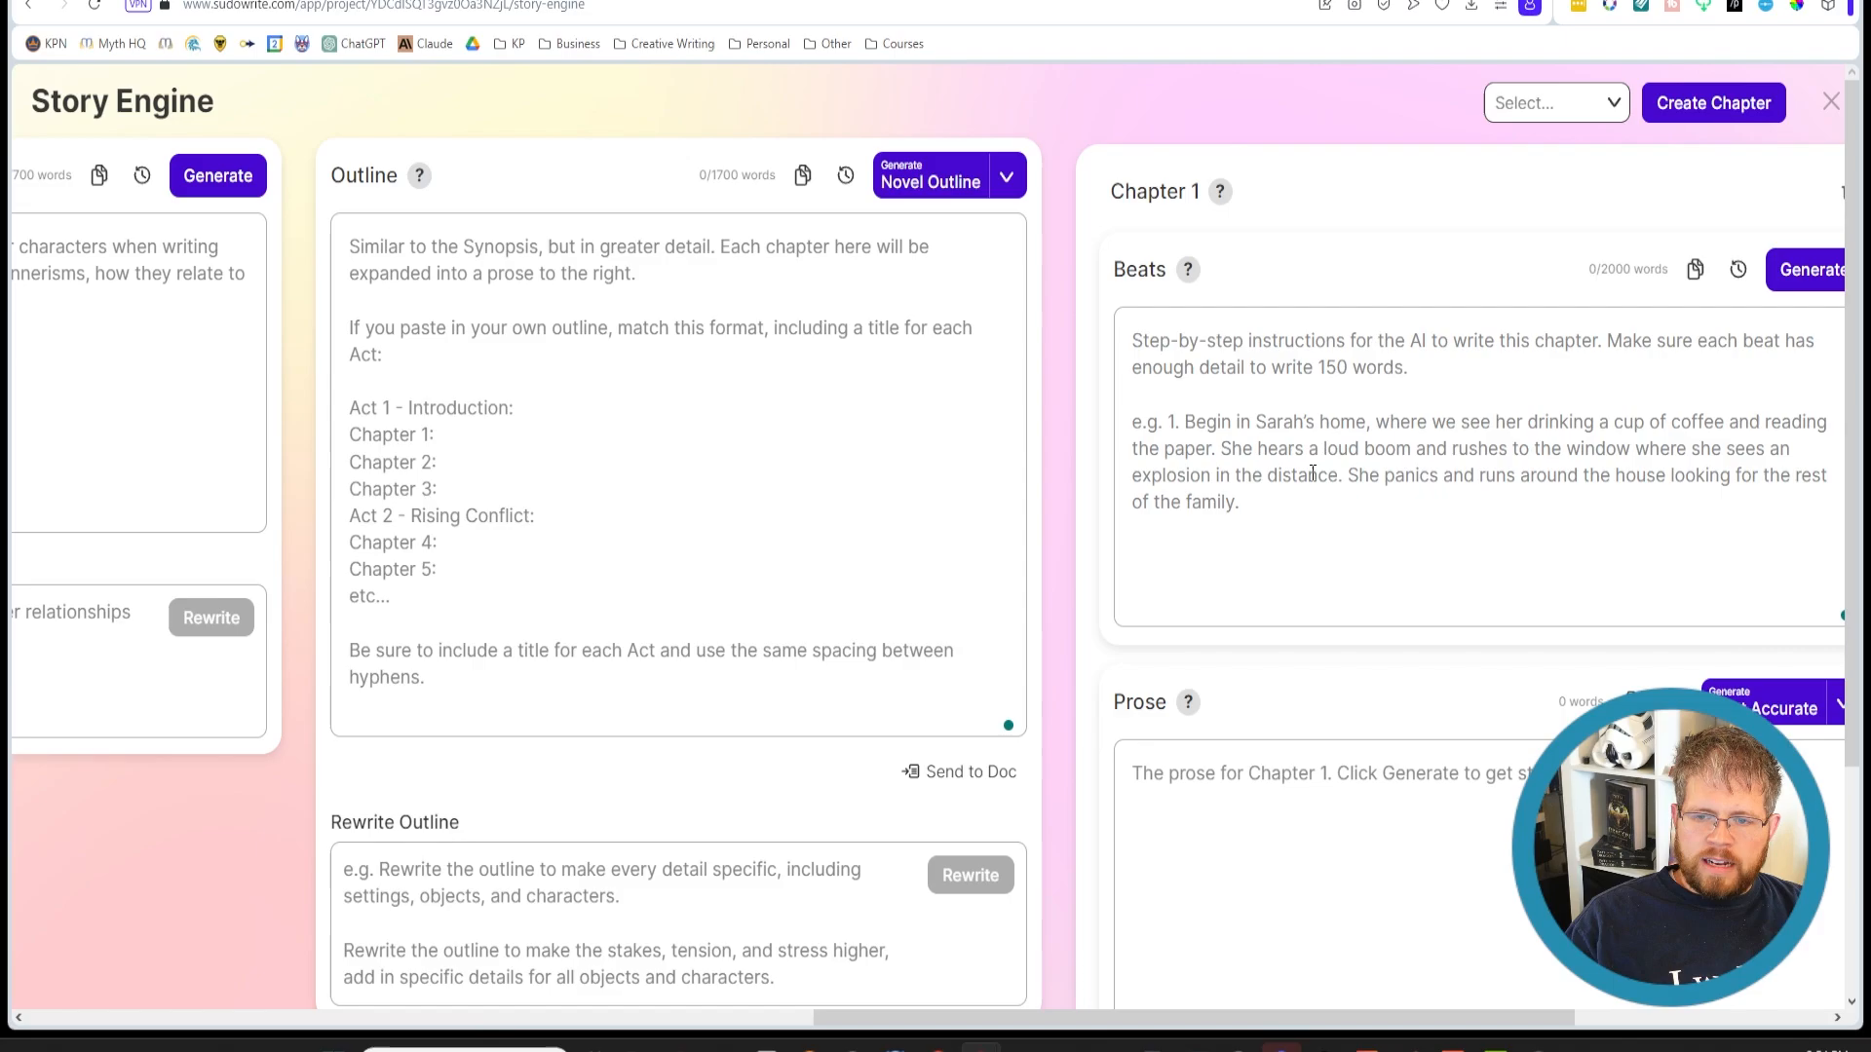
{"action": "mouse_move", "coordinate": [1199, 780]}
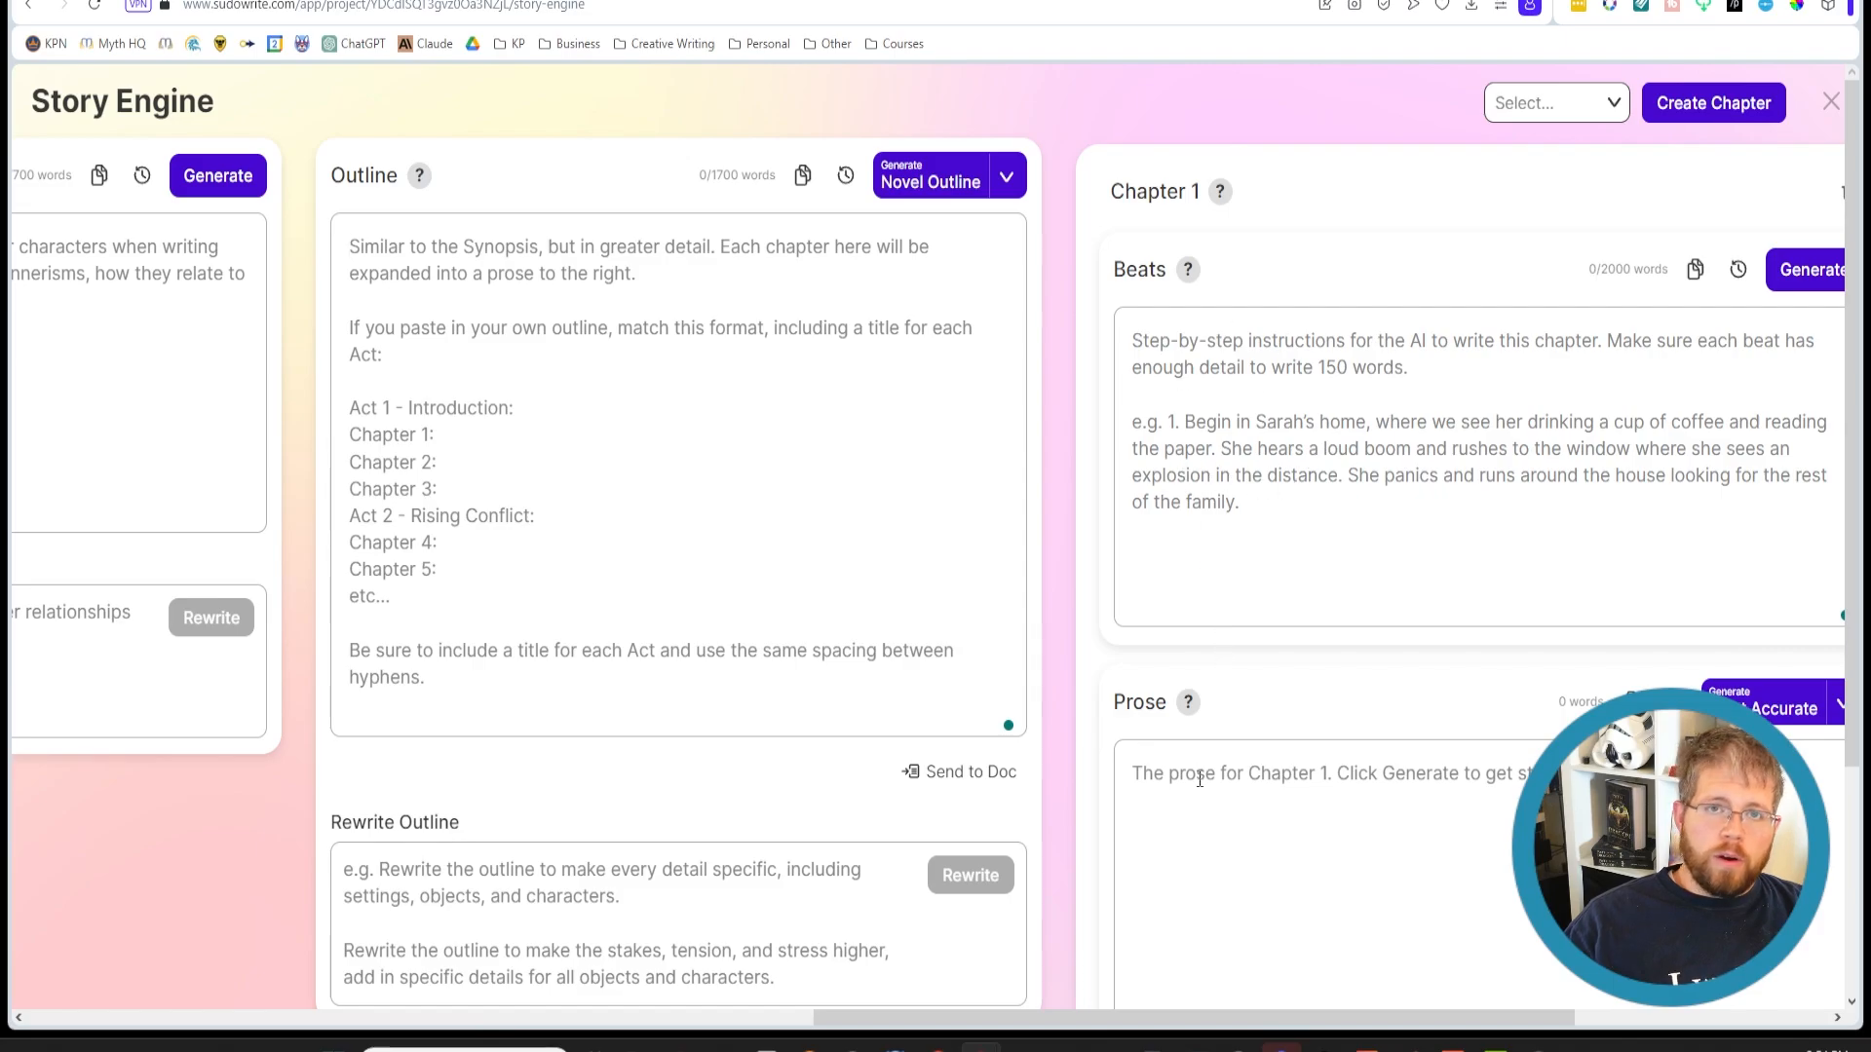
{"action": "mouse_move", "coordinate": [836, 715]}
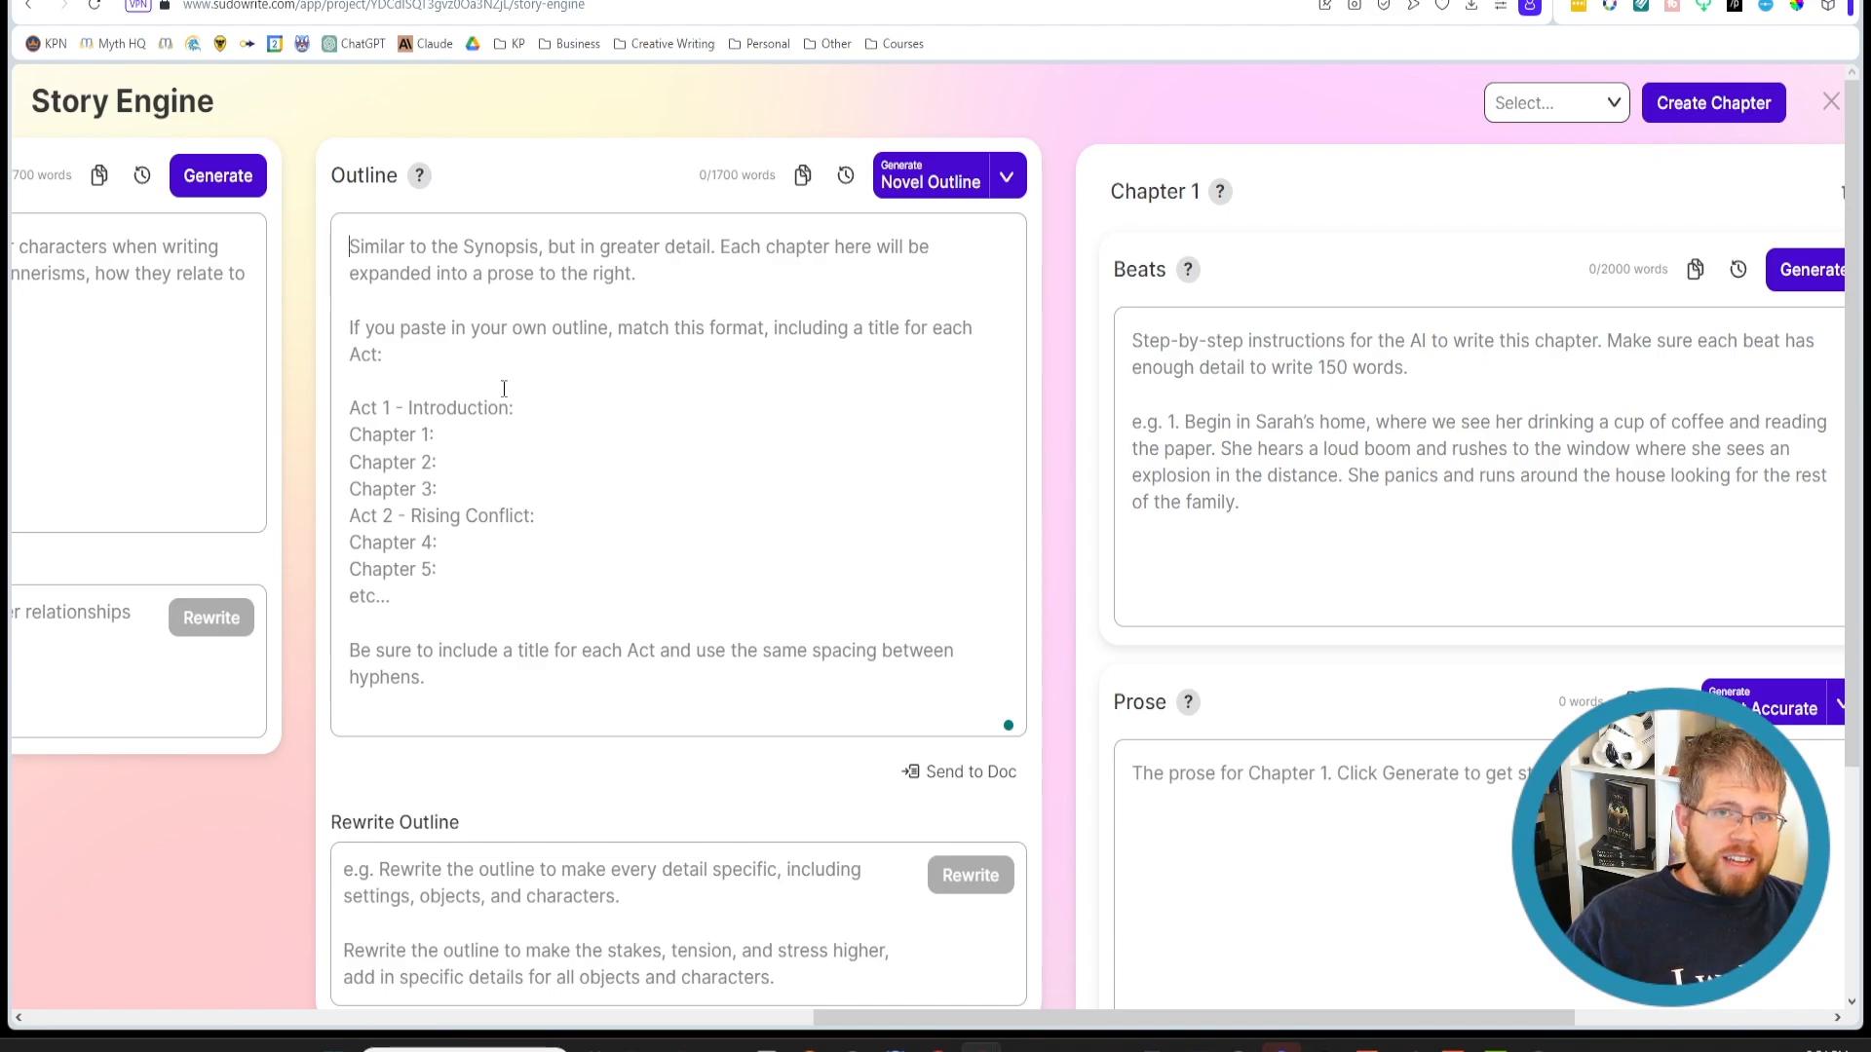
{"action": "mouse_move", "coordinate": [509, 419]}
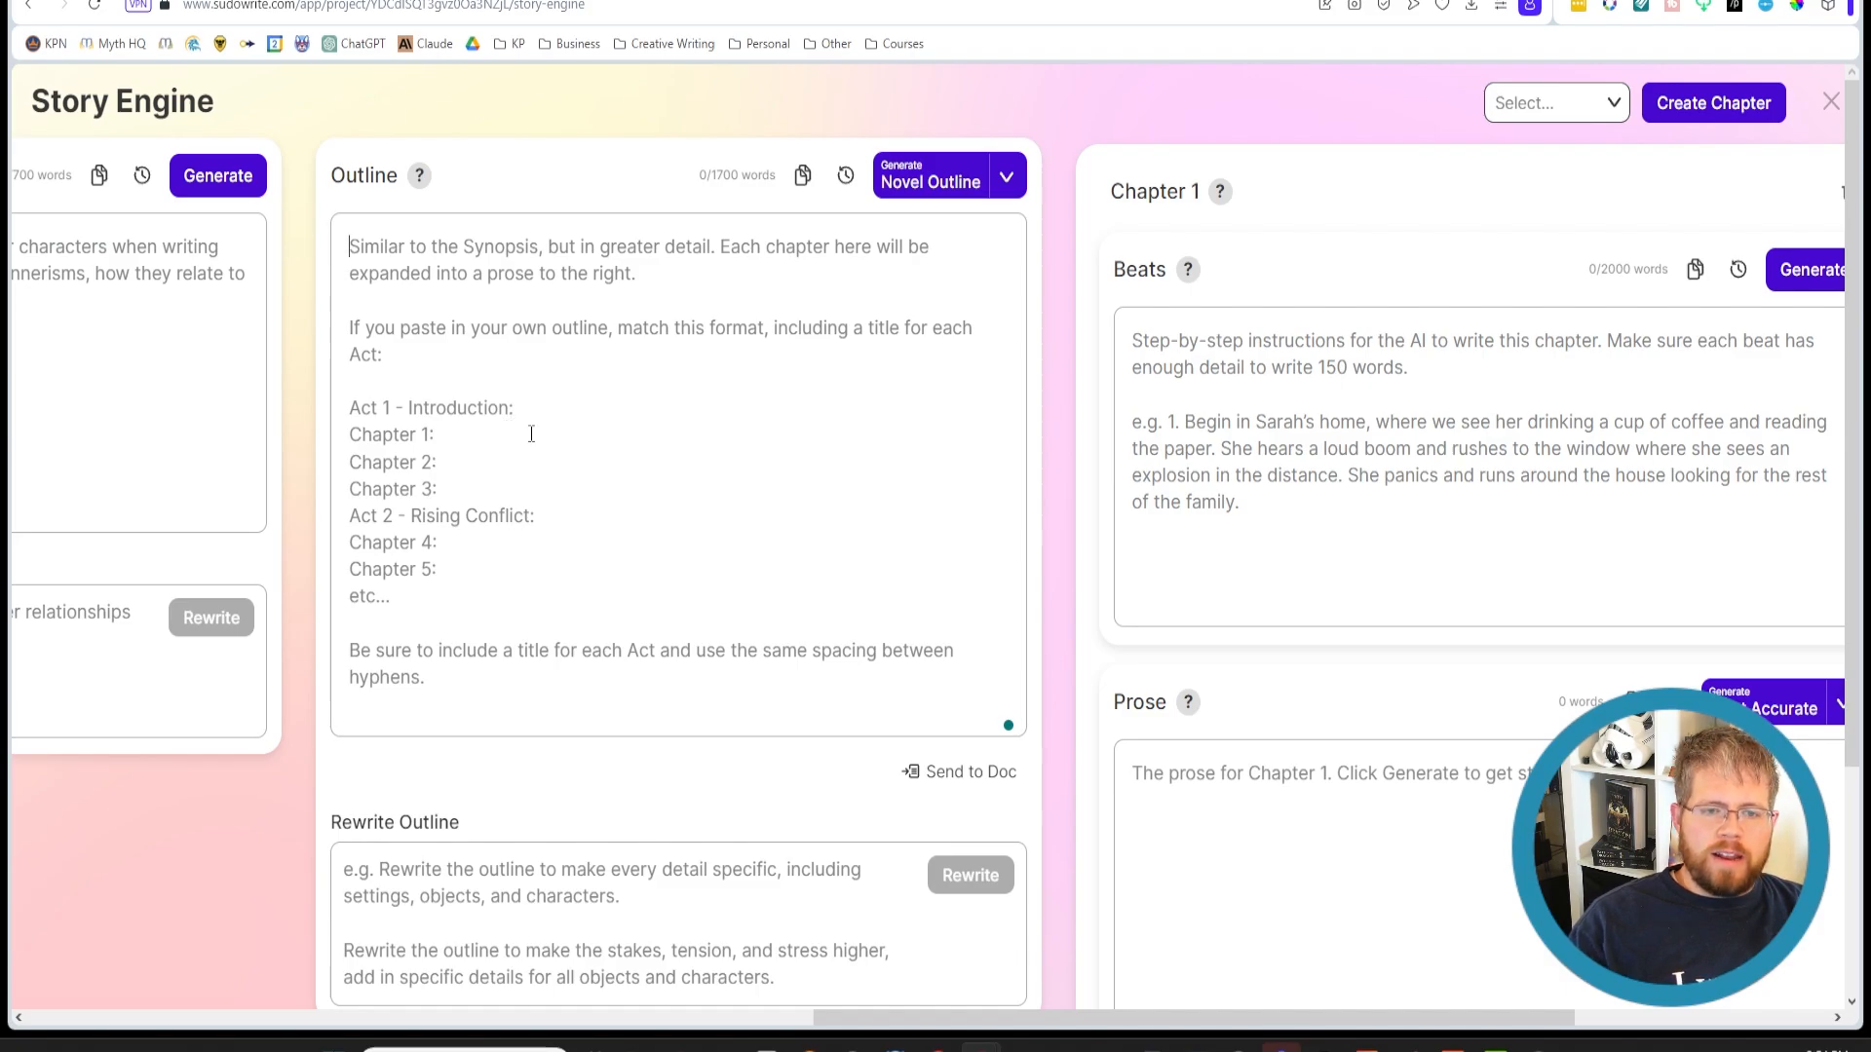
Enter 'Act 1 - Introduction' and 'Chapter 1: The start of the story' in the Outline and generate beats
{"action": "type", "text": "Act 1"}
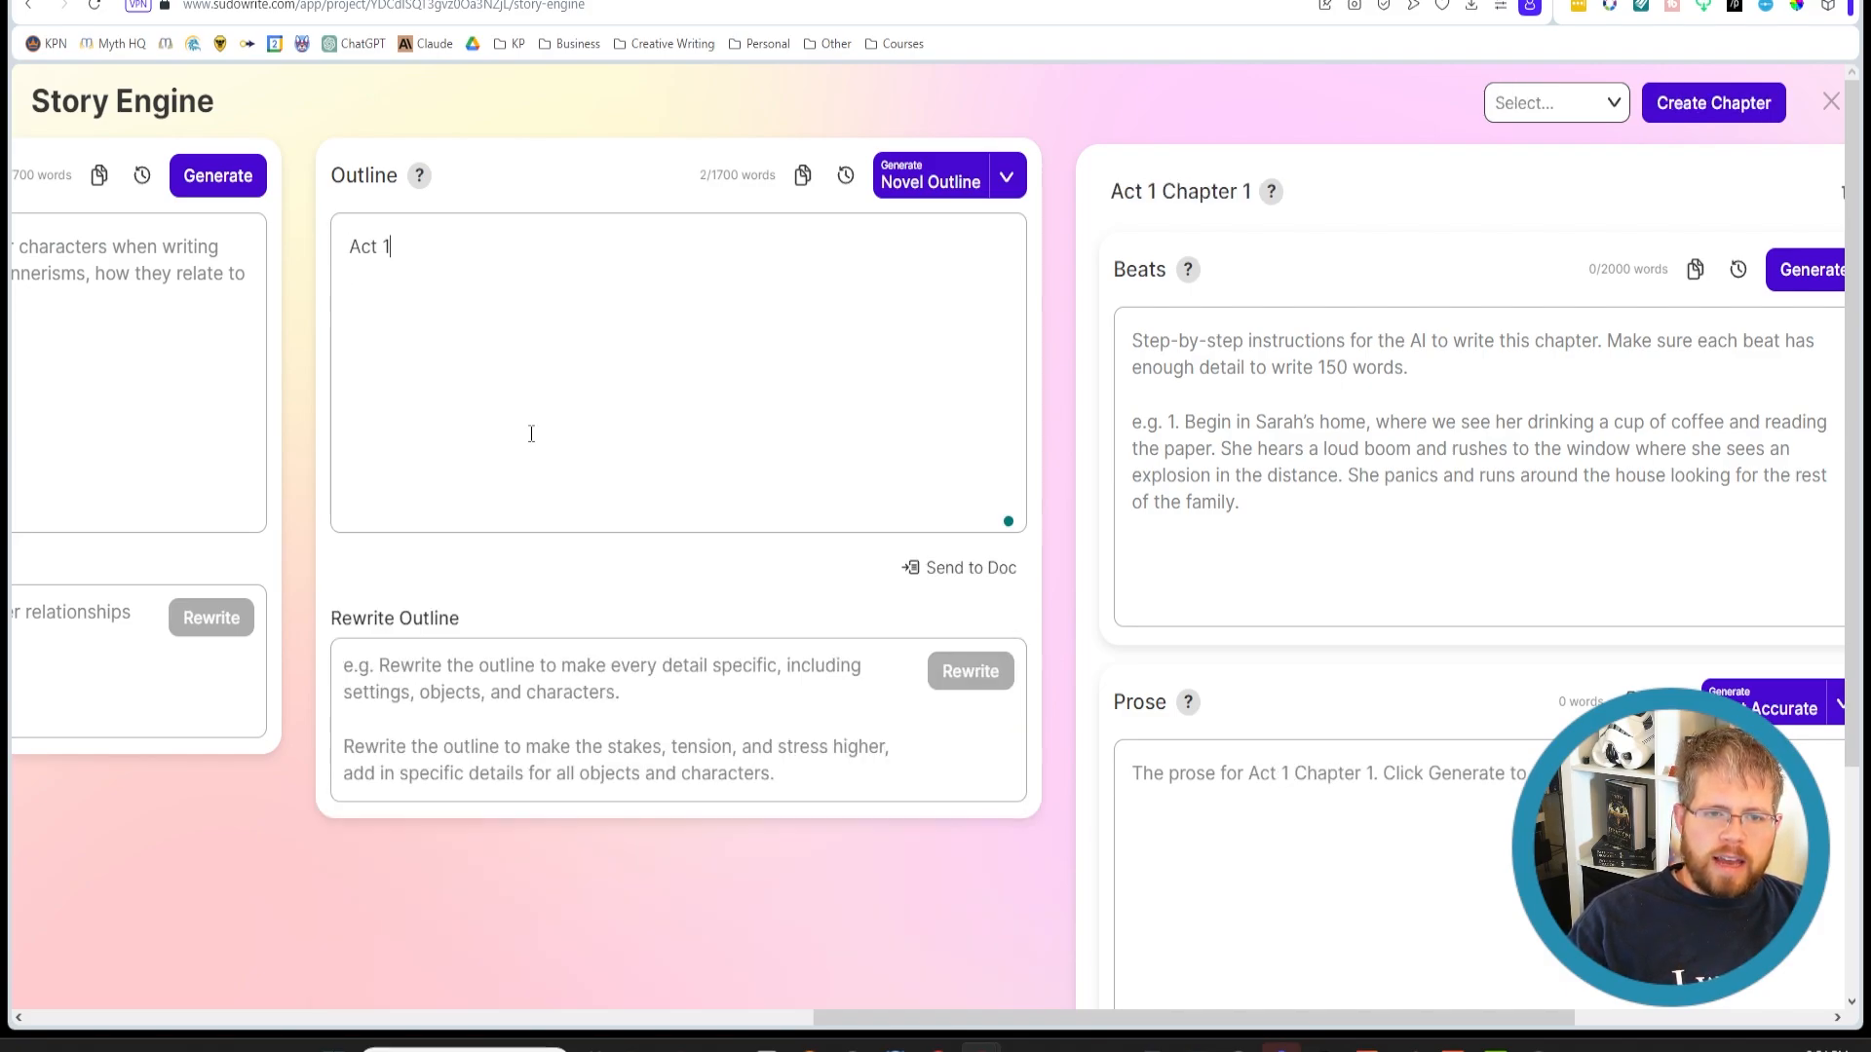
{"action": "type", "text": "- Introduction:"}
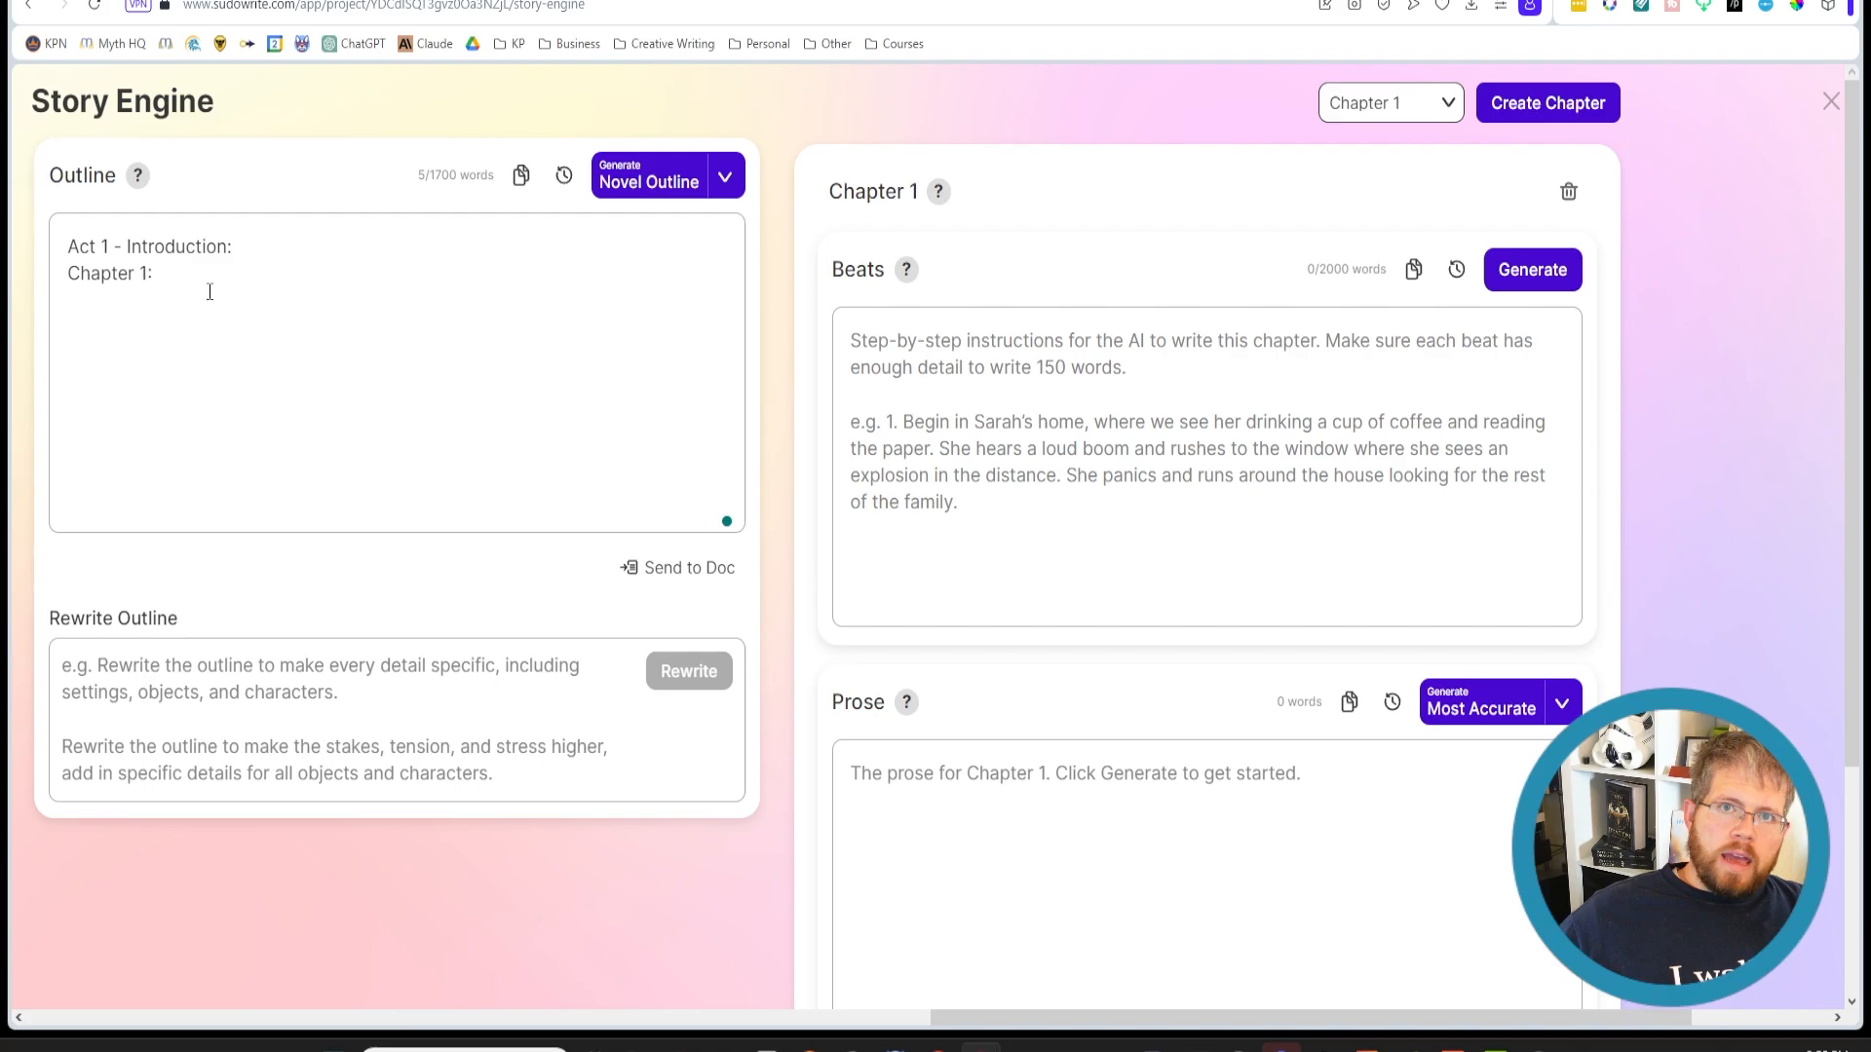
{"action": "left_click", "coordinate": [156, 273]}
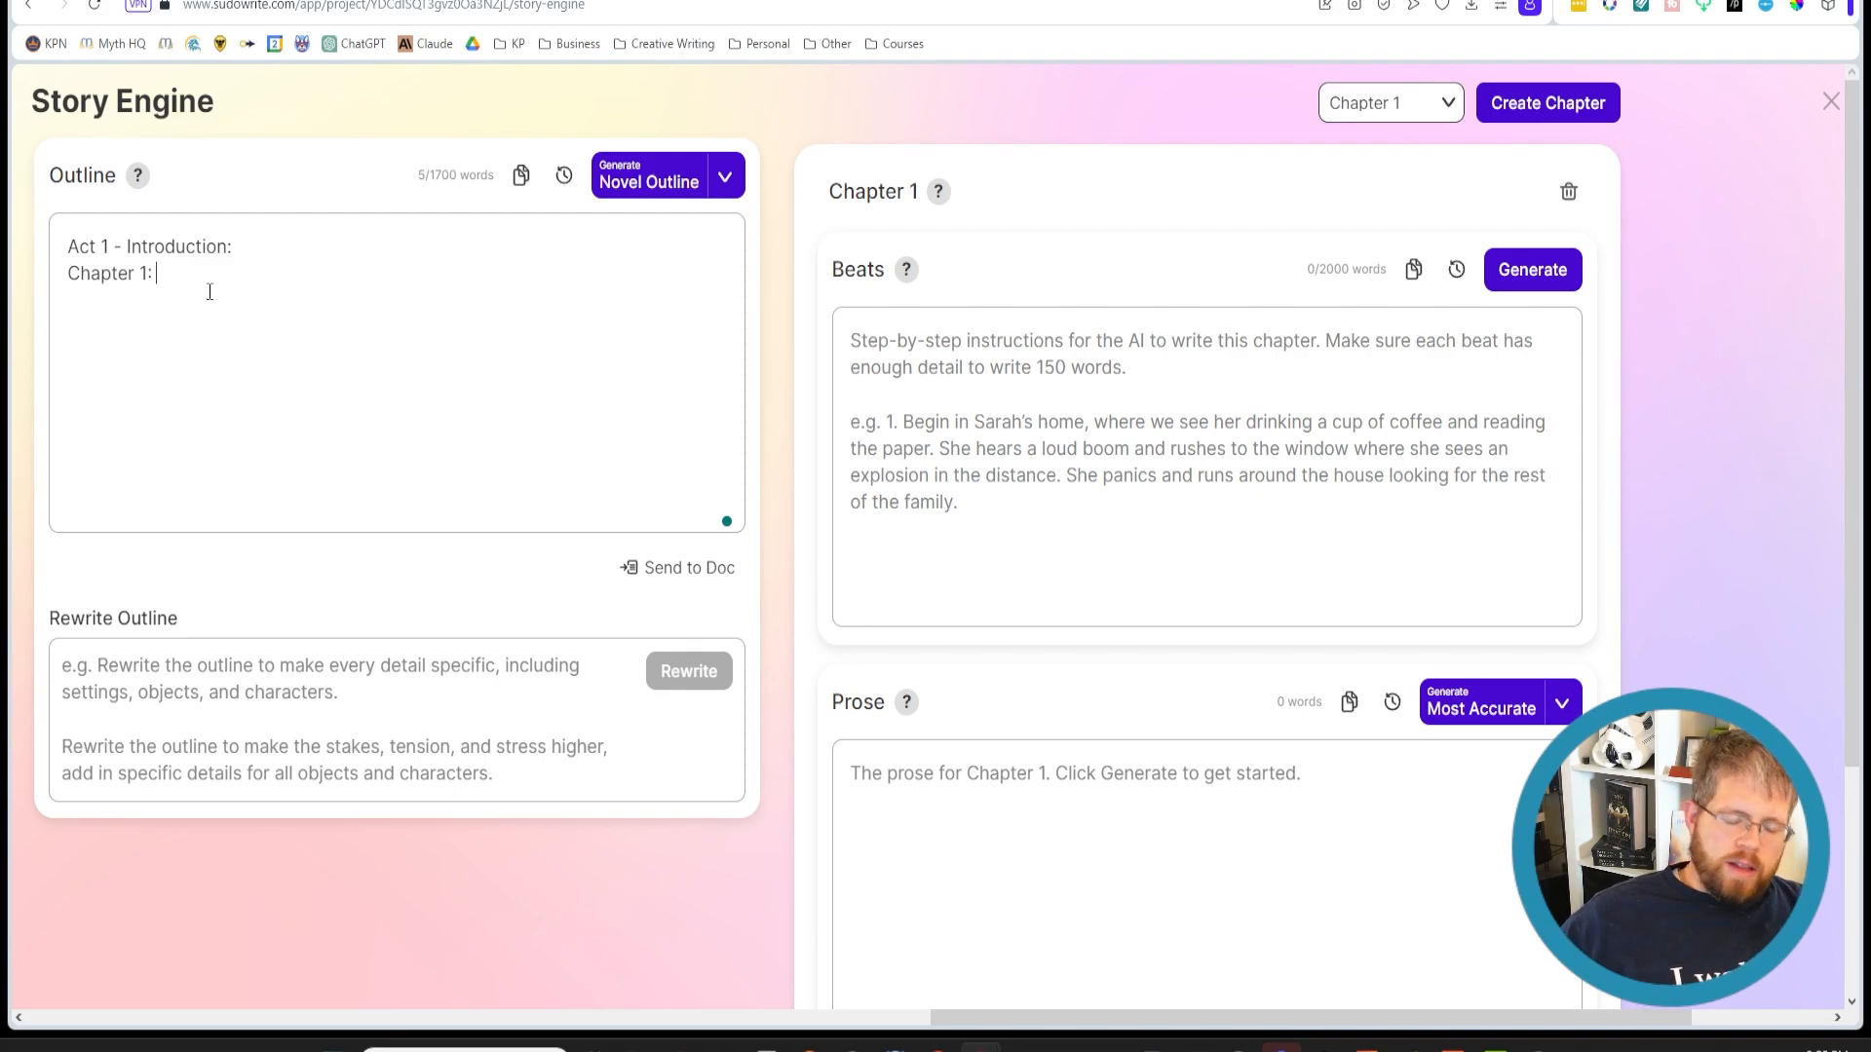
{"action": "type", "text": "The st"}
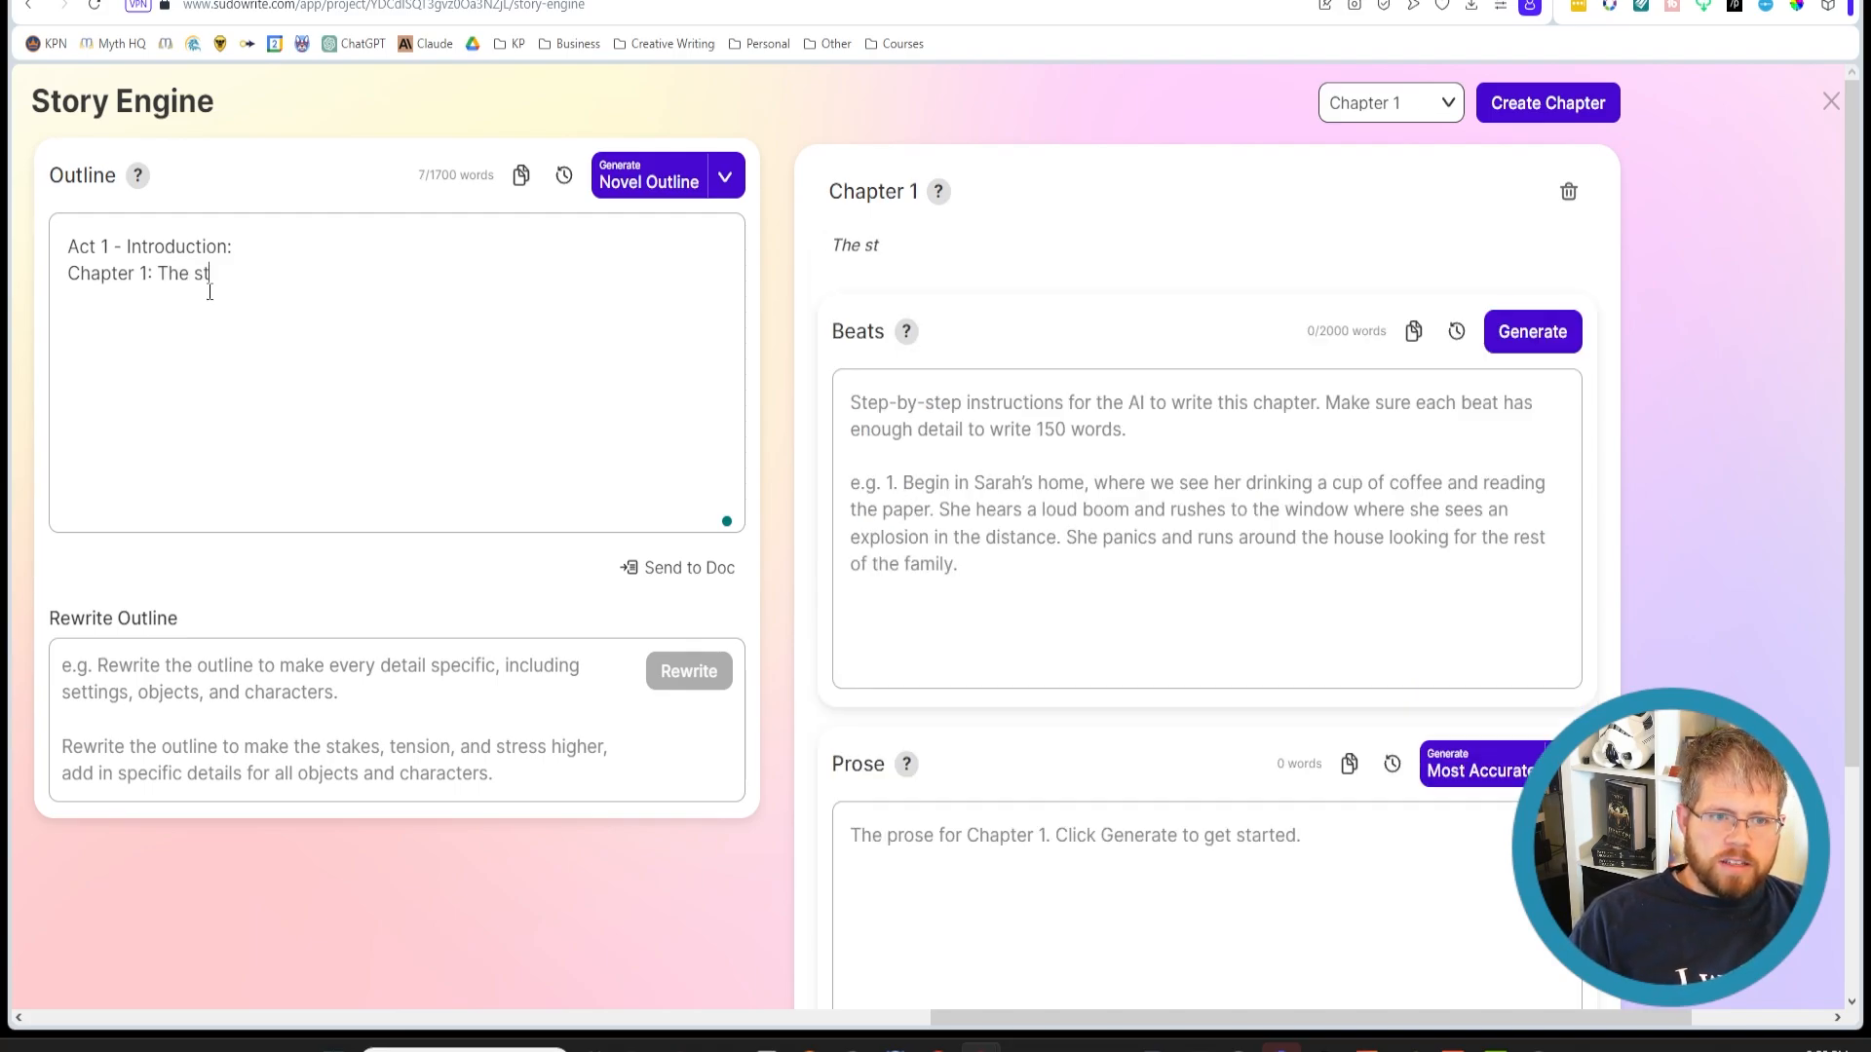
{"action": "type", "text": "art of the story"}
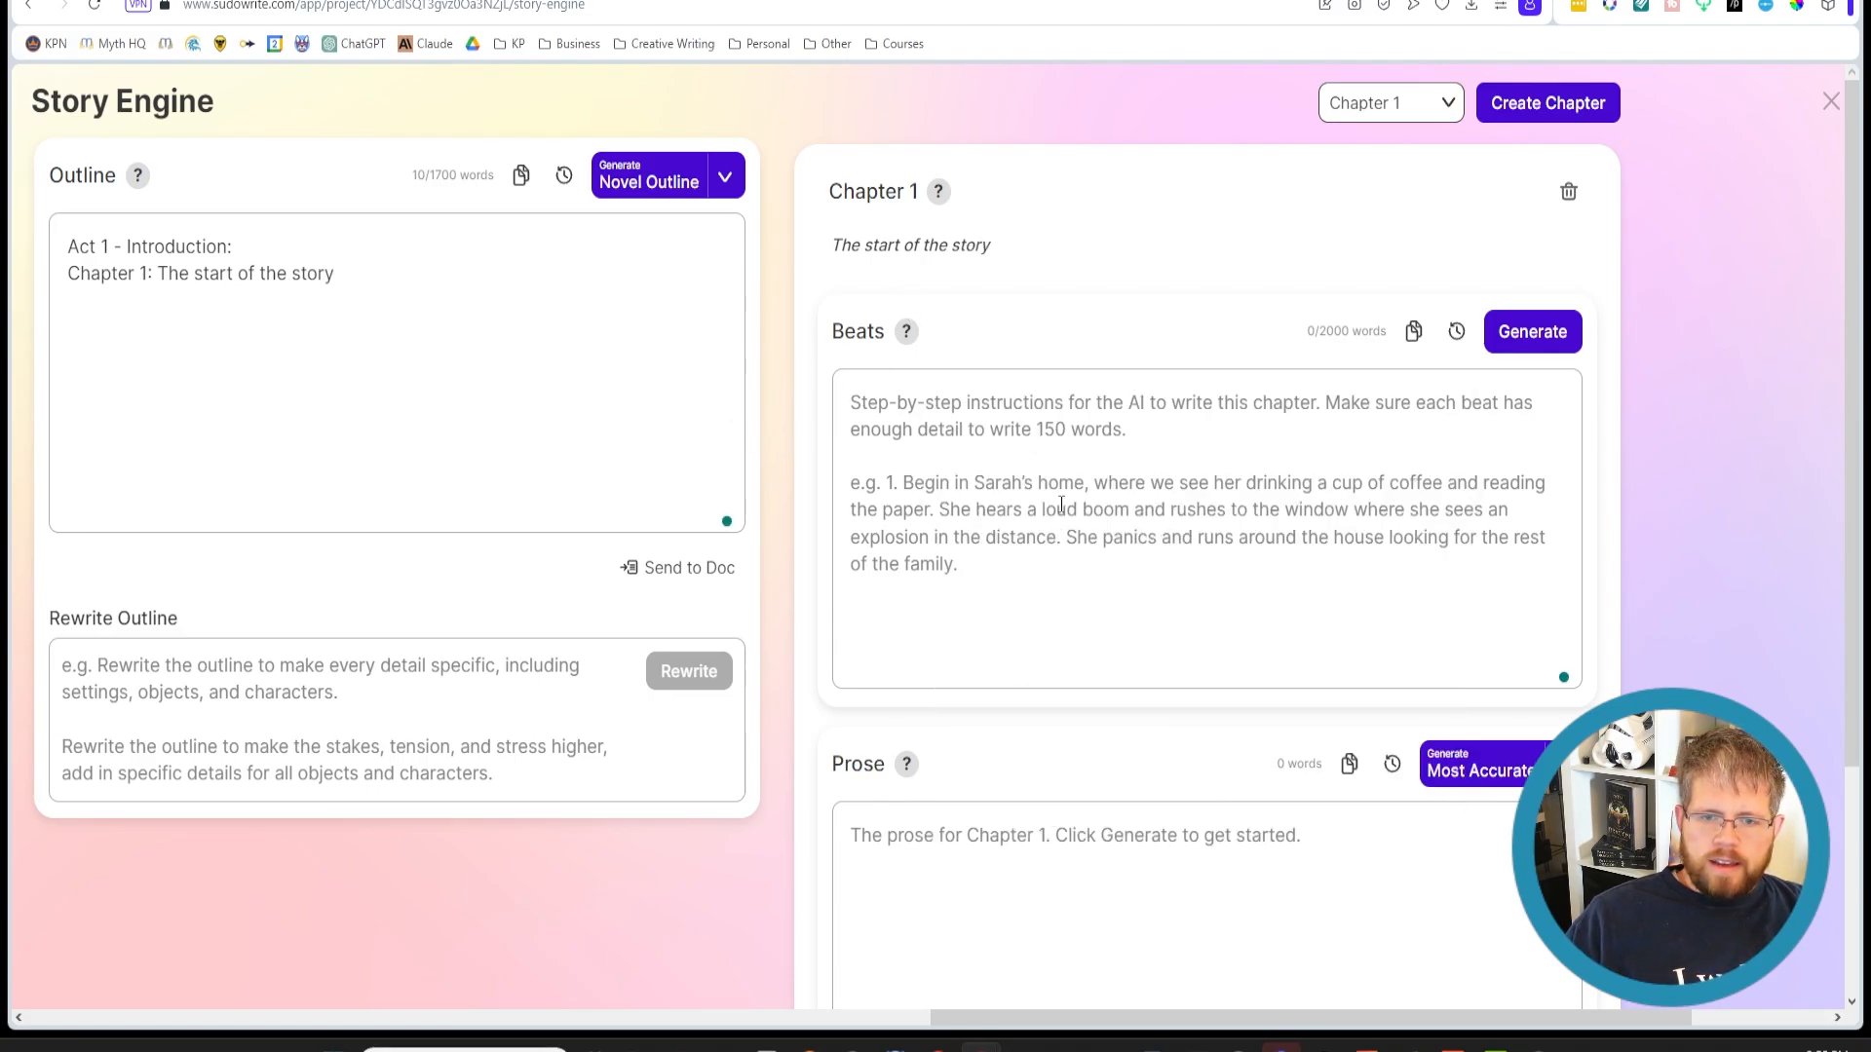
{"action": "left_click", "coordinate": [1532, 331]}
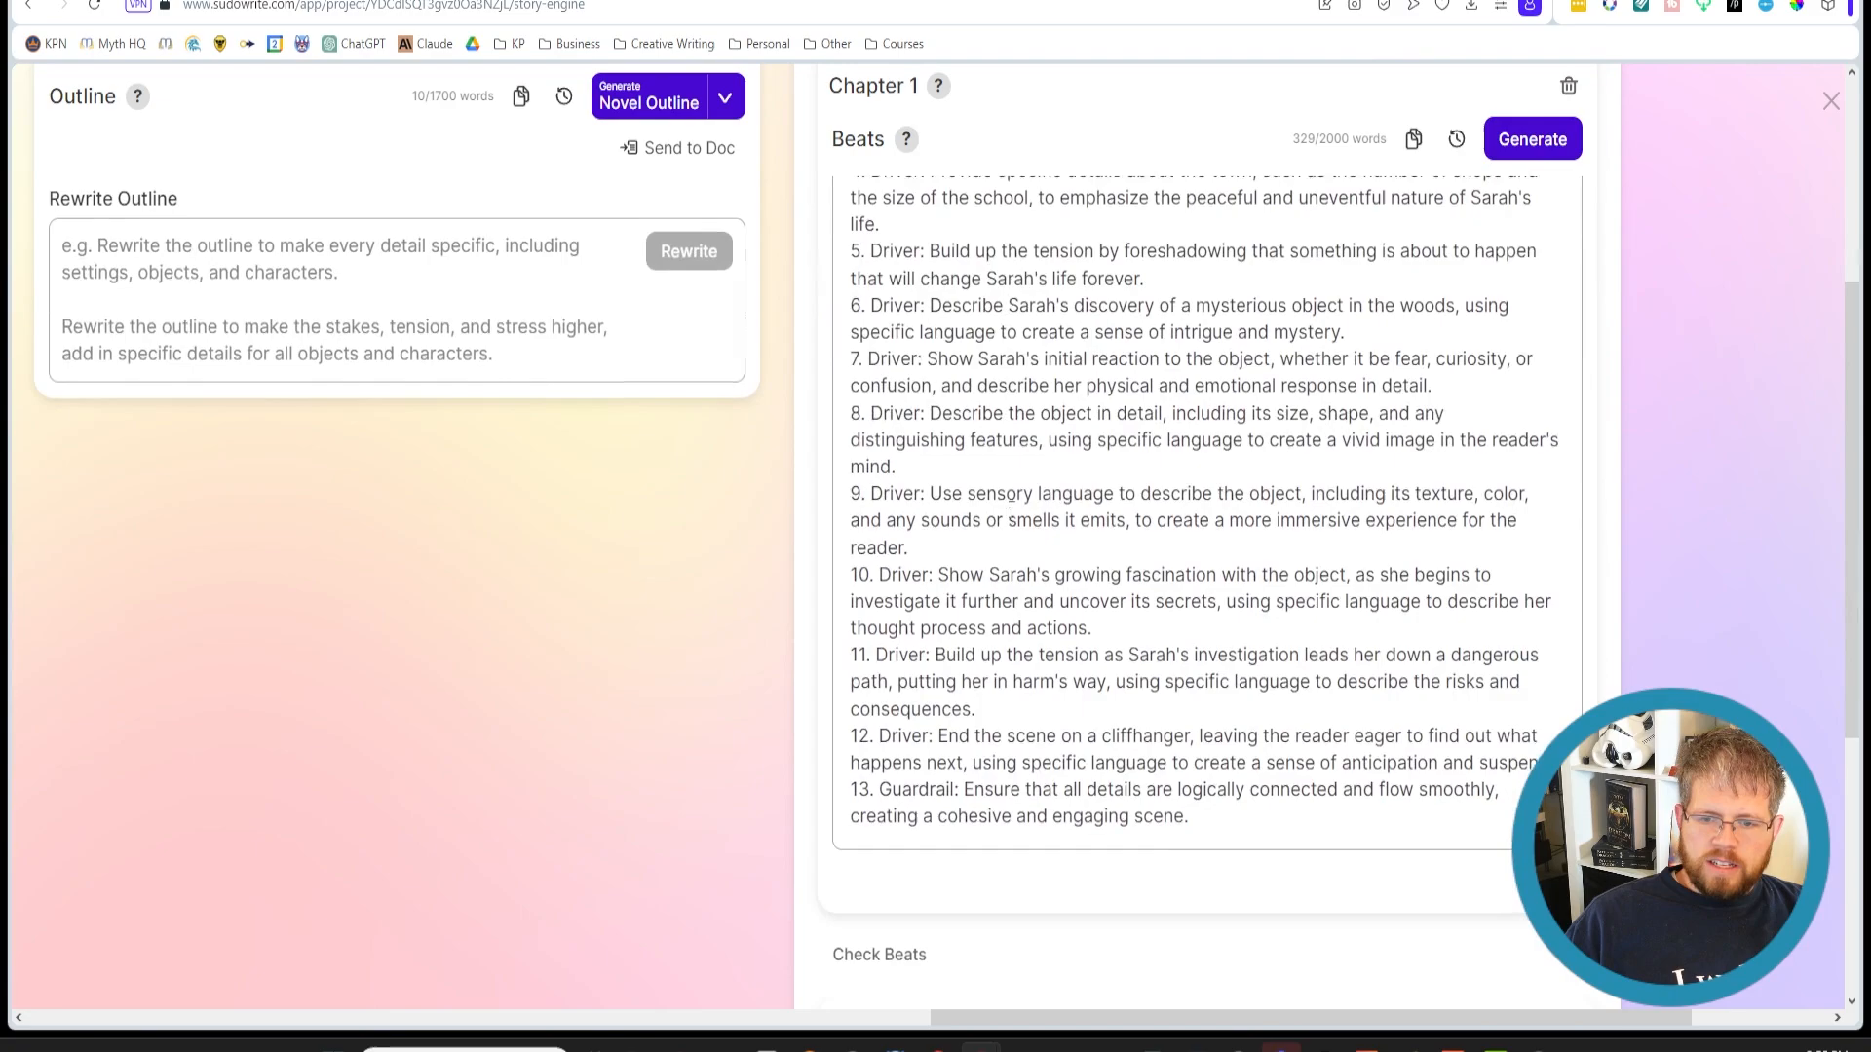
{"action": "scroll", "scroll_direction": "up", "scroll_amount": 3}
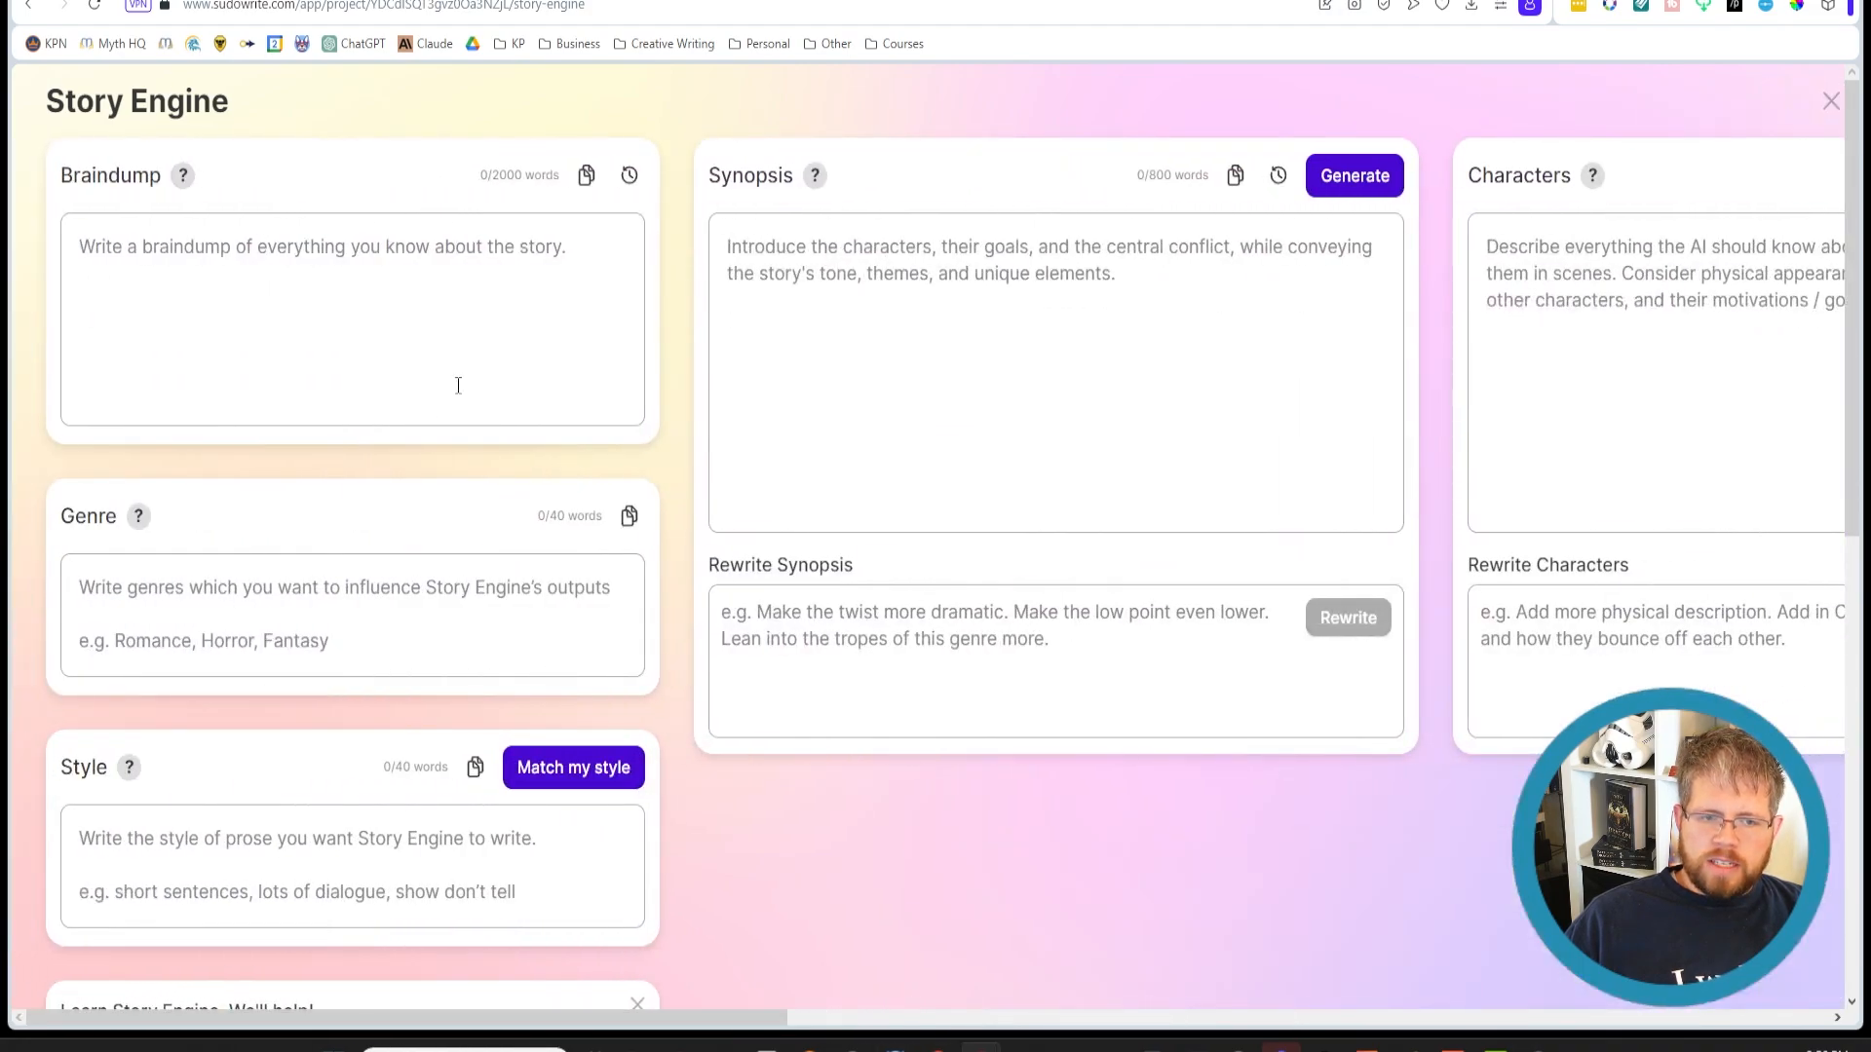
{"action": "scroll", "scroll_direction": "down", "scroll_amount": 3}
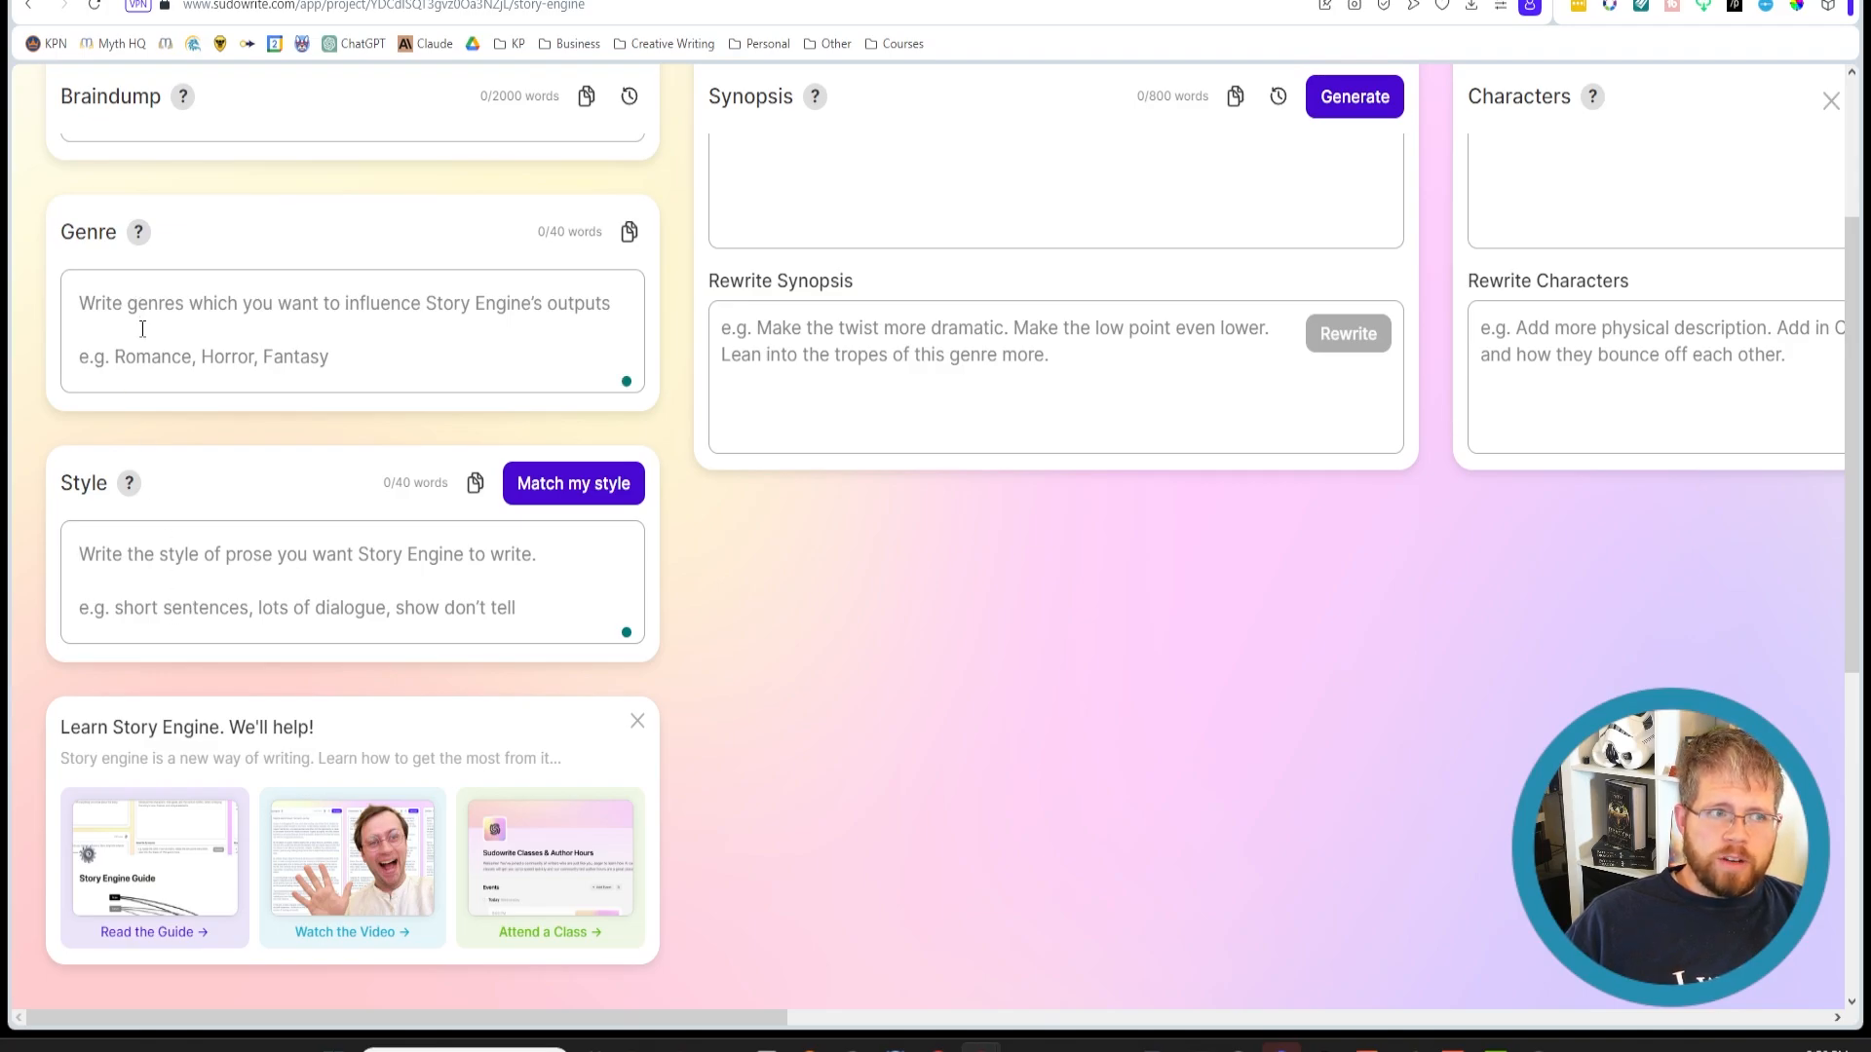
{"action": "mouse_move", "coordinate": [232, 571]}
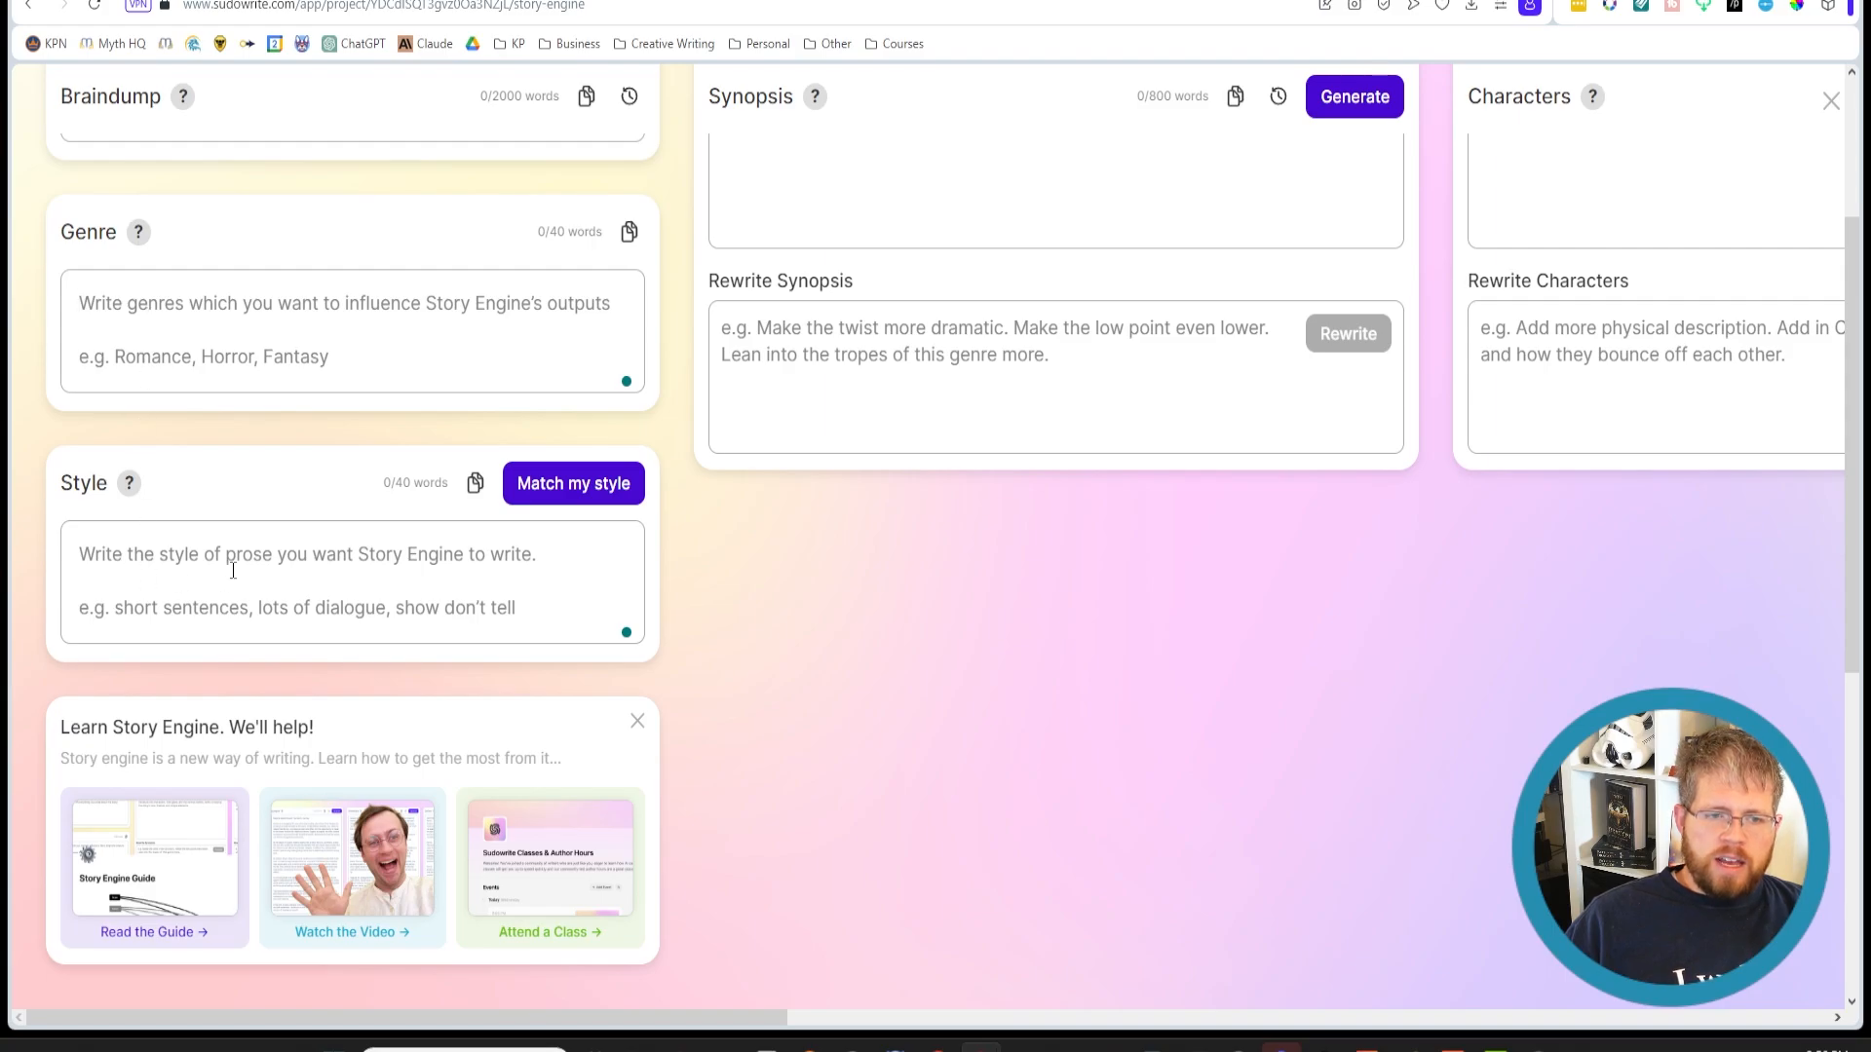
{"action": "scroll", "scroll_direction": "down", "scroll_amount": 3}
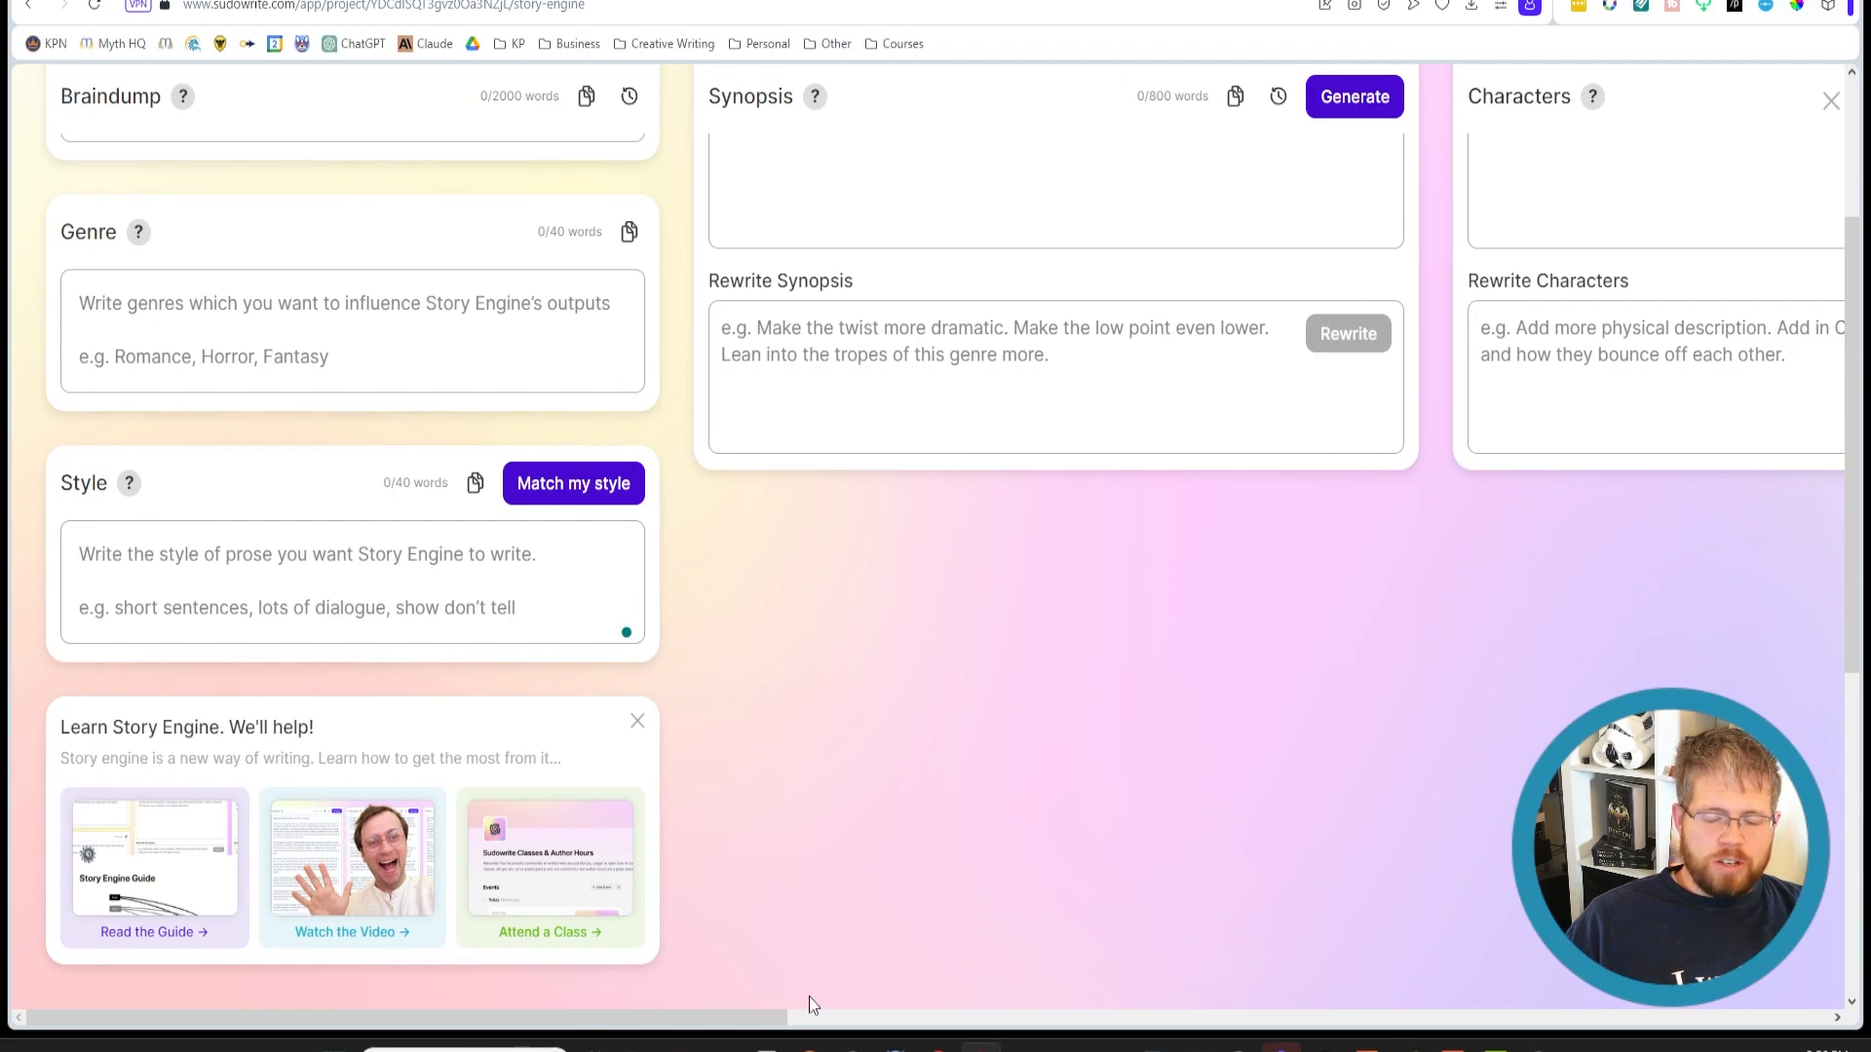
Select beats 3–13 in Chapter 1 Beats and delete them, keeping only the first two
{"action": "left_click", "coordinate": [306, 554]}
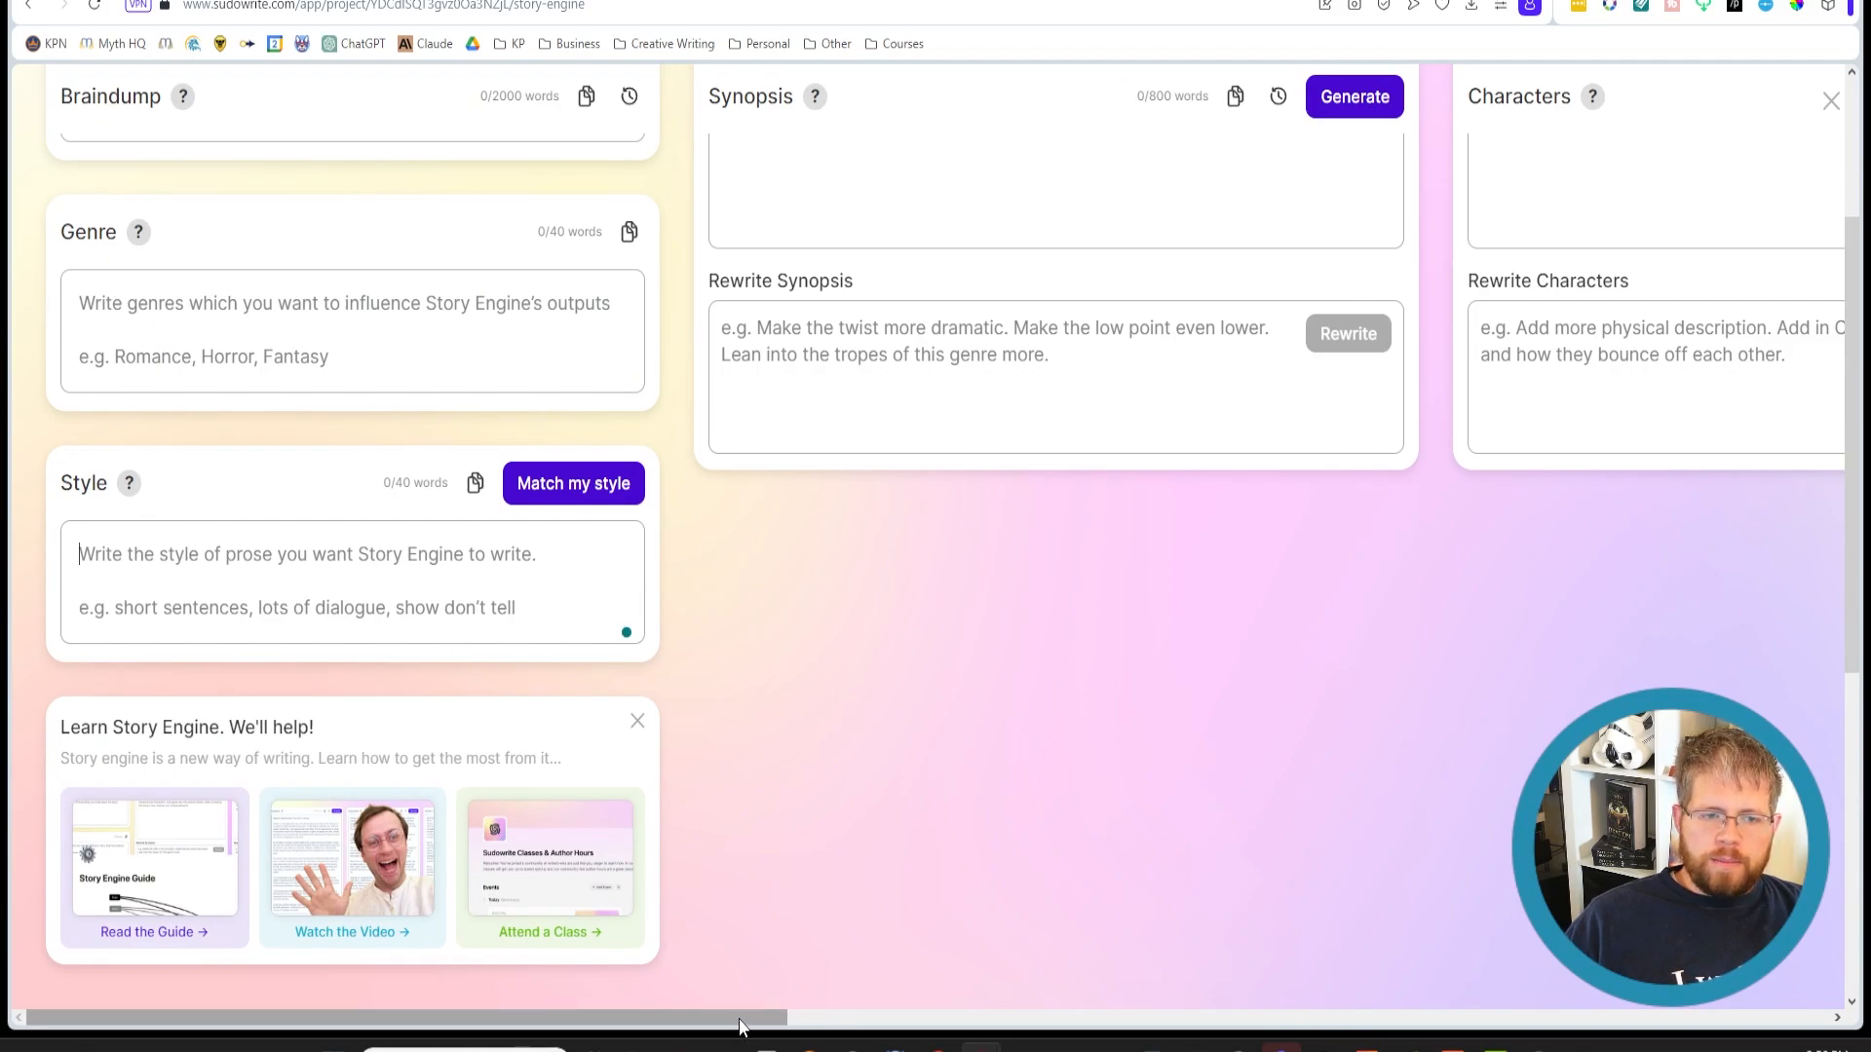
{"action": "scroll", "scroll_direction": "right", "scroll_amount": 3}
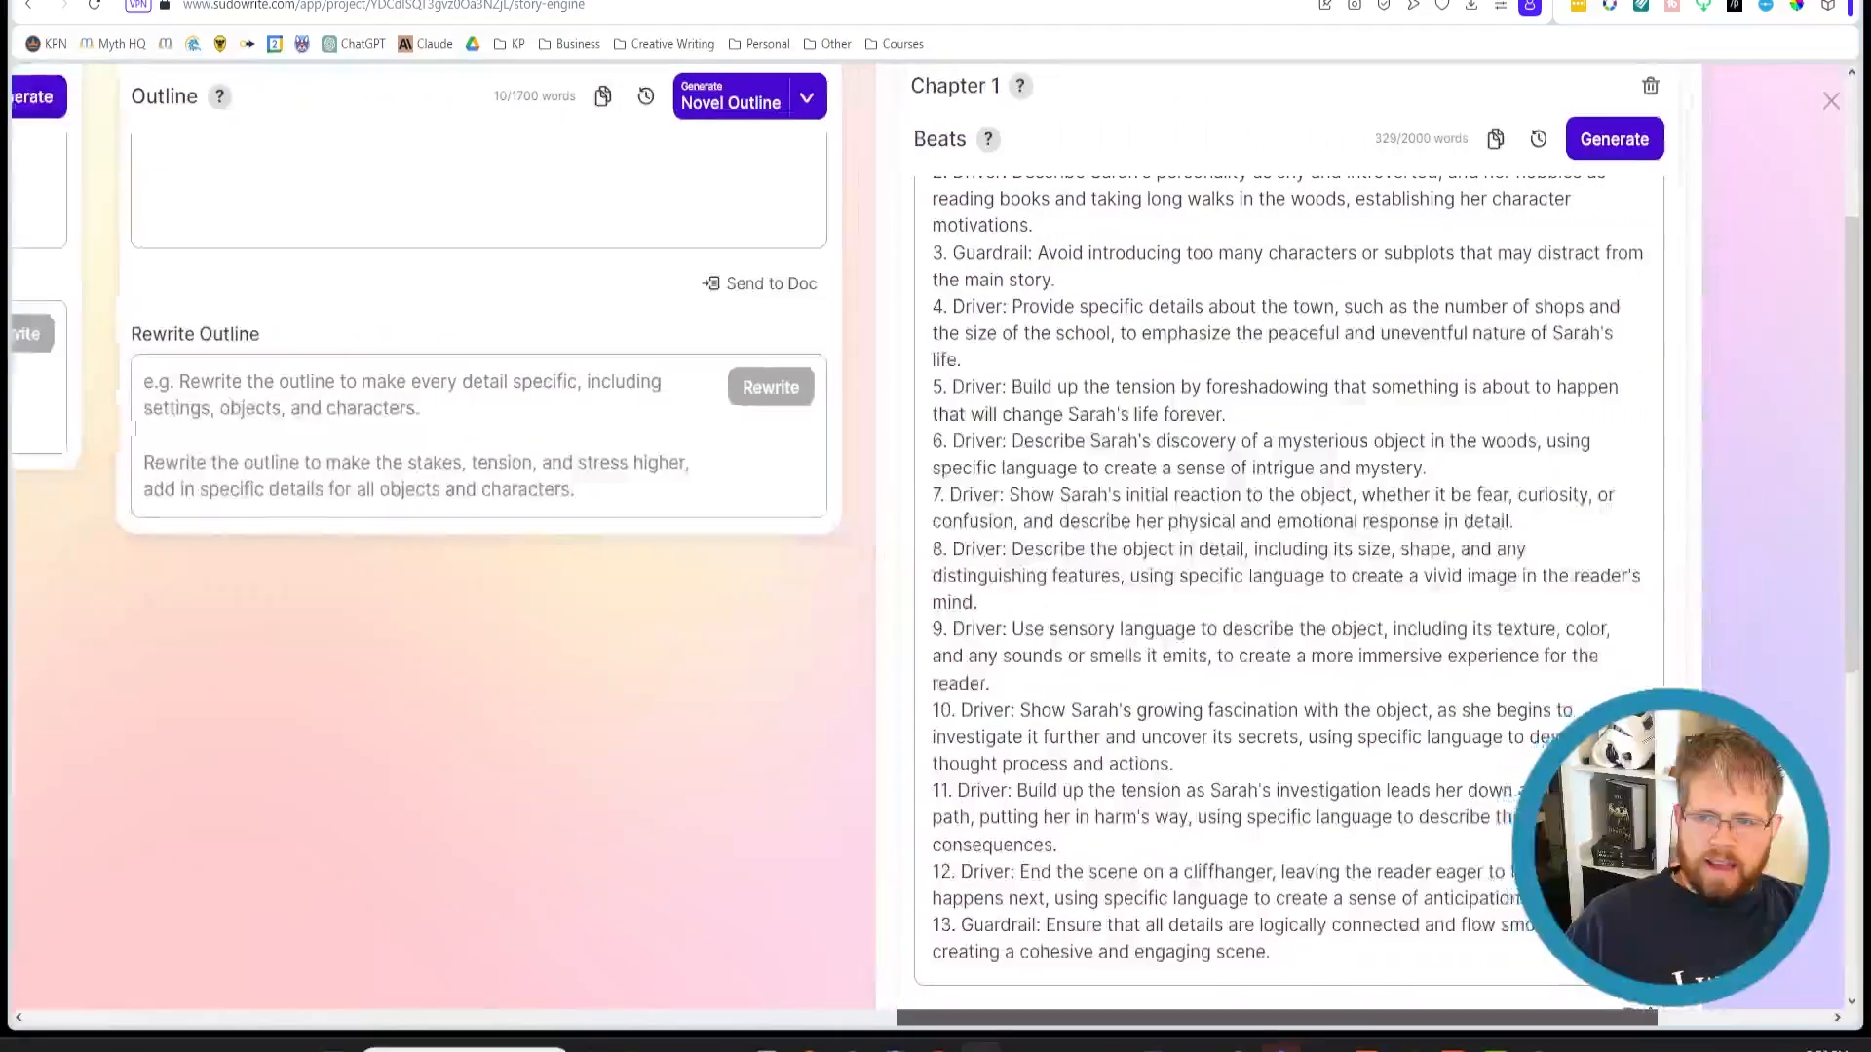
{"action": "scroll", "scroll_direction": "up", "scroll_amount": 3}
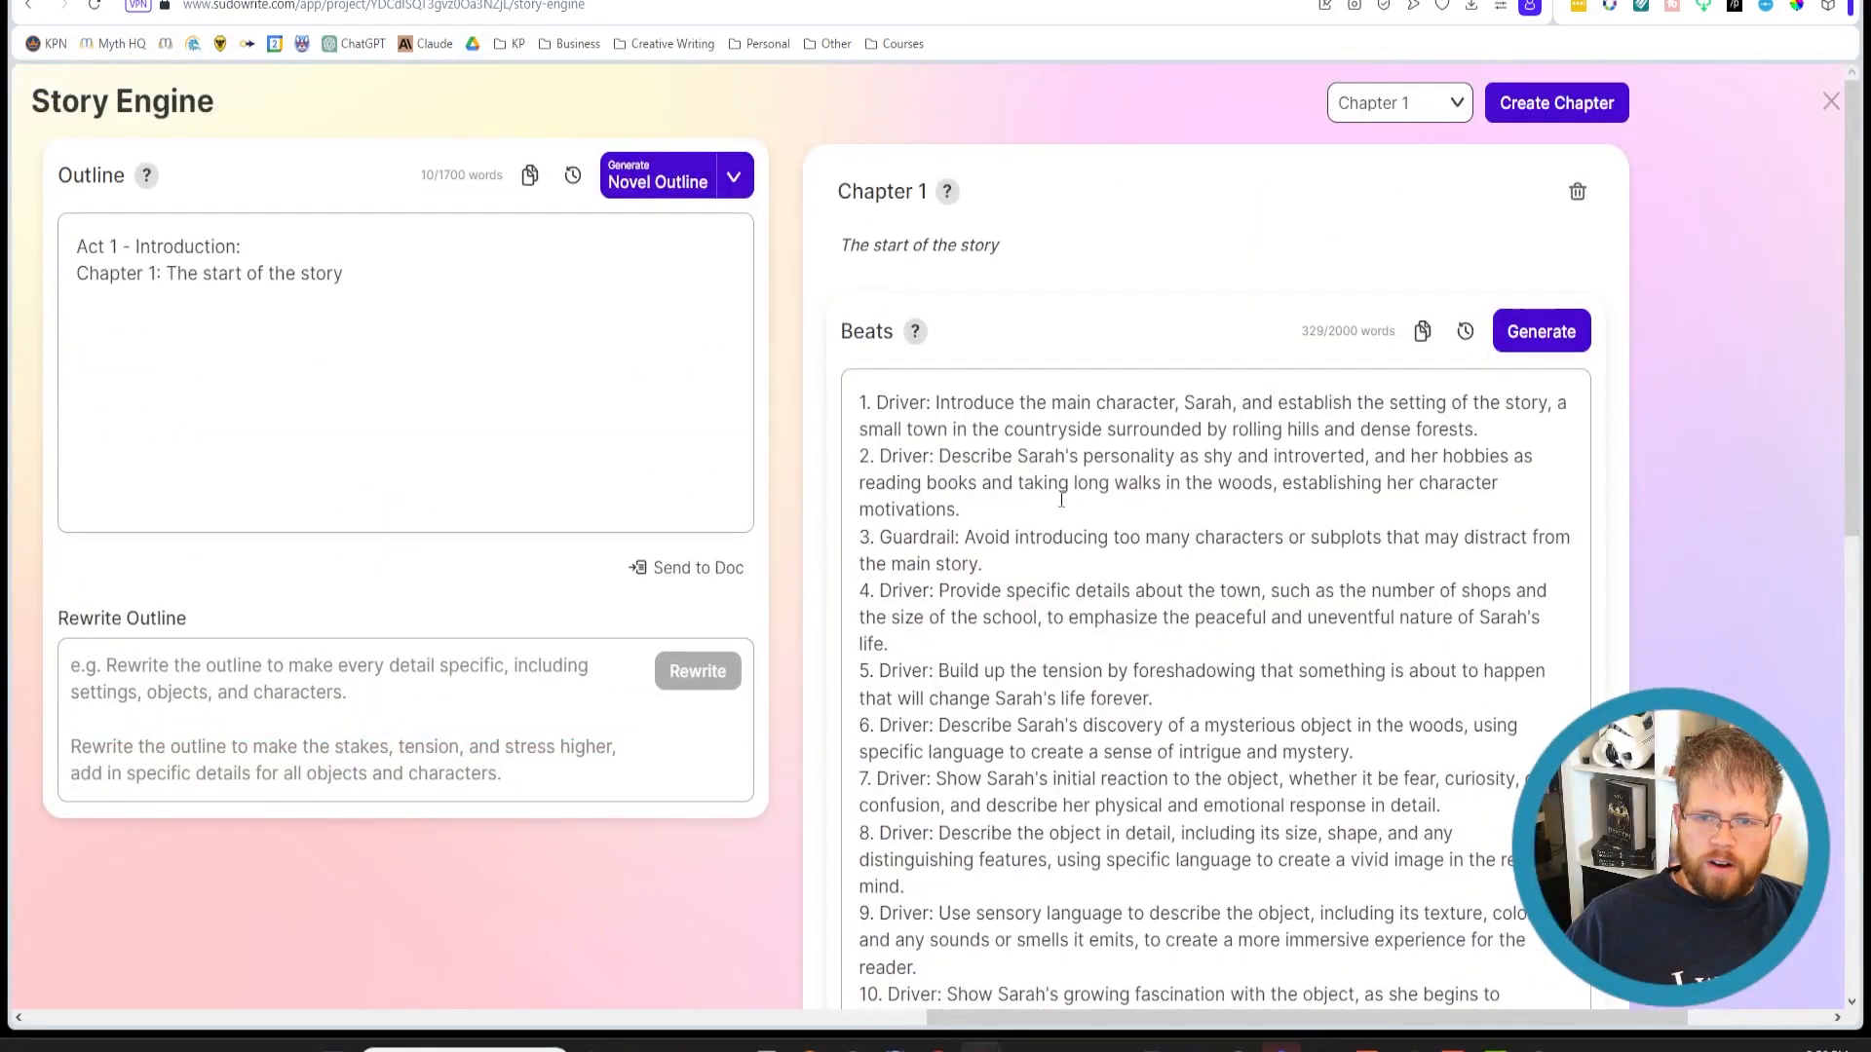
{"action": "scroll", "scroll_direction": "down", "scroll_amount": 3}
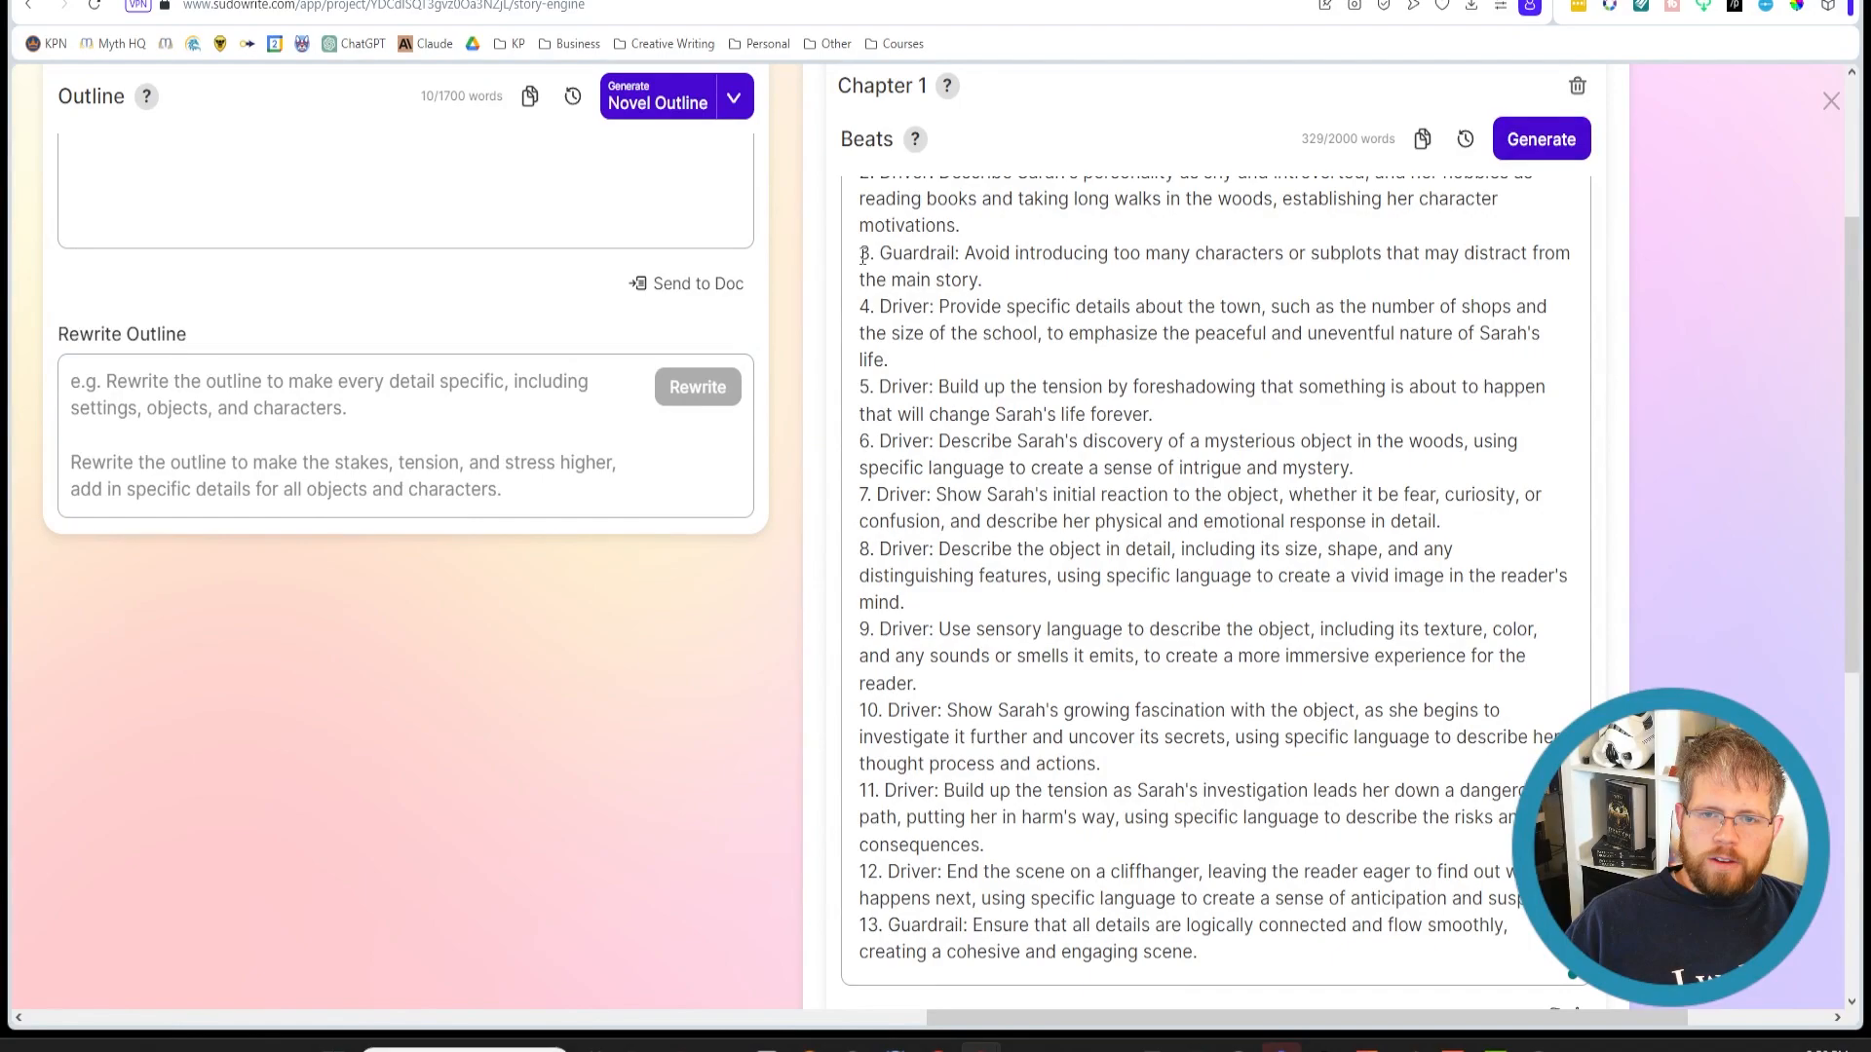
{"action": "scroll", "scroll_direction": "up", "scroll_amount": 3}
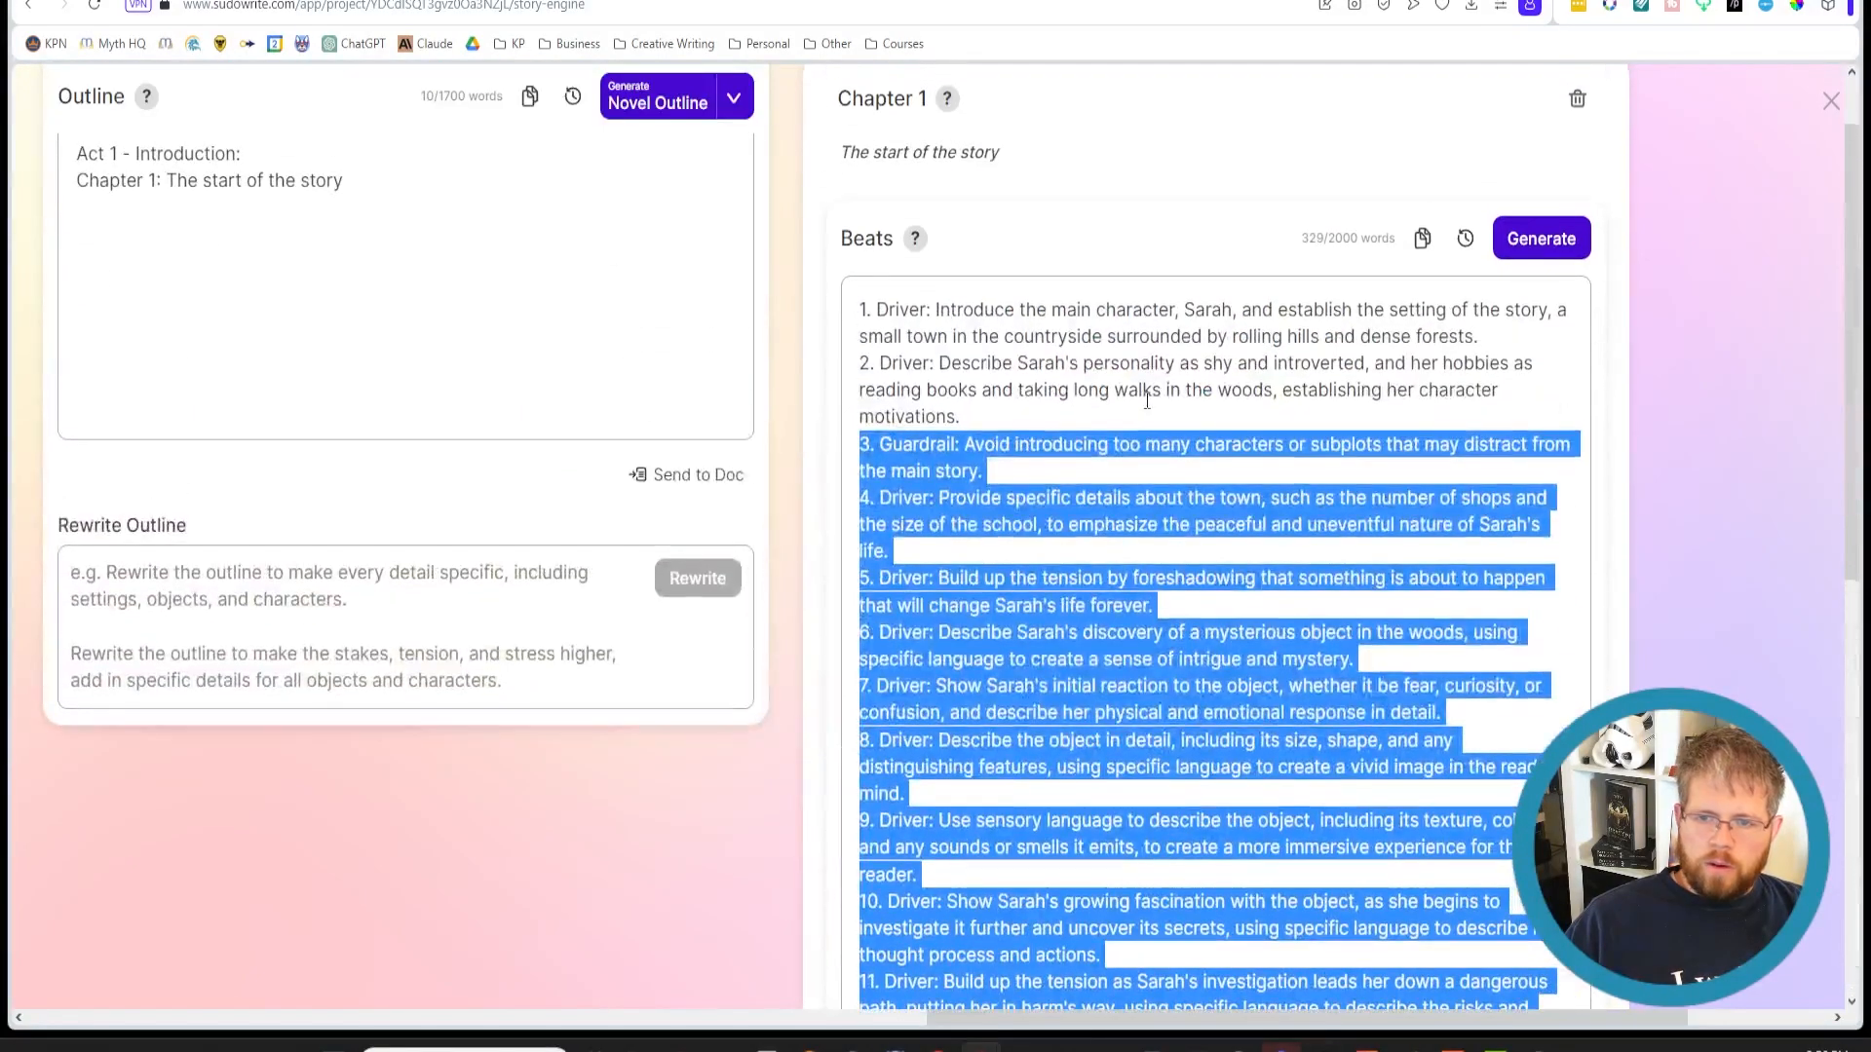
{"action": "key", "text": "Delete"}
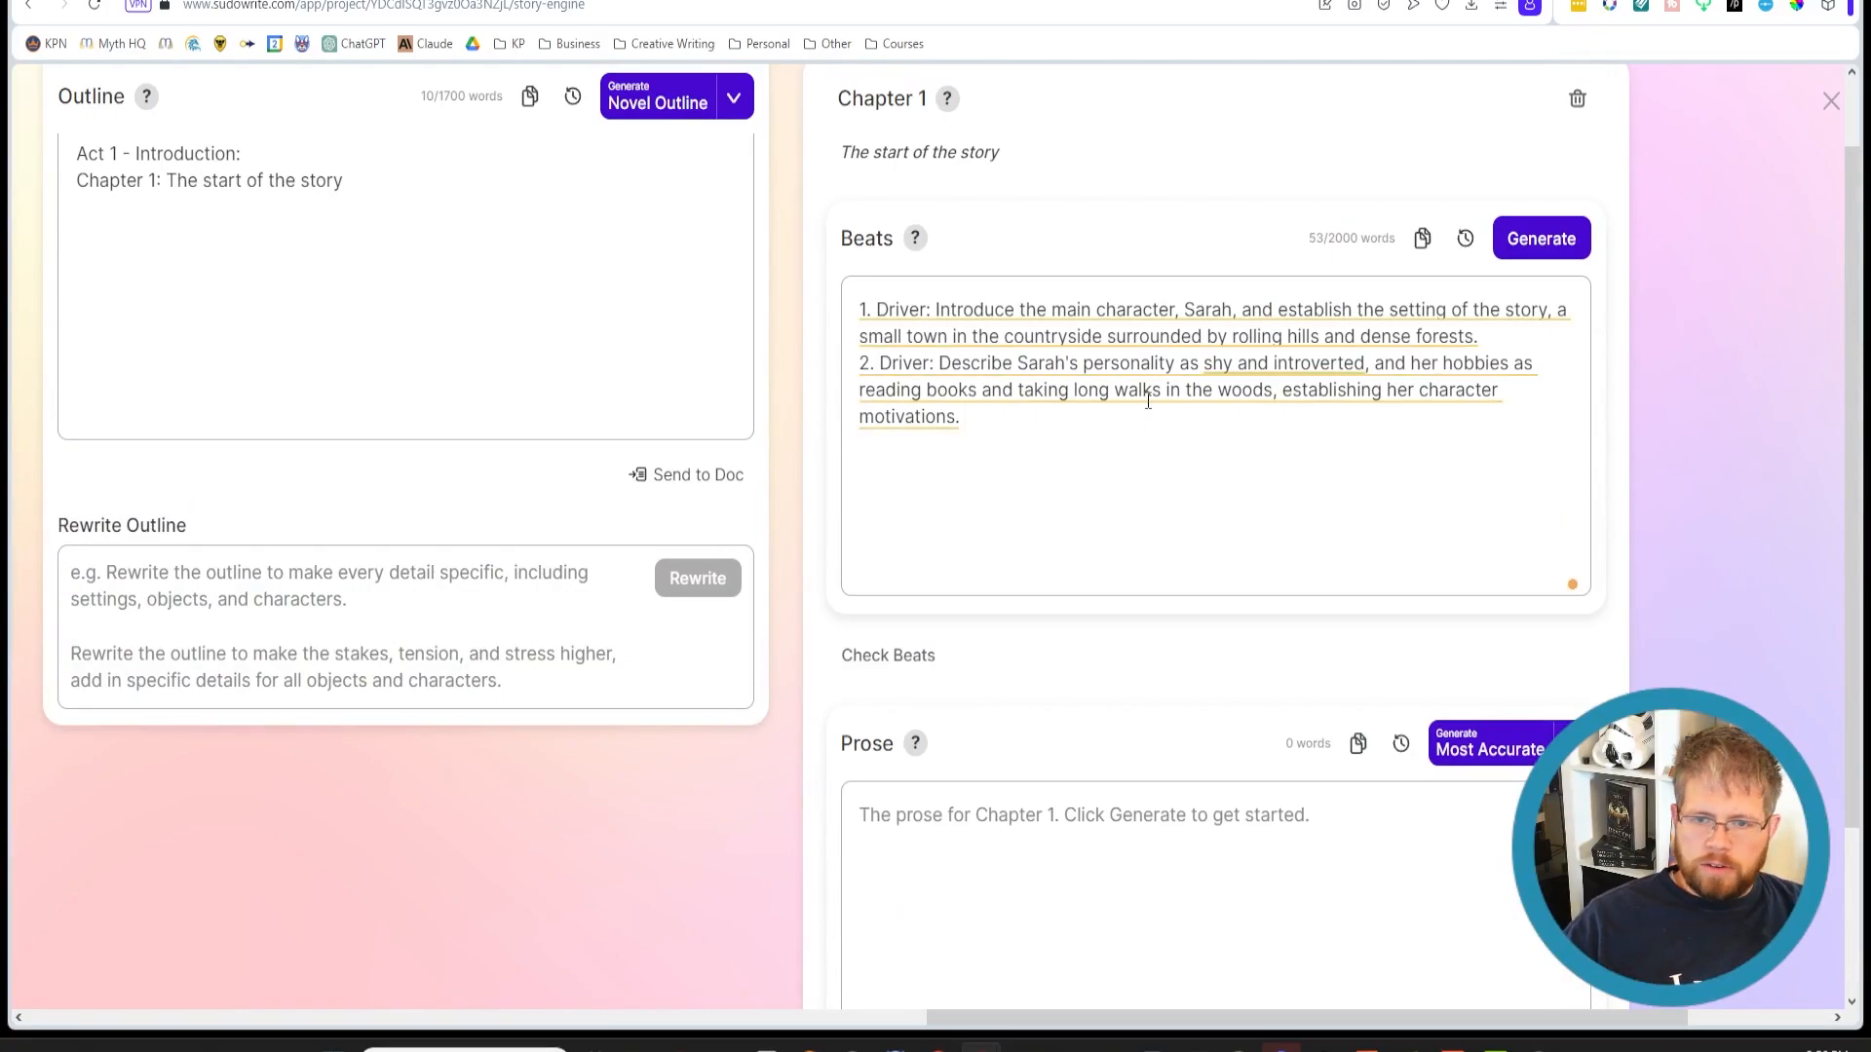
Remove the 'Driver:' prefix from beats 1 and 2, dismissing the simplification suggestions
{"action": "left_click", "coordinate": [901, 310]}
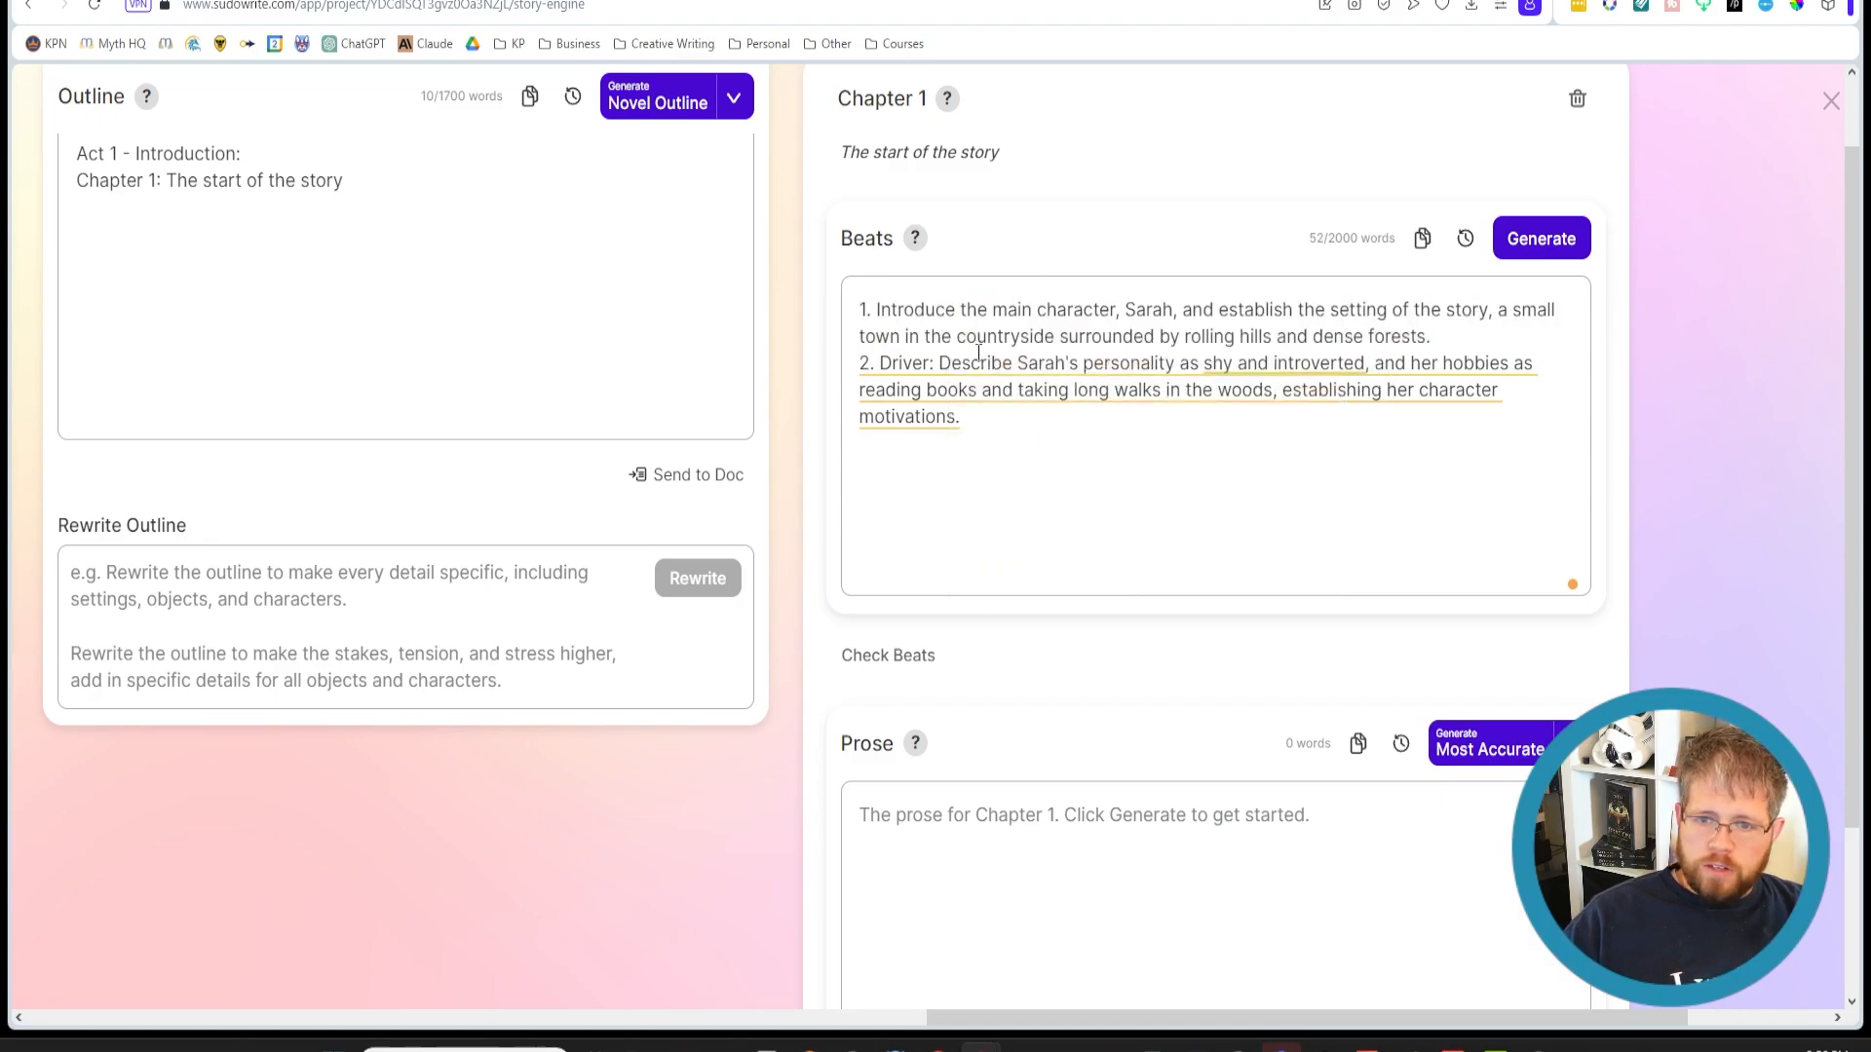
{"action": "left_click", "coordinate": [902, 362]}
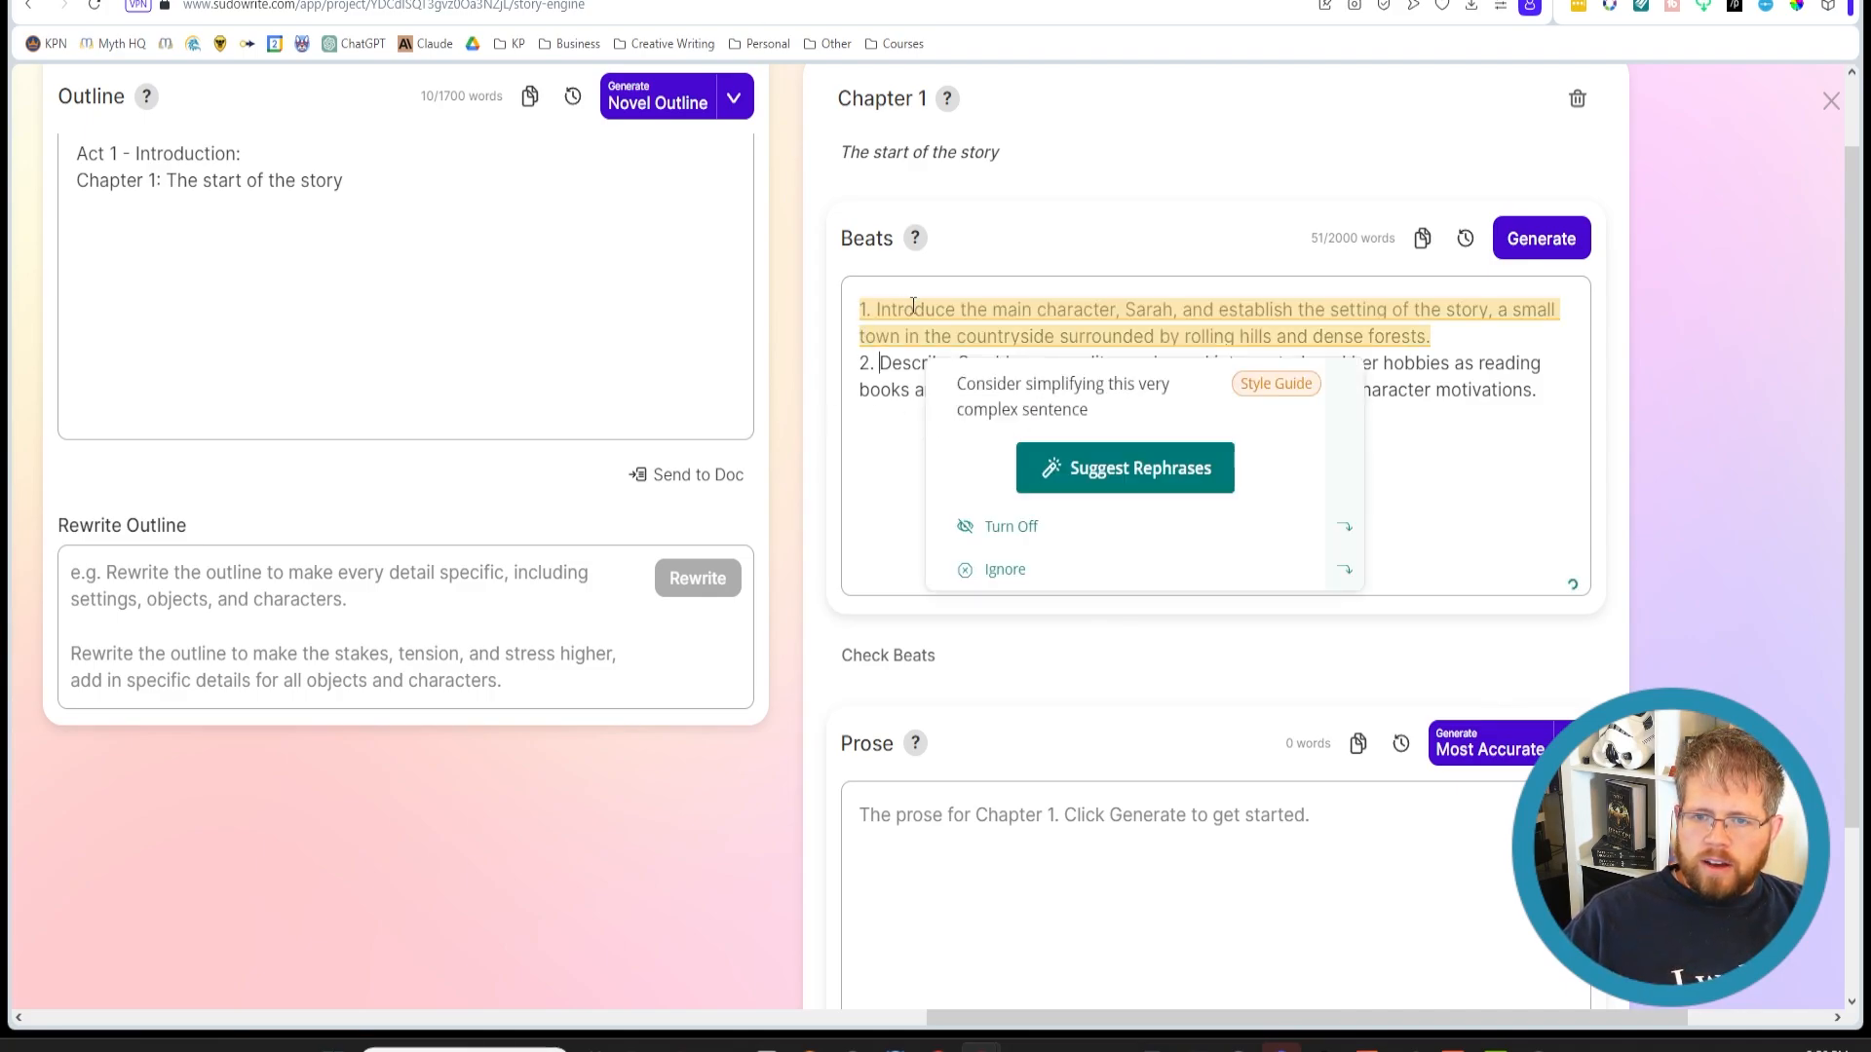
{"action": "left_click", "coordinate": [1005, 569]}
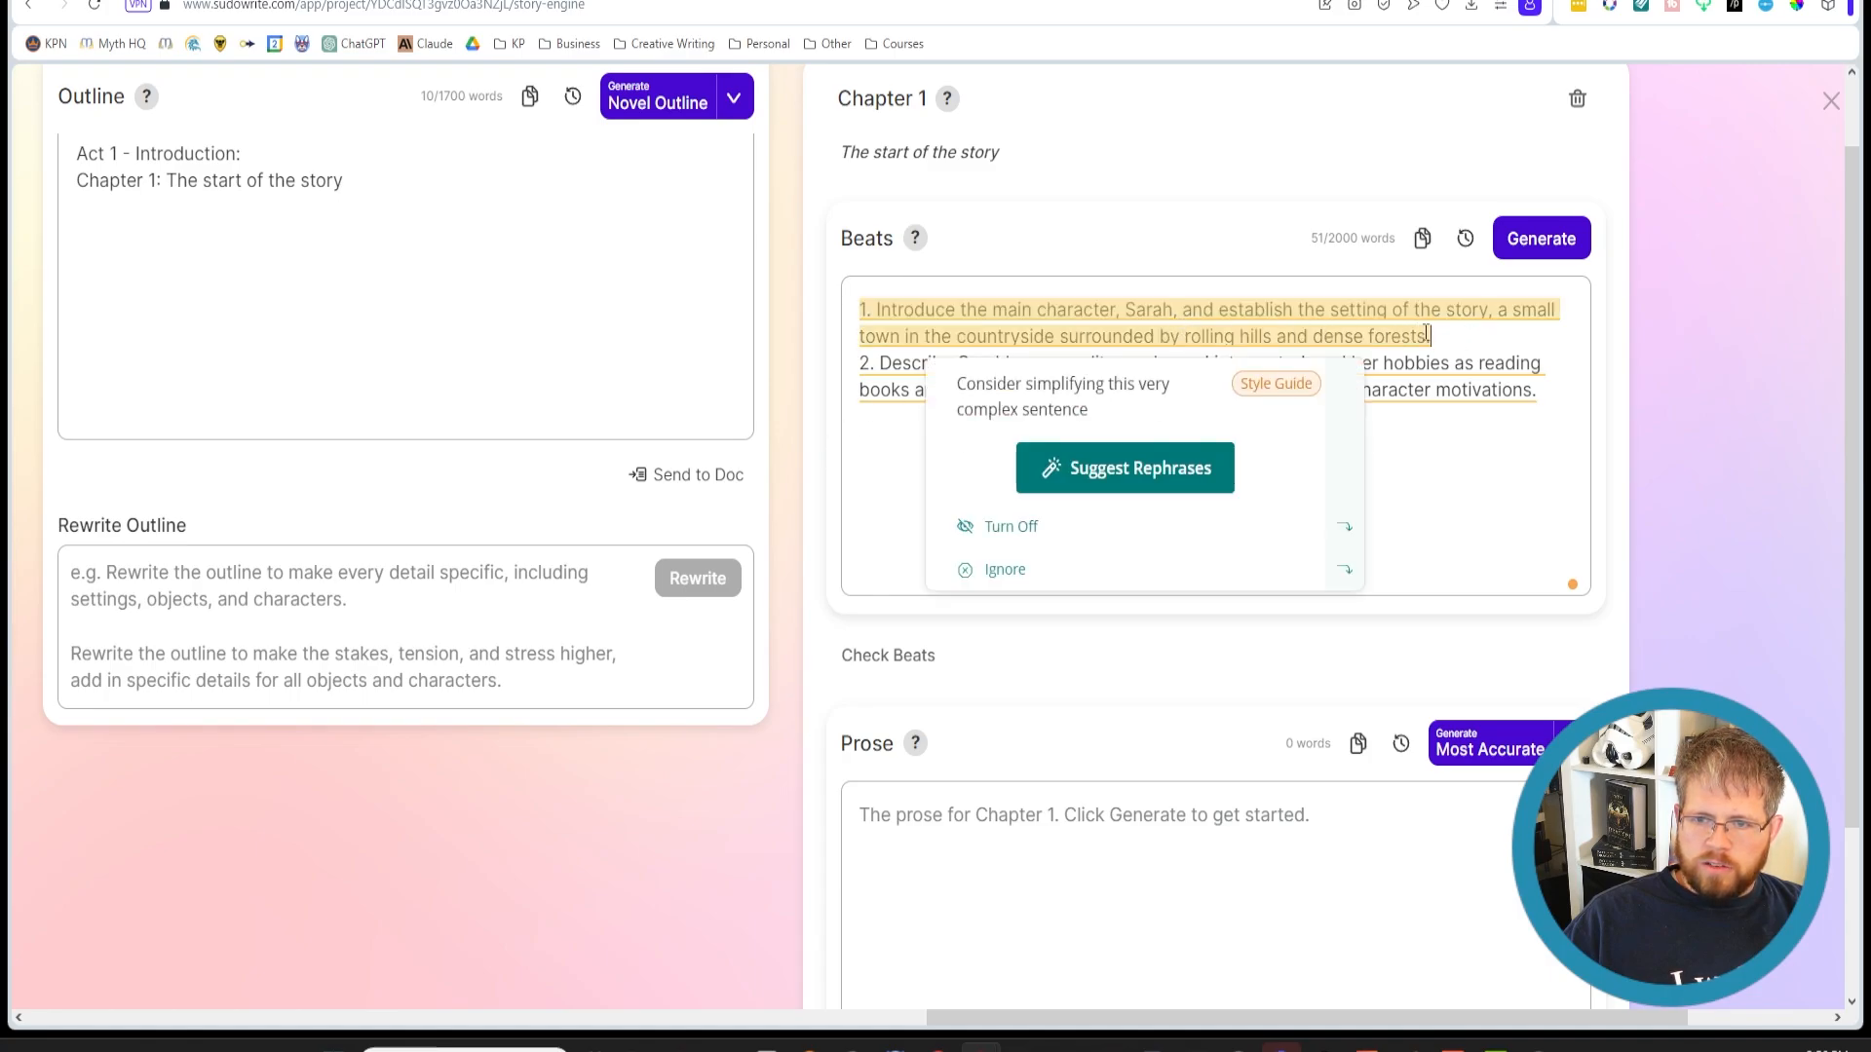
{"action": "left_click", "coordinate": [1006, 569]}
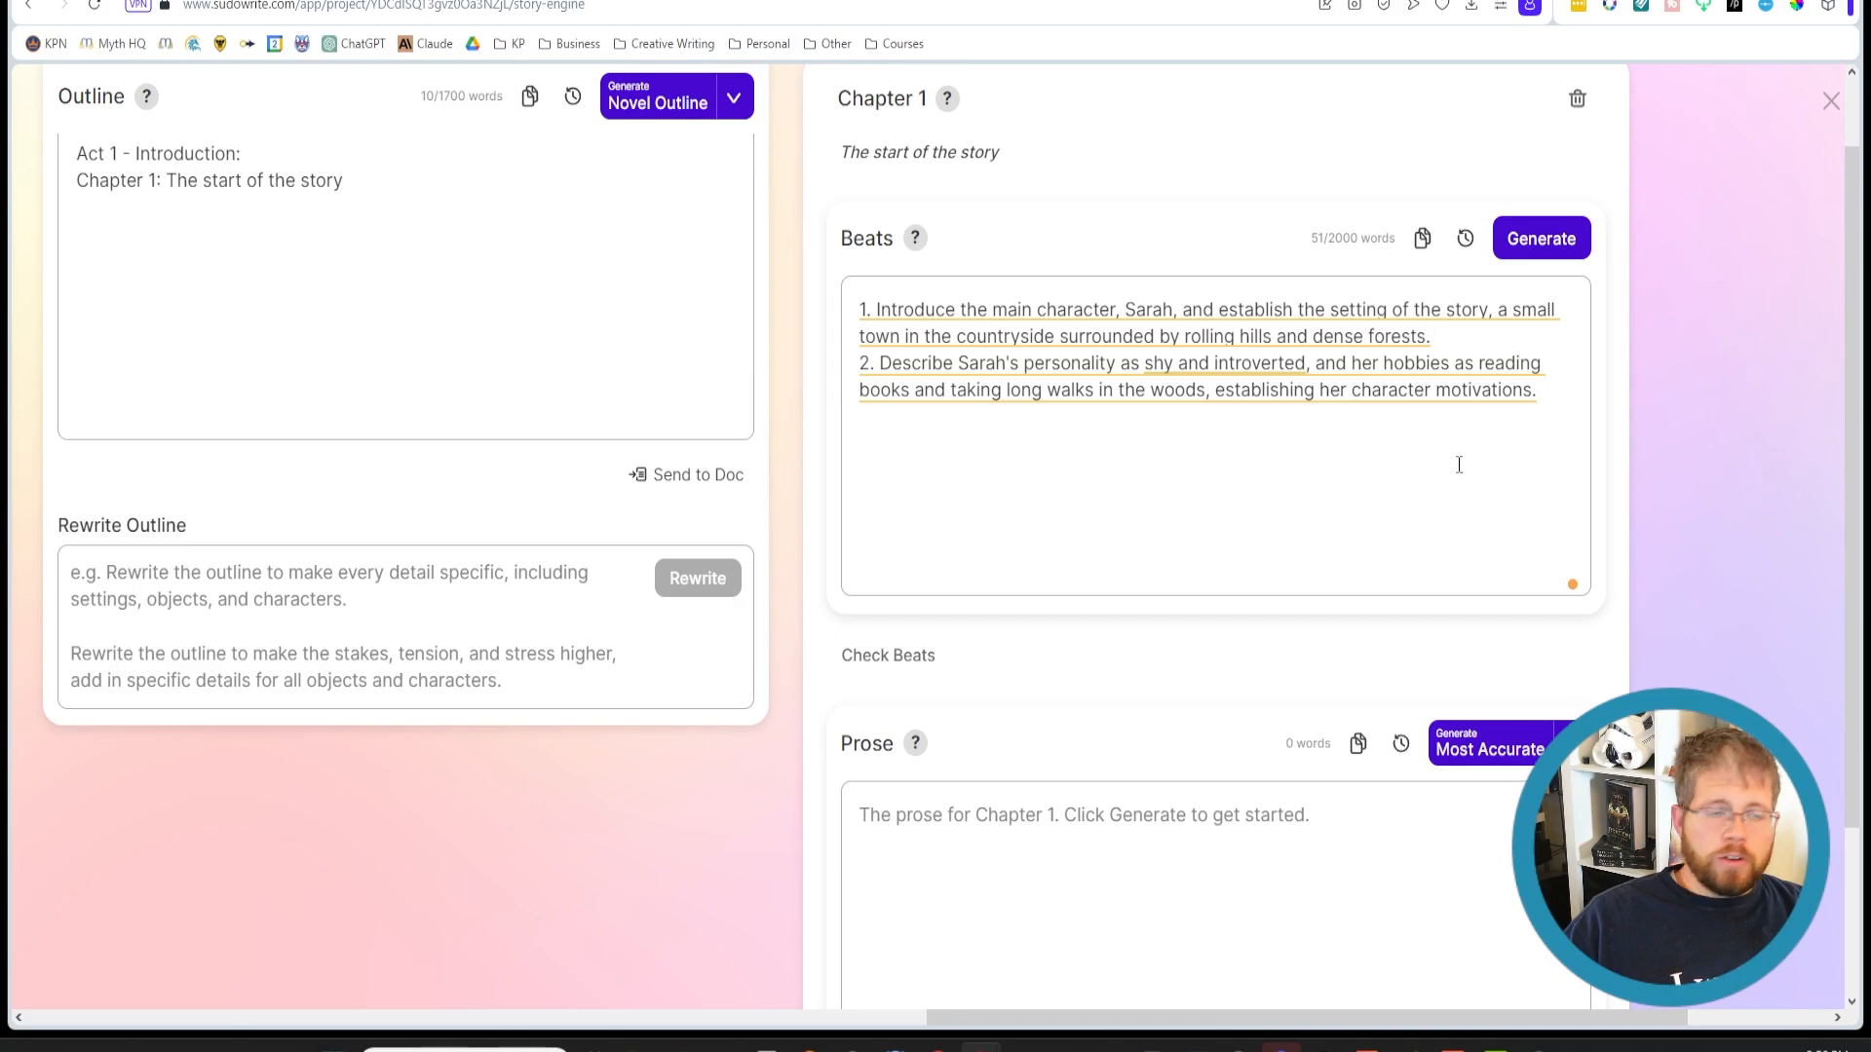
{"action": "mouse_move", "coordinate": [1172, 534]}
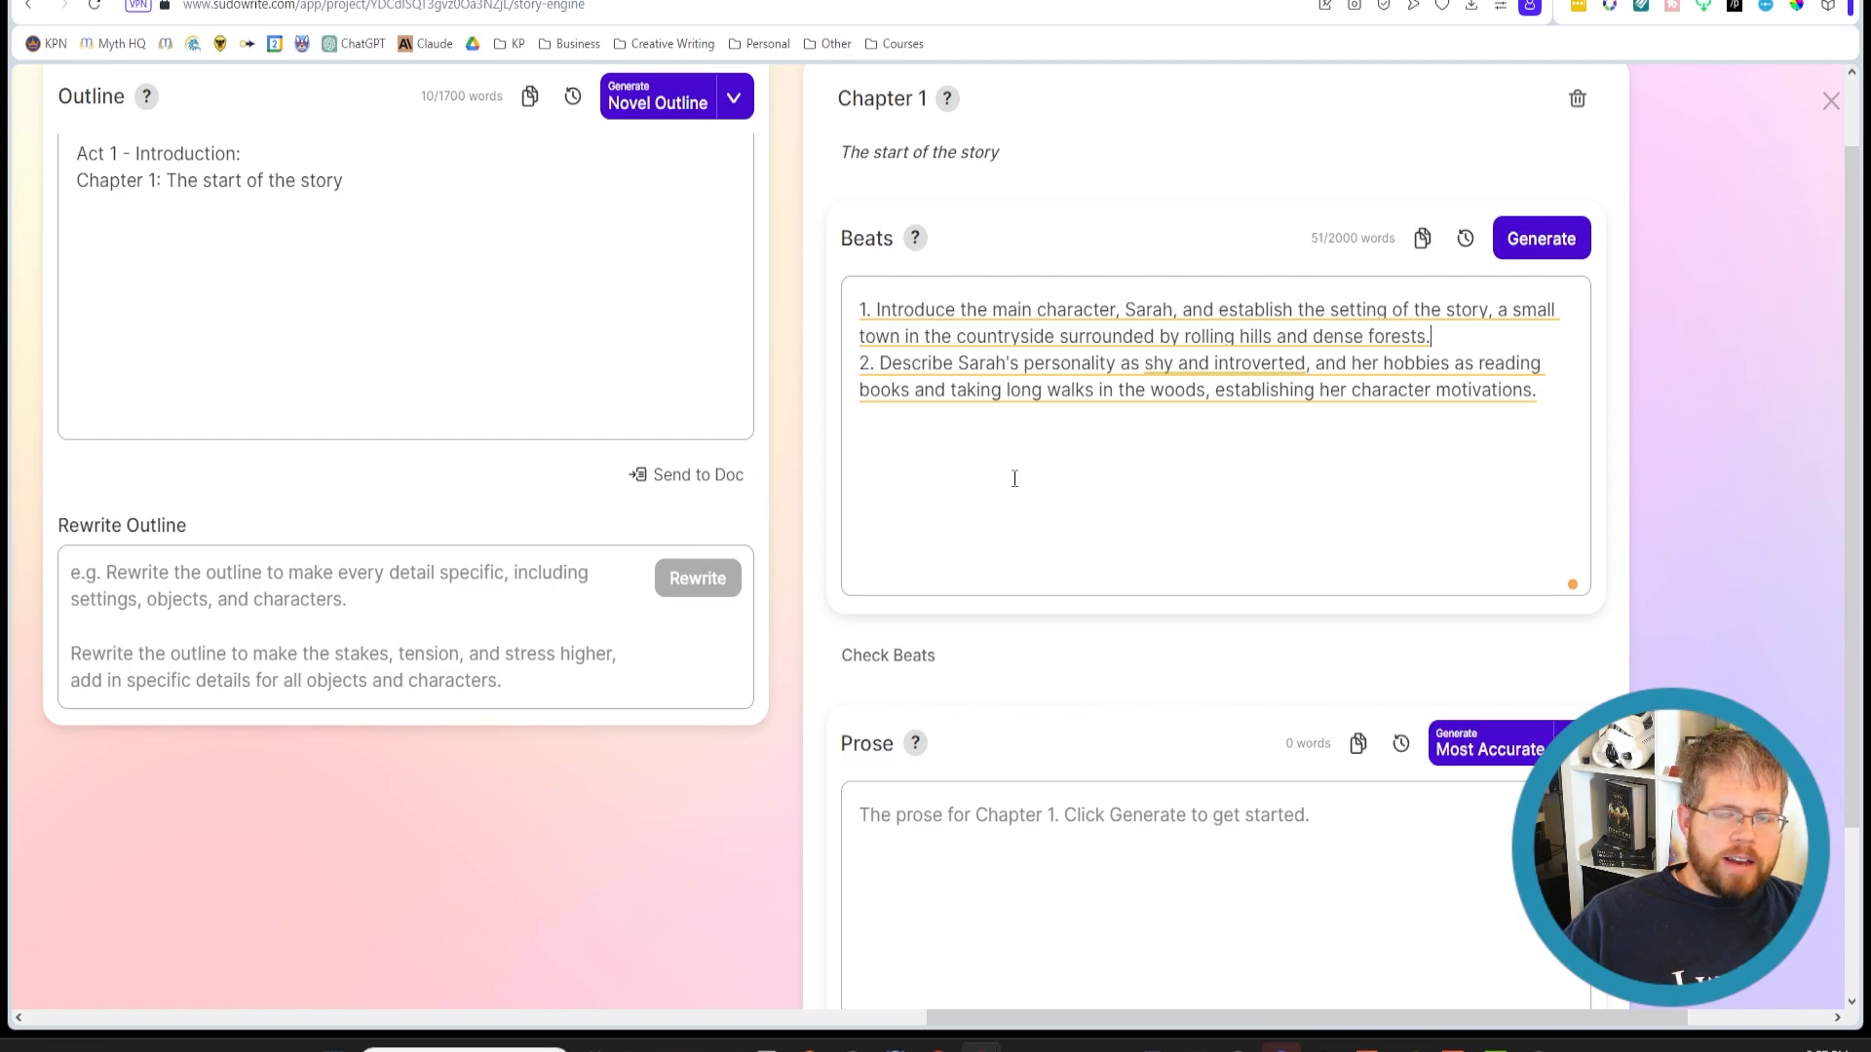
{"action": "mouse_move", "coordinate": [1012, 530]}
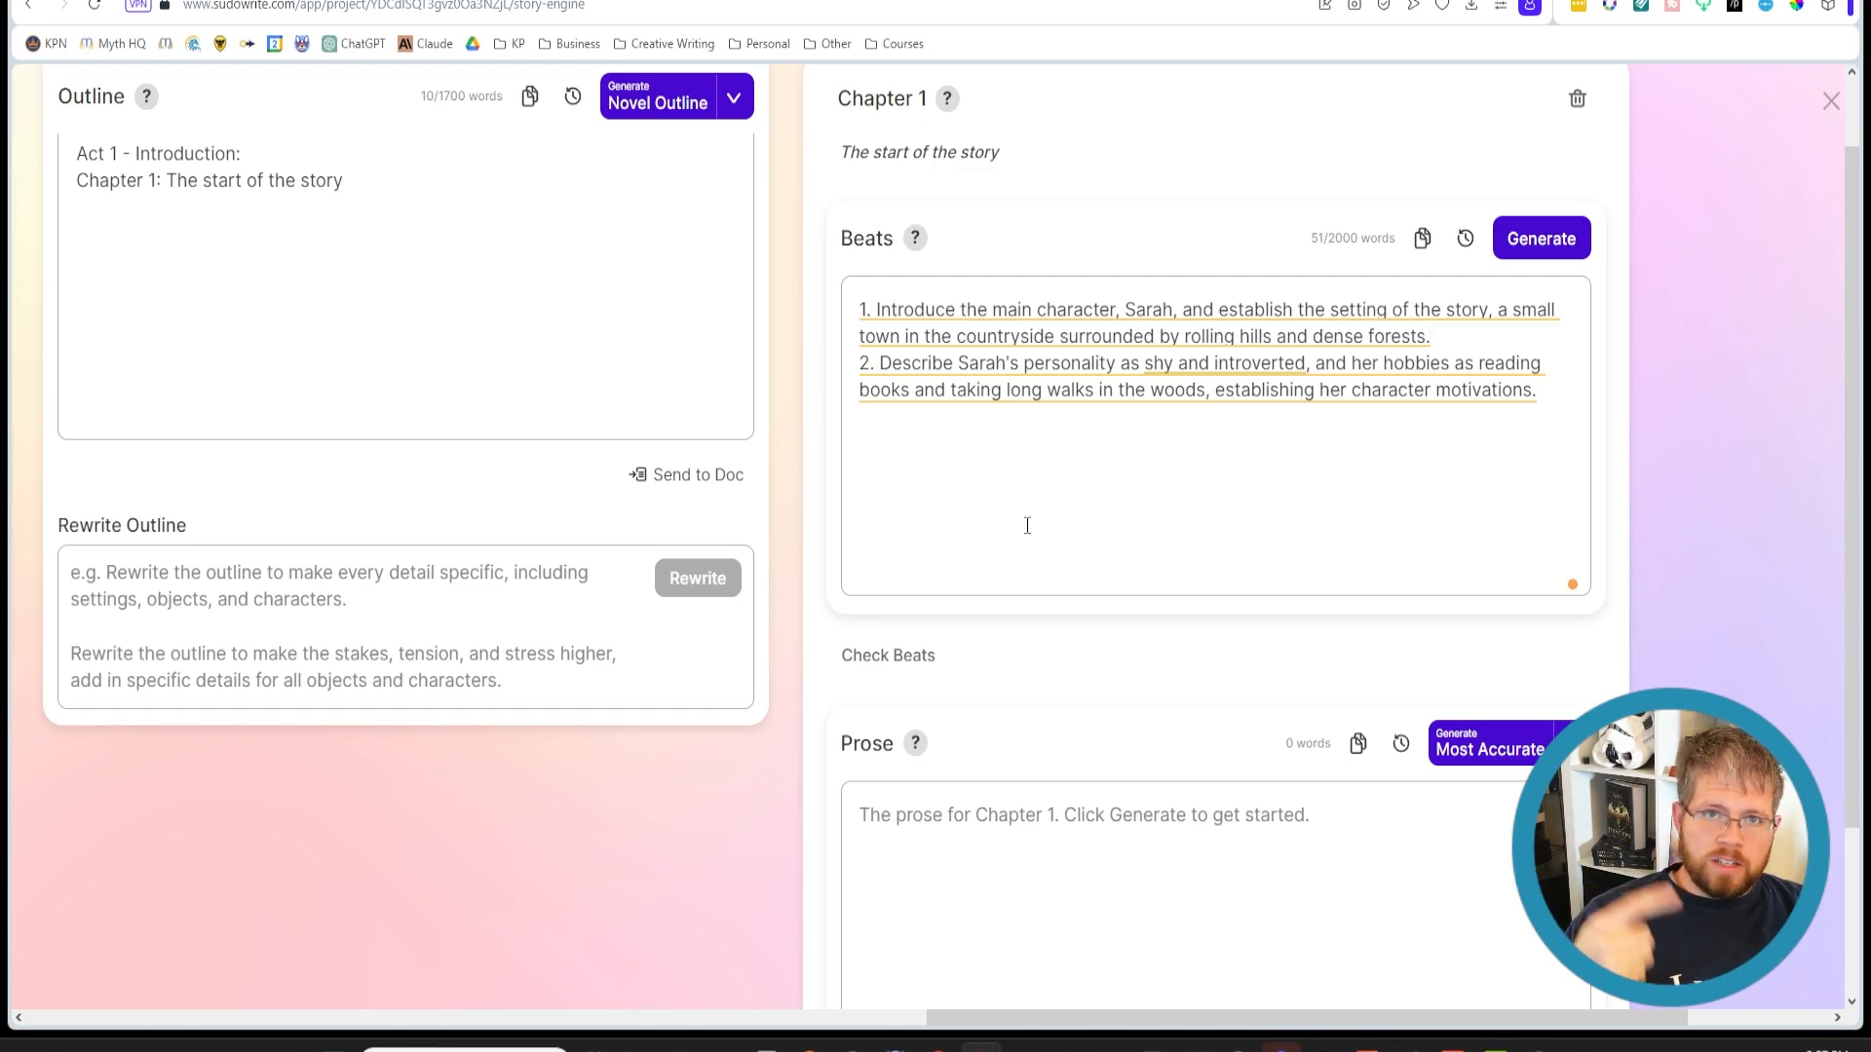
{"action": "scroll", "scroll_direction": "up", "scroll_amount": 3}
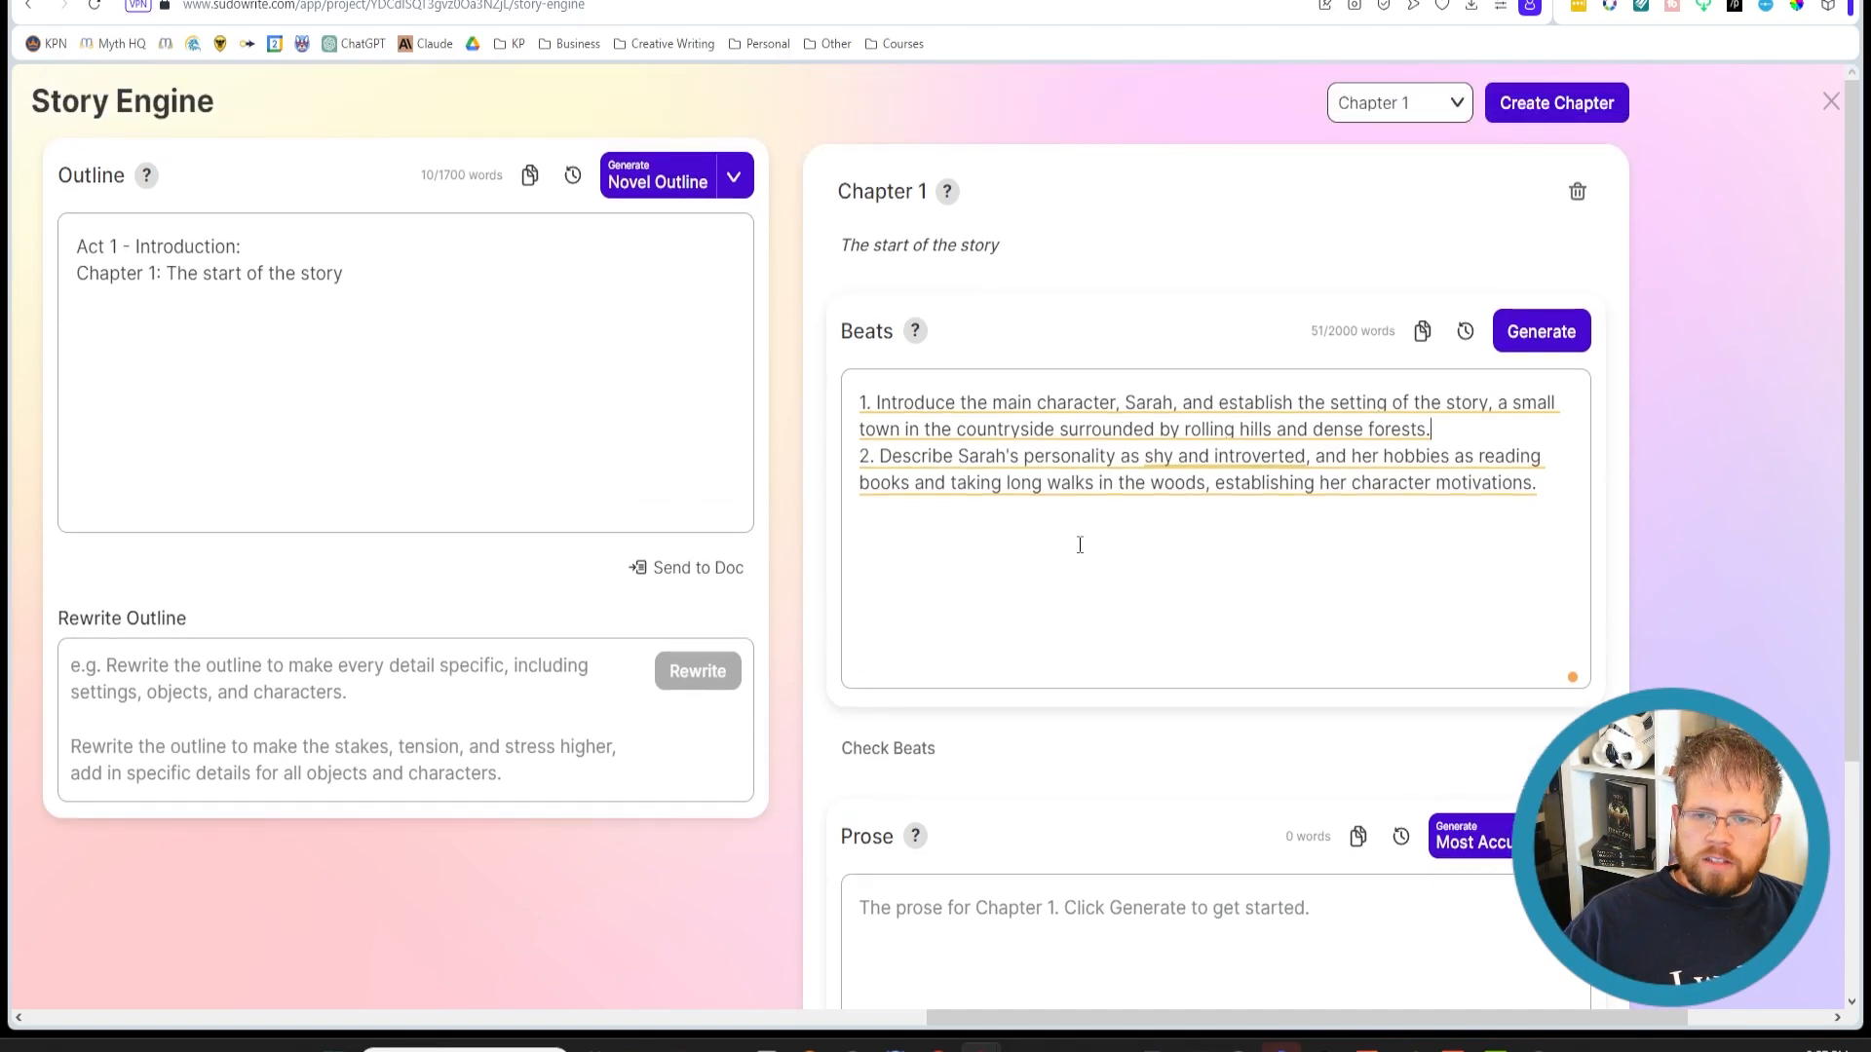
{"action": "scroll", "scroll_direction": "down", "scroll_amount": 3}
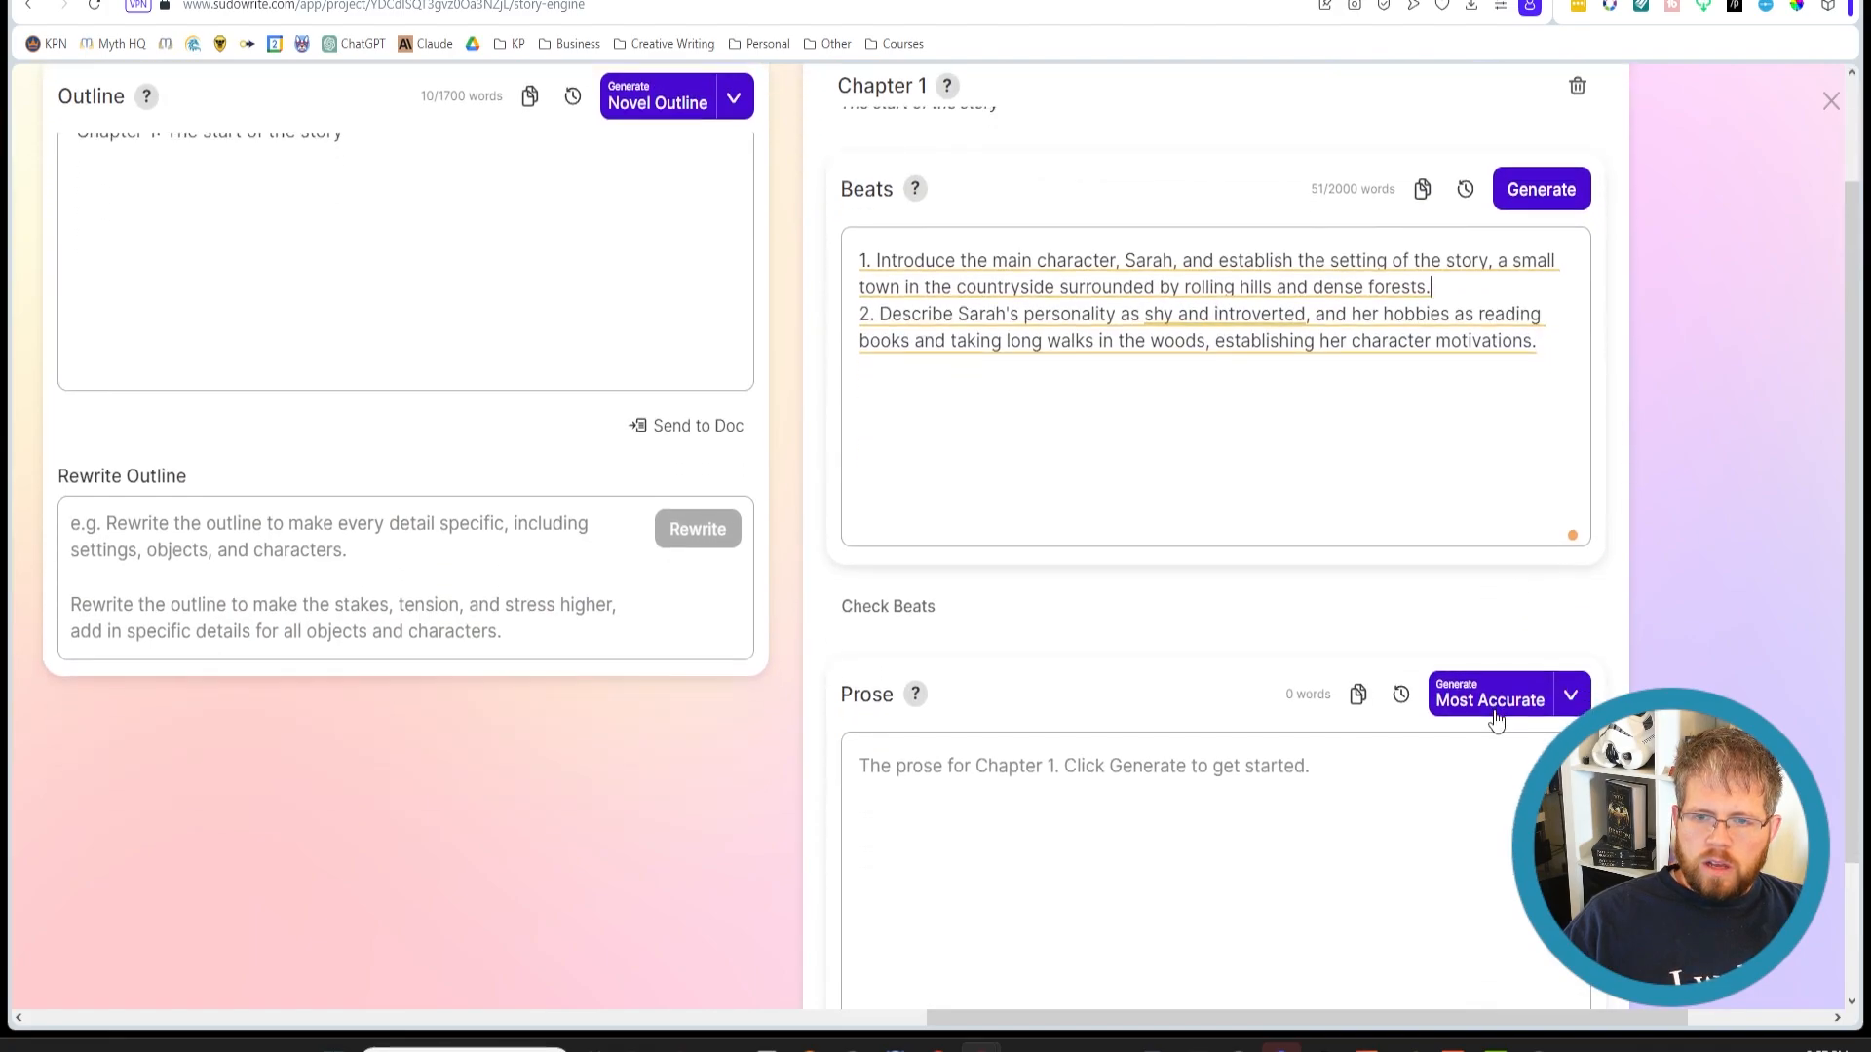
{"action": "left_click", "coordinate": [1199, 328]}
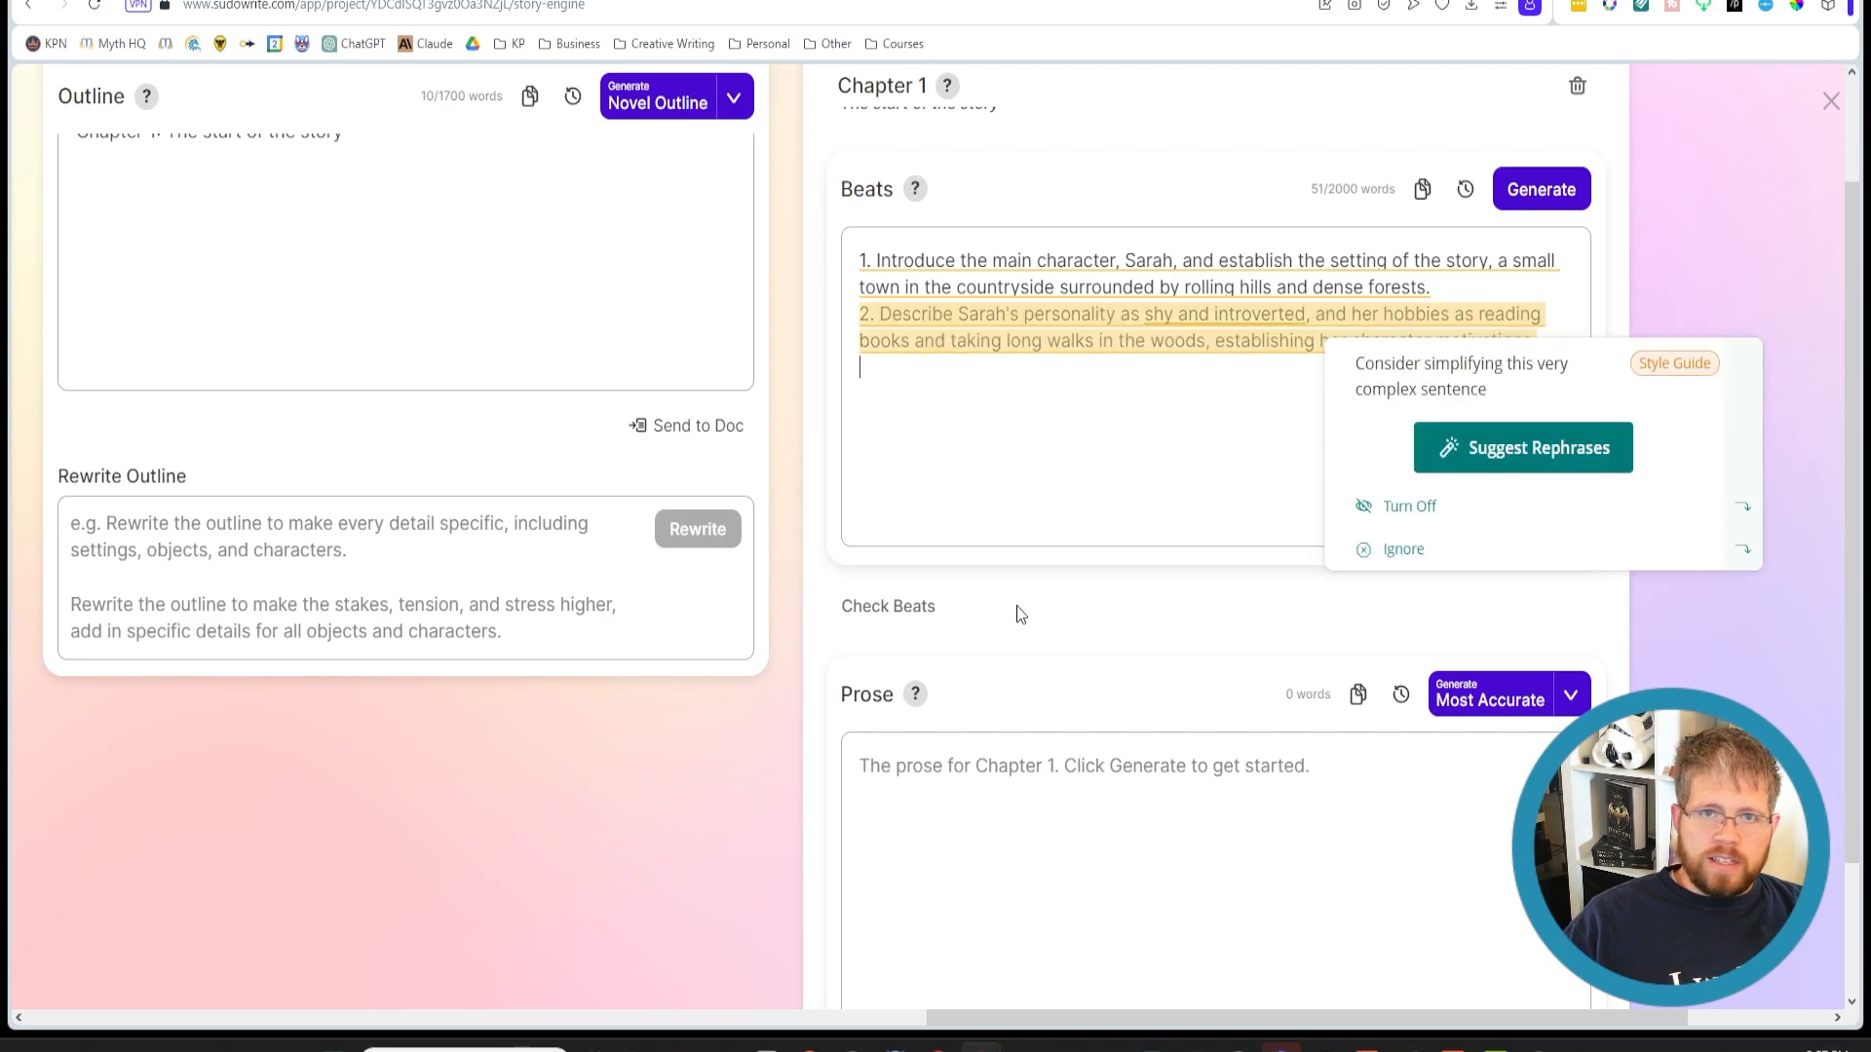
{"action": "left_click", "coordinate": [1150, 431]}
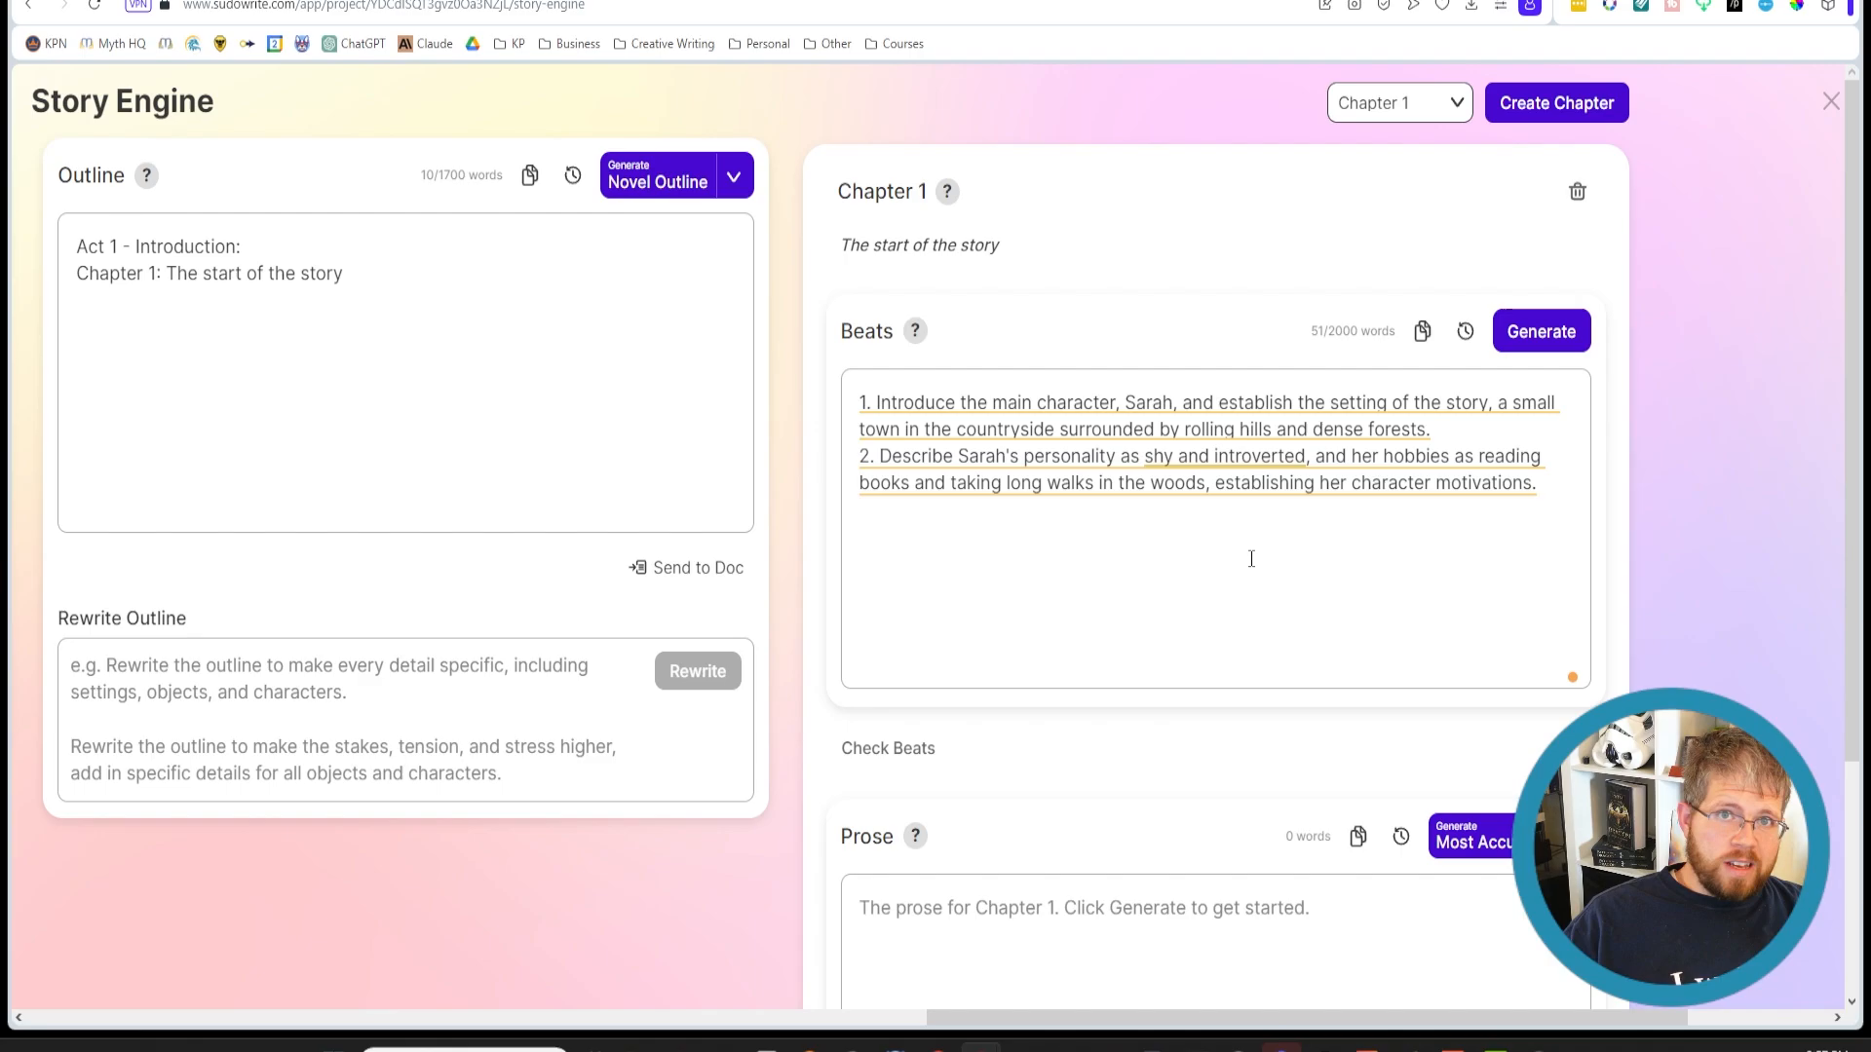
{"action": "scroll", "scroll_direction": "down", "scroll_amount": 3}
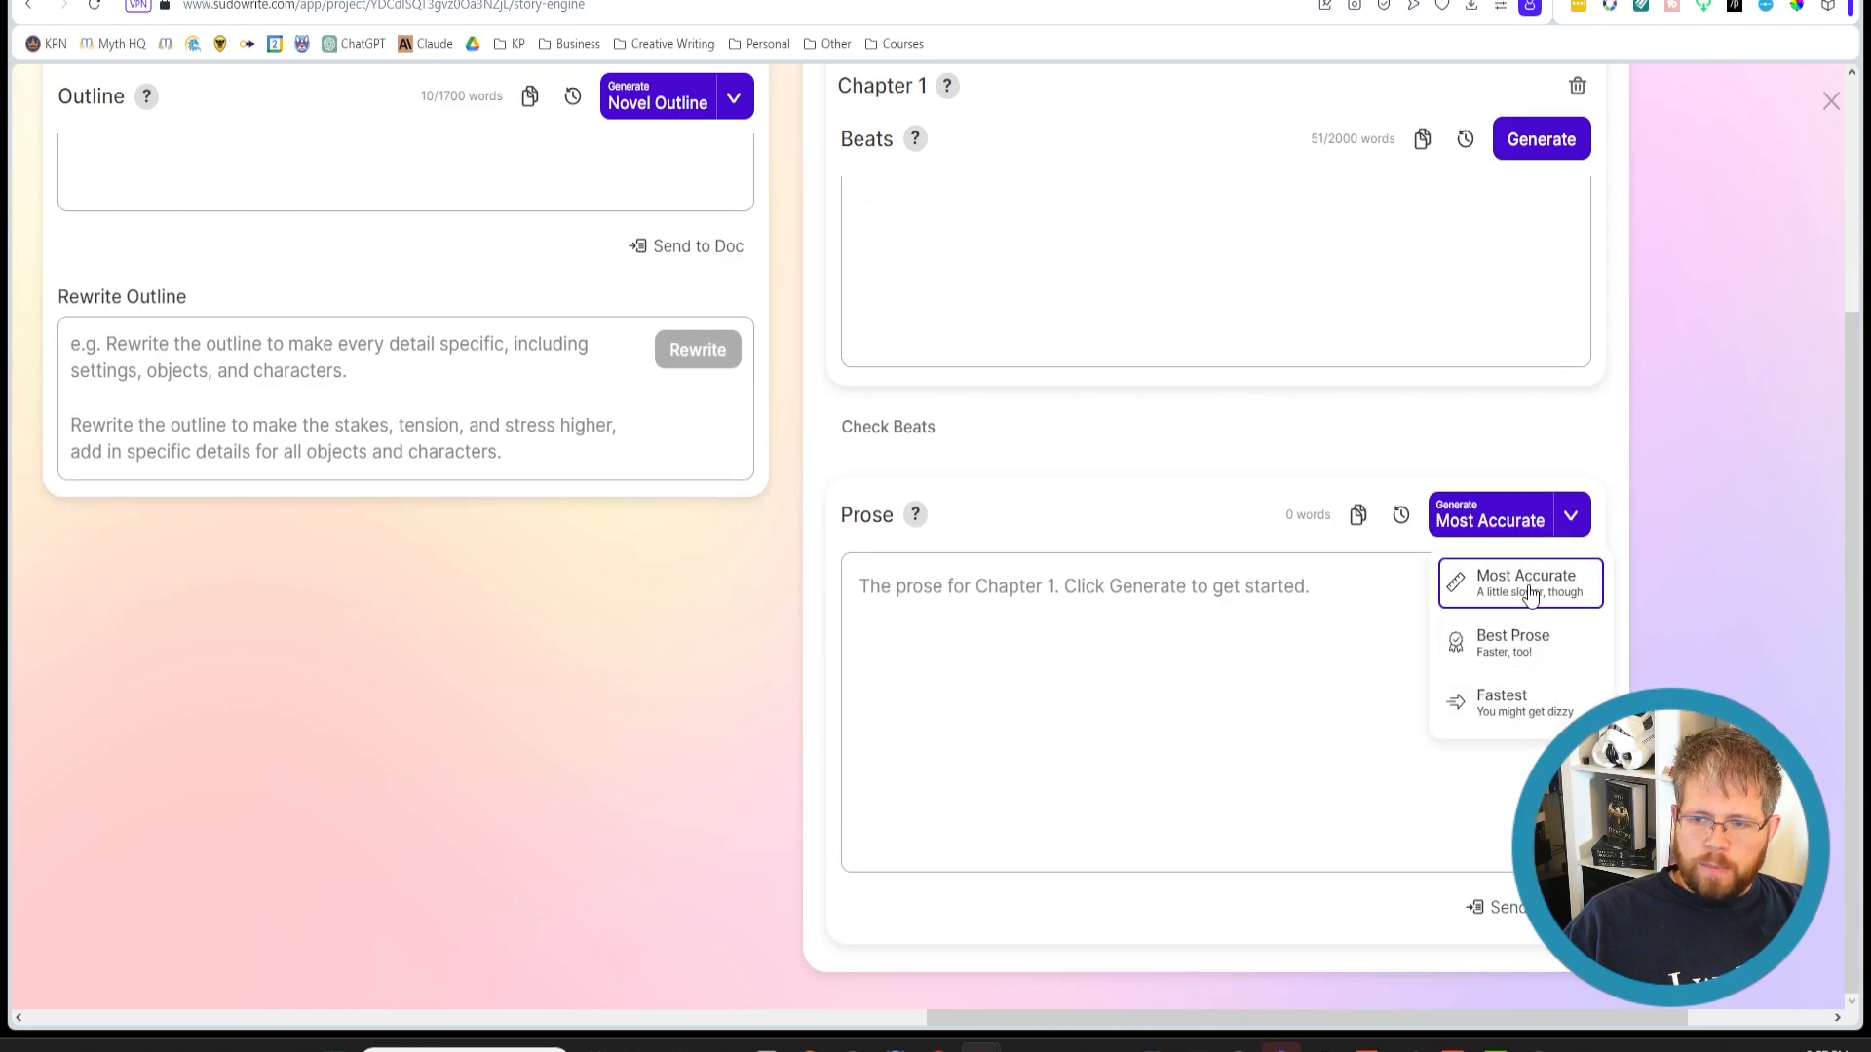
{"action": "mouse_move", "coordinate": [1512, 643]}
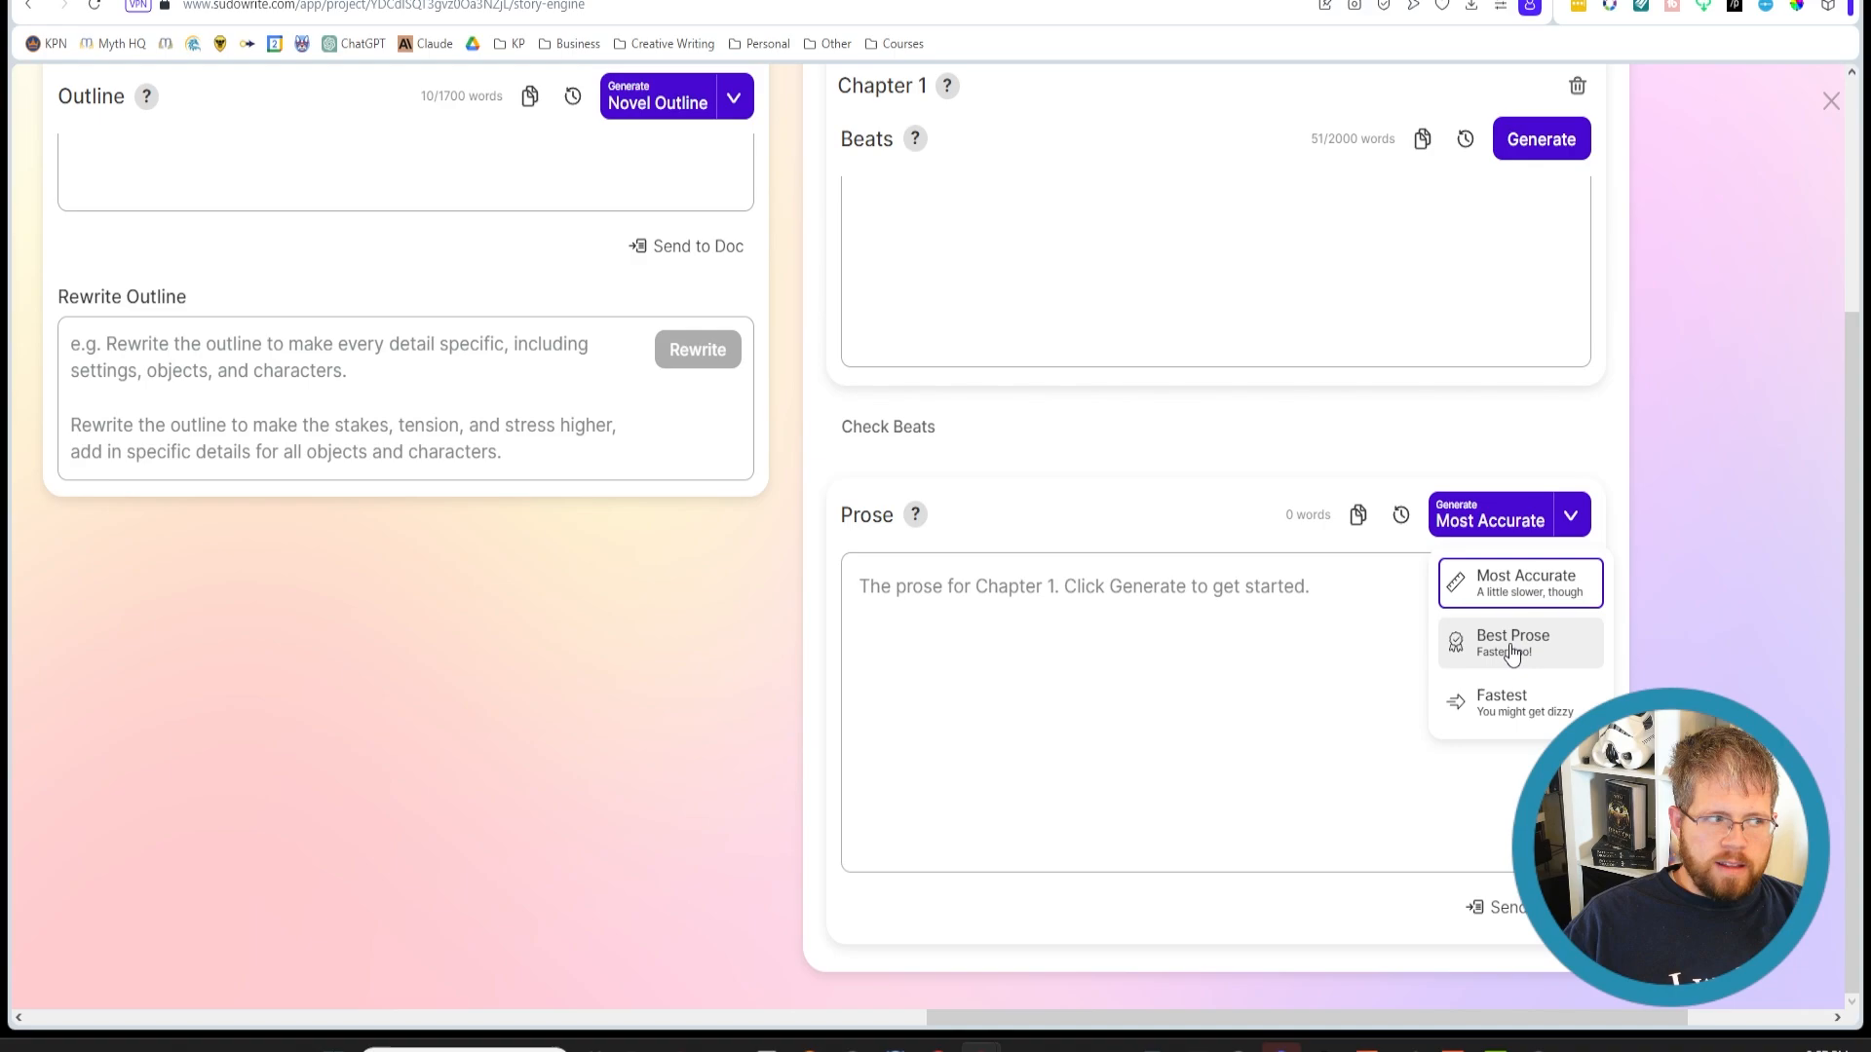
{"action": "mouse_move", "coordinate": [1518, 577]}
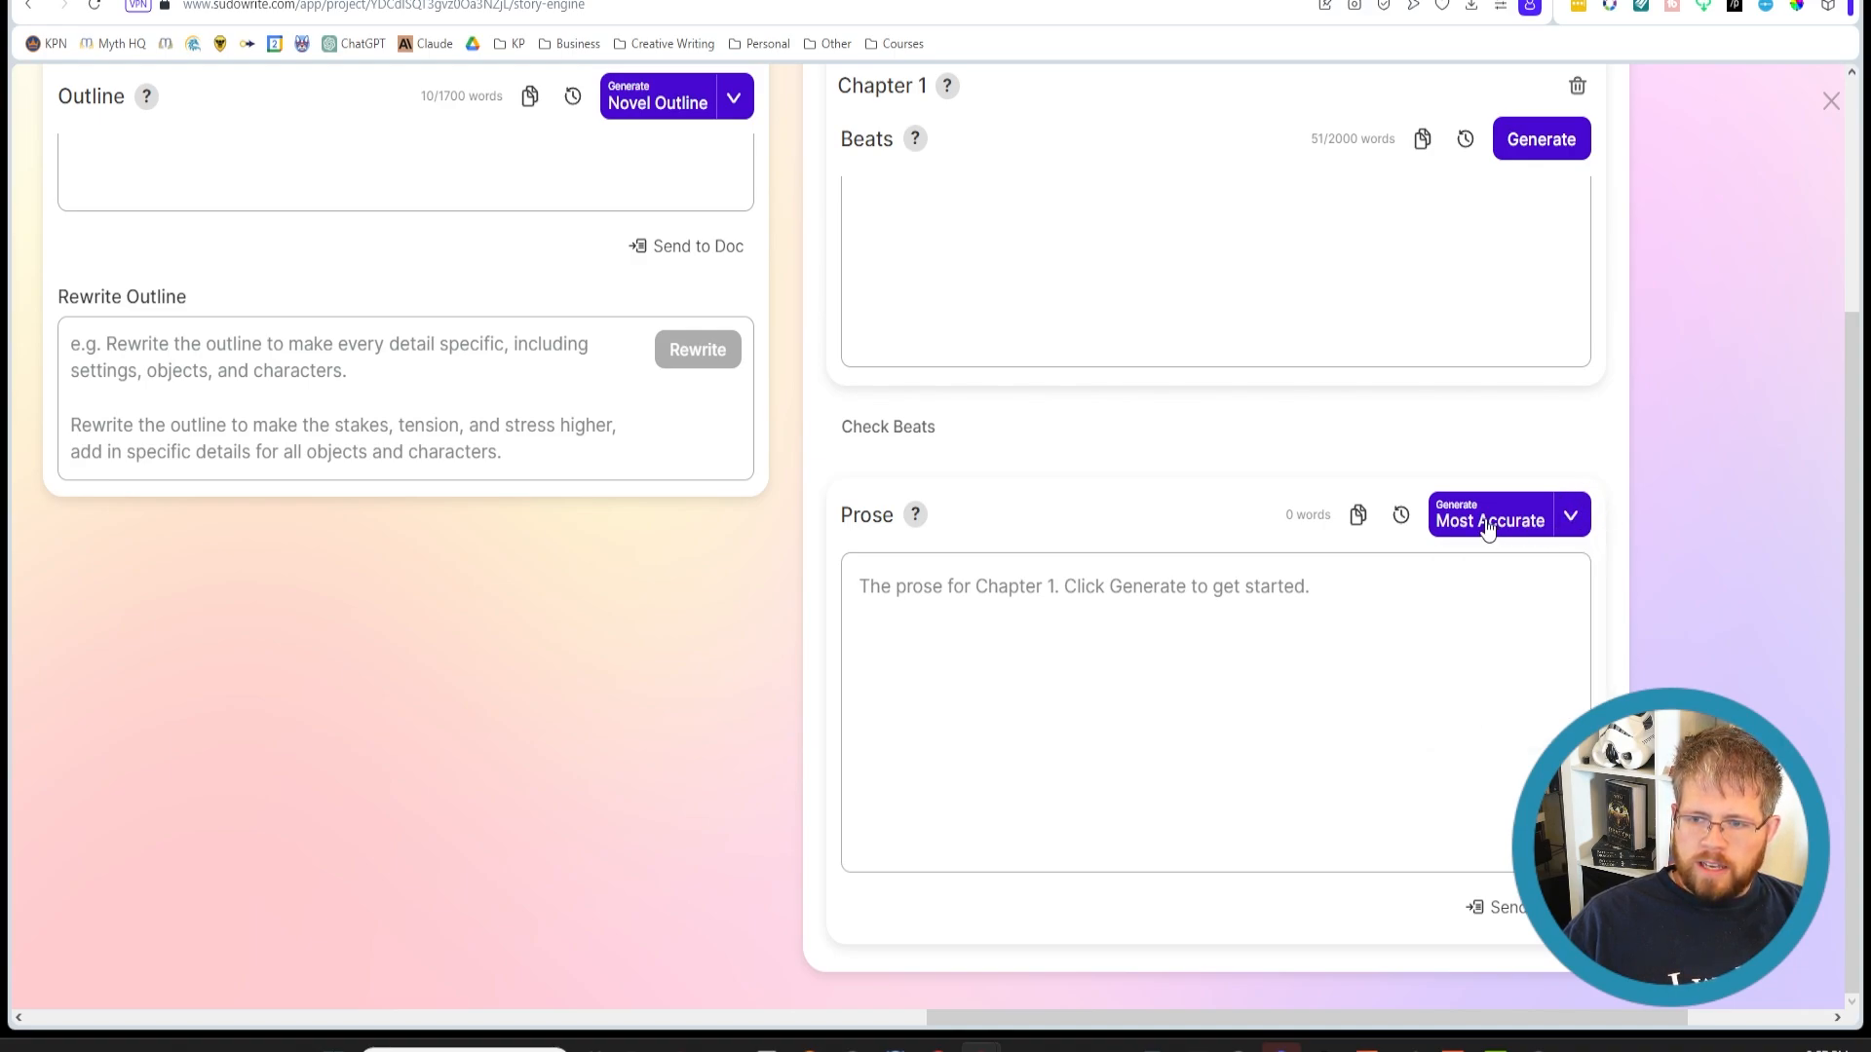
Generate Chapter 1 prose from the two beats in Most Accurate mode, passing 460 words
{"action": "left_click", "coordinate": [1487, 520]}
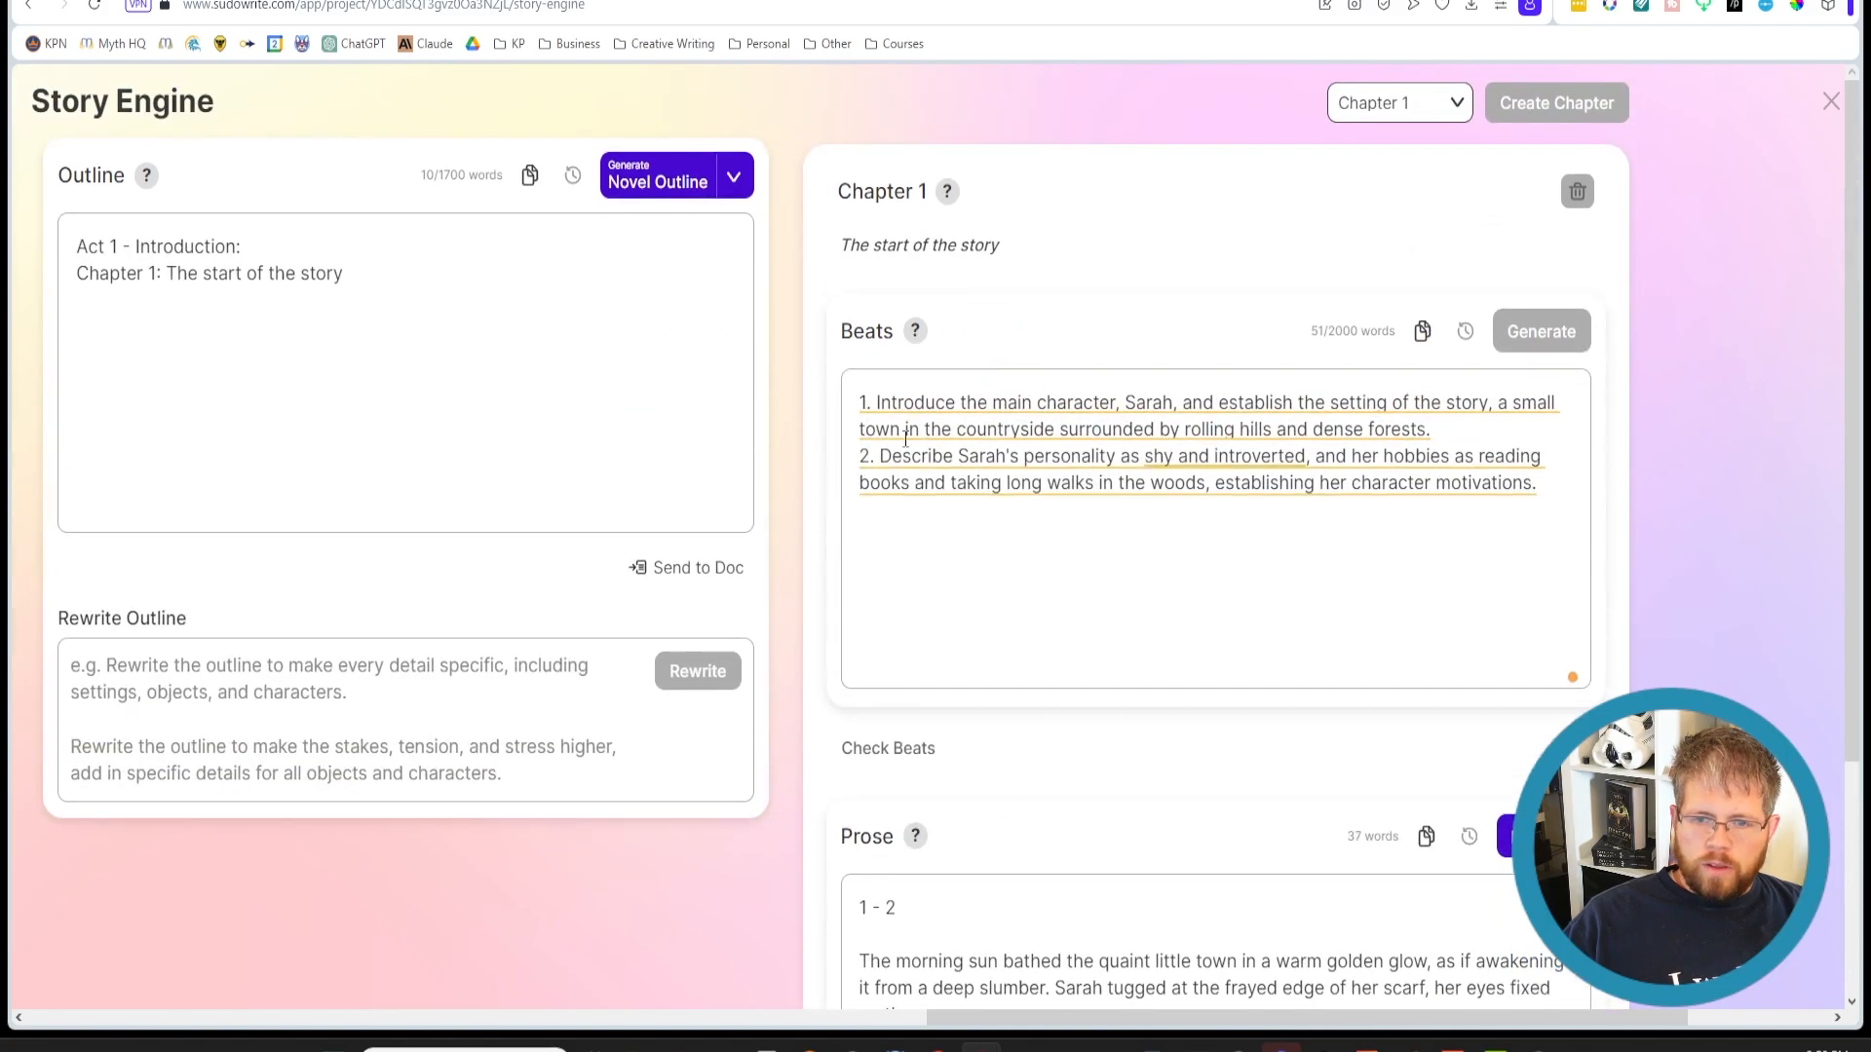
{"action": "scroll", "scroll_direction": "down", "scroll_amount": 3}
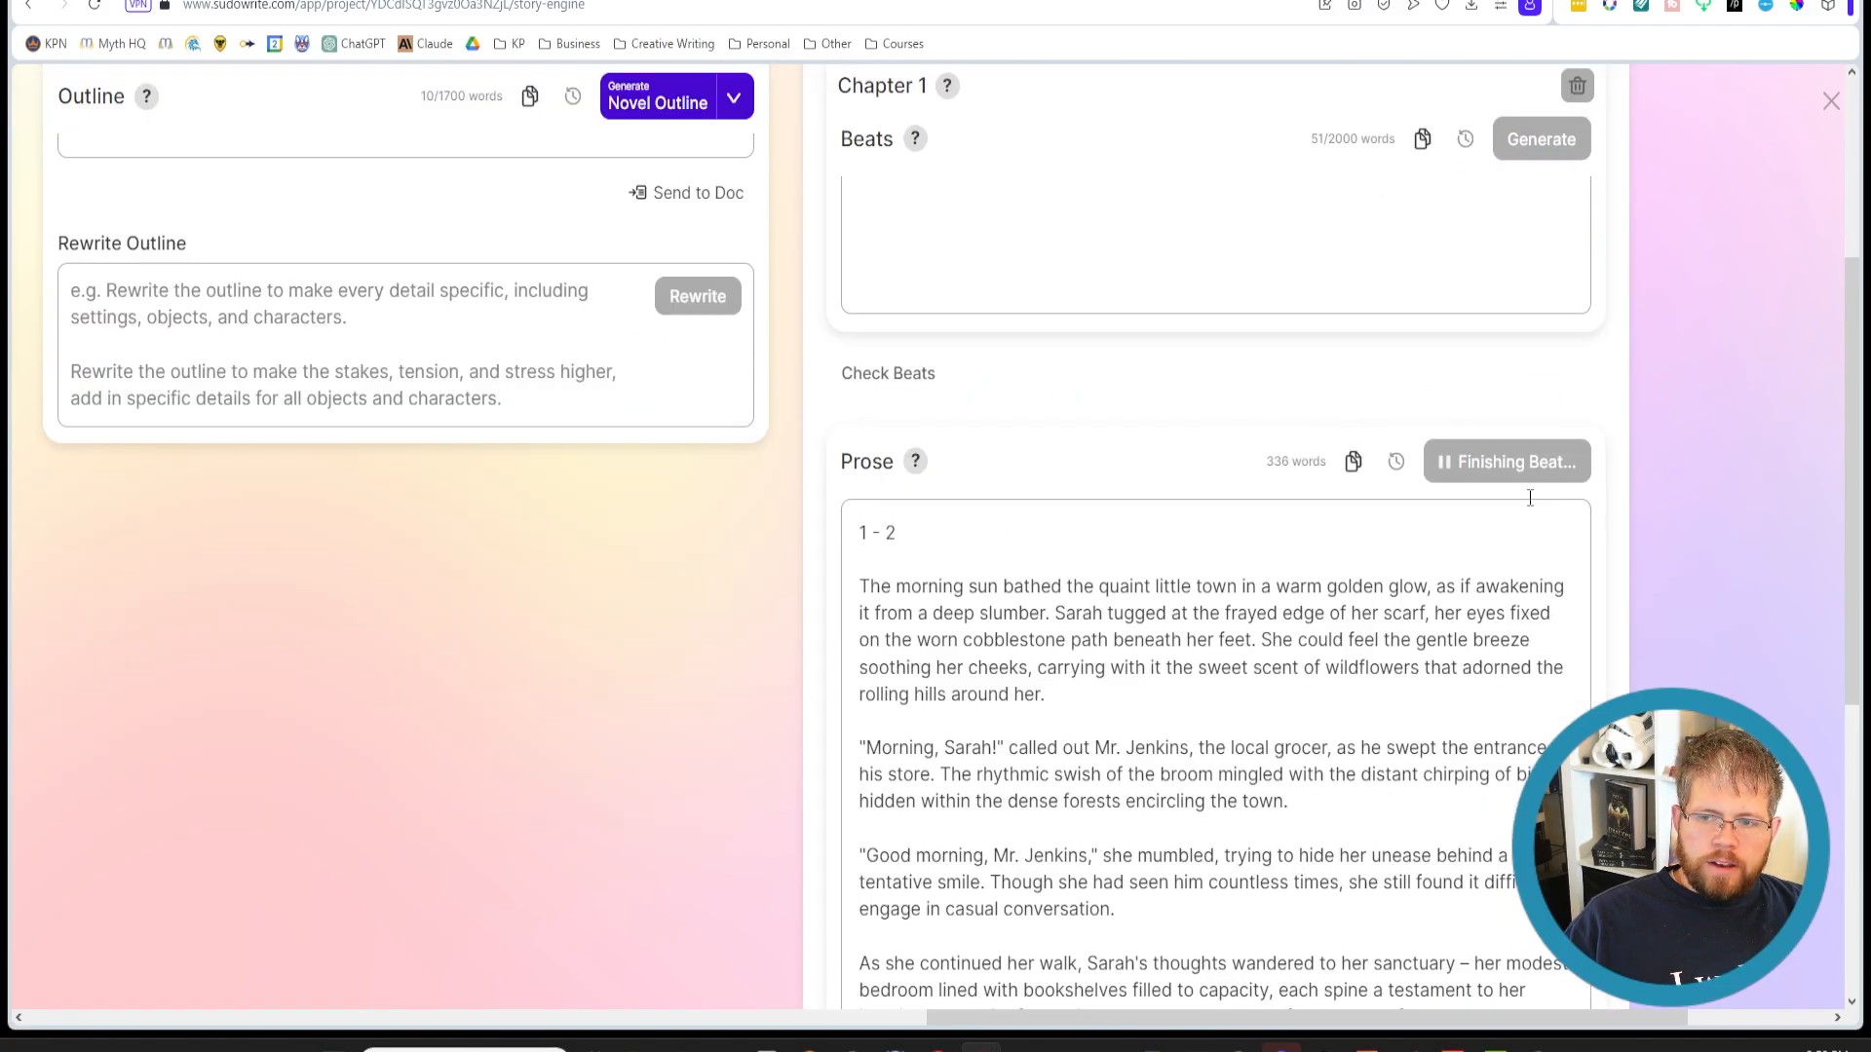
{"action": "mouse_move", "coordinate": [1531, 503]}
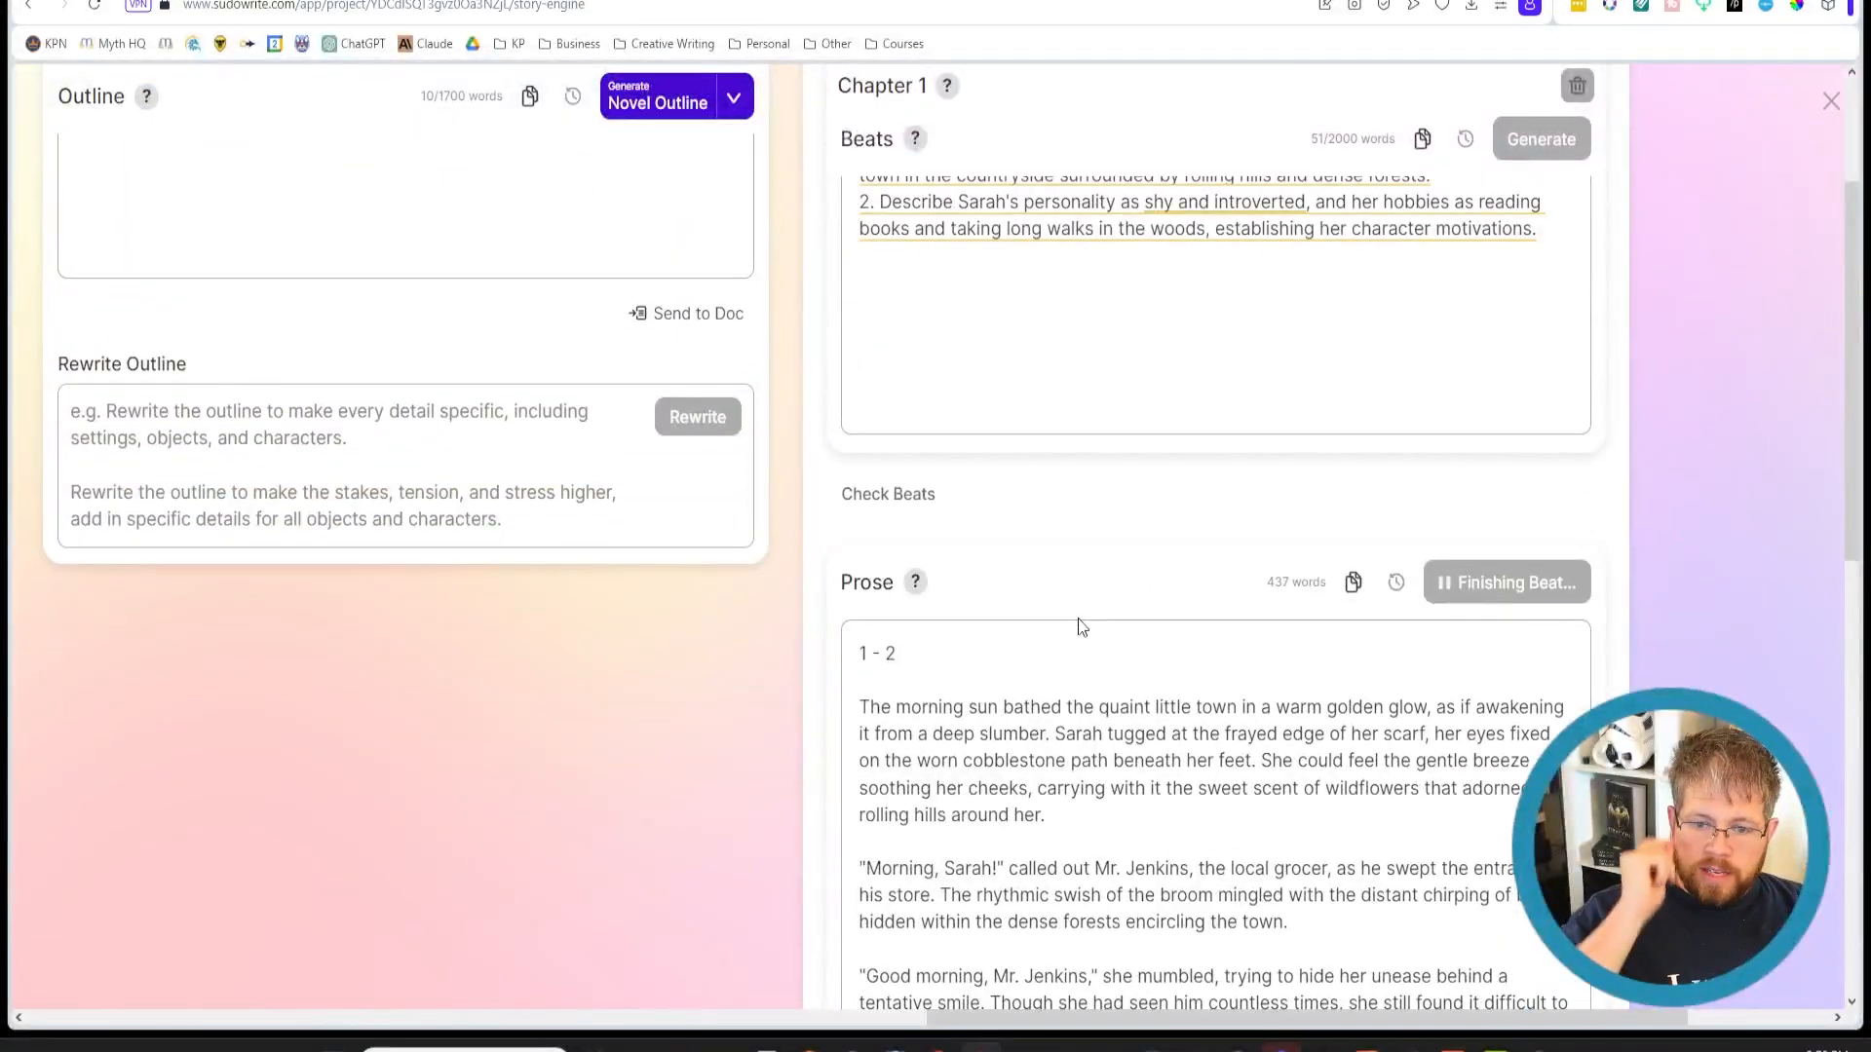
{"action": "scroll", "scroll_direction": "up", "scroll_amount": 3}
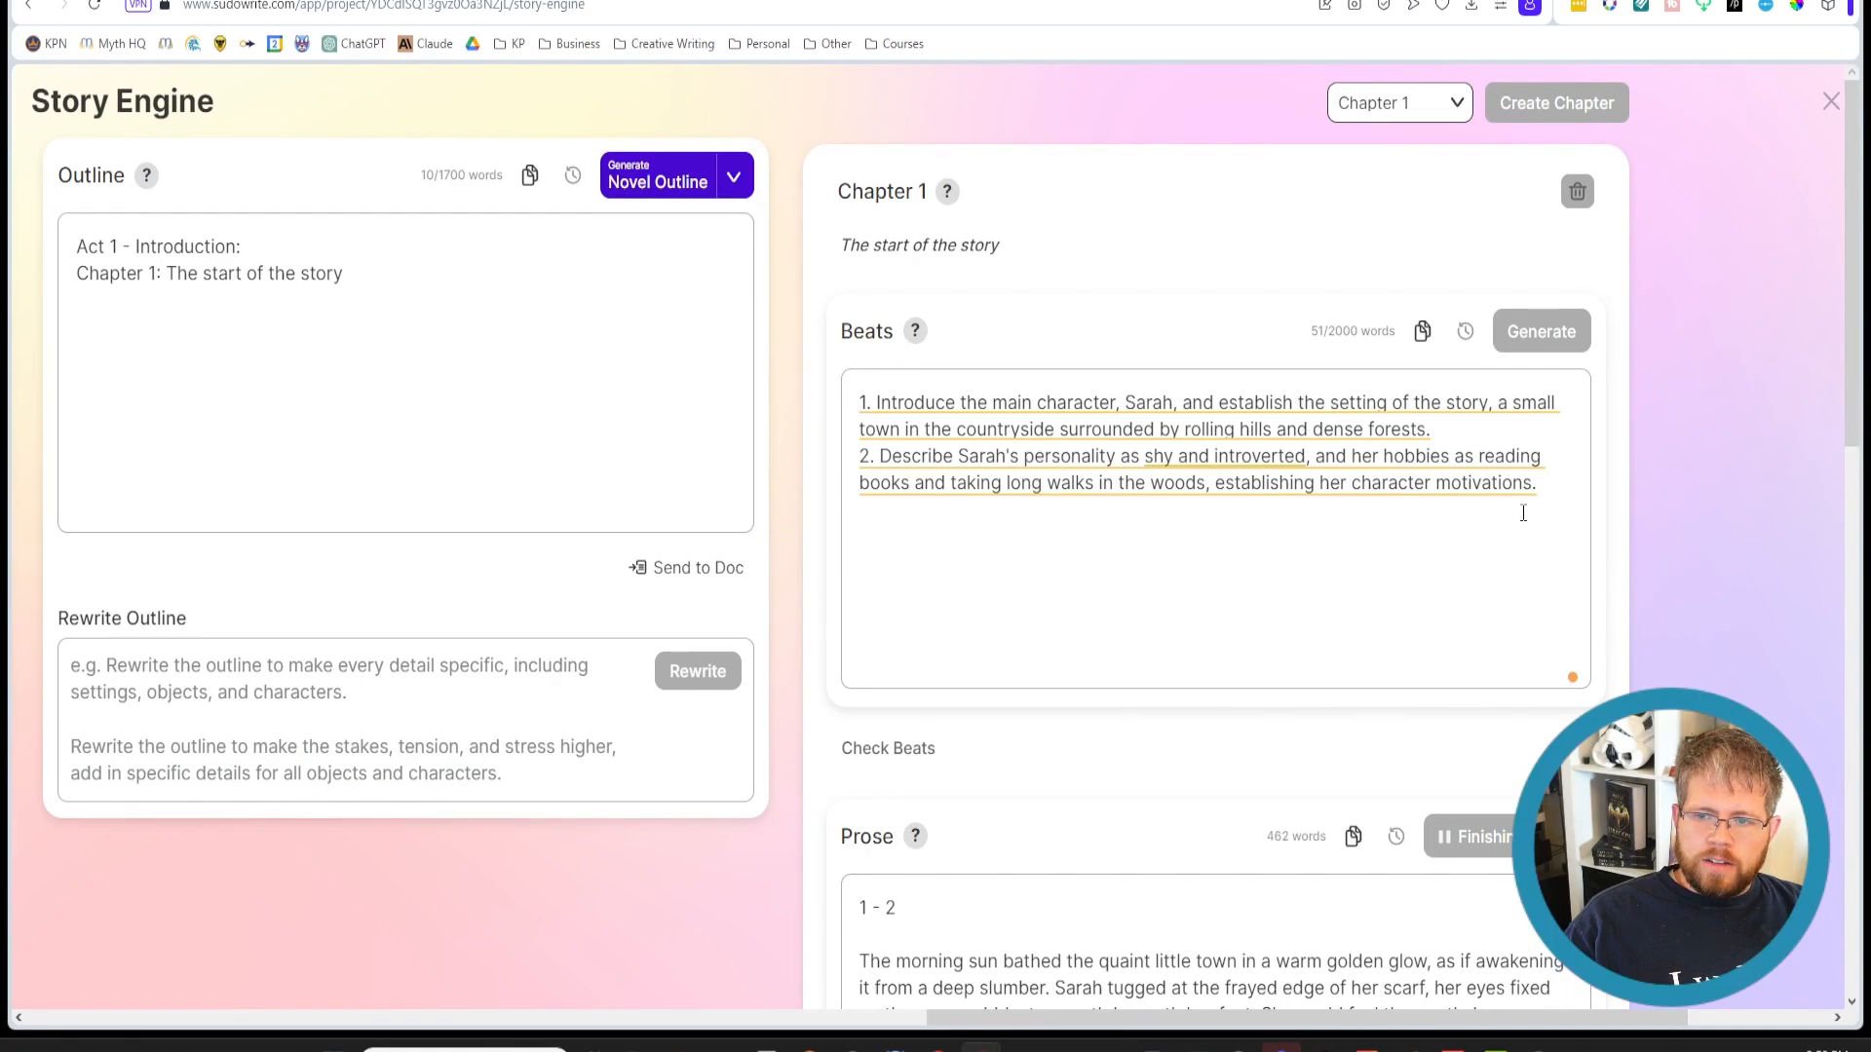
{"action": "type", "text": "3/"}
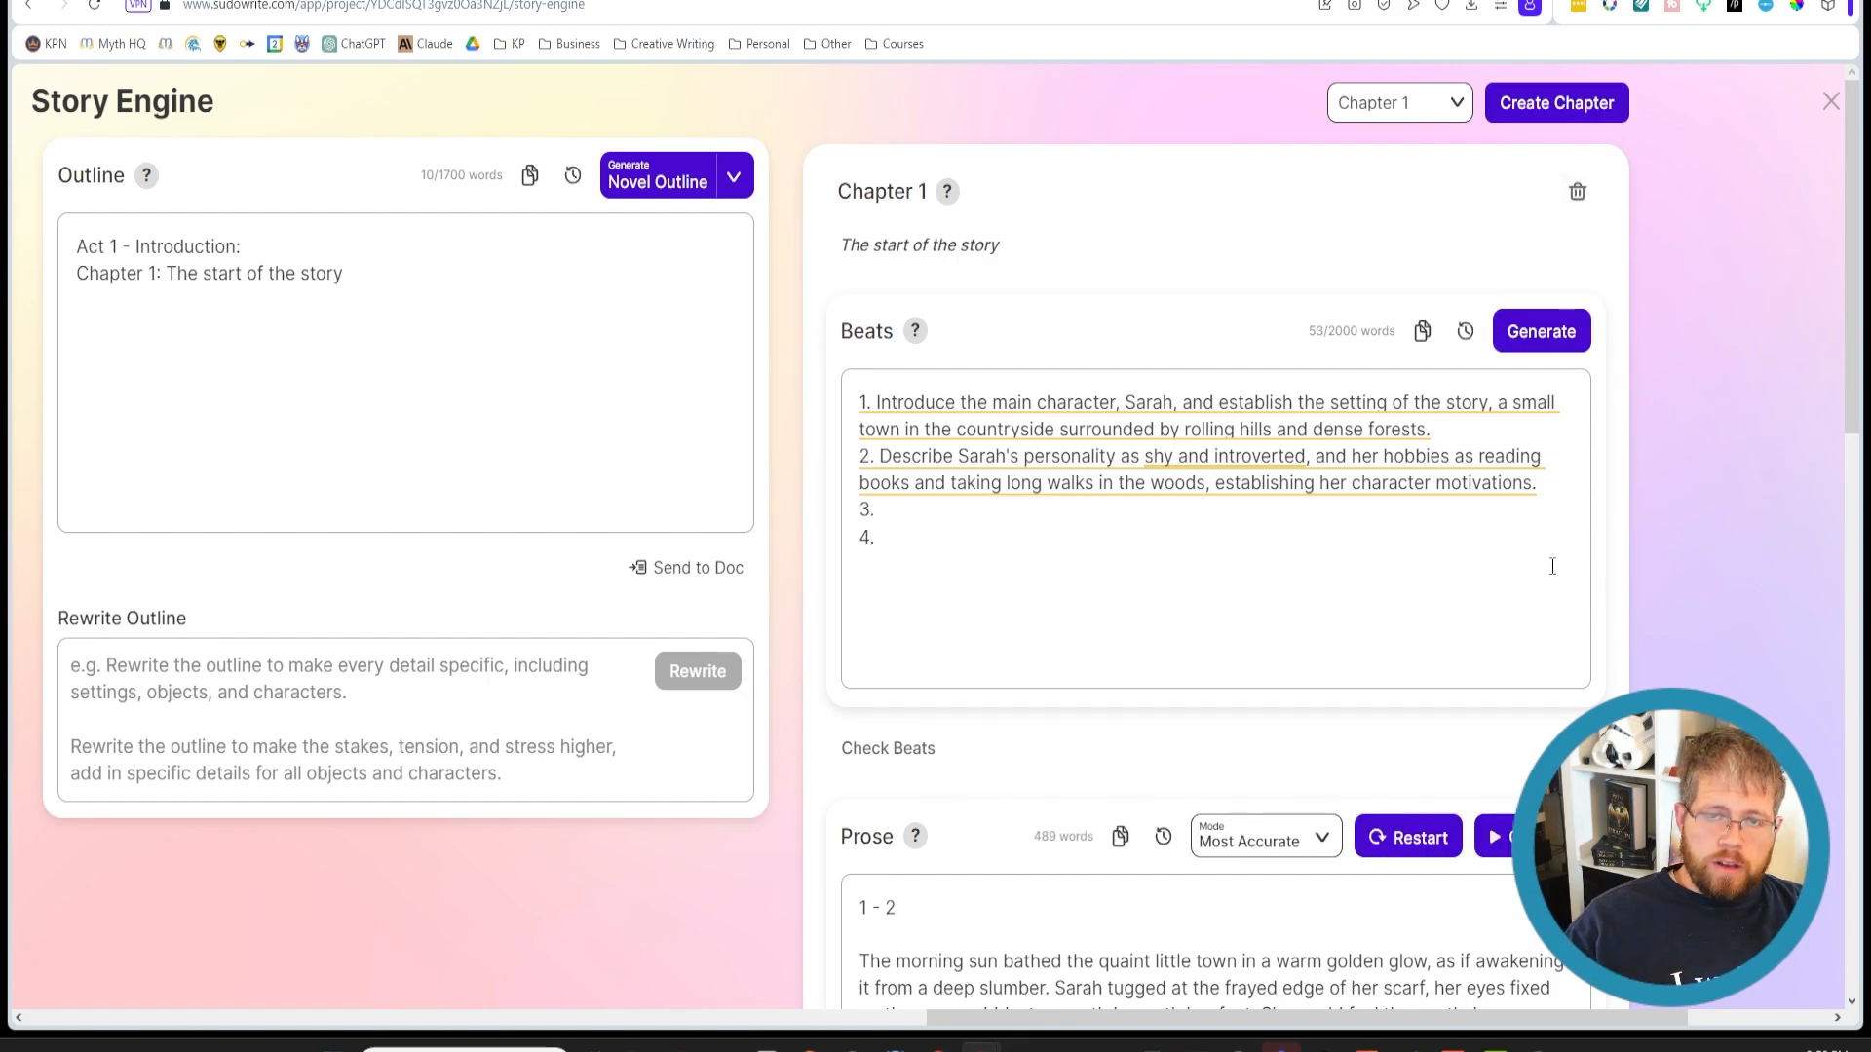
{"action": "scroll", "scroll_direction": "down", "scroll_amount": 3}
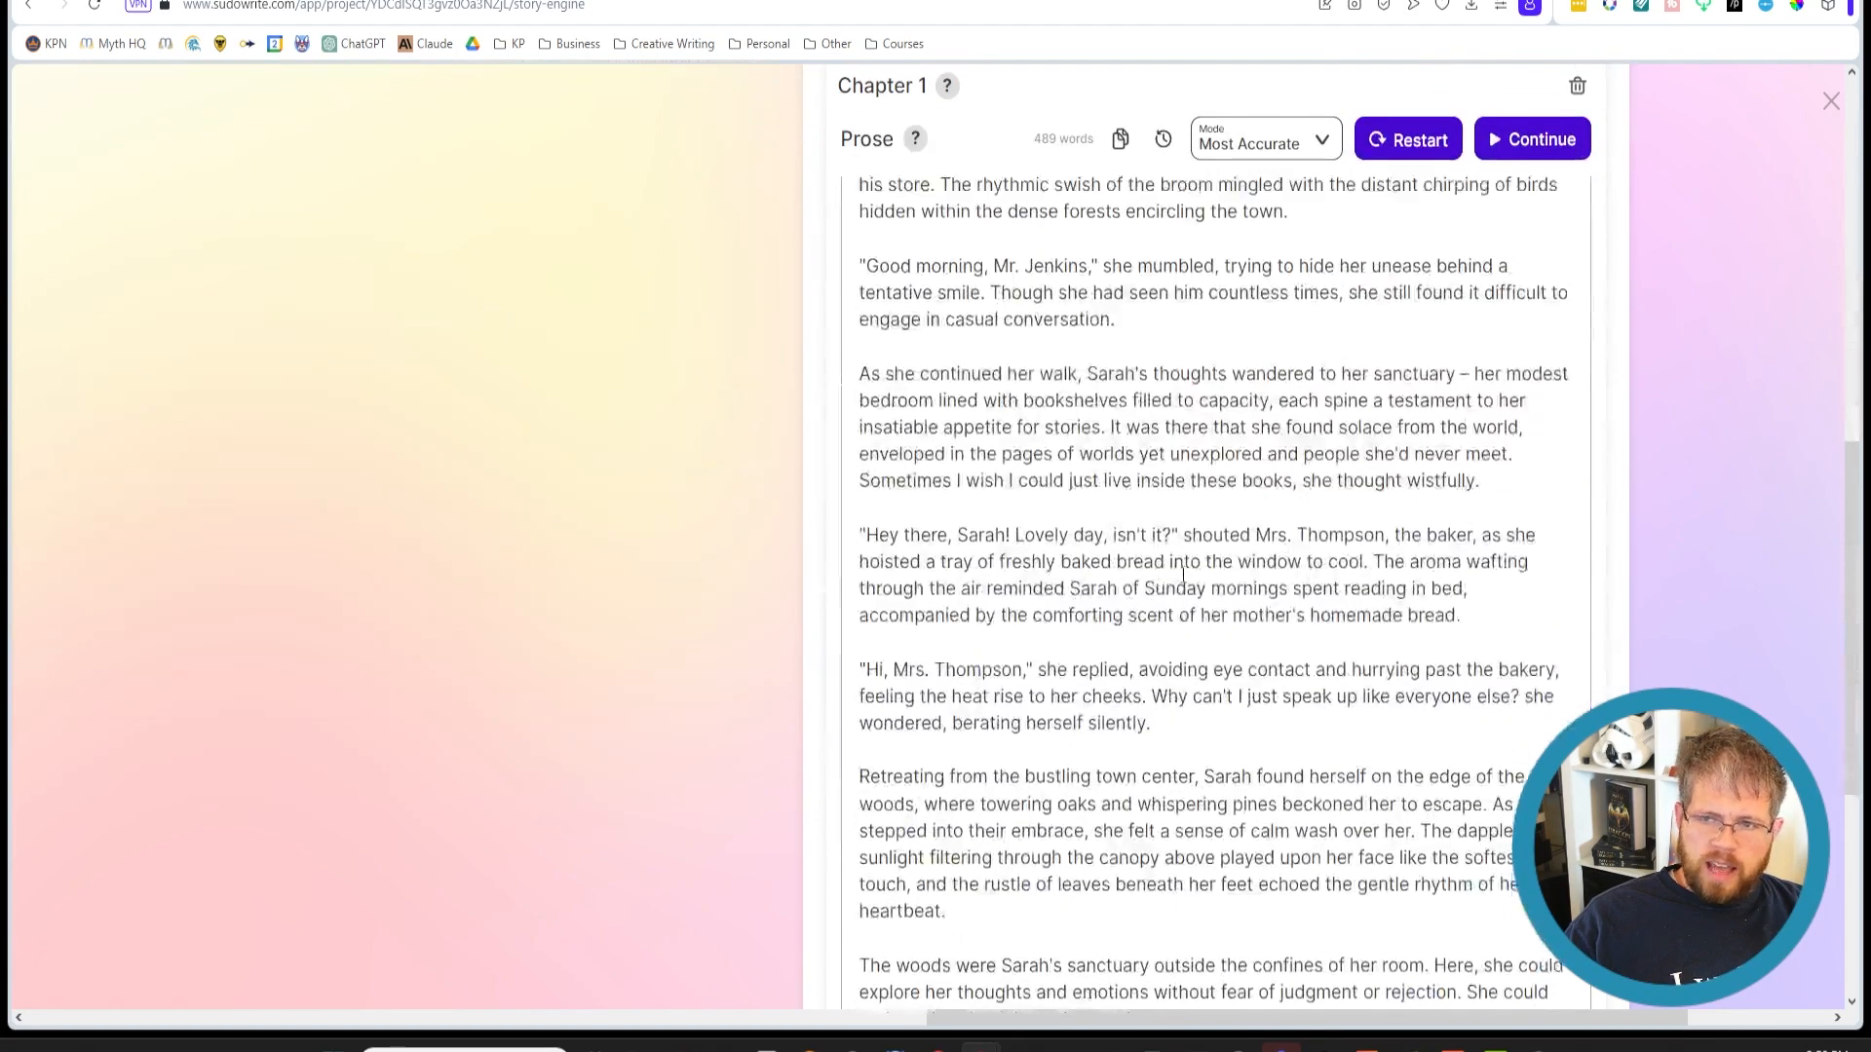
{"action": "scroll", "scroll_direction": "down", "scroll_amount": 3}
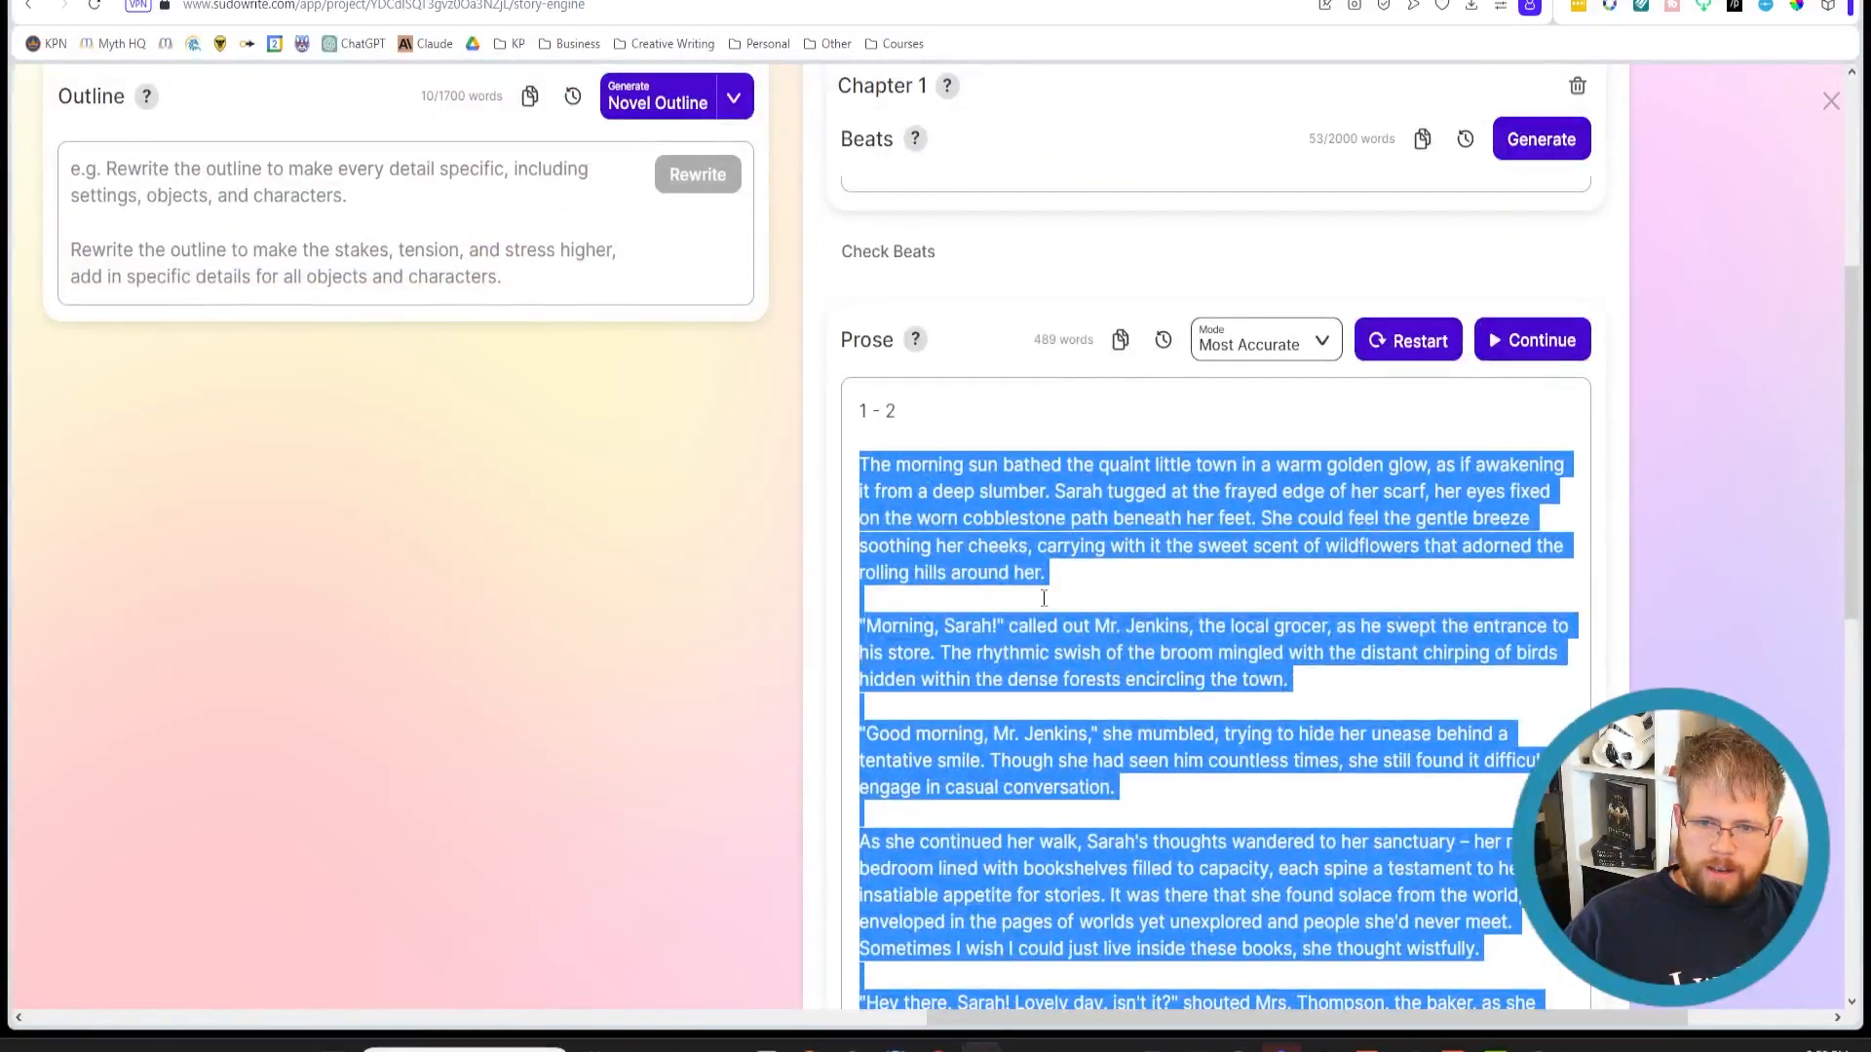
{"action": "scroll", "scroll_direction": "down", "scroll_amount": 3}
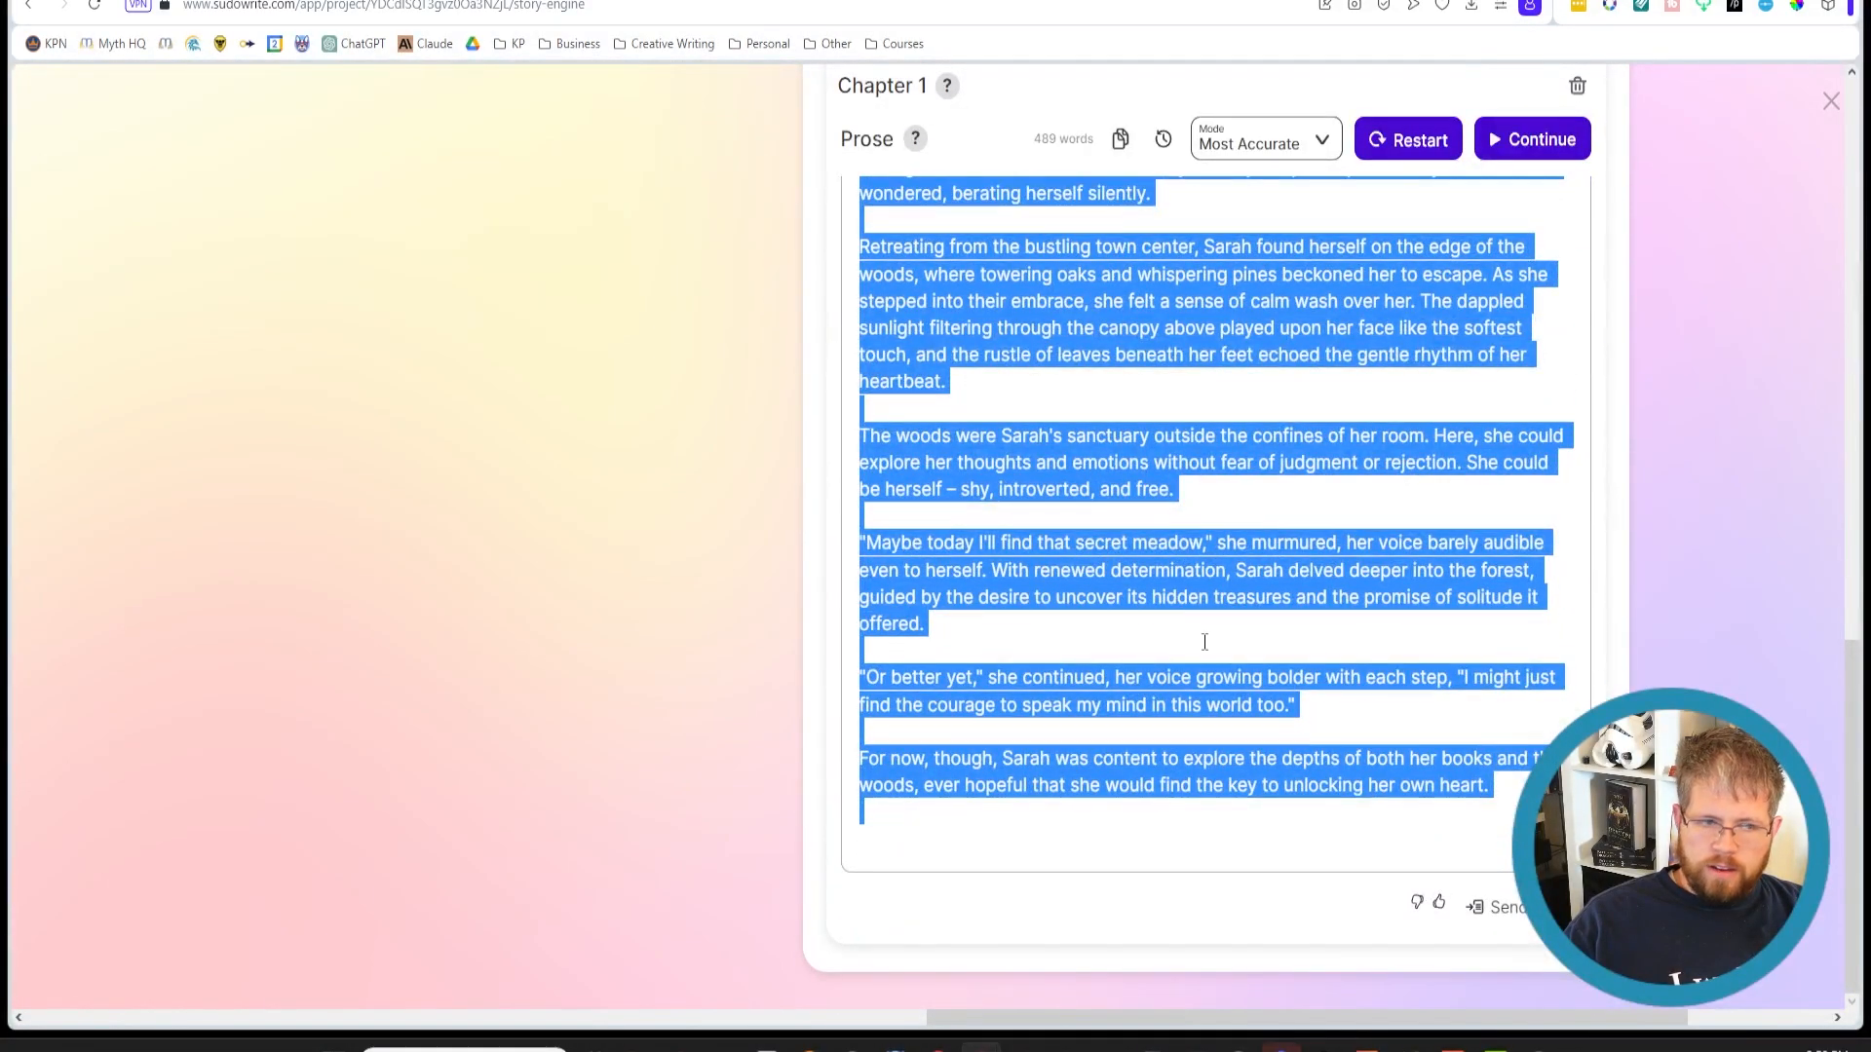
{"action": "scroll", "scroll_direction": "up", "scroll_amount": 3}
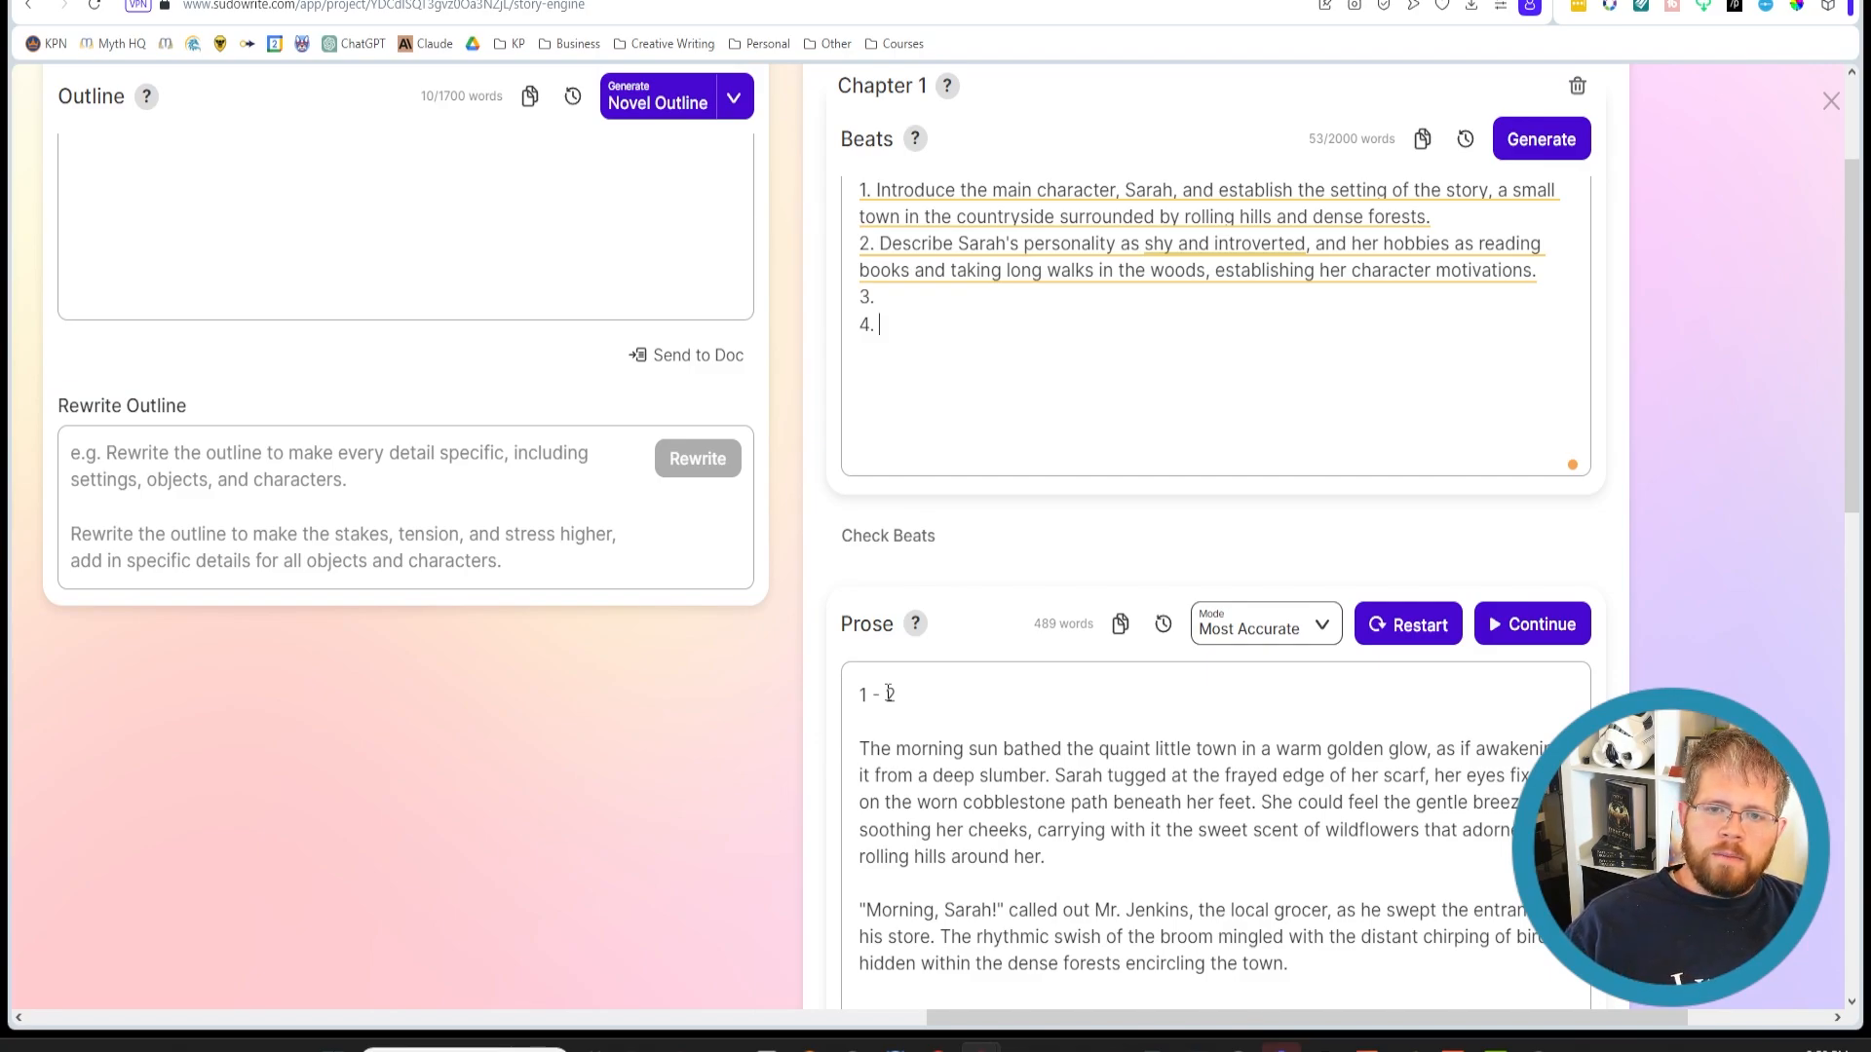
{"action": "scroll", "scroll_direction": "up", "scroll_amount": 3}
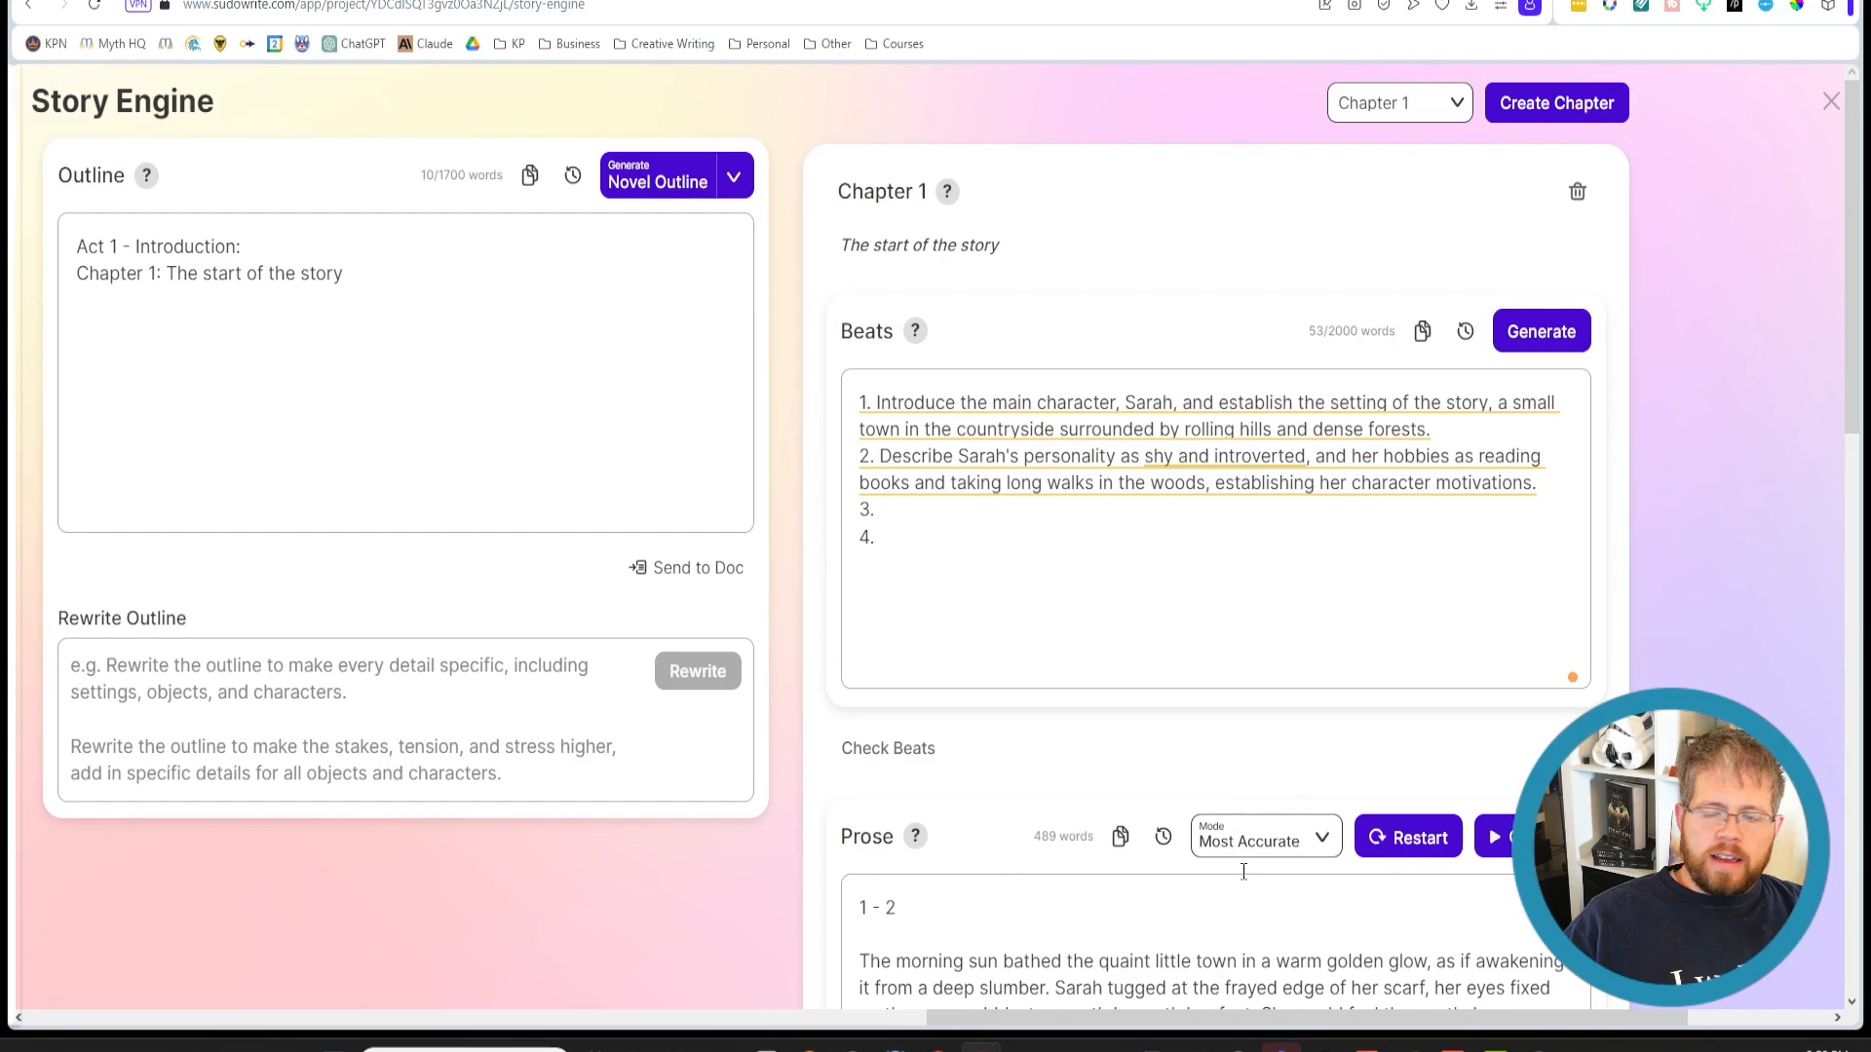
{"action": "scroll", "scroll_direction": "left", "scroll_amount": 3}
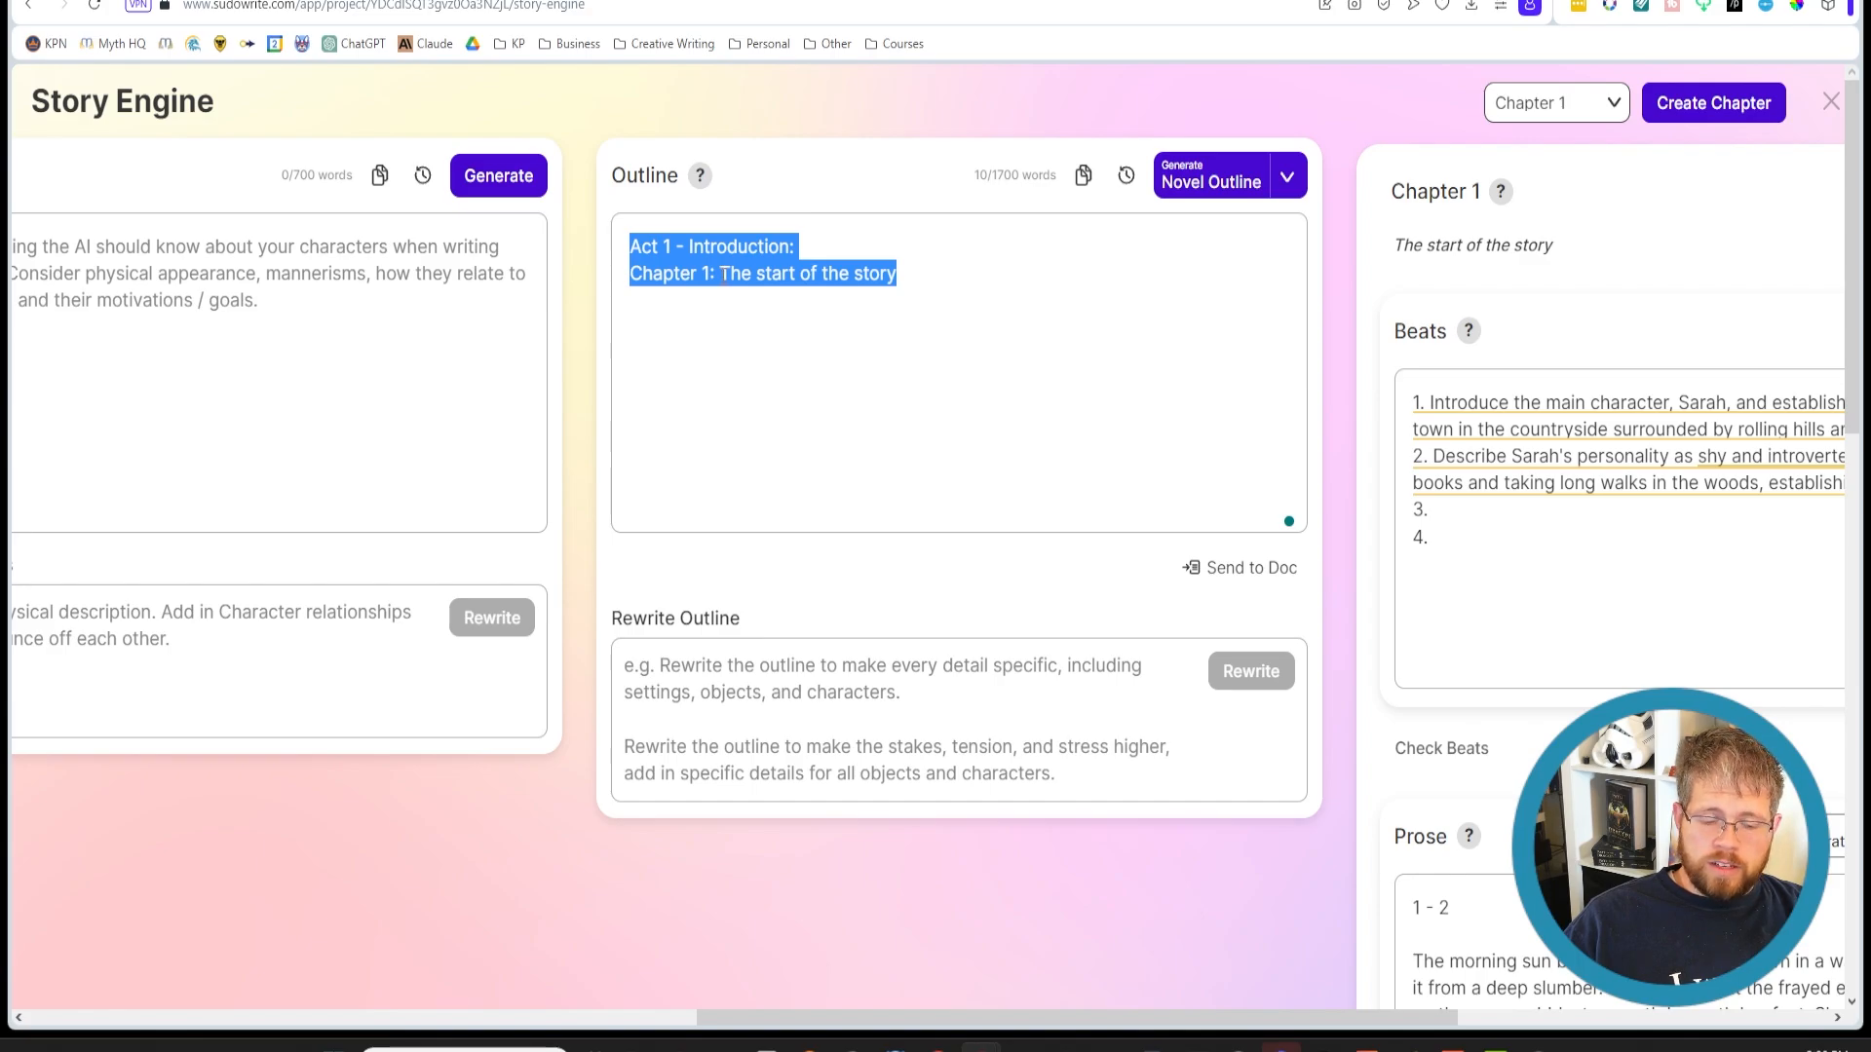
Add 'Chapter 2: This is what happens next' to the outline below Chapter 1
{"action": "left_click", "coordinate": [954, 275]}
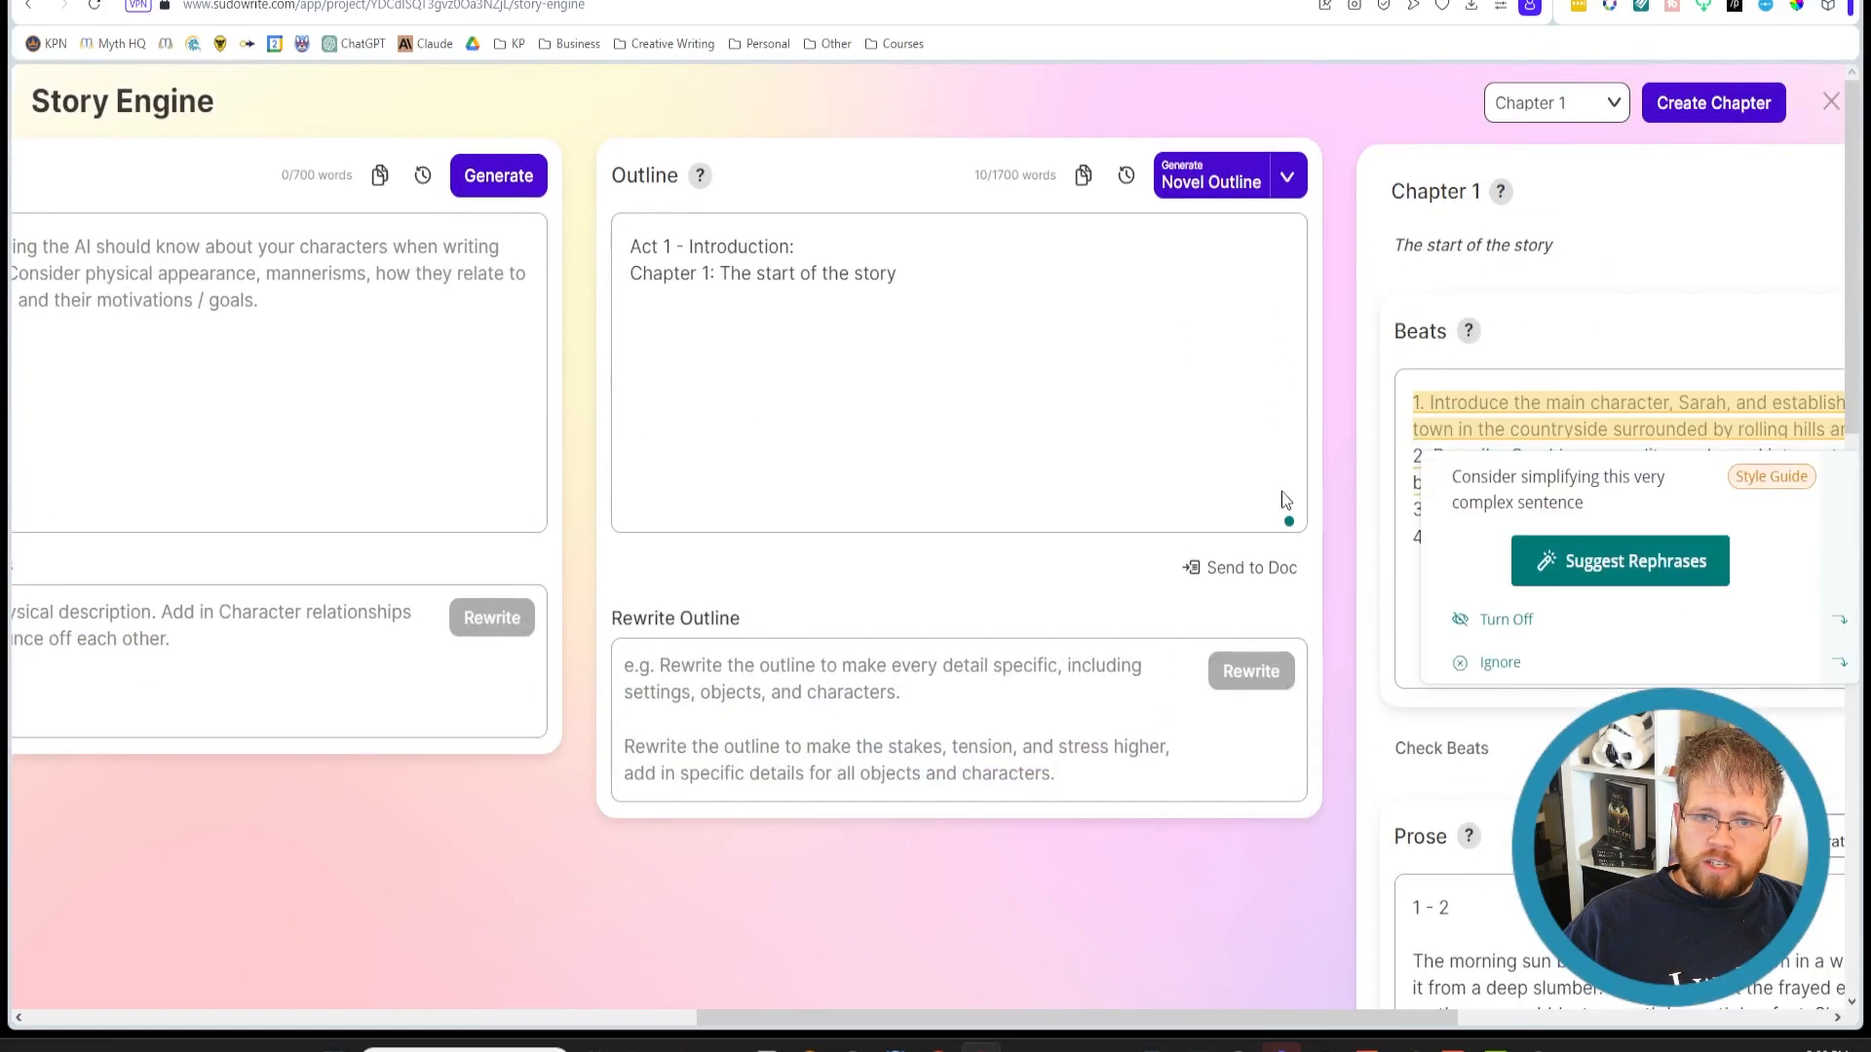
{"action": "left_click", "coordinate": [924, 320]}
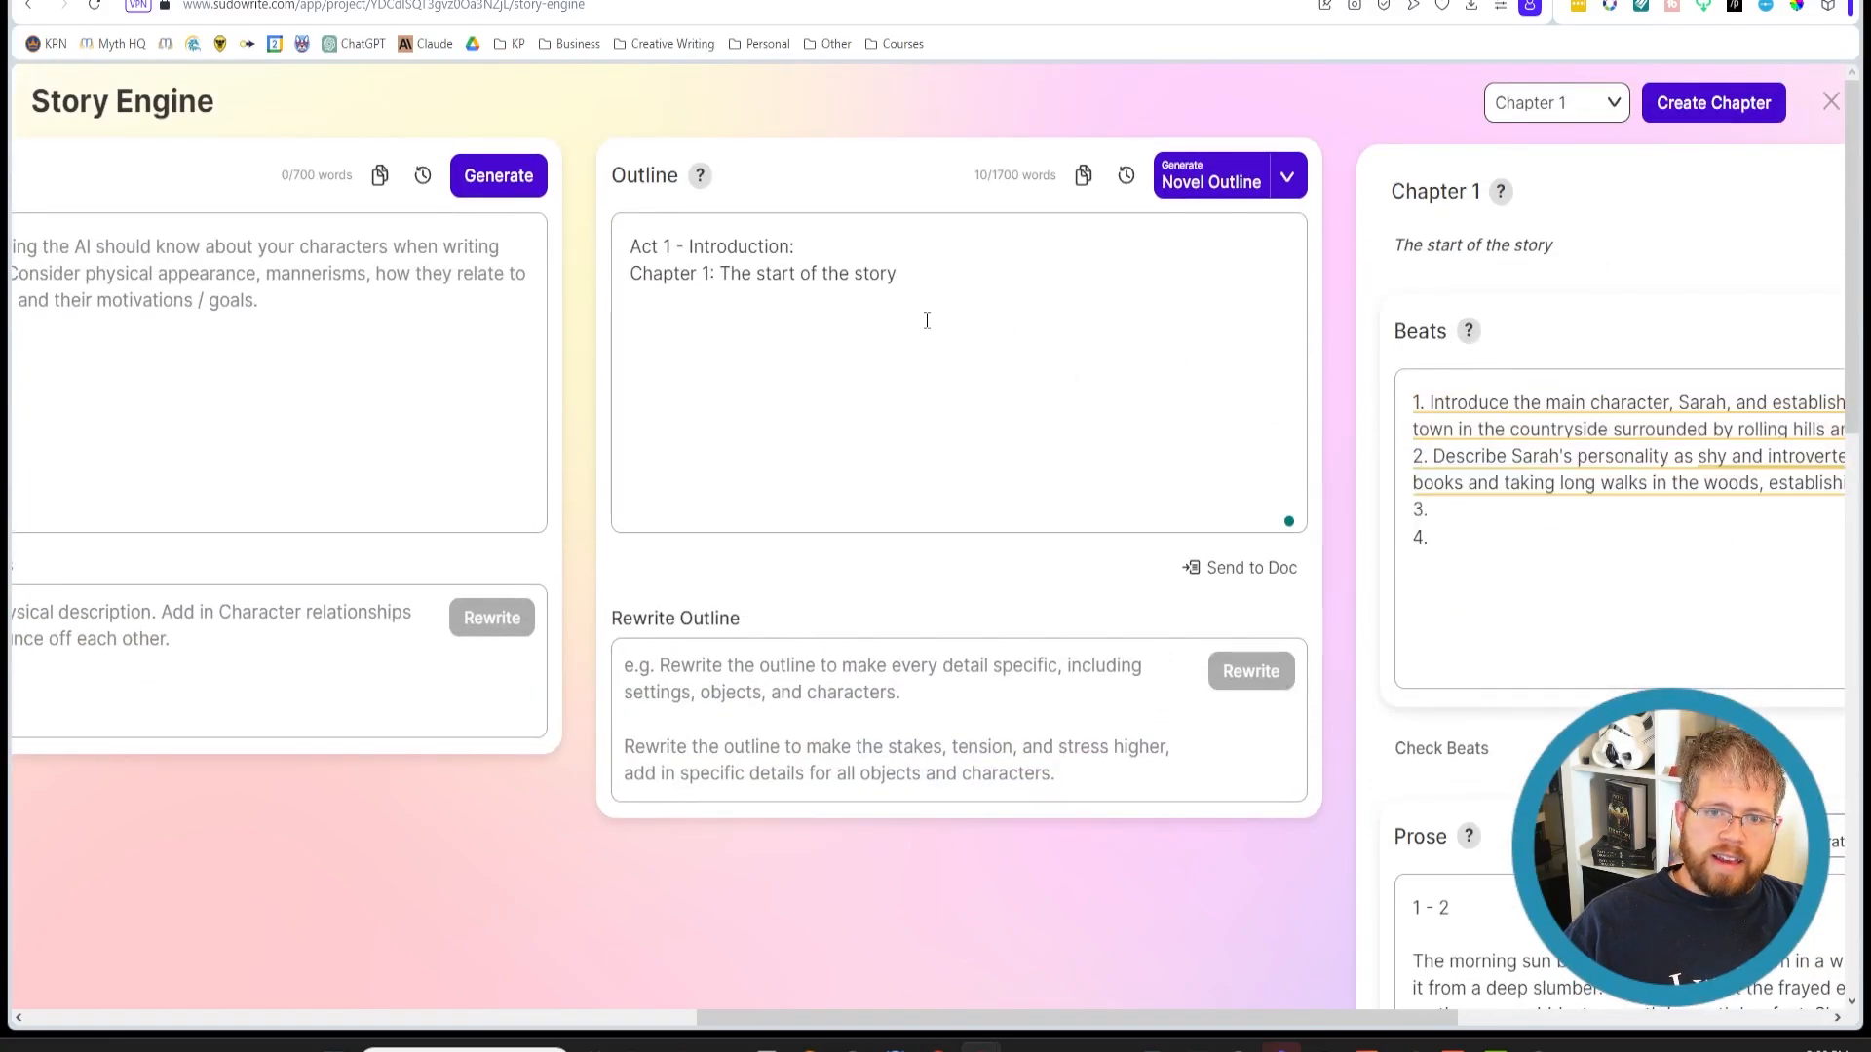
{"action": "type", "text": "Chapter"}
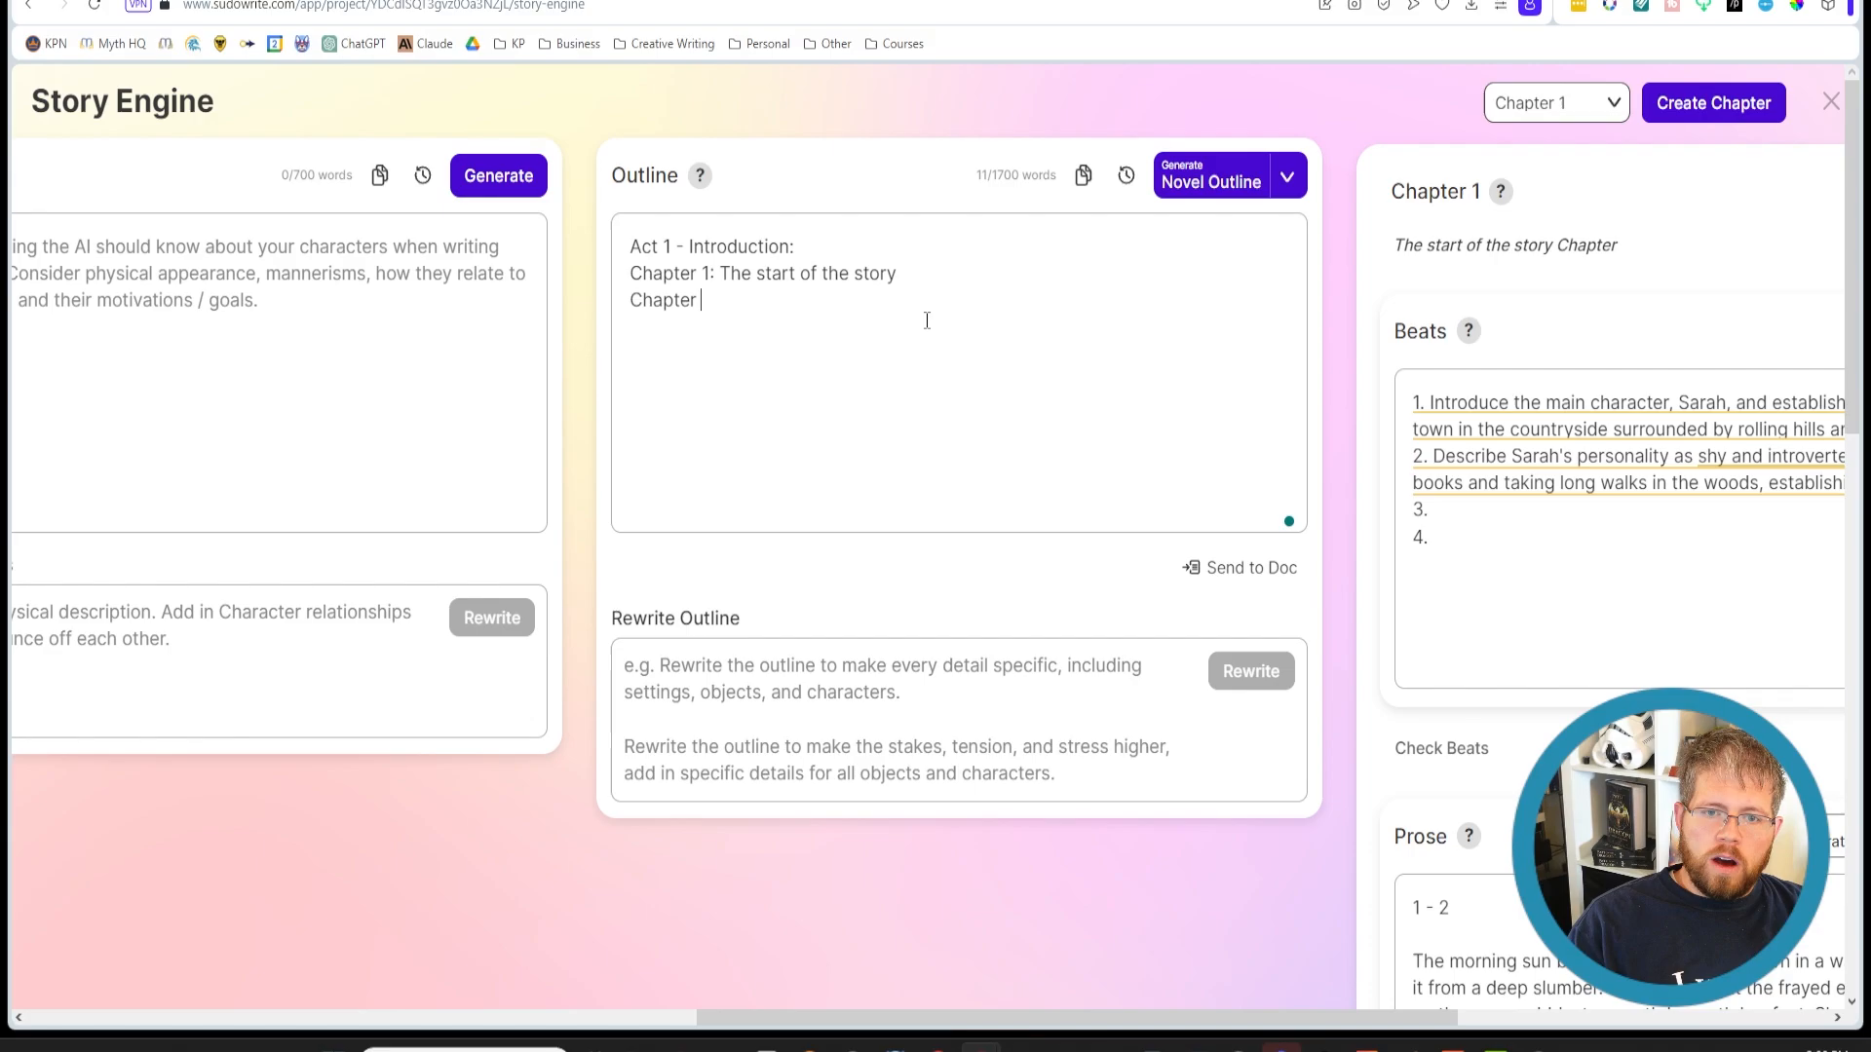
{"action": "type", "text": "2:"}
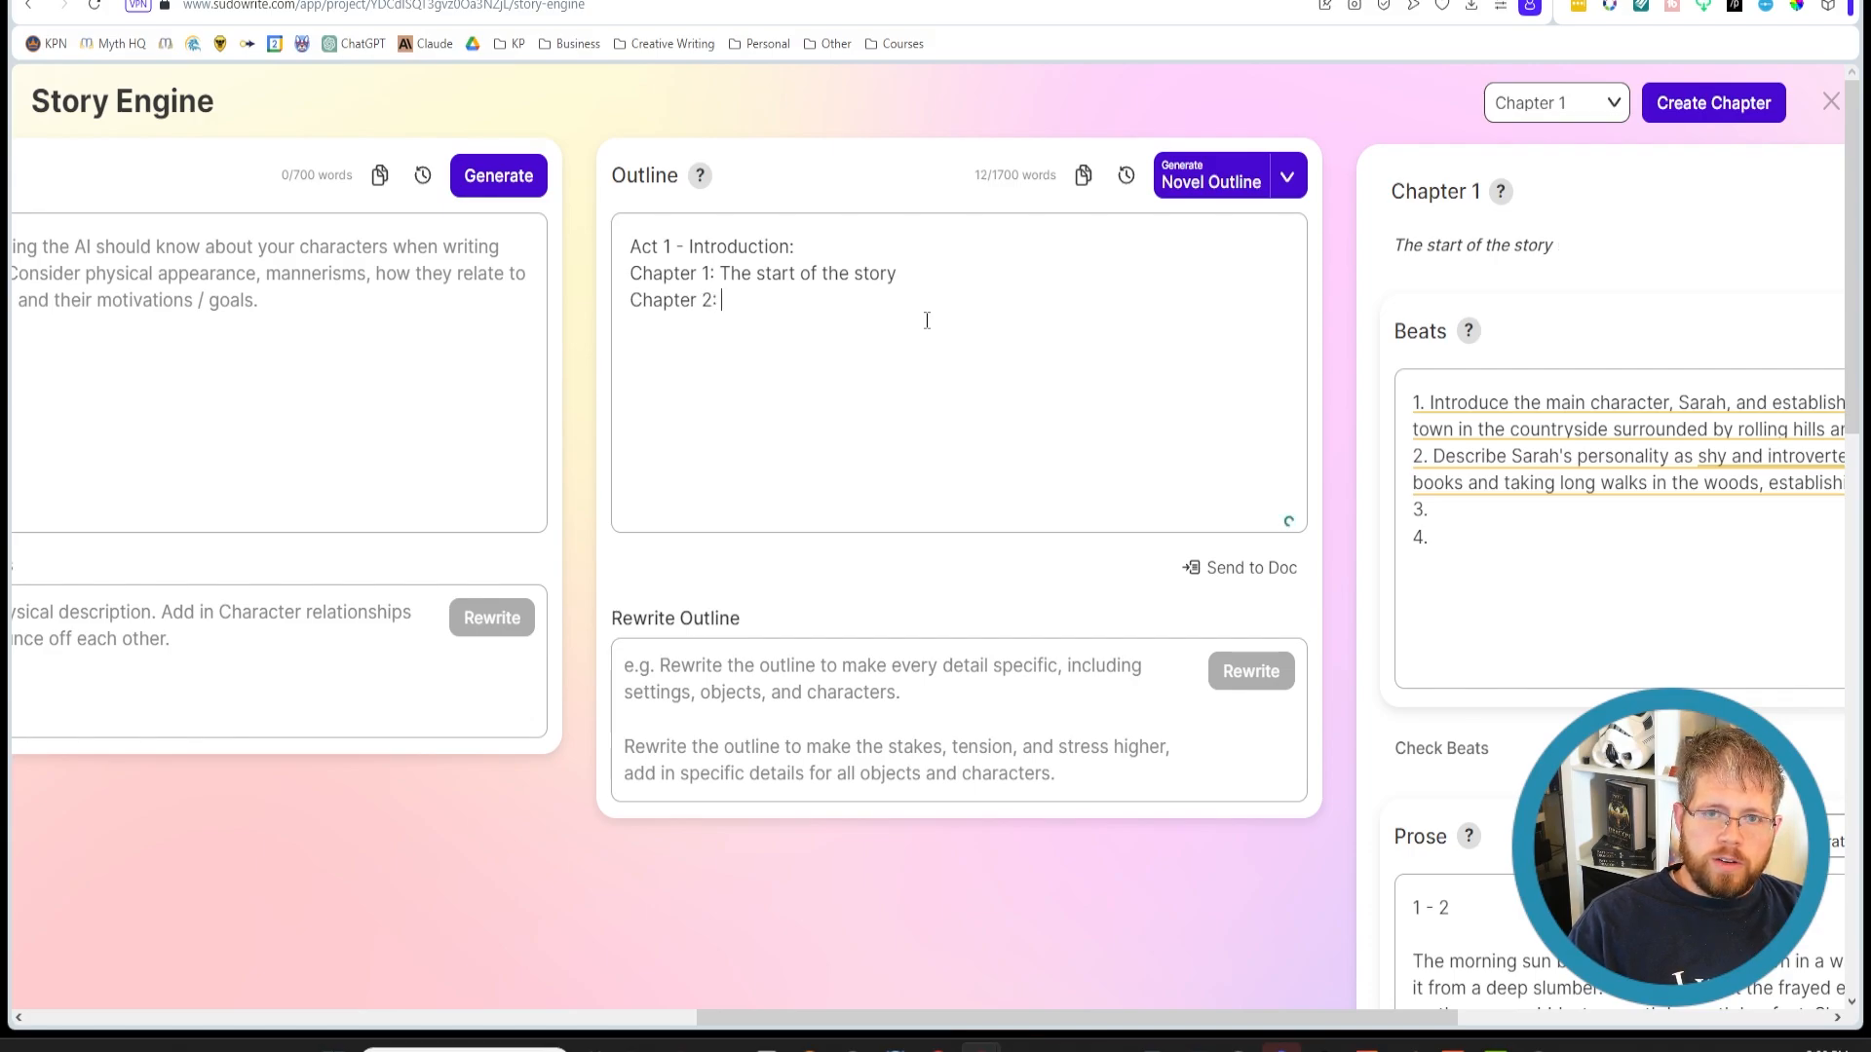
{"action": "type", "text": "This is what happens next"}
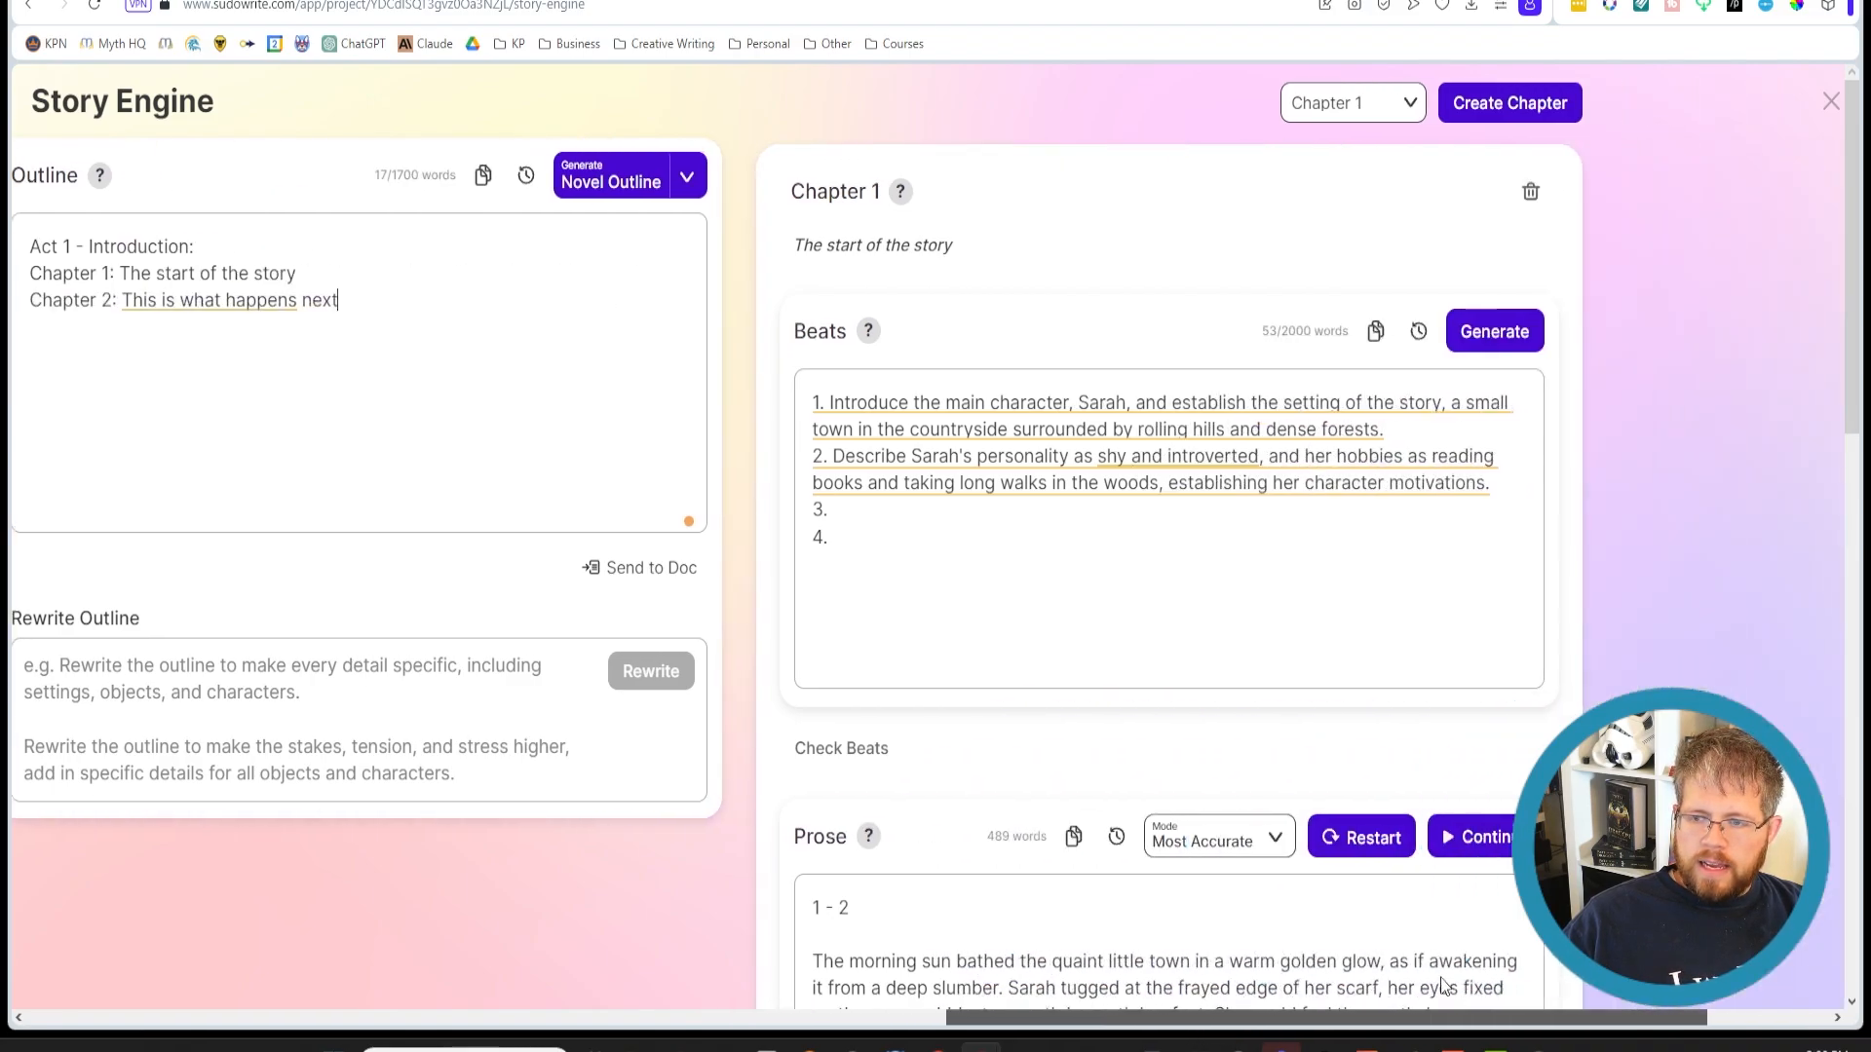
{"action": "scroll", "scroll_direction": "down", "scroll_amount": 3}
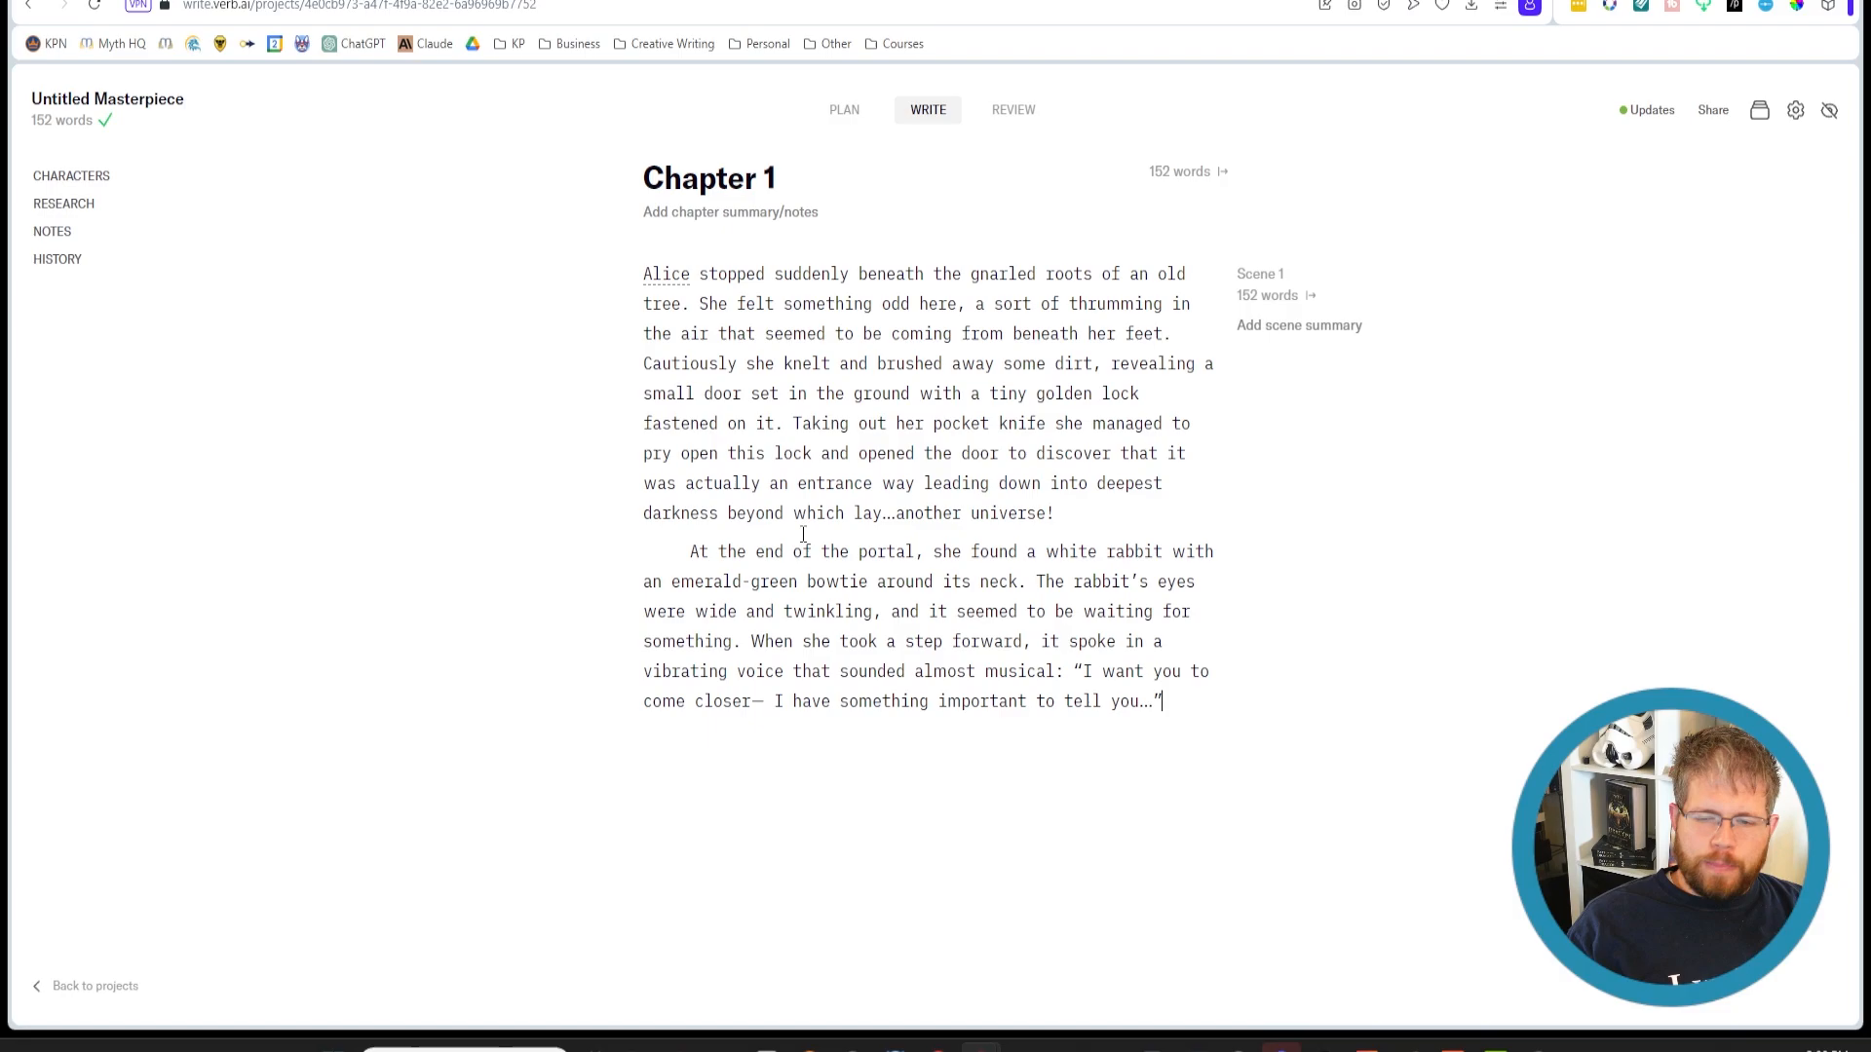
{"action": "mouse_move", "coordinate": [870, 662]}
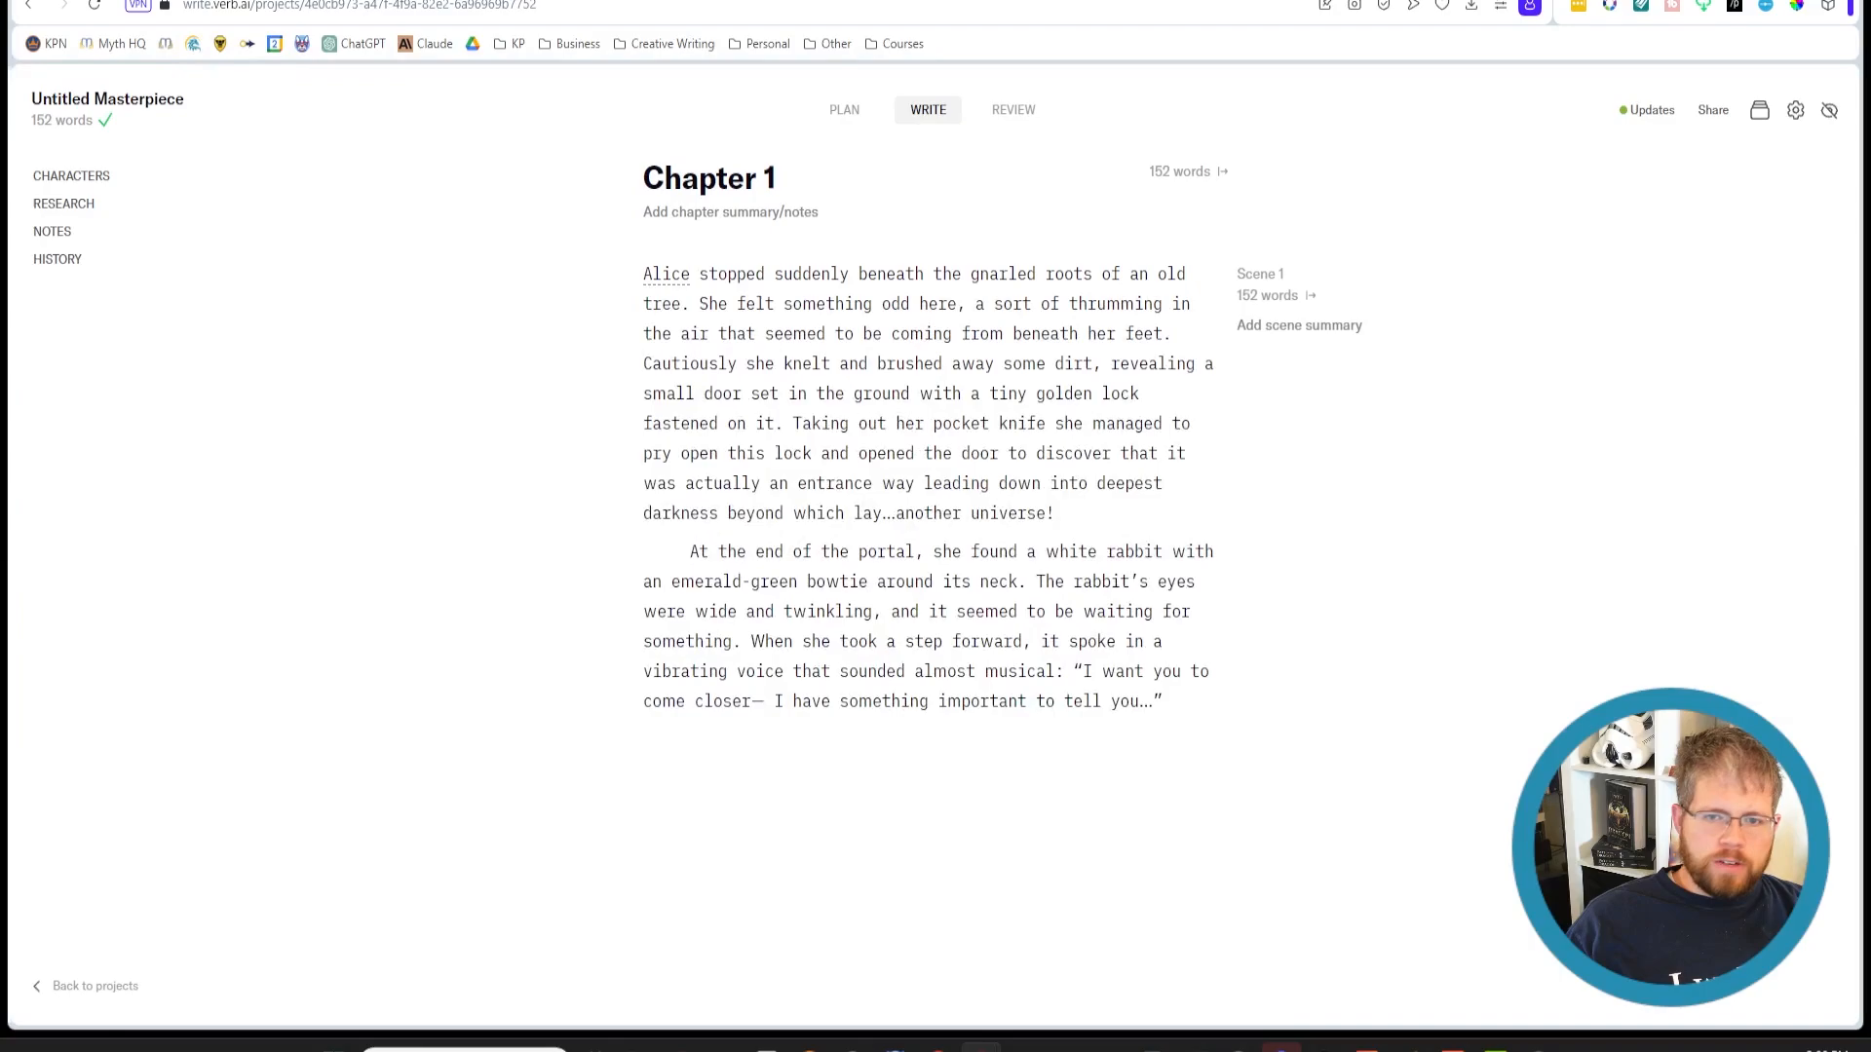
{"action": "mouse_move", "coordinate": [1427, 723]}
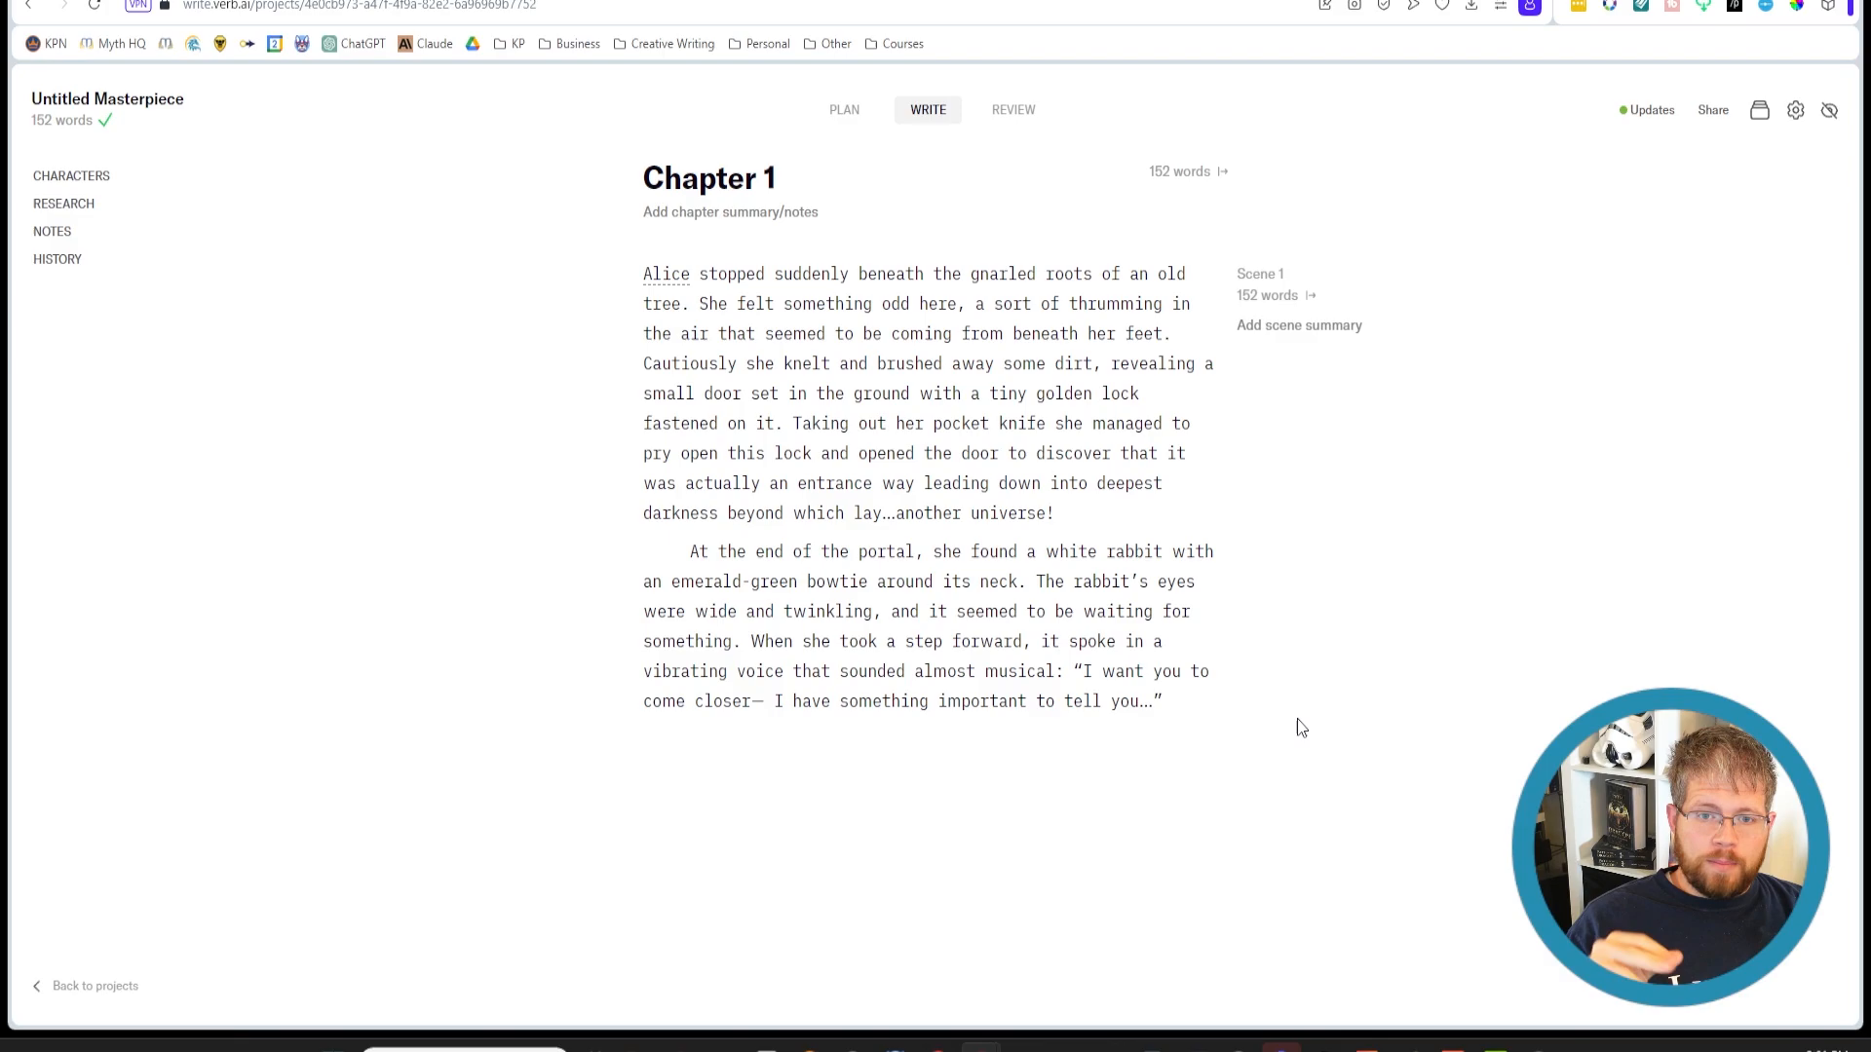
Place the cursor after the white rabbit's 'come closer' line in Verb.ai's Chapter 1
{"action": "left_click", "coordinate": [1159, 699]}
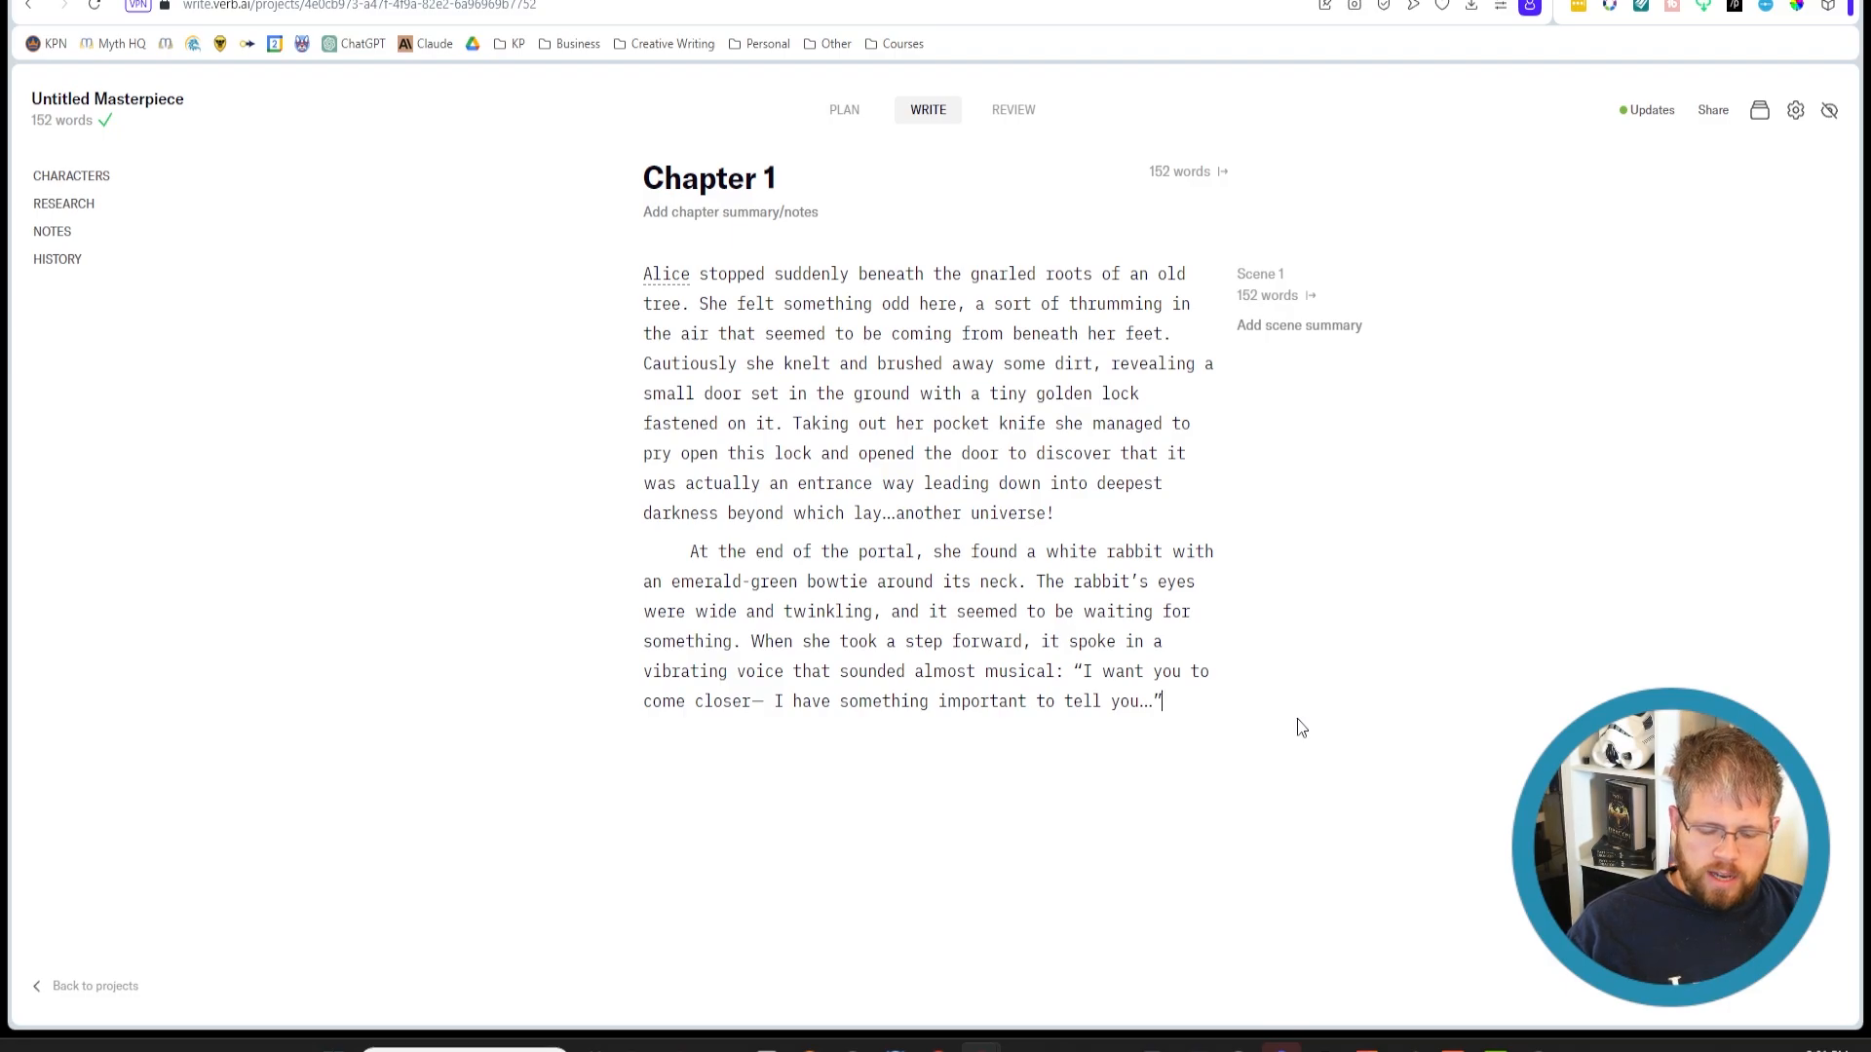
Start a Describe generation command on a new paragraph via the / menu
{"action": "scroll", "scroll_direction": "down", "scroll_amount": 3}
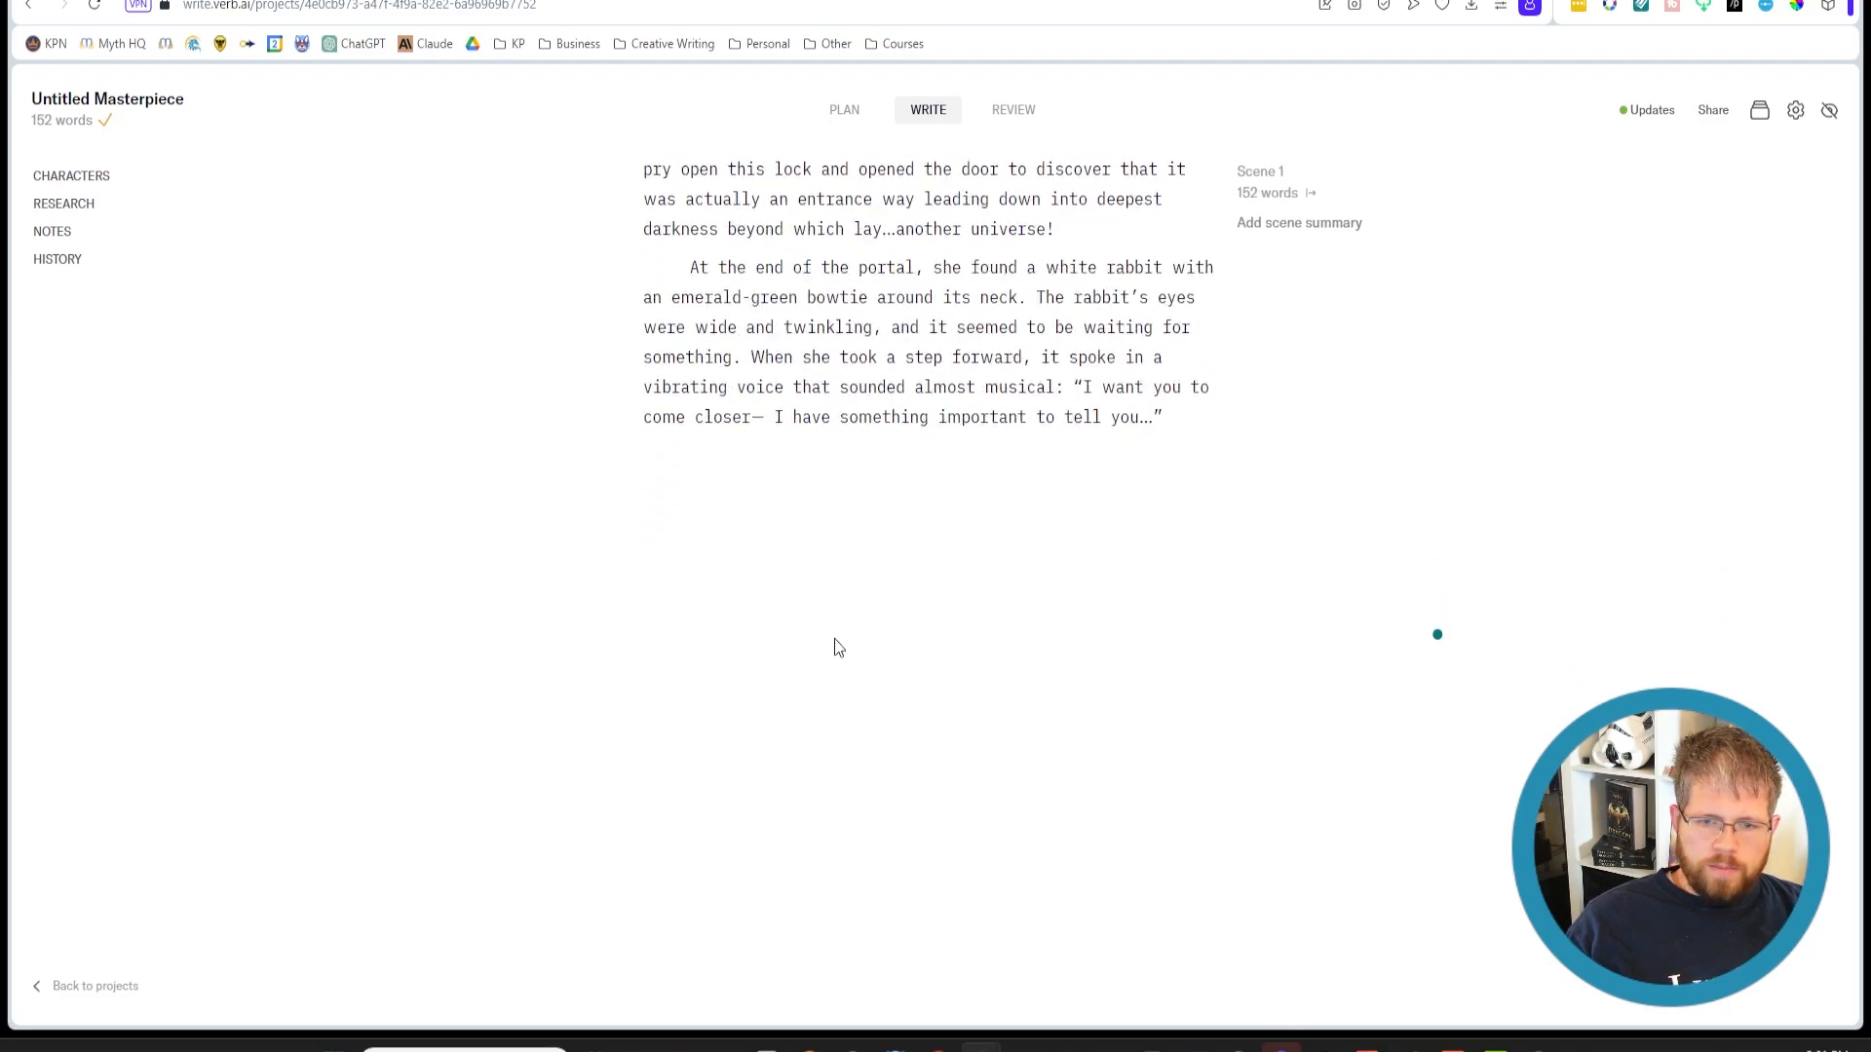
{"action": "type", "text": "/"}
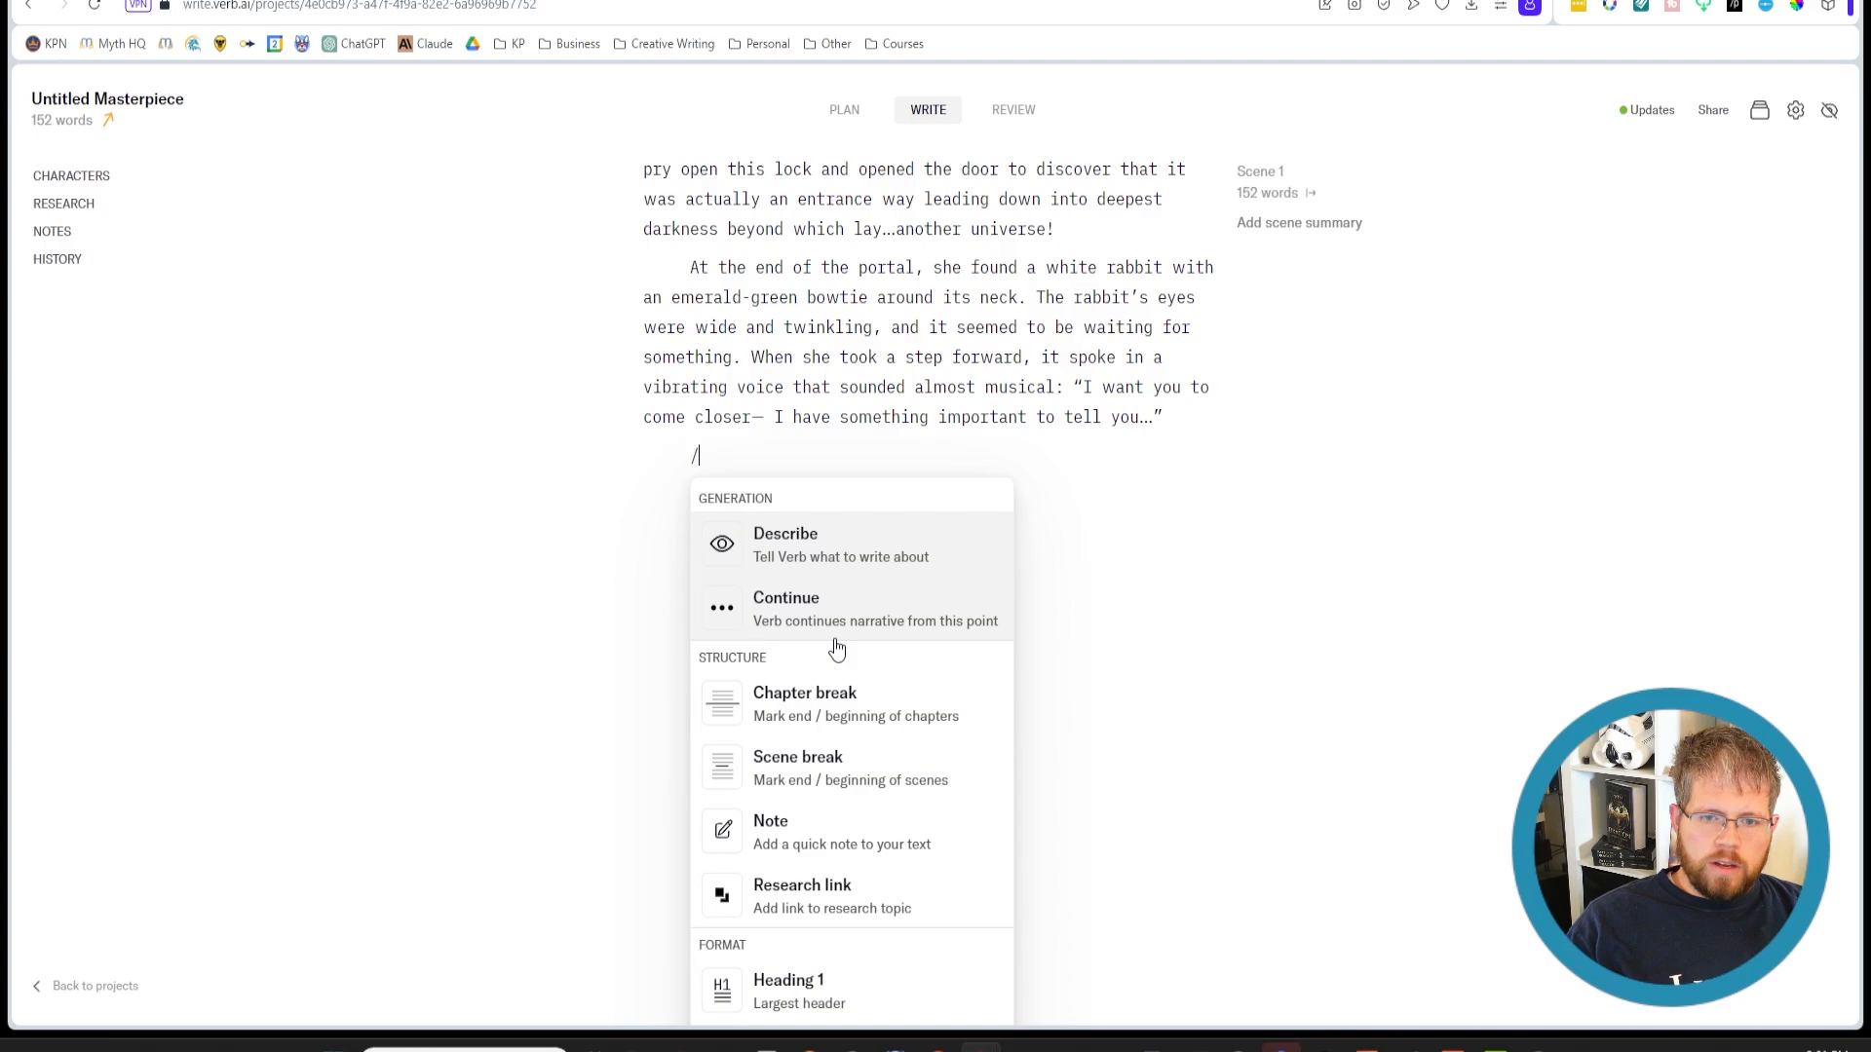
{"action": "mouse_move", "coordinate": [864, 534]}
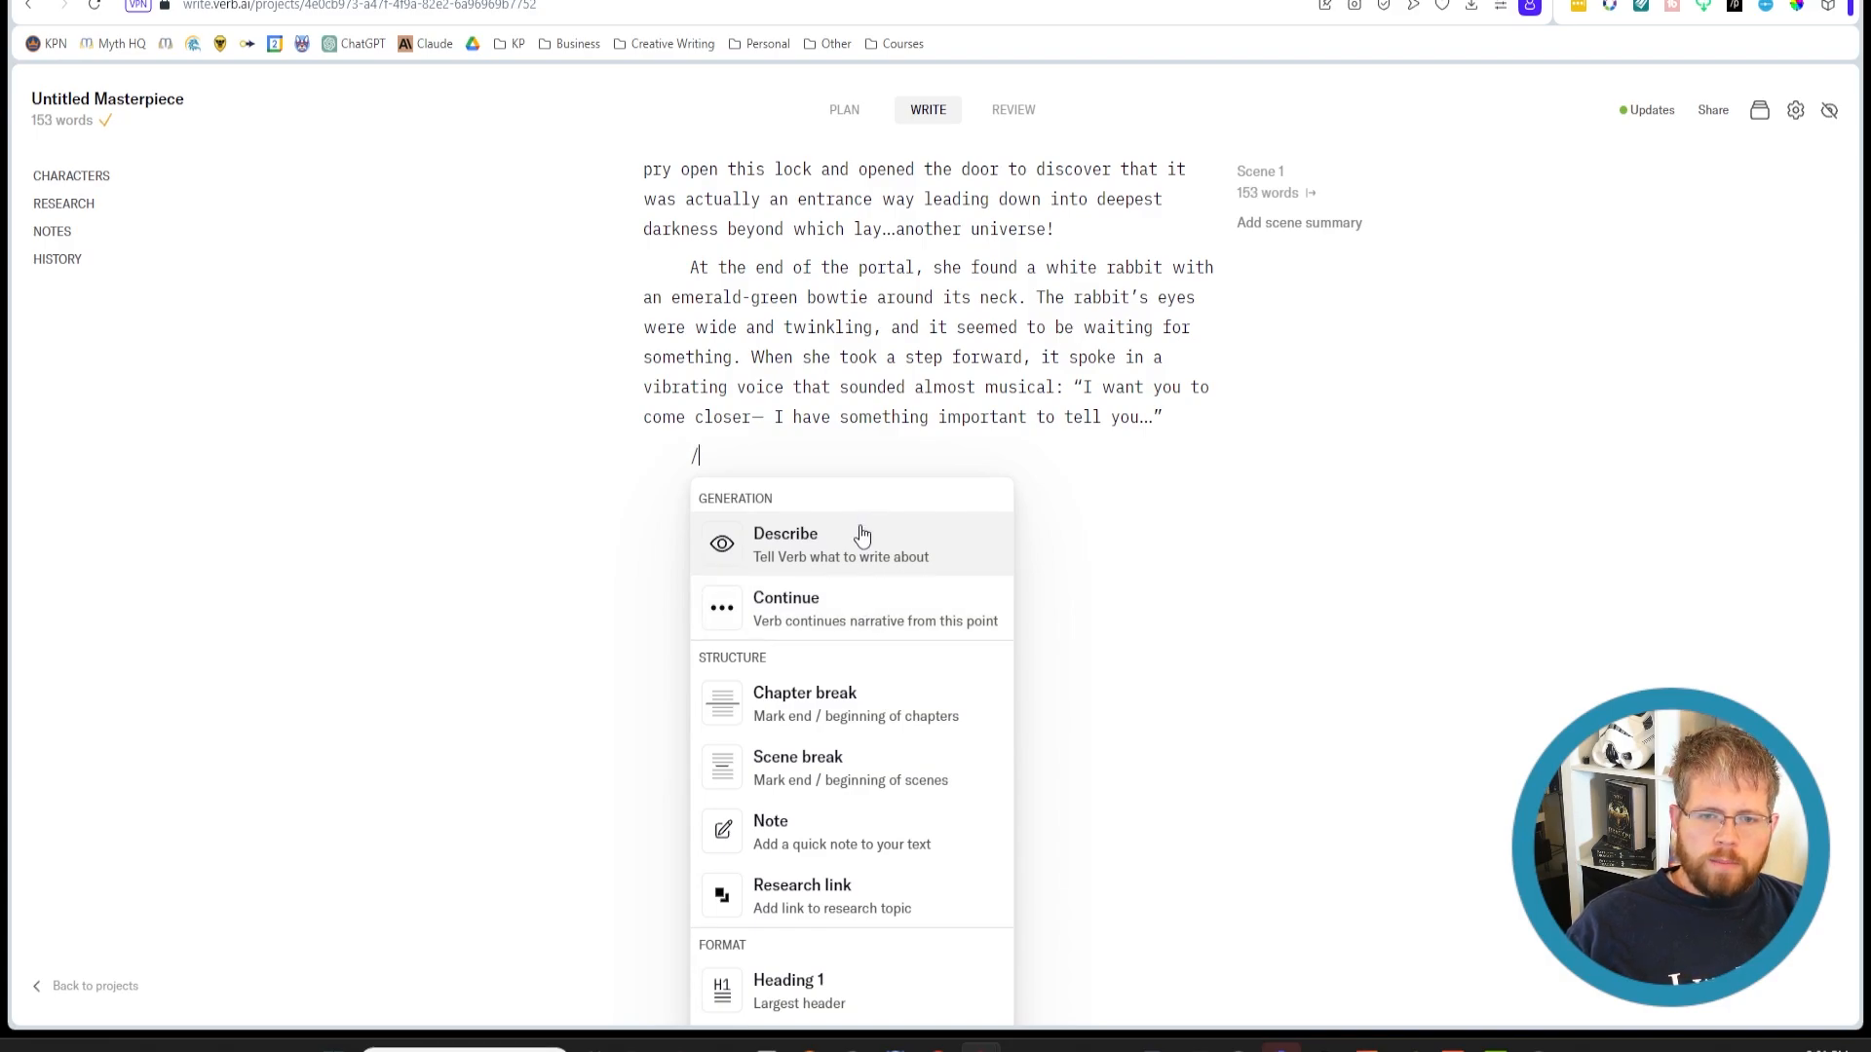
{"action": "mouse_move", "coordinate": [844, 550]}
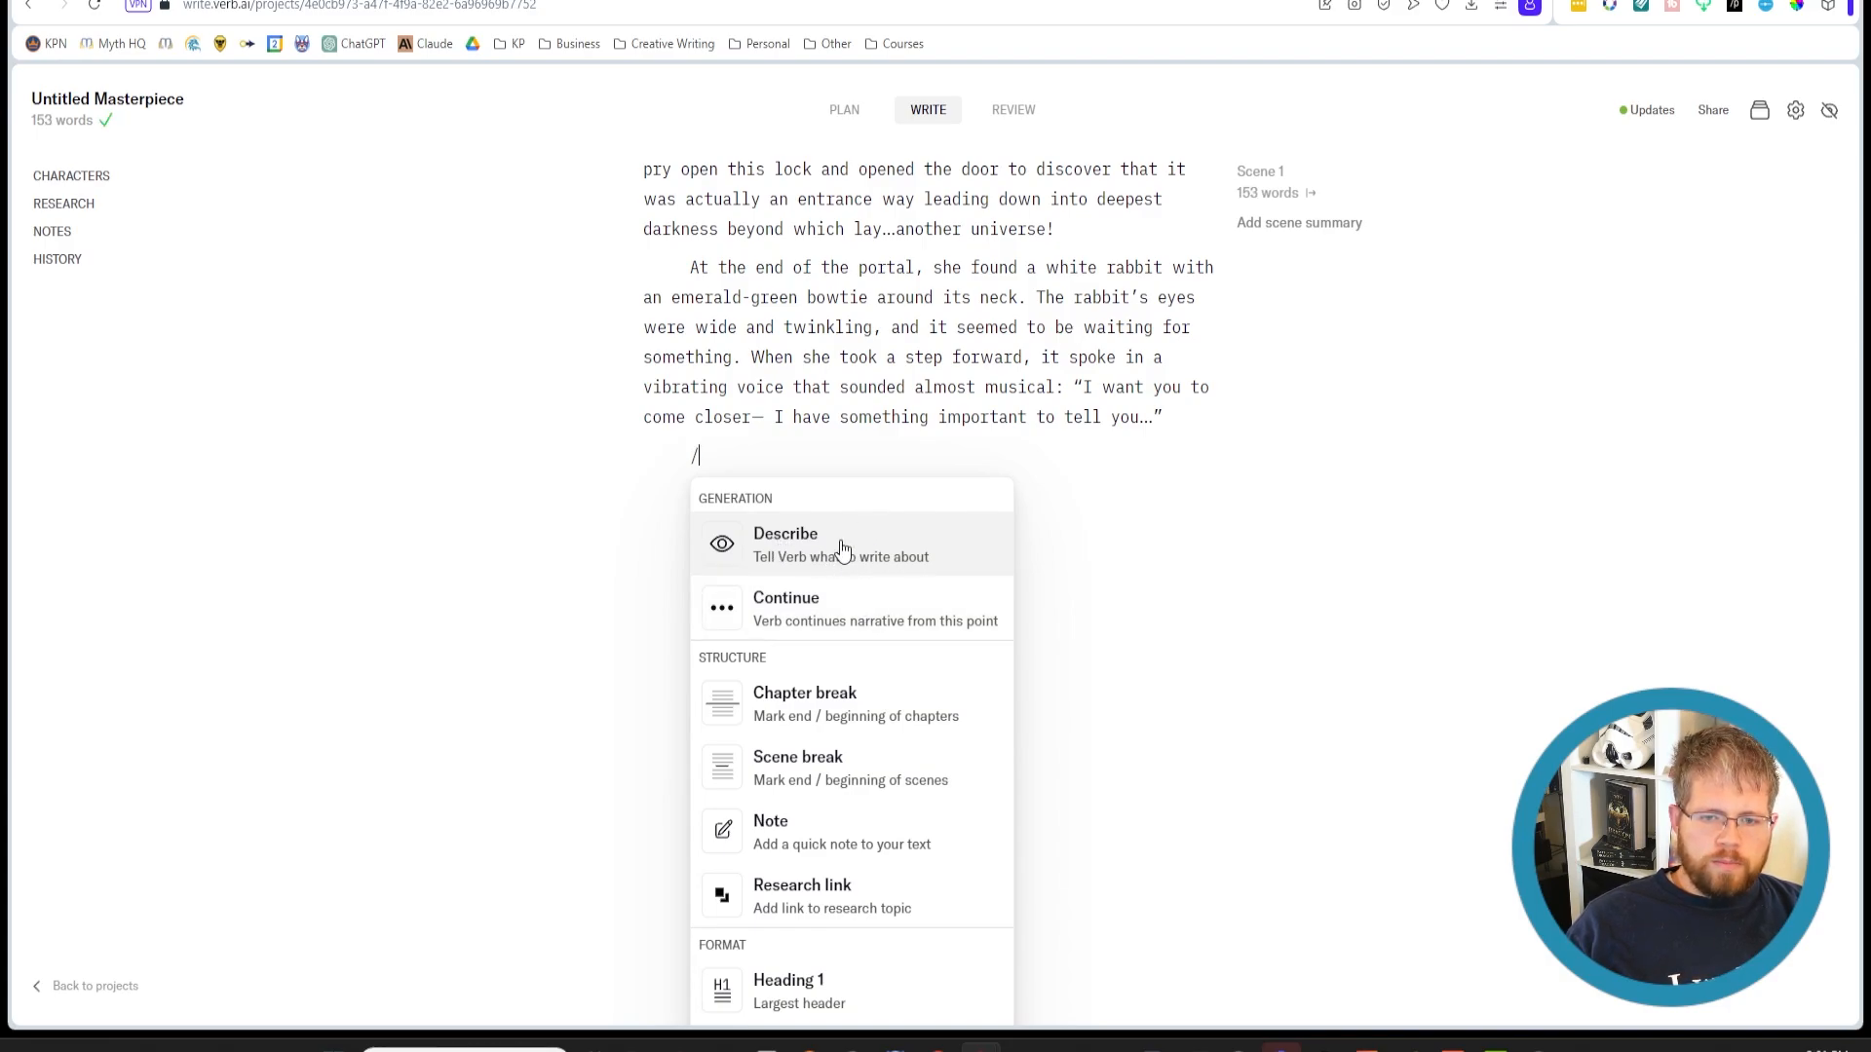
{"action": "mouse_move", "coordinate": [853, 562]}
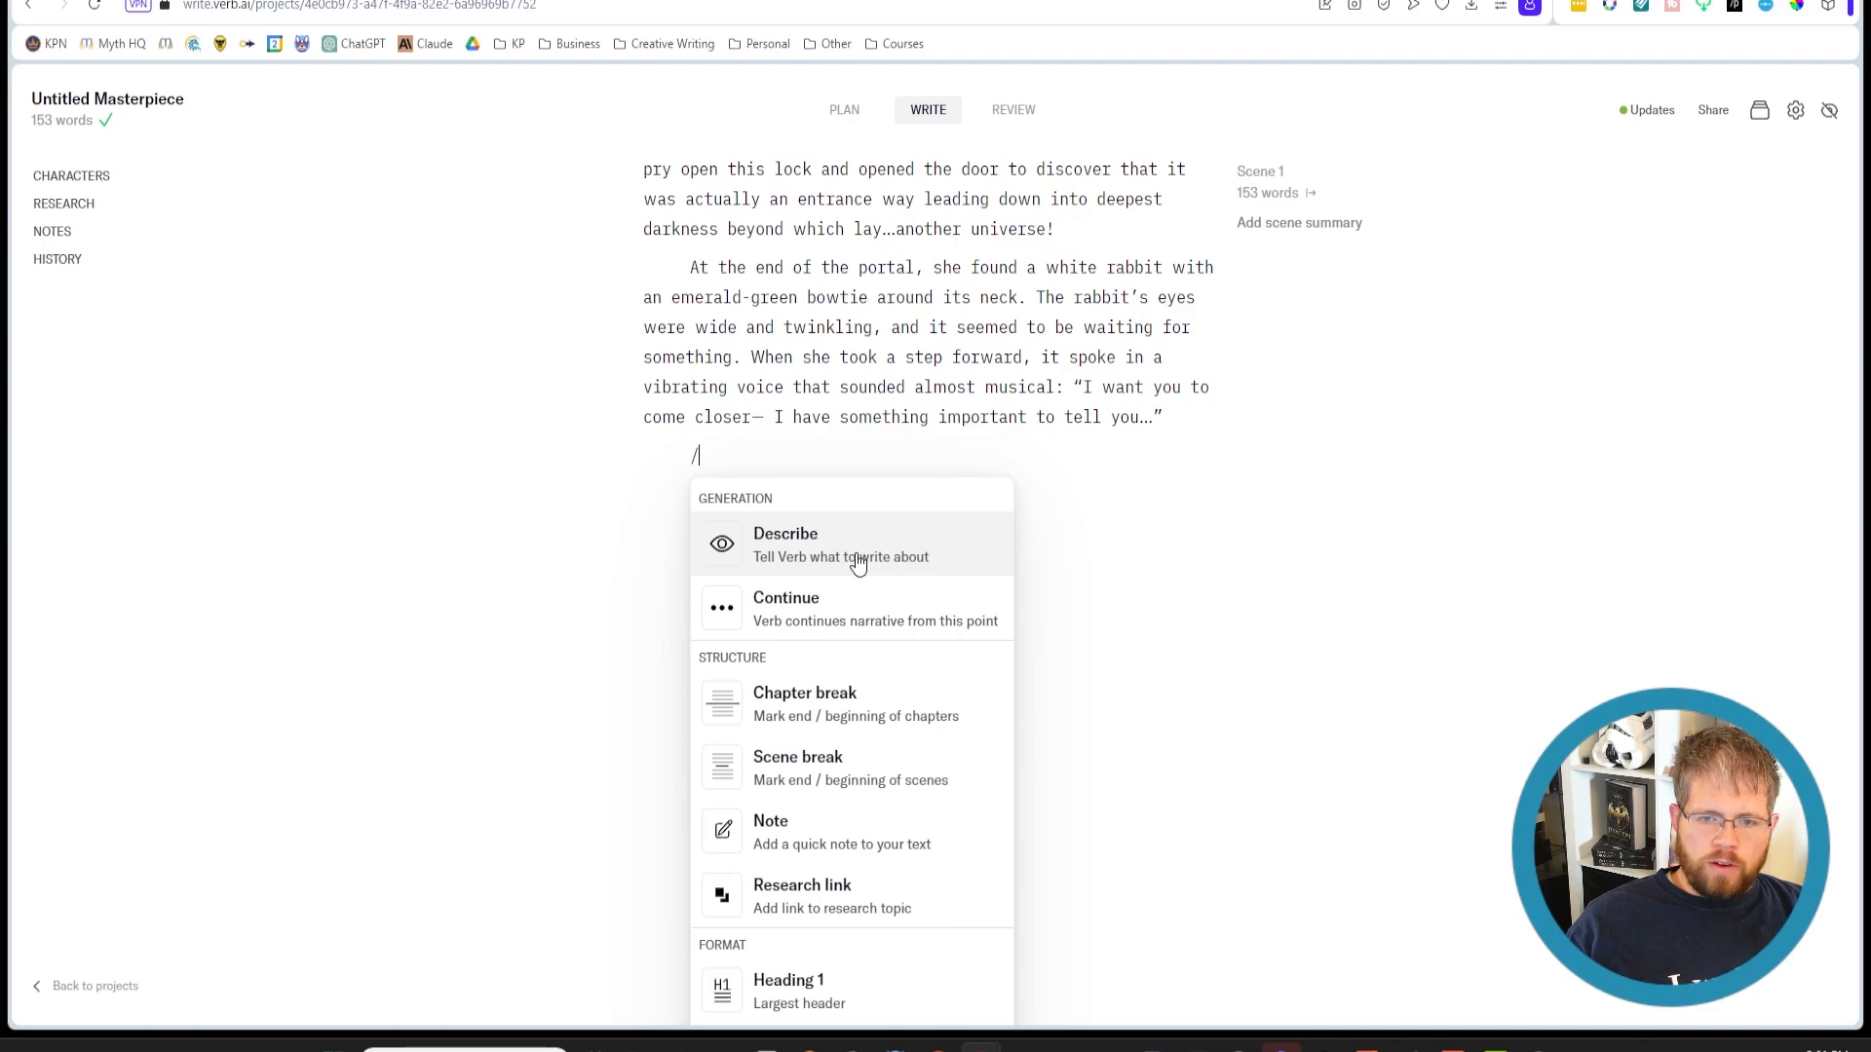
{"action": "mouse_move", "coordinate": [863, 608]}
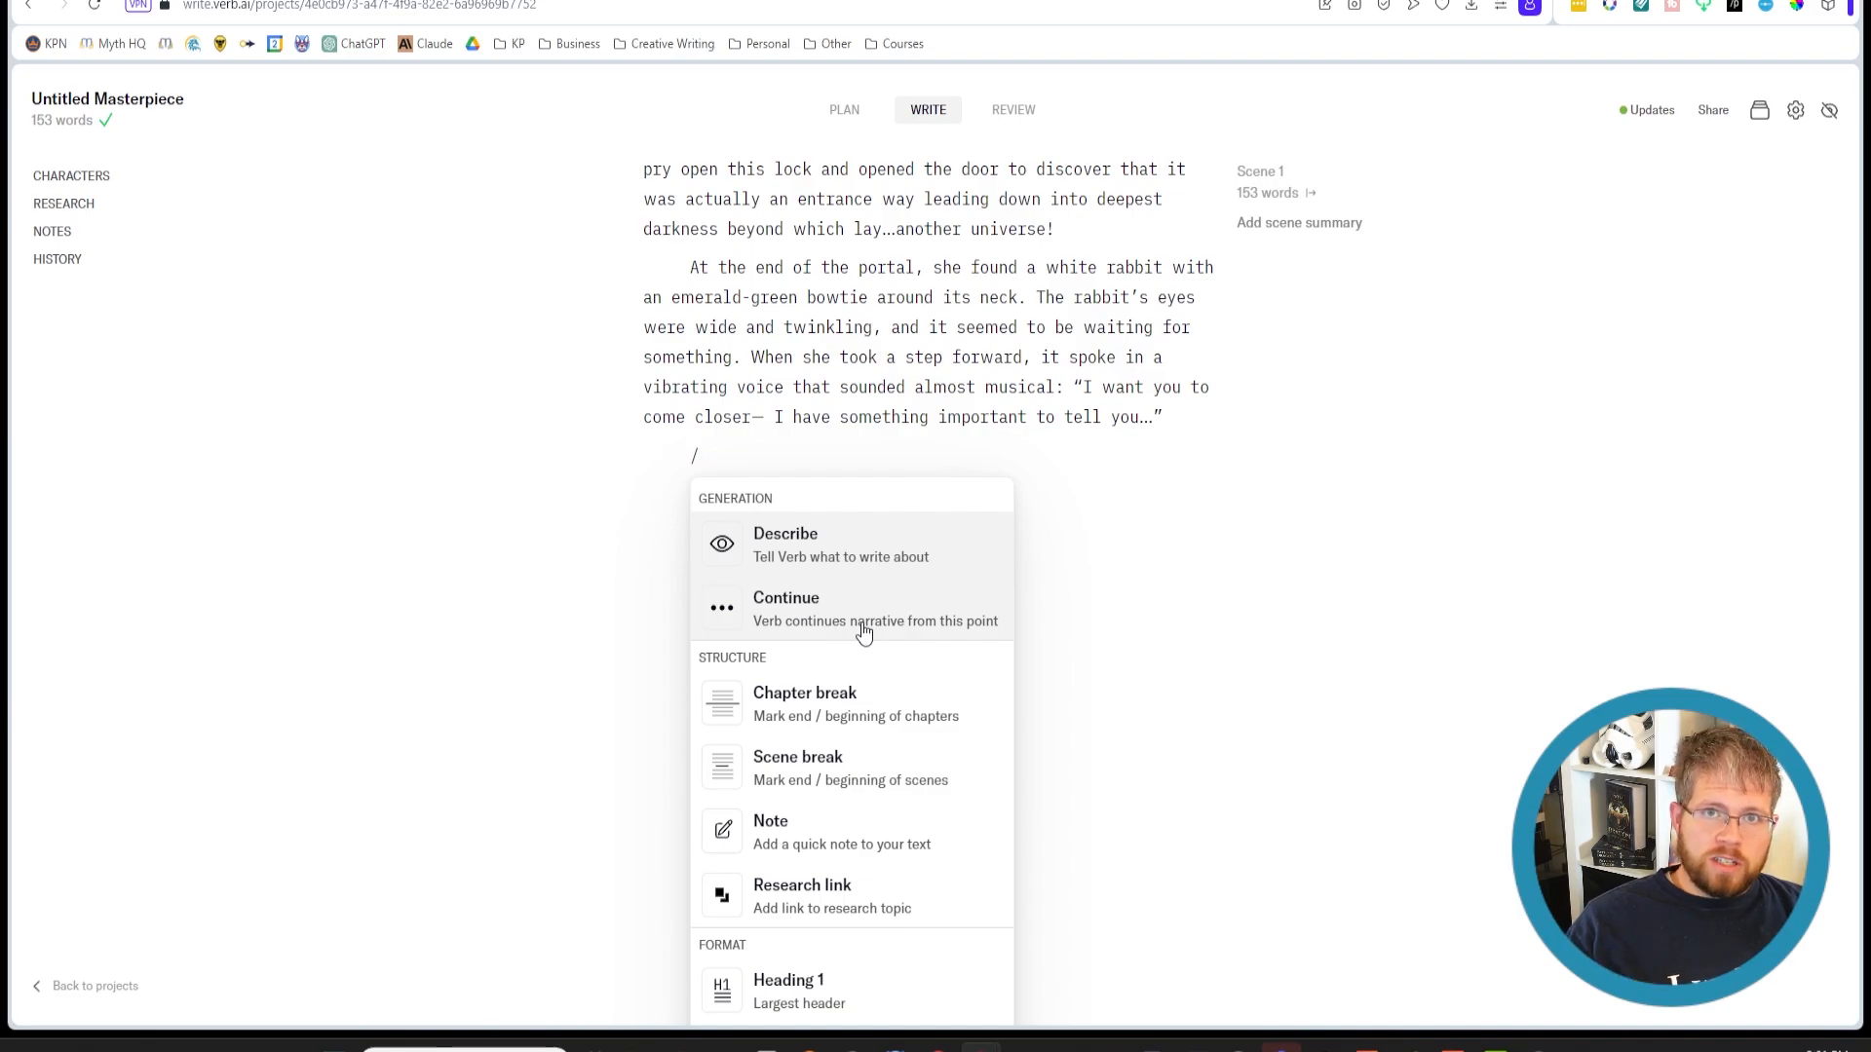
{"action": "mouse_move", "coordinate": [889, 549]}
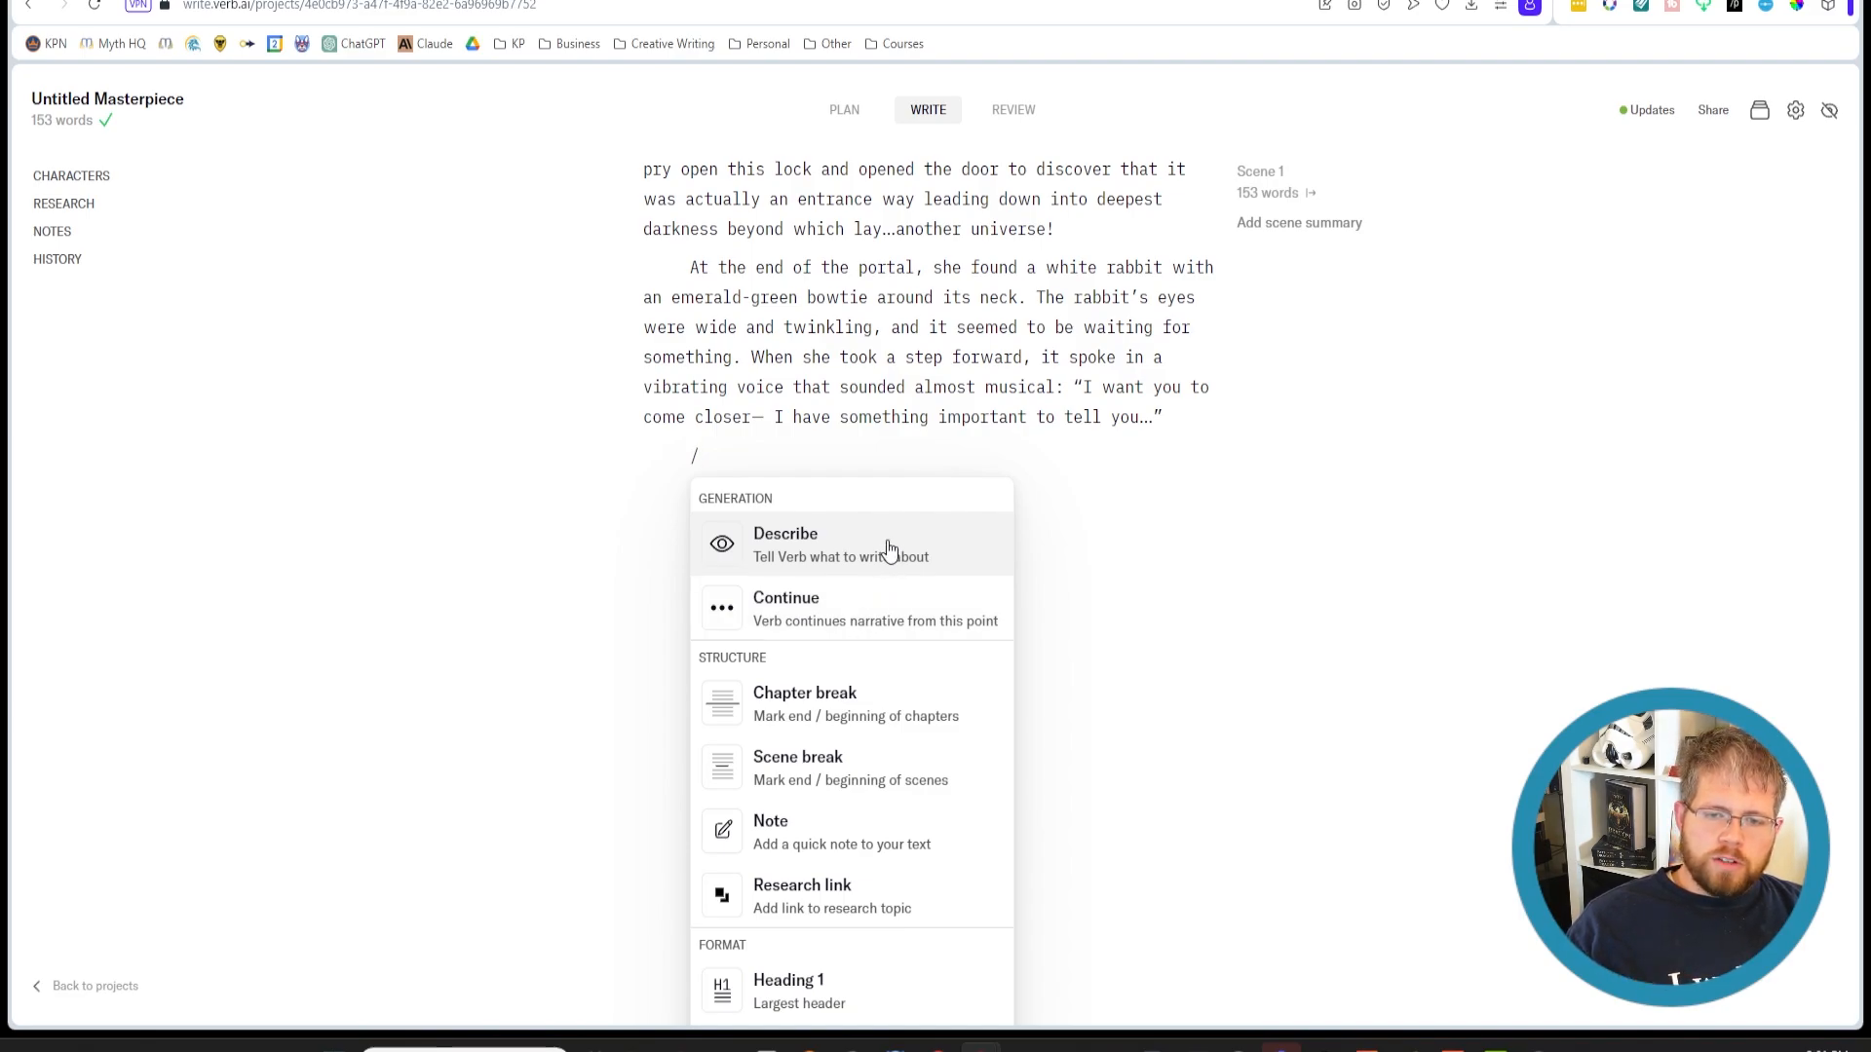
{"action": "left_click", "coordinate": [786, 544]}
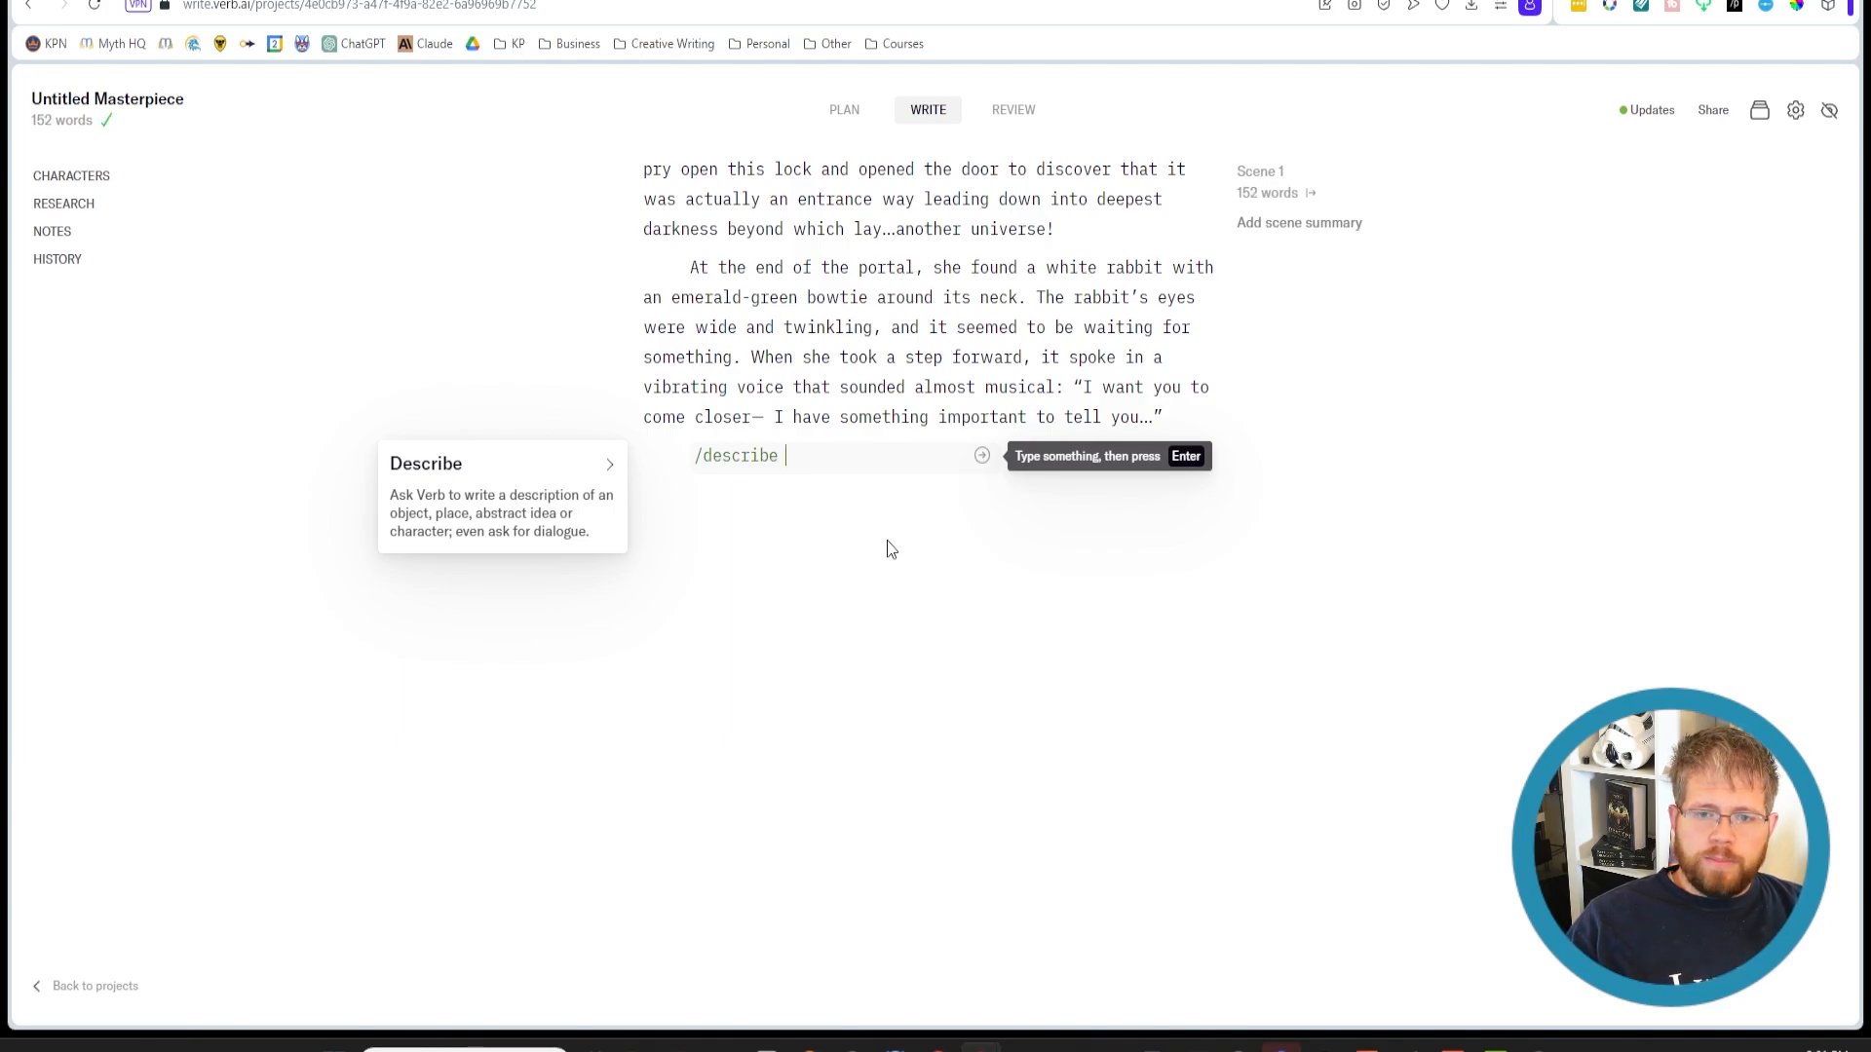
Generate a paragraph from 'The rabbit turns around and attacks Alice viciously', reaching 250 words
{"action": "scroll", "scroll_direction": "up", "scroll_amount": 3}
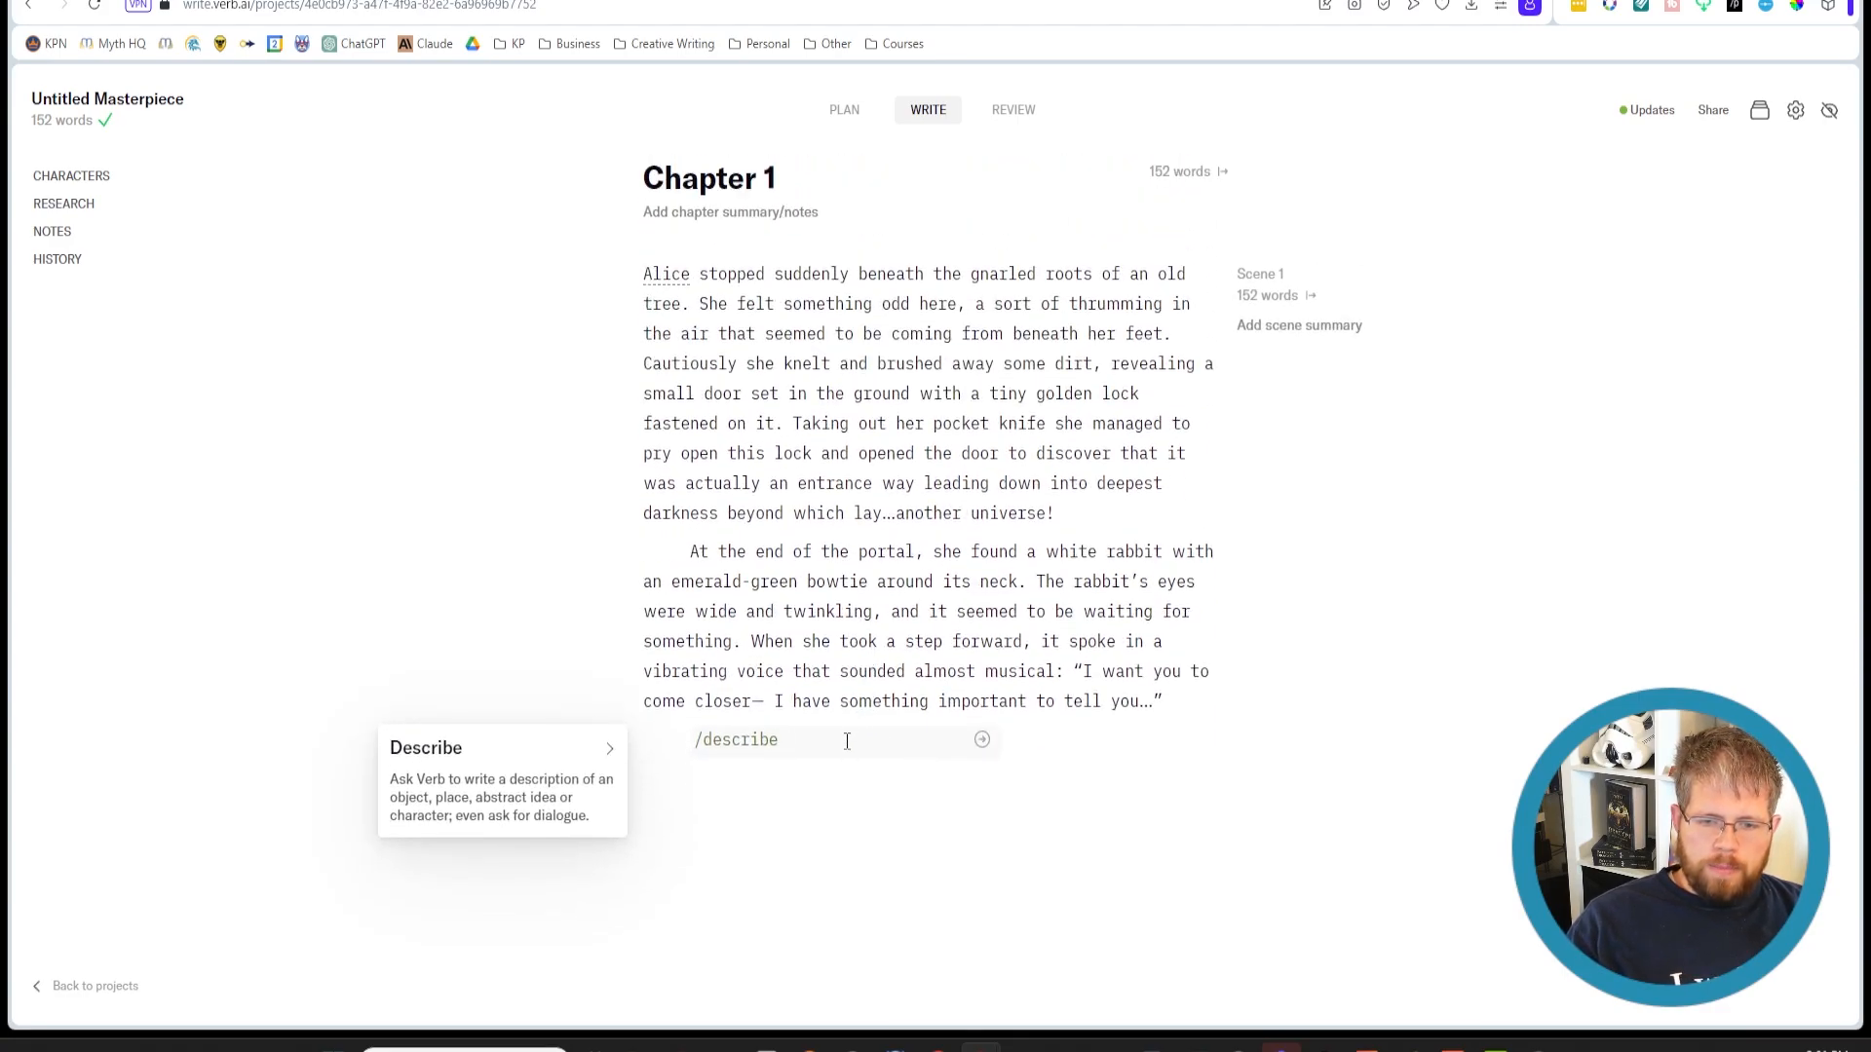
{"action": "type", "text": "The rabb"}
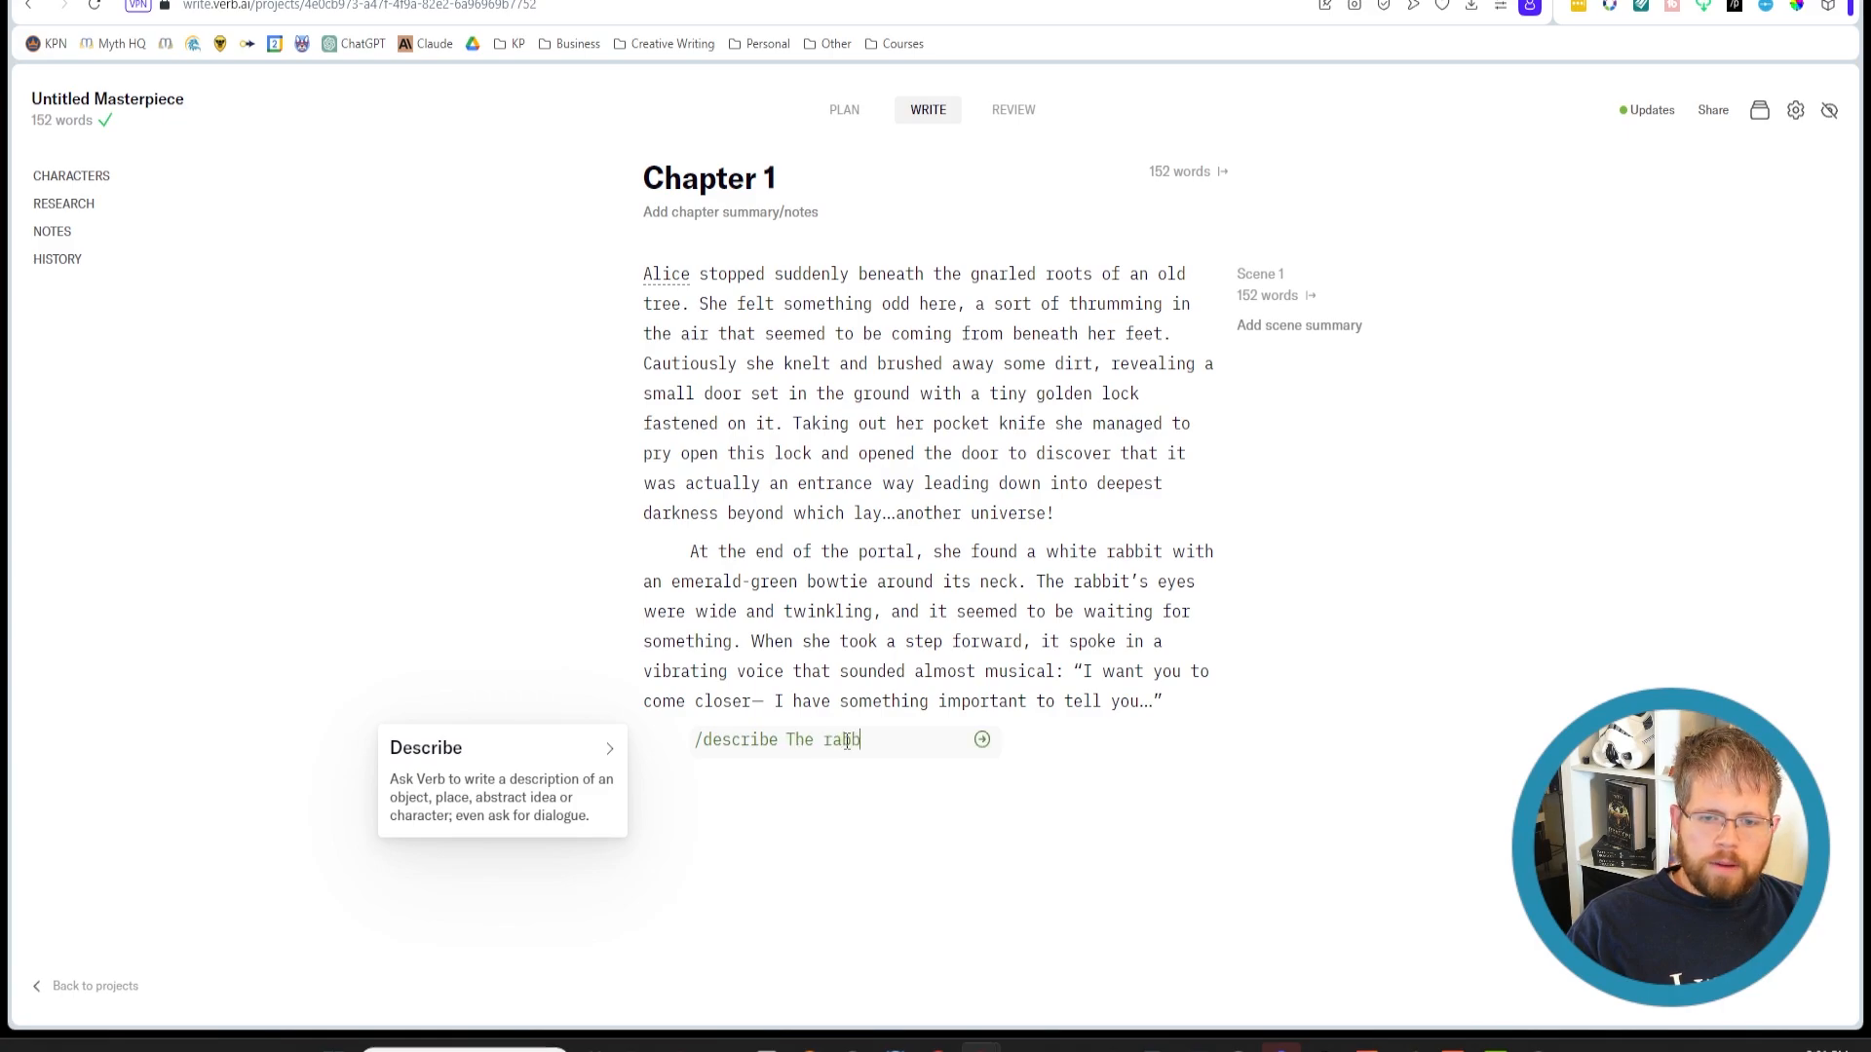
{"action": "type", "text": "bit turns around a"}
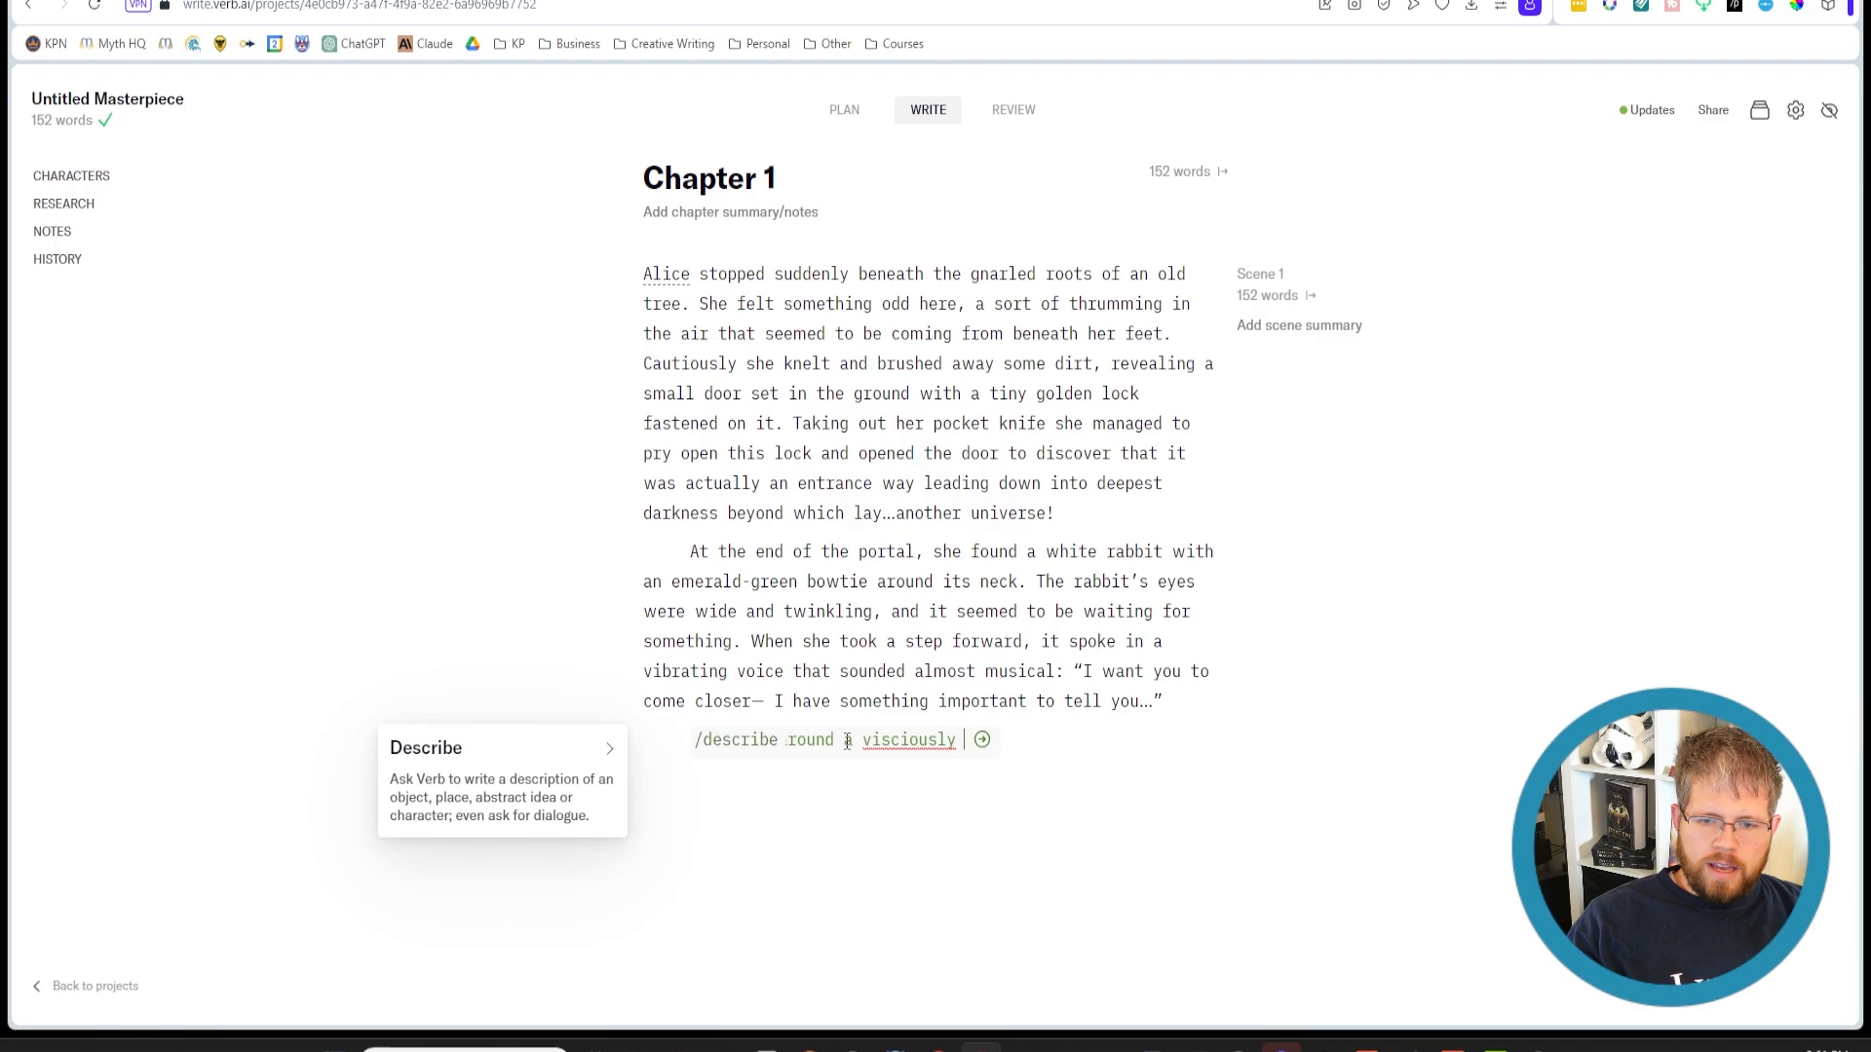
{"action": "type", "text": "attacks A"}
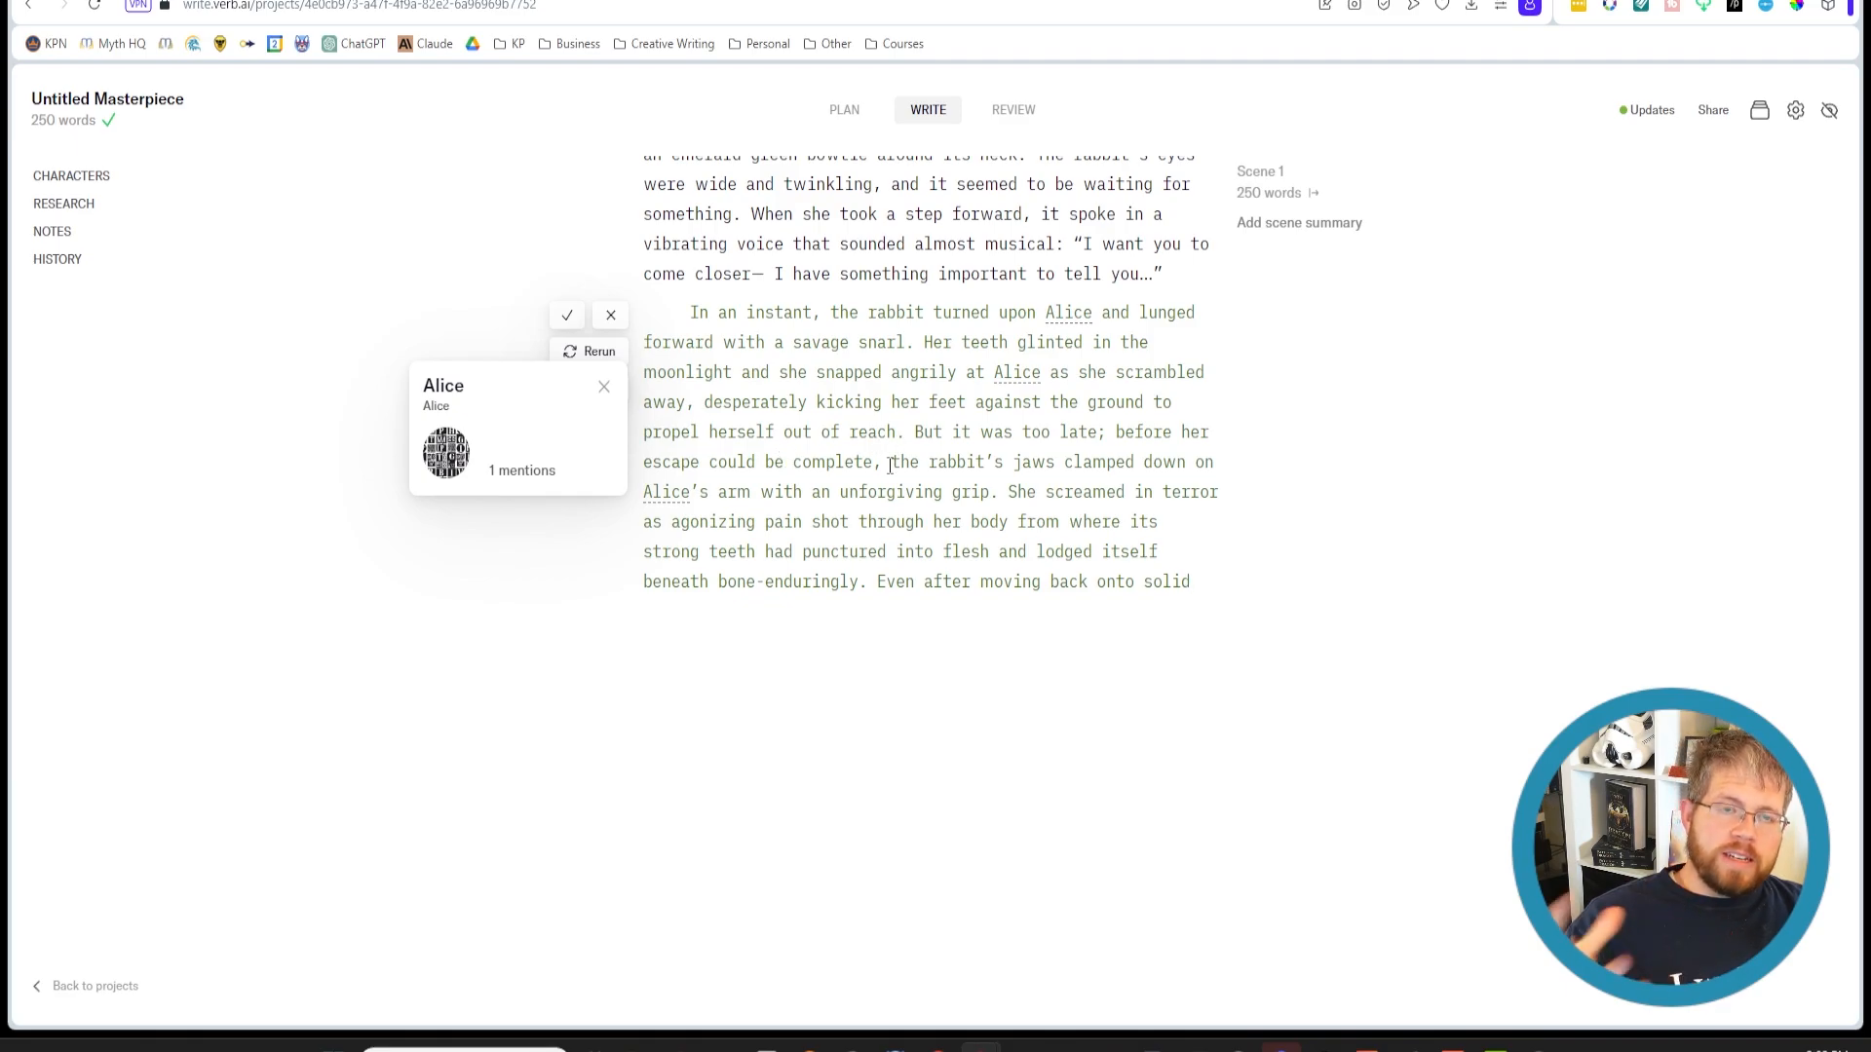
{"action": "scroll", "scroll_direction": "down", "scroll_amount": 3}
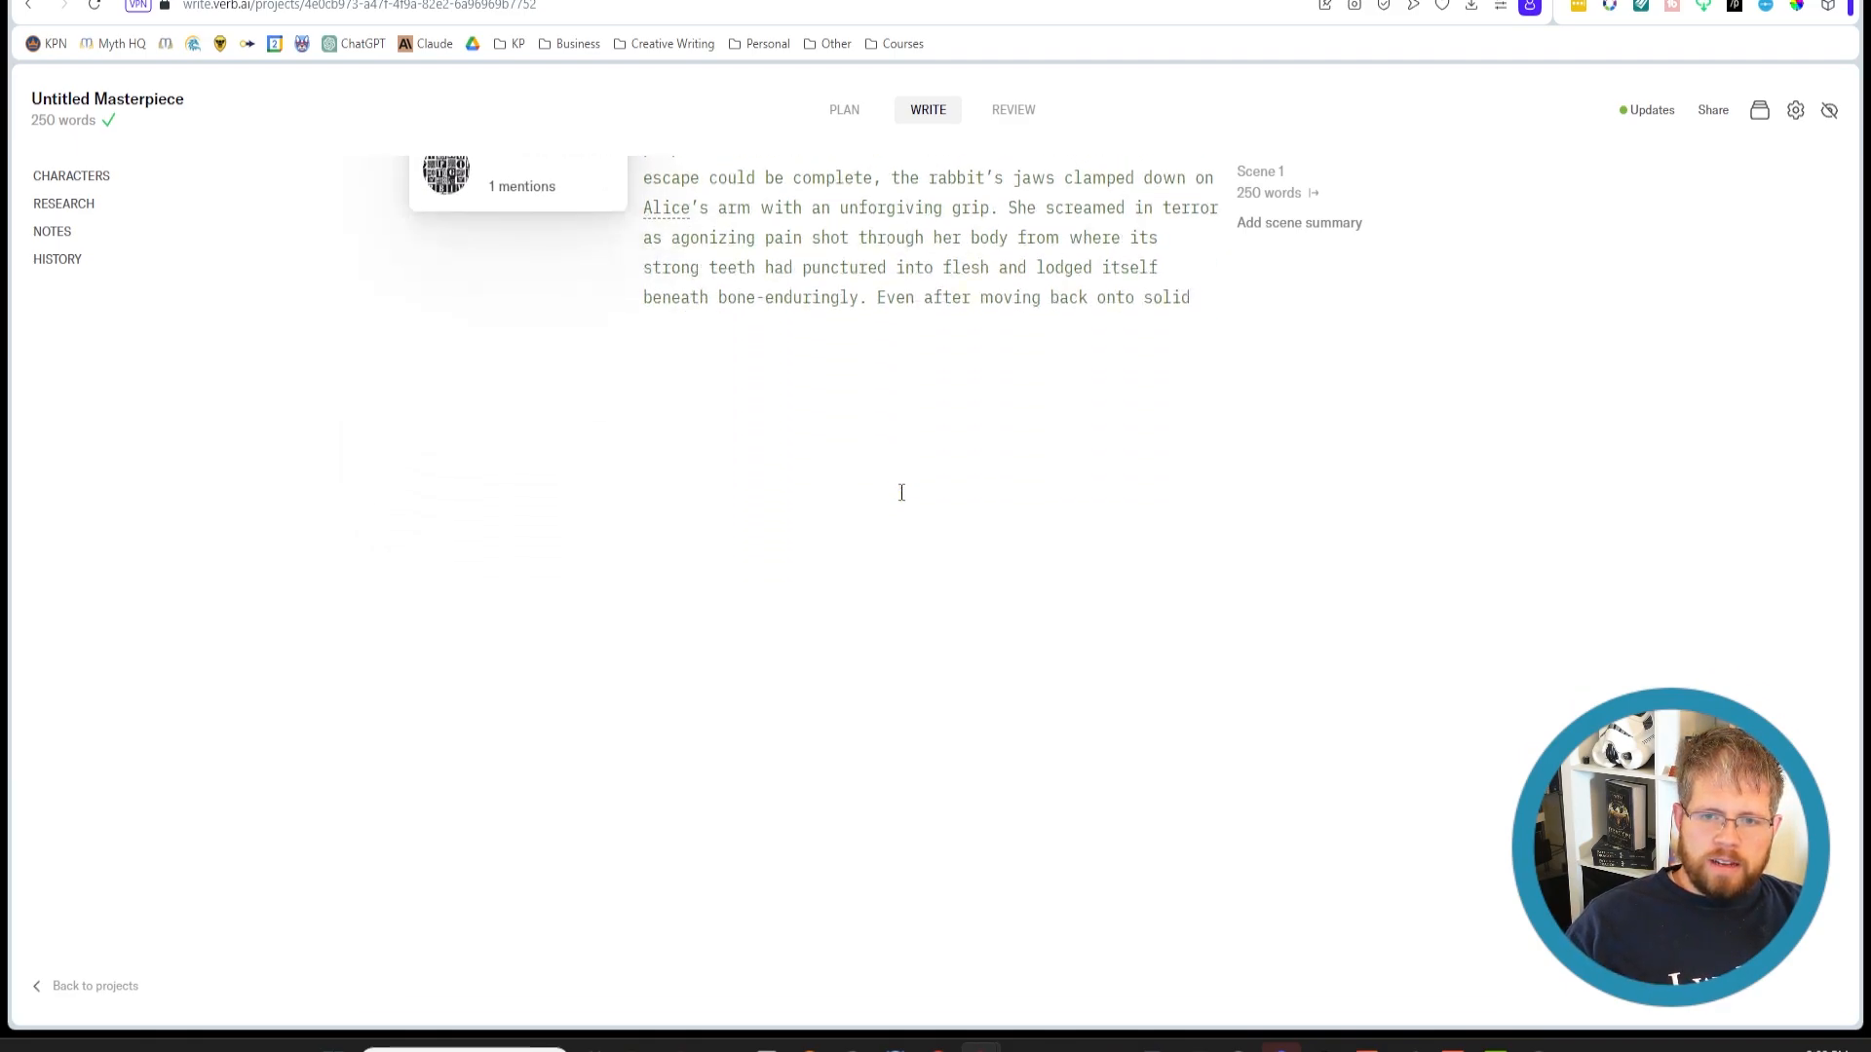